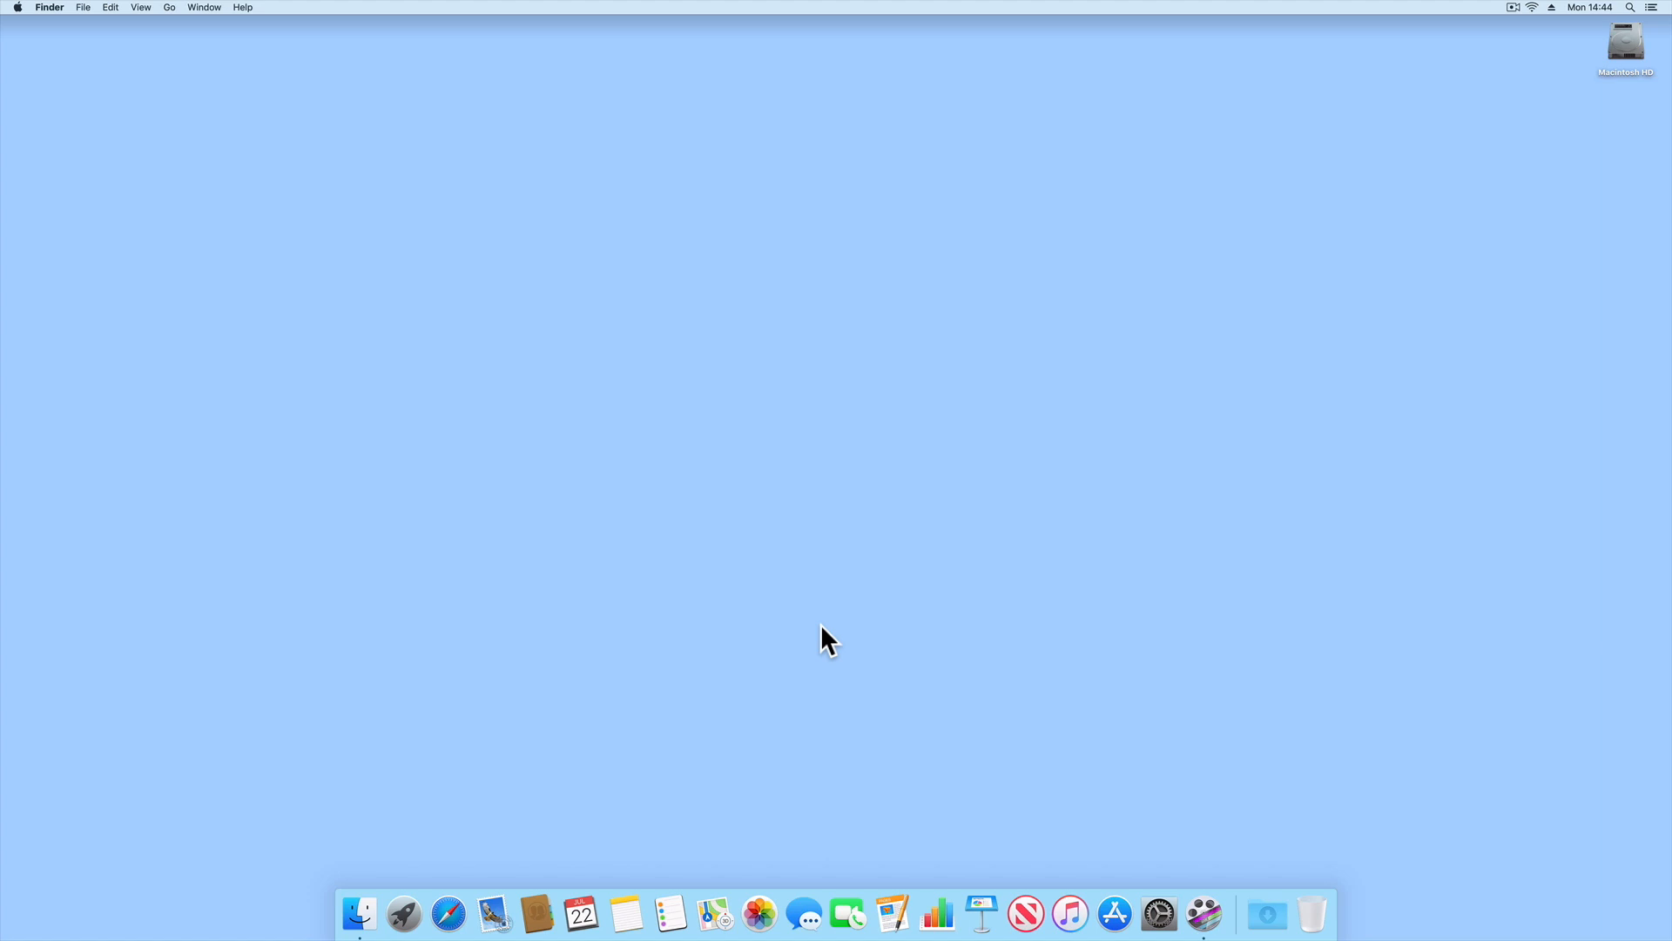
mouse_move(556, 716)
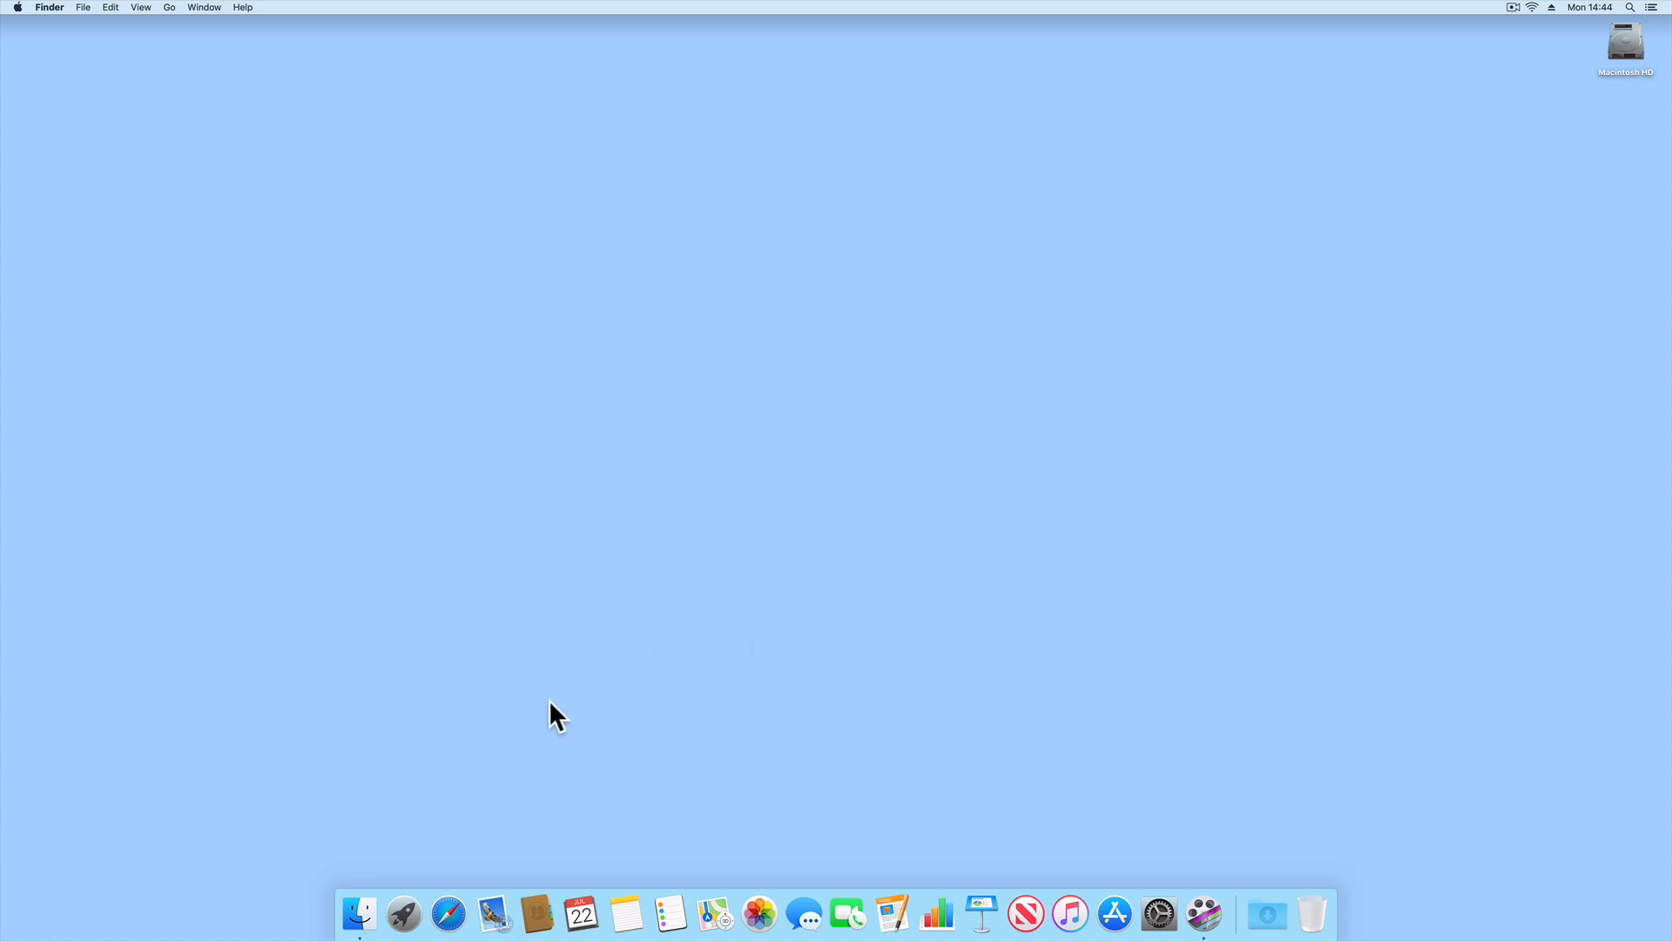
- Launch Safari from the Dock to load find.synology.com
click(447, 913)
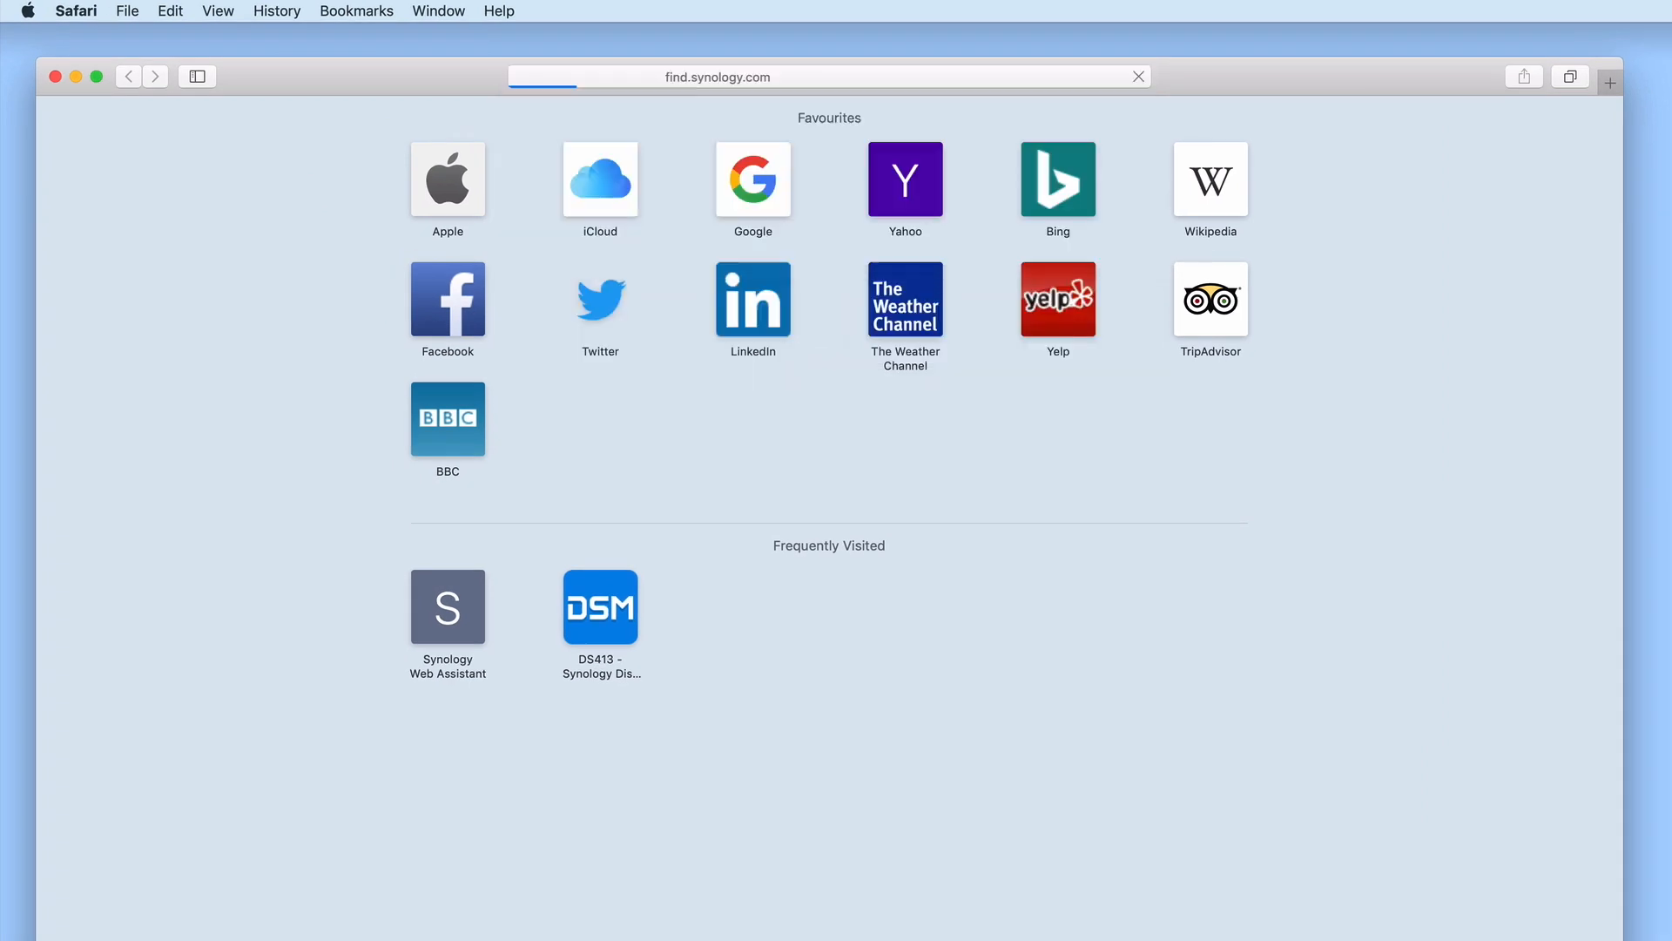
- Connect to the DS413 through Web Assistant and sign in as administrator
click(447, 606)
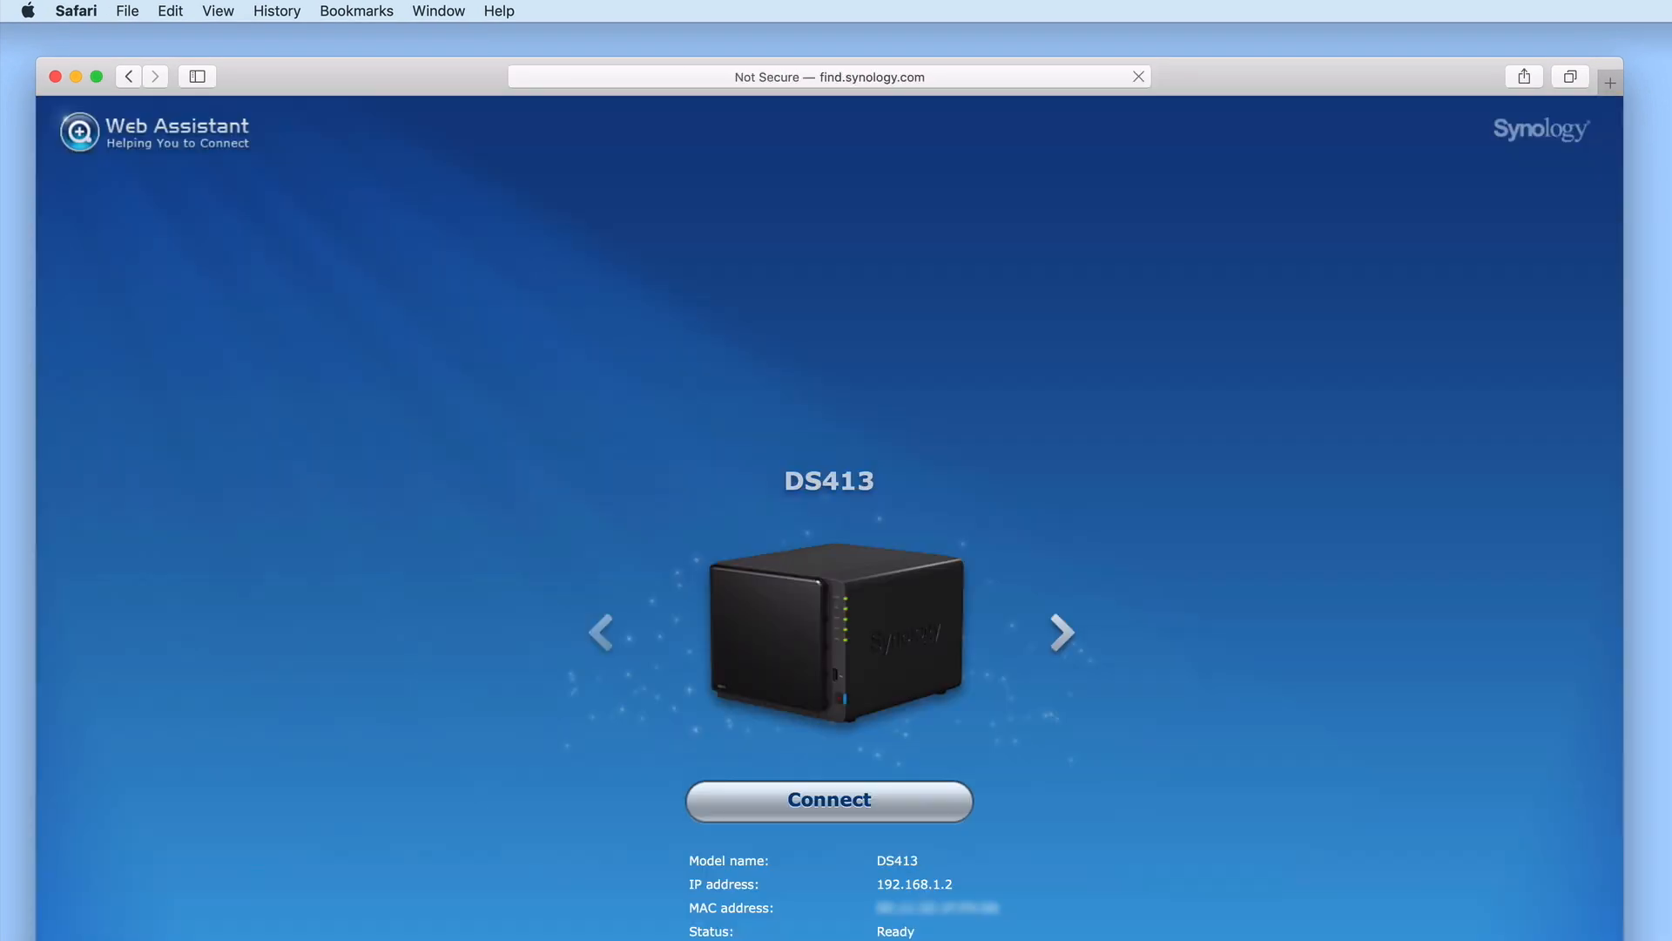
click(828, 799)
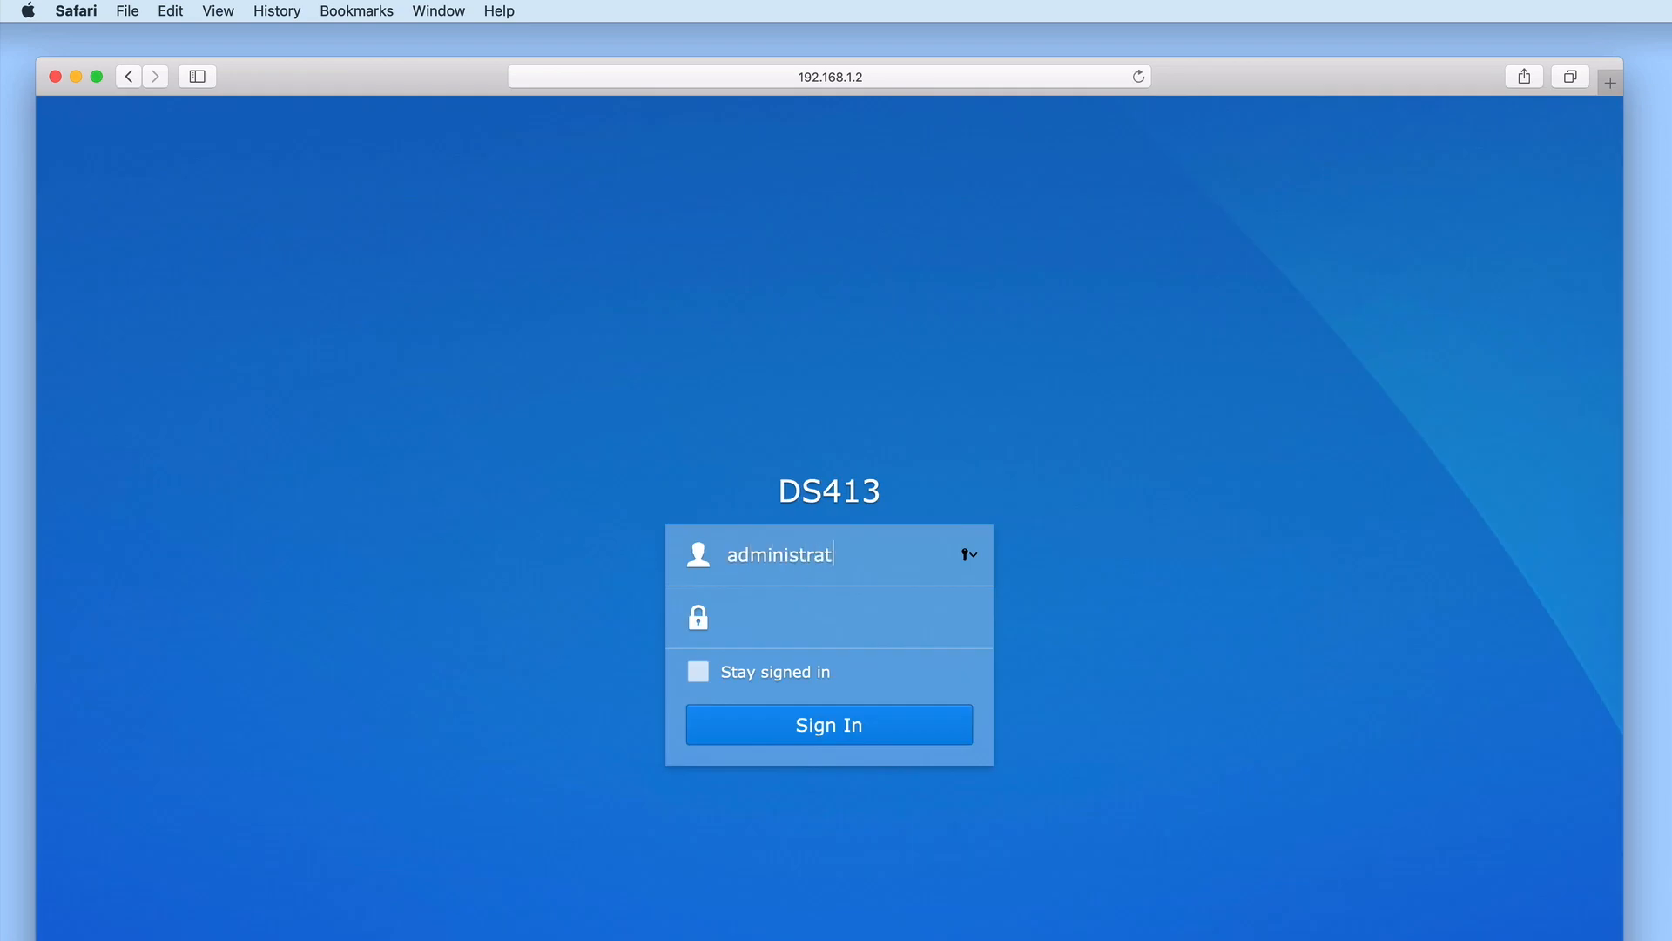
click(828, 723)
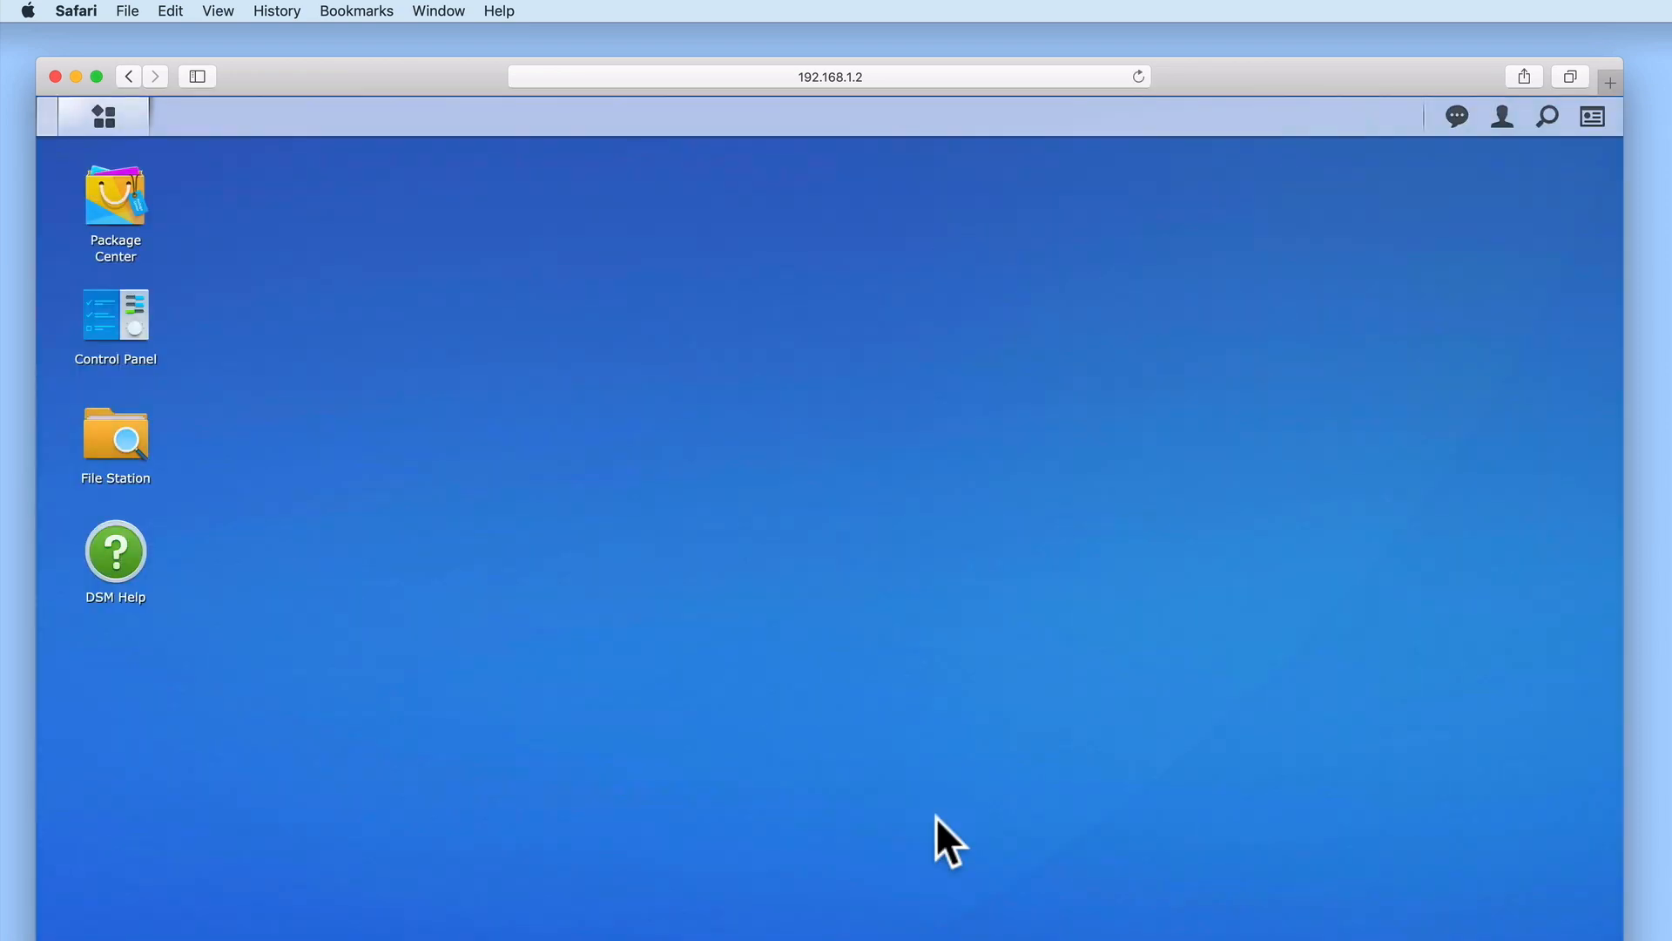
mouse_move(104, 115)
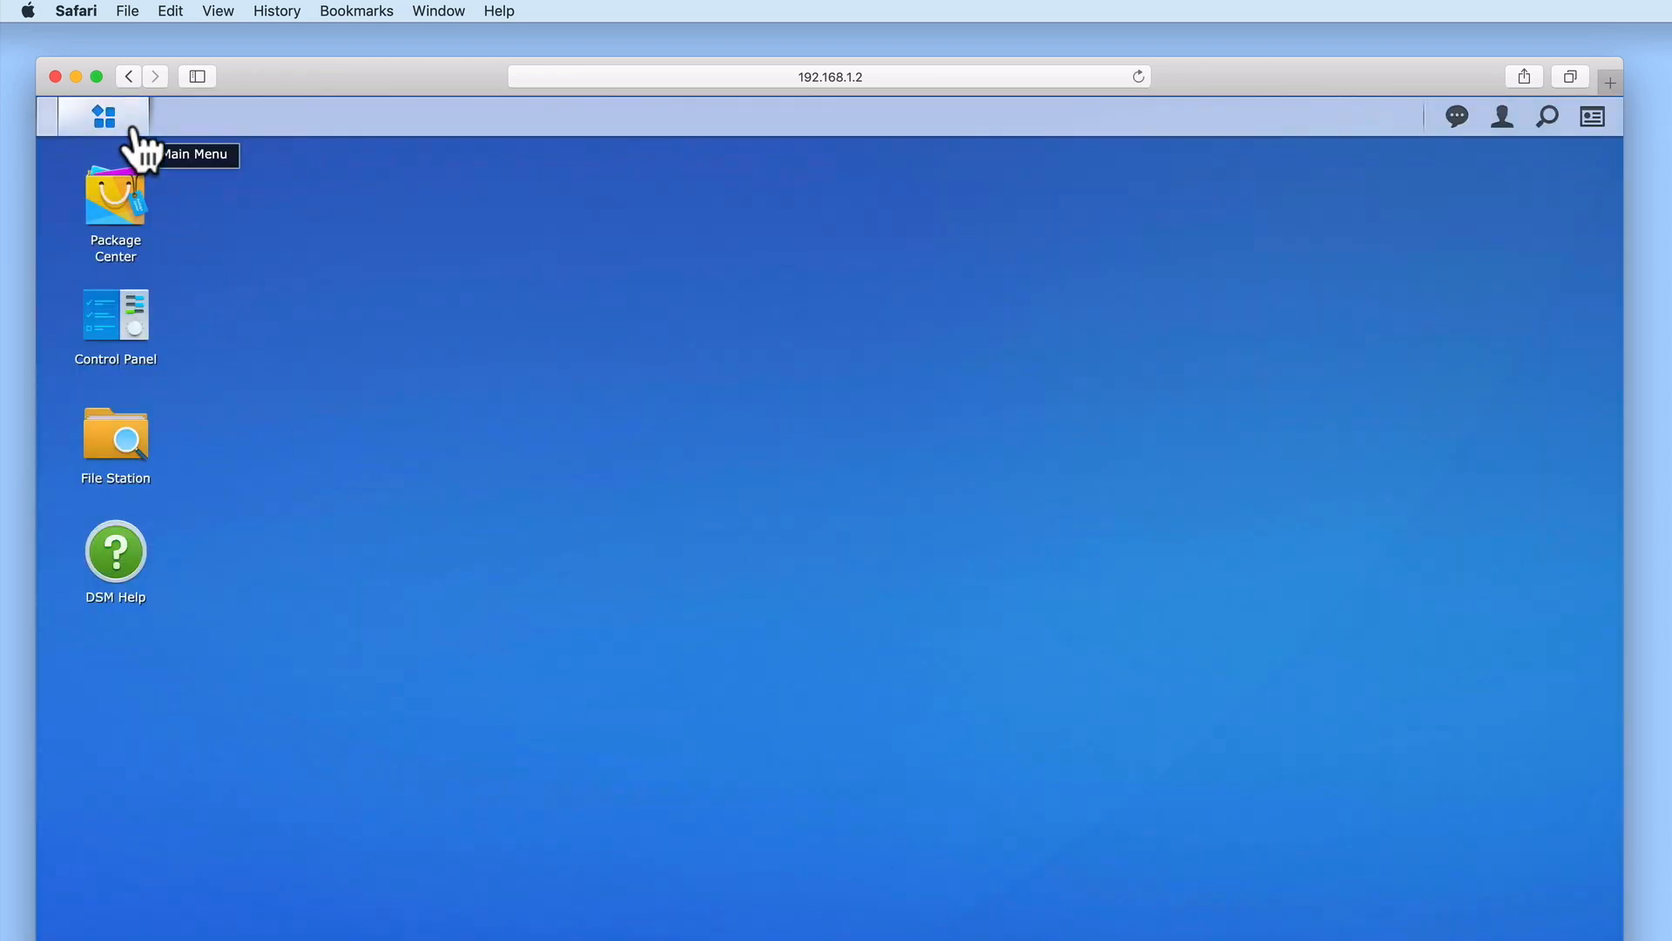
- Launch Security Advisor from the Main Menu
click(103, 115)
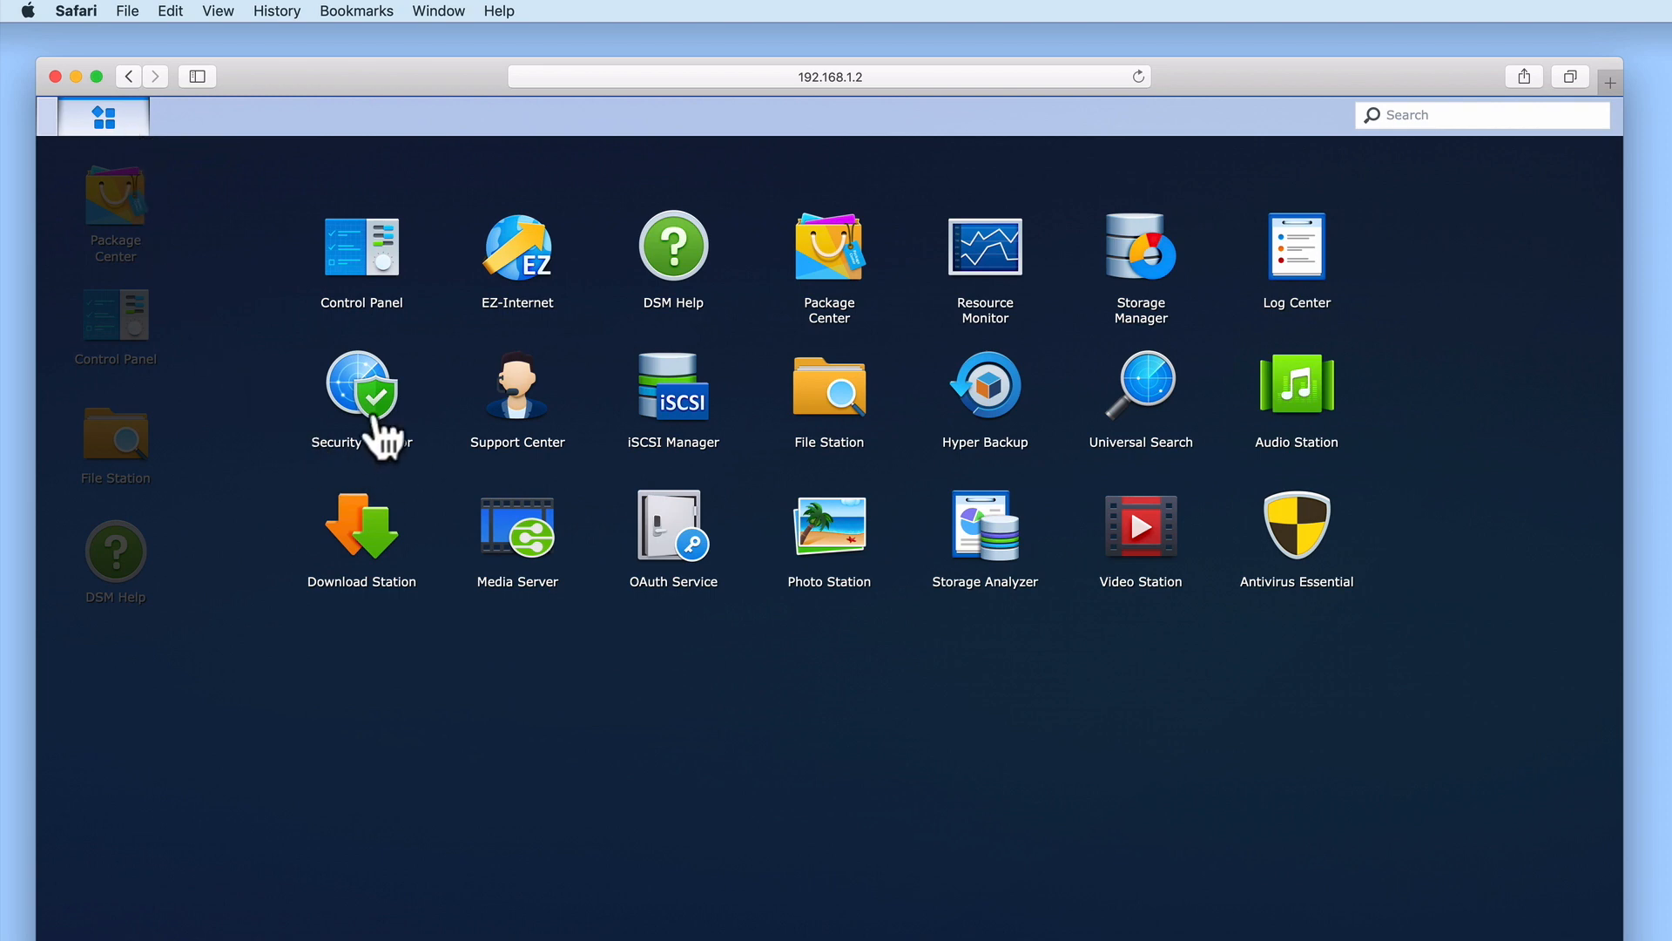
double_click(360, 384)
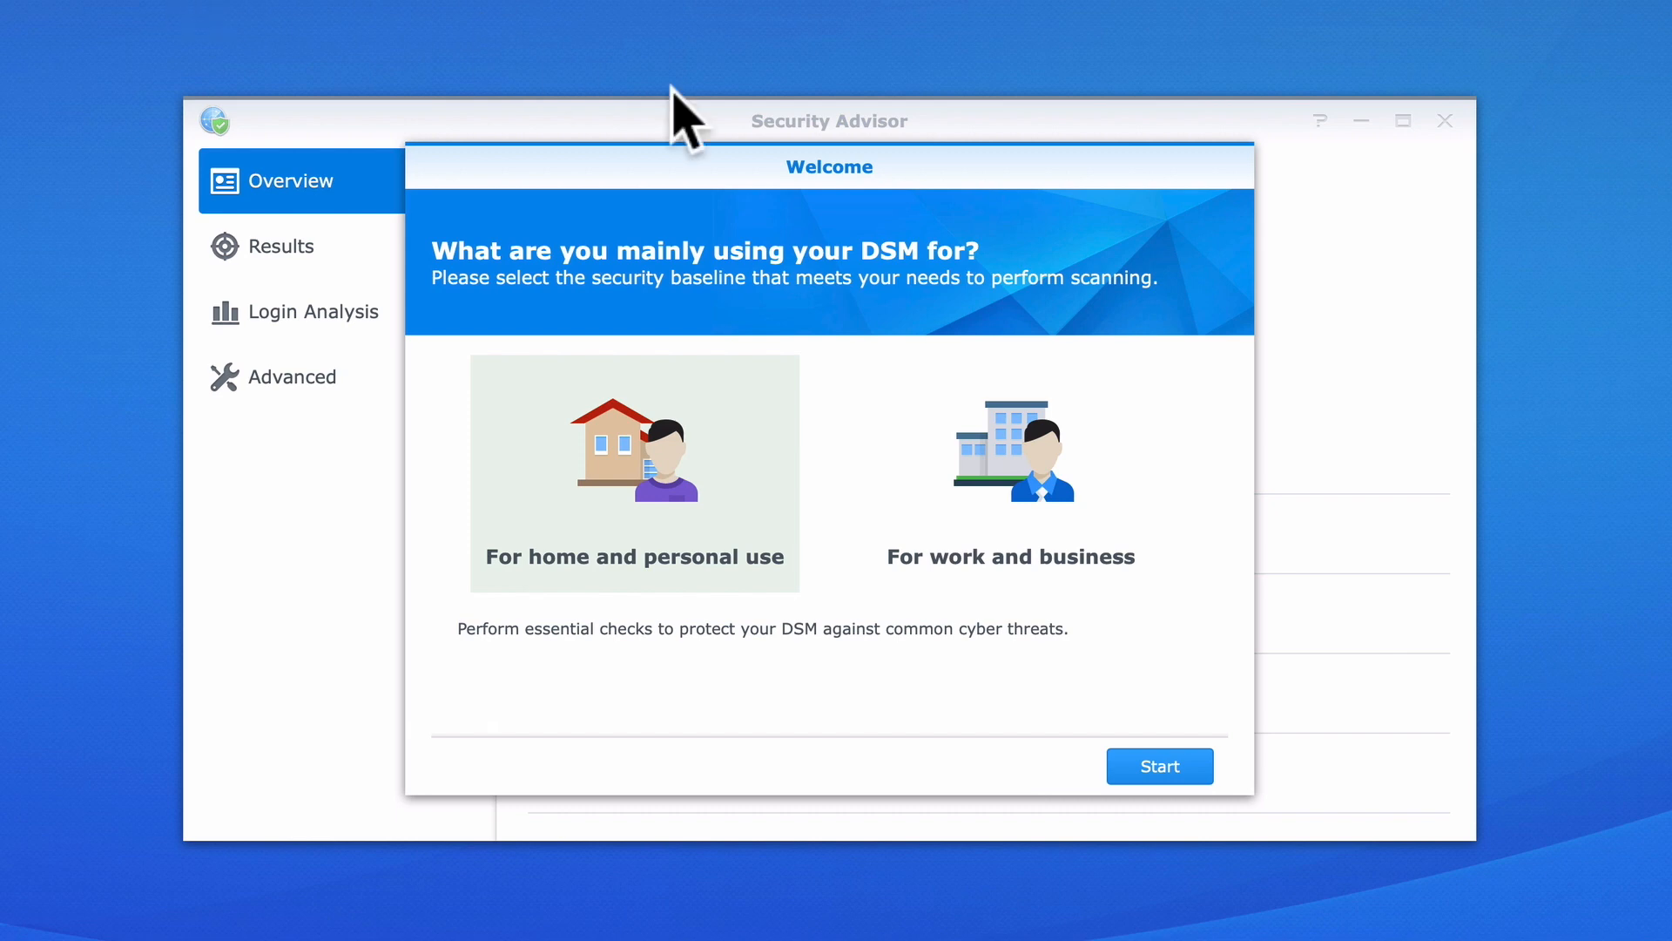
mouse_move(1231, 677)
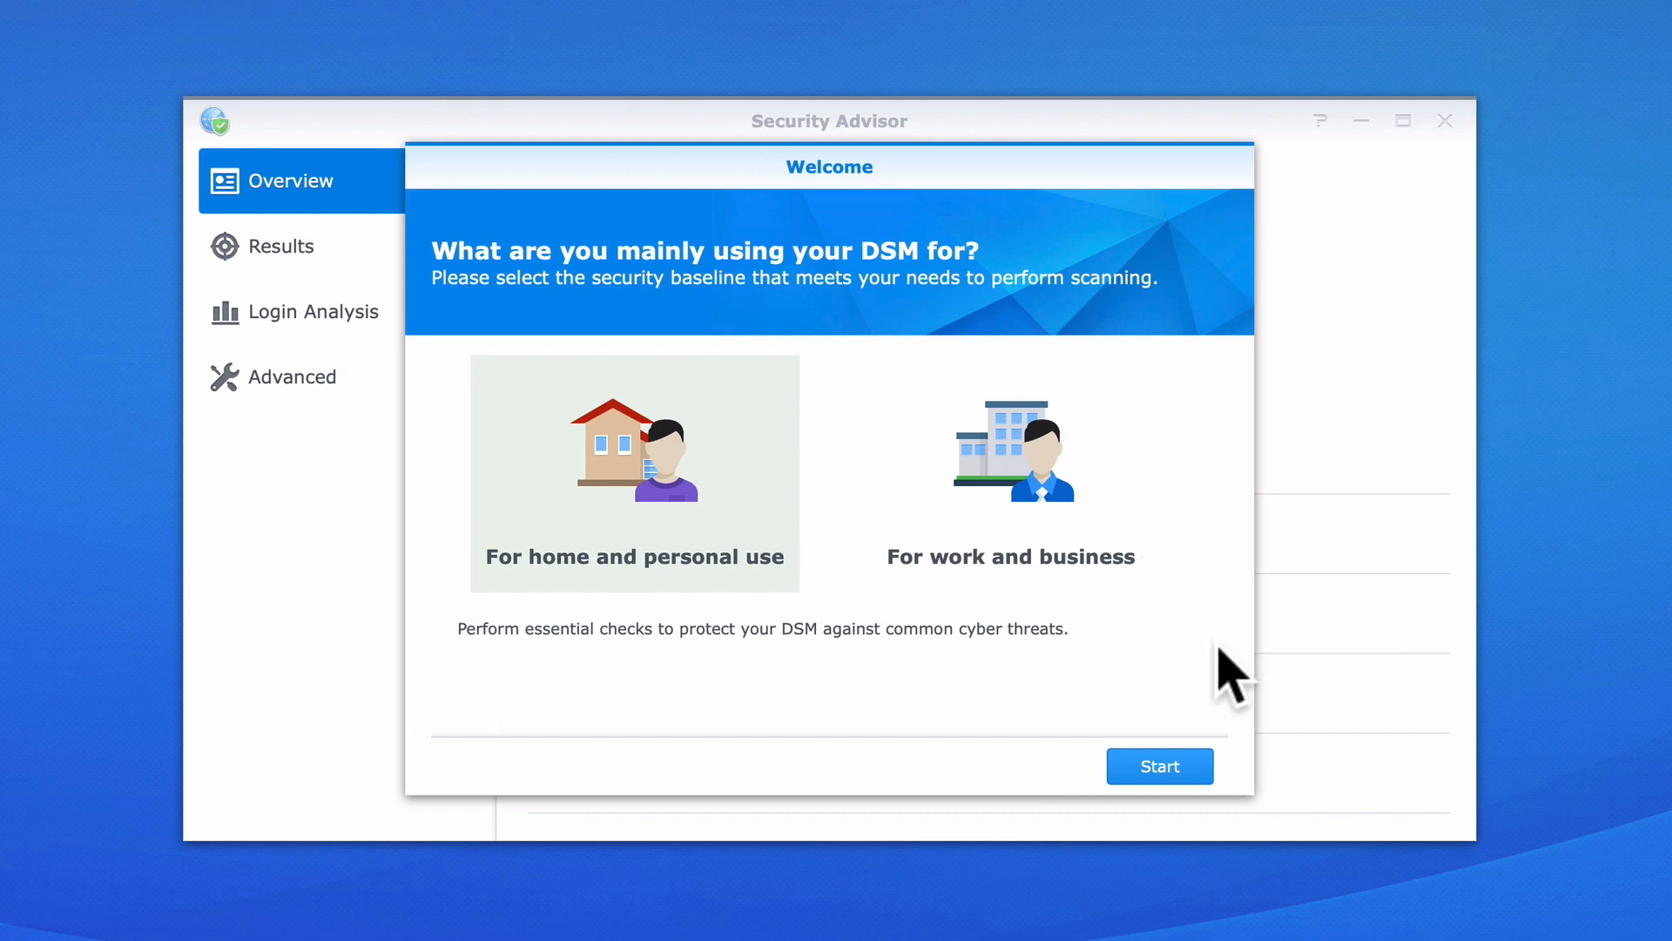
mouse_move(611, 613)
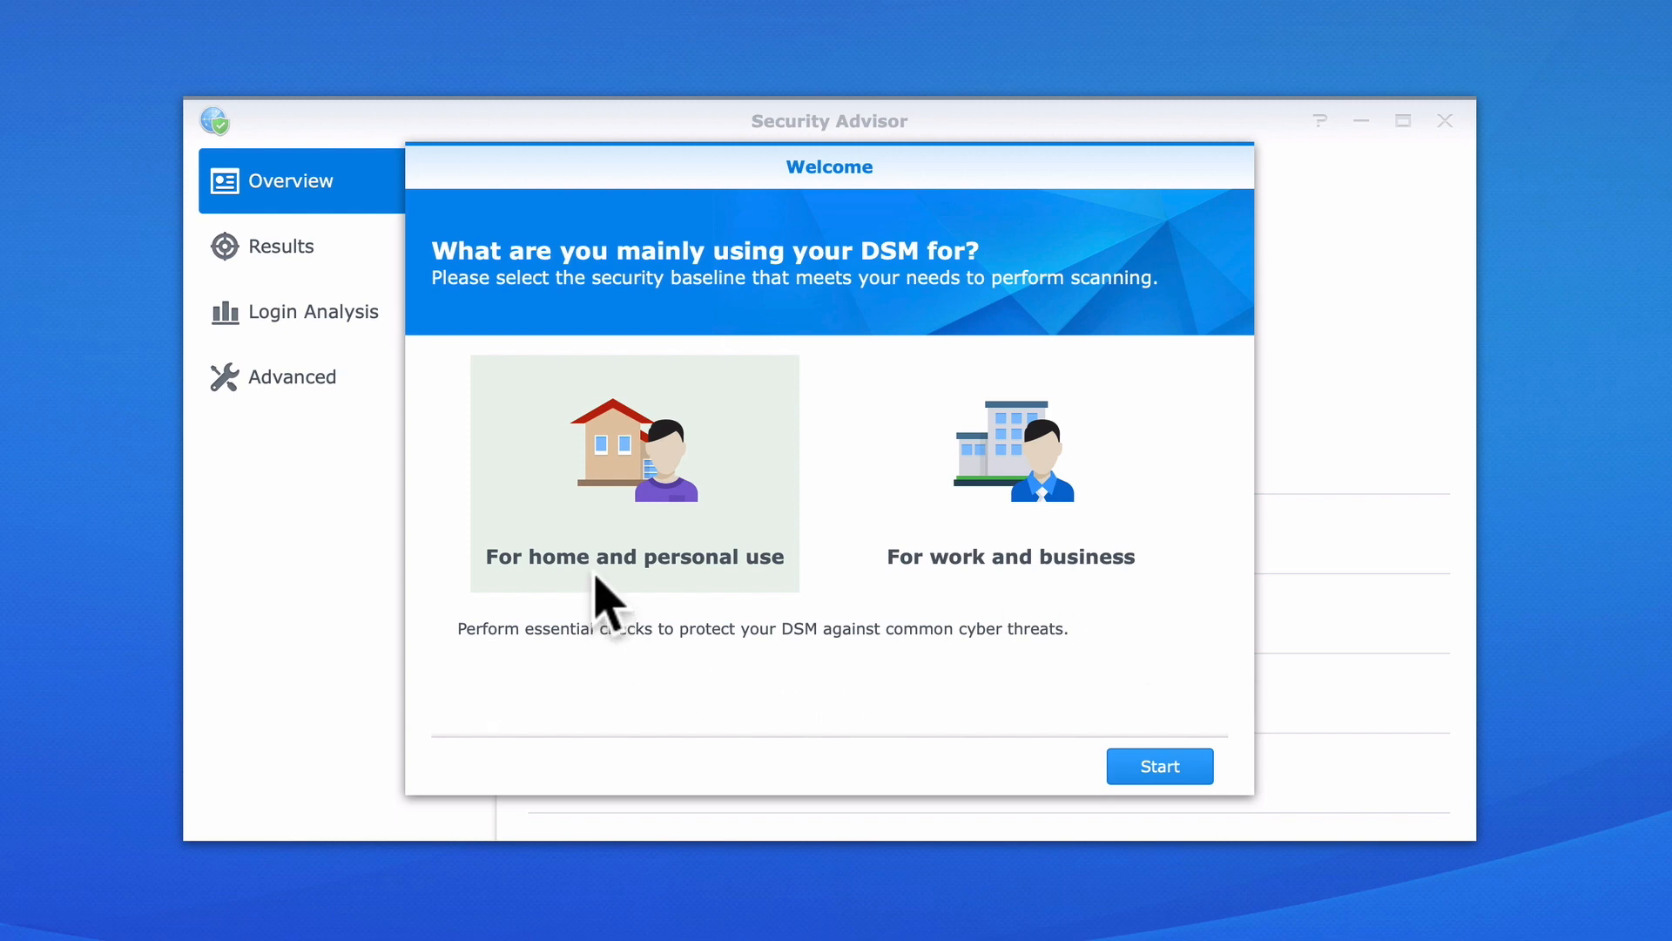
mouse_move(958, 640)
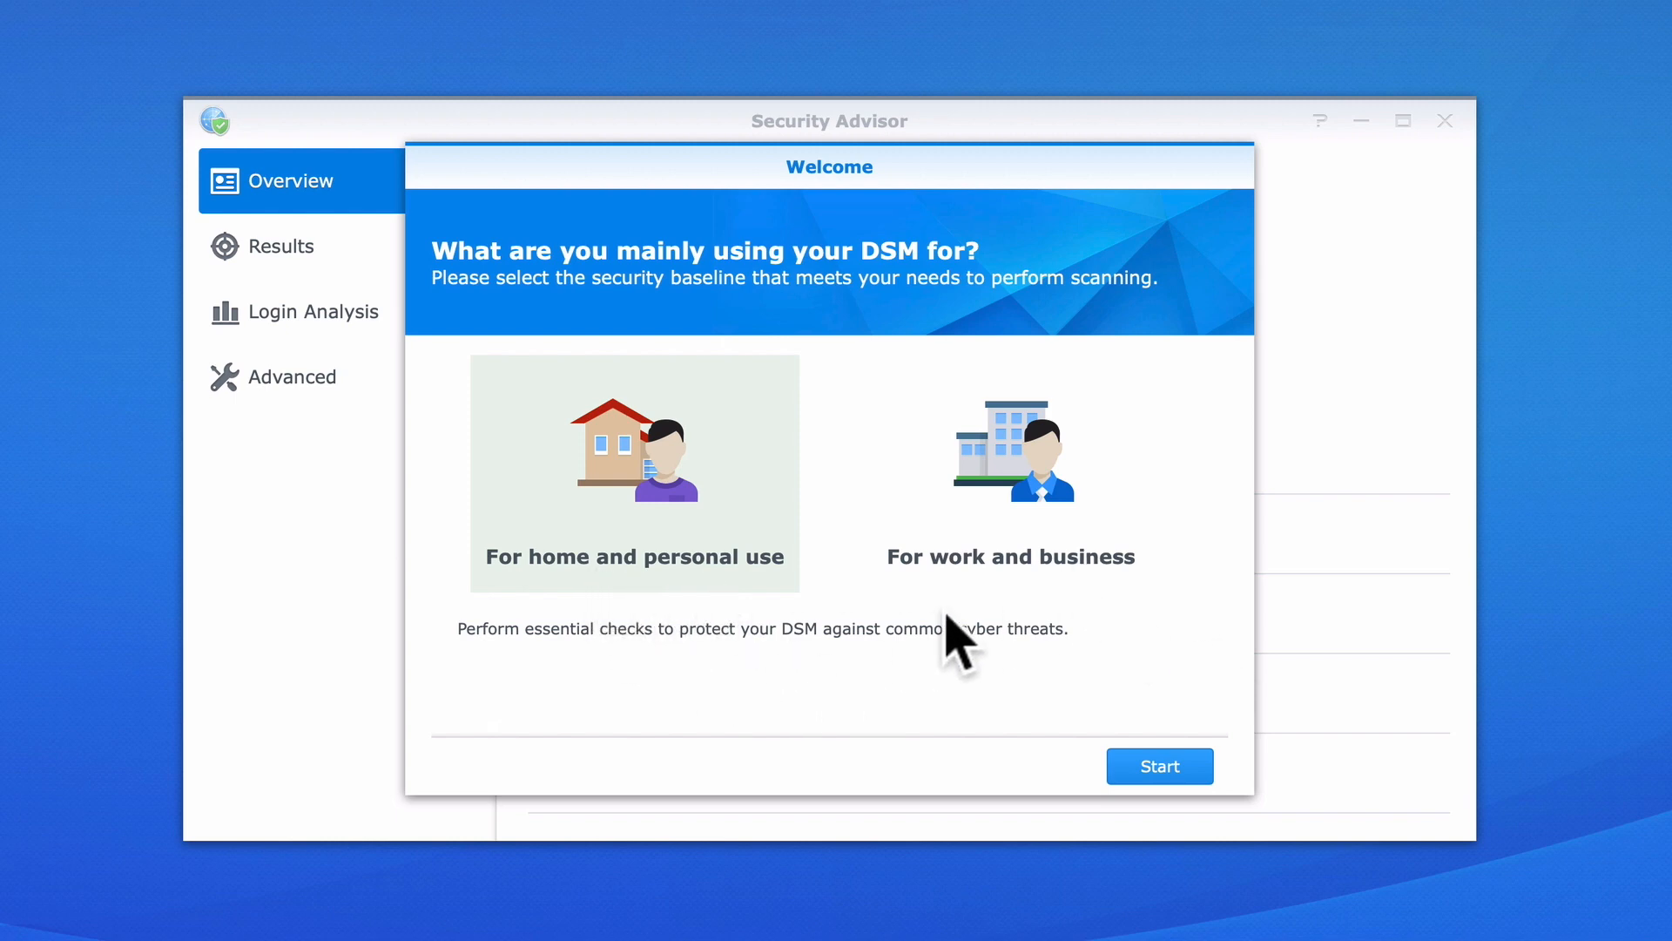
mouse_move(1080, 604)
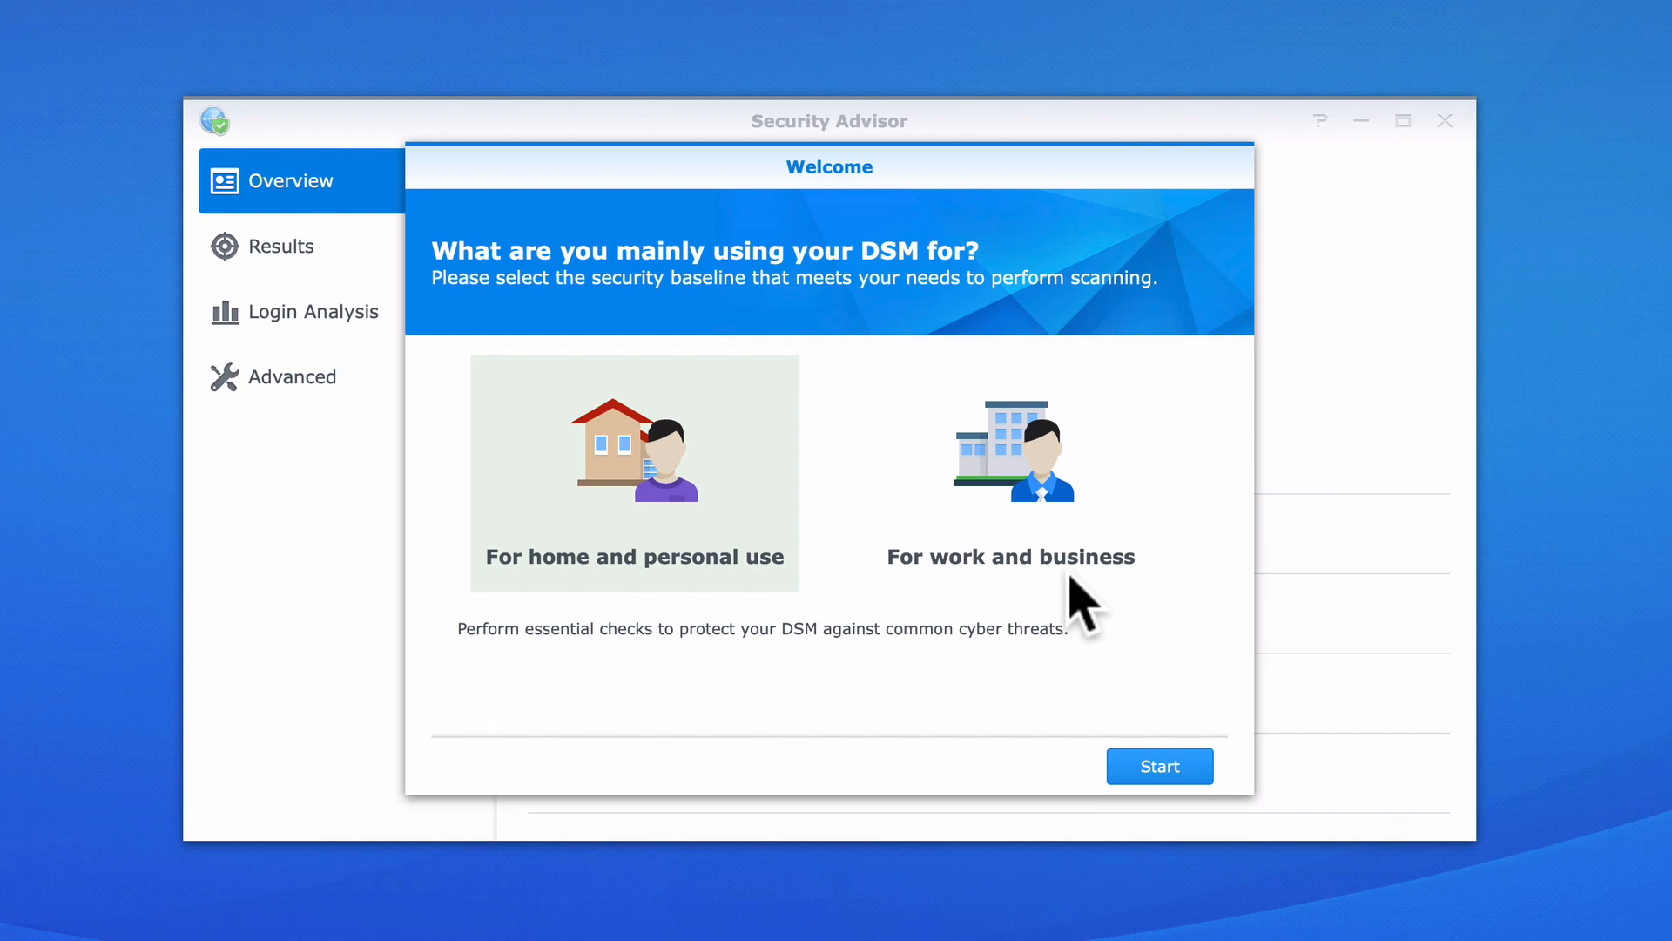
mouse_move(627, 512)
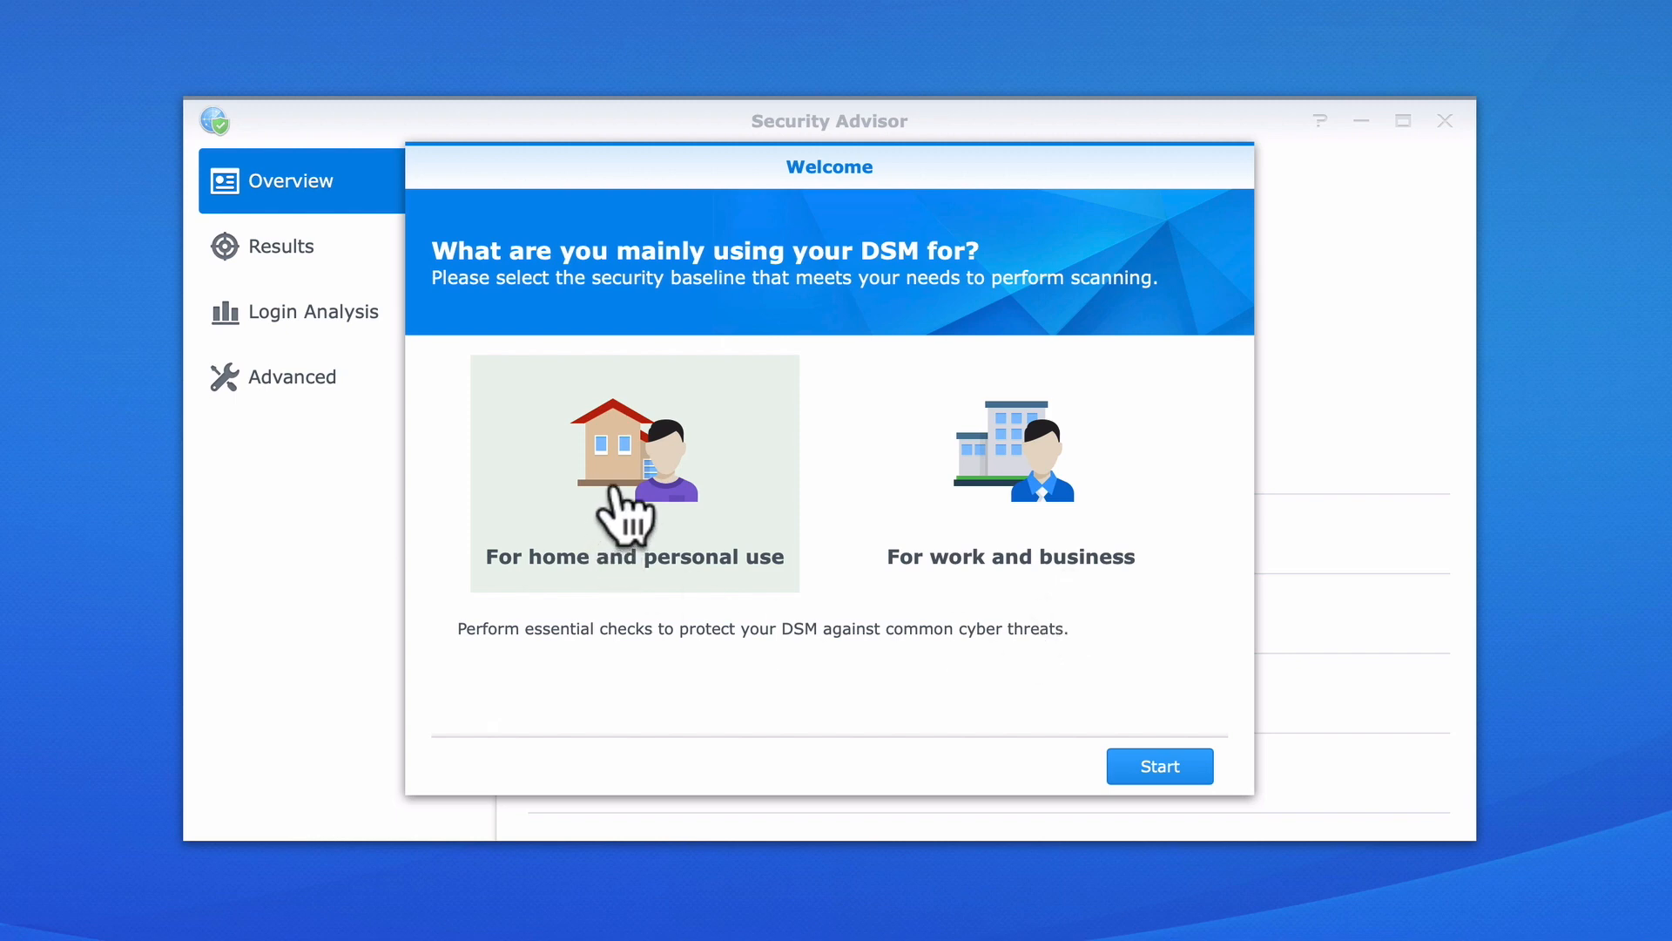
mouse_move(1157, 765)
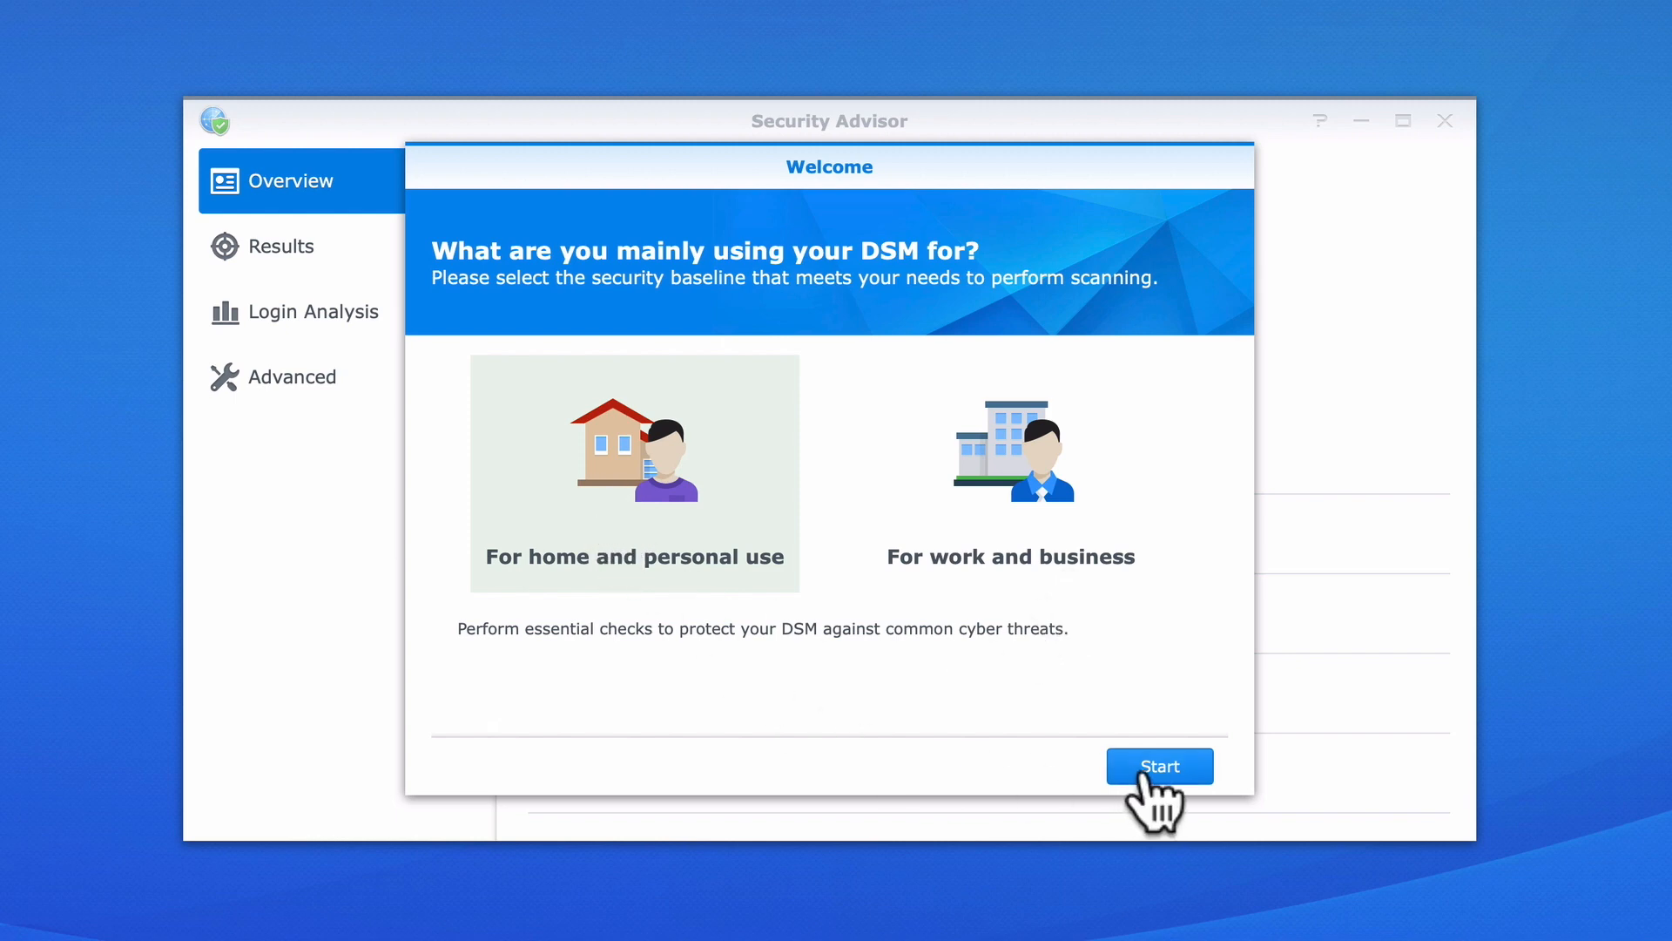
mouse_move(1194, 795)
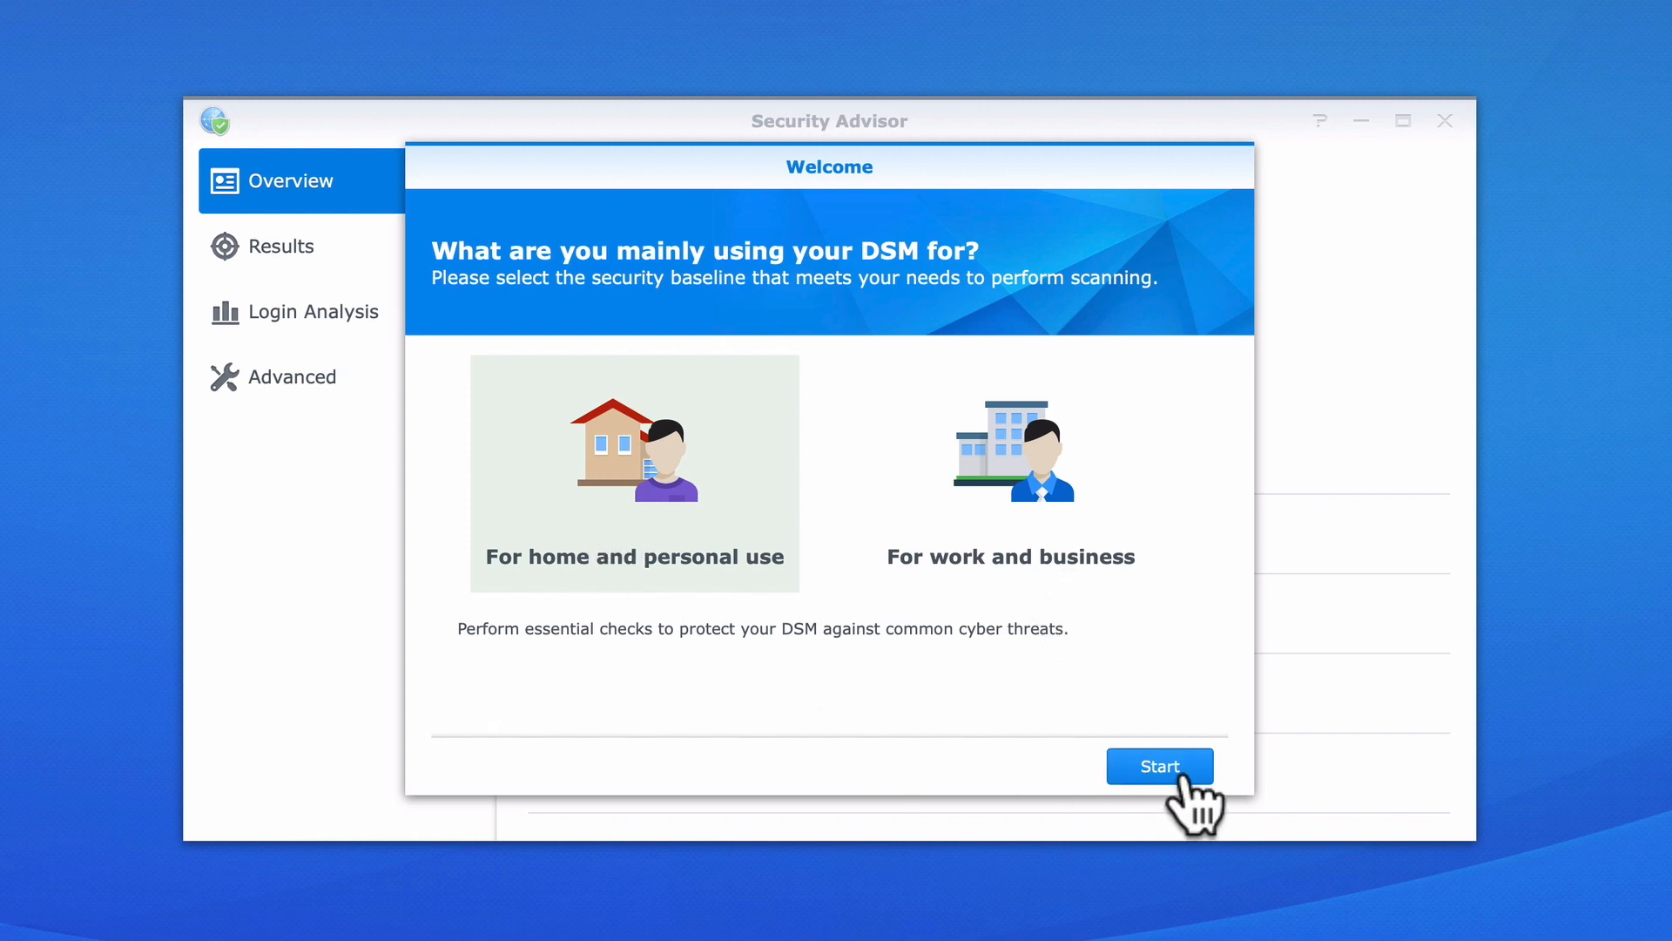
- Start the first scan with the home baseline and wait for all categories to pass
click(1159, 766)
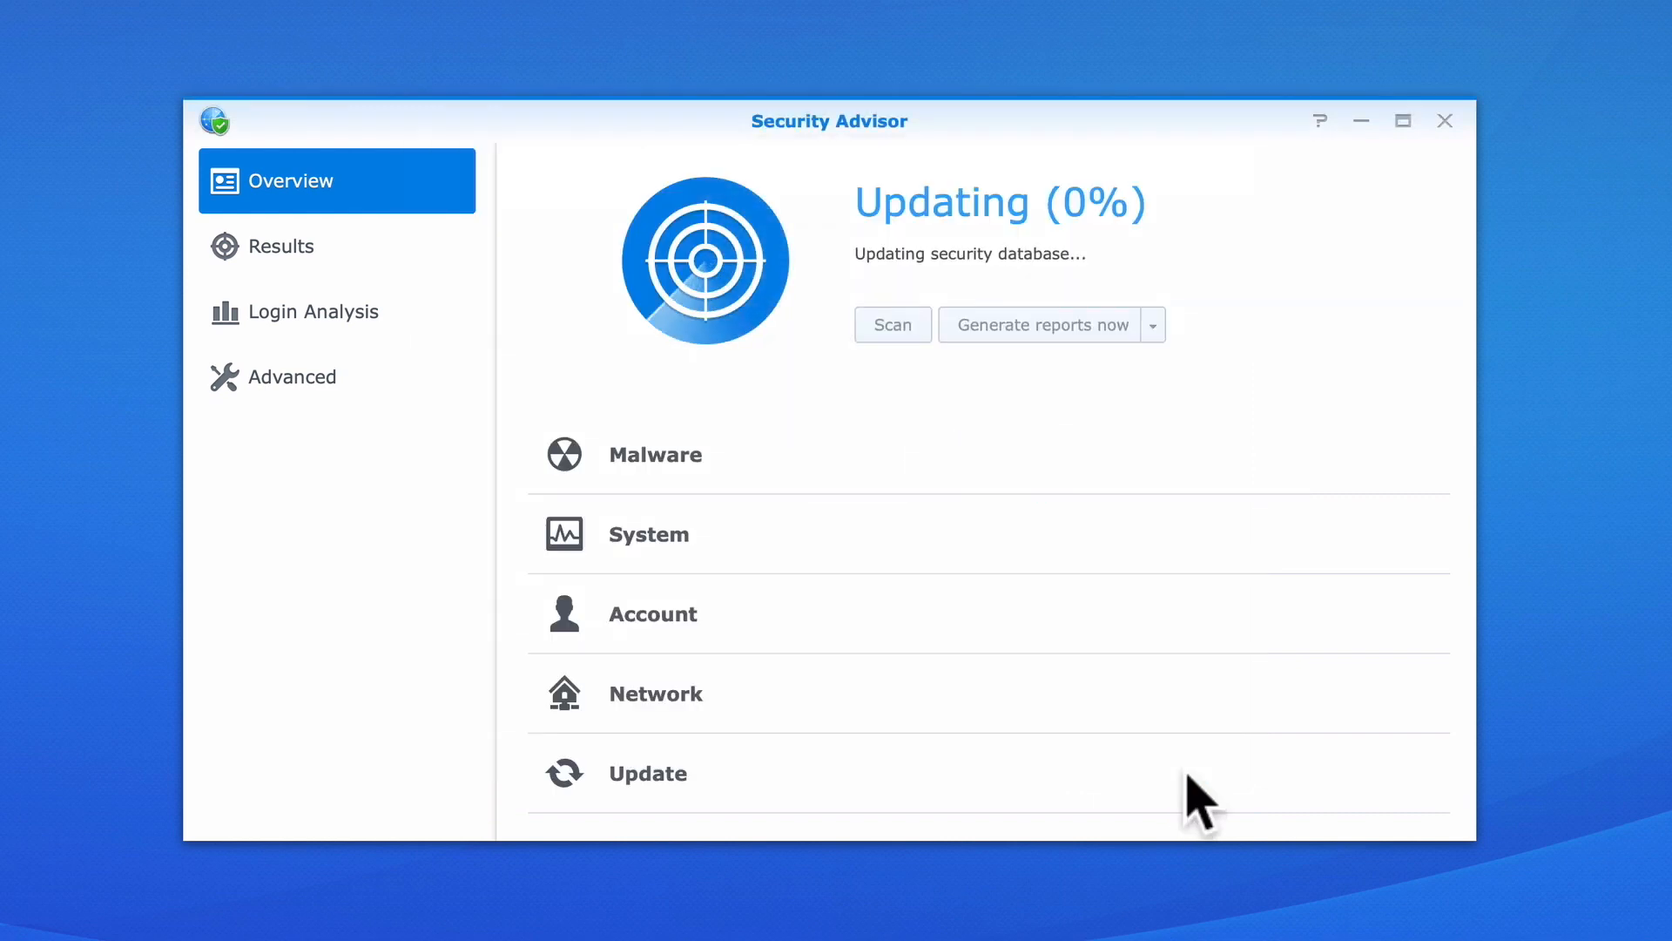
click(892, 324)
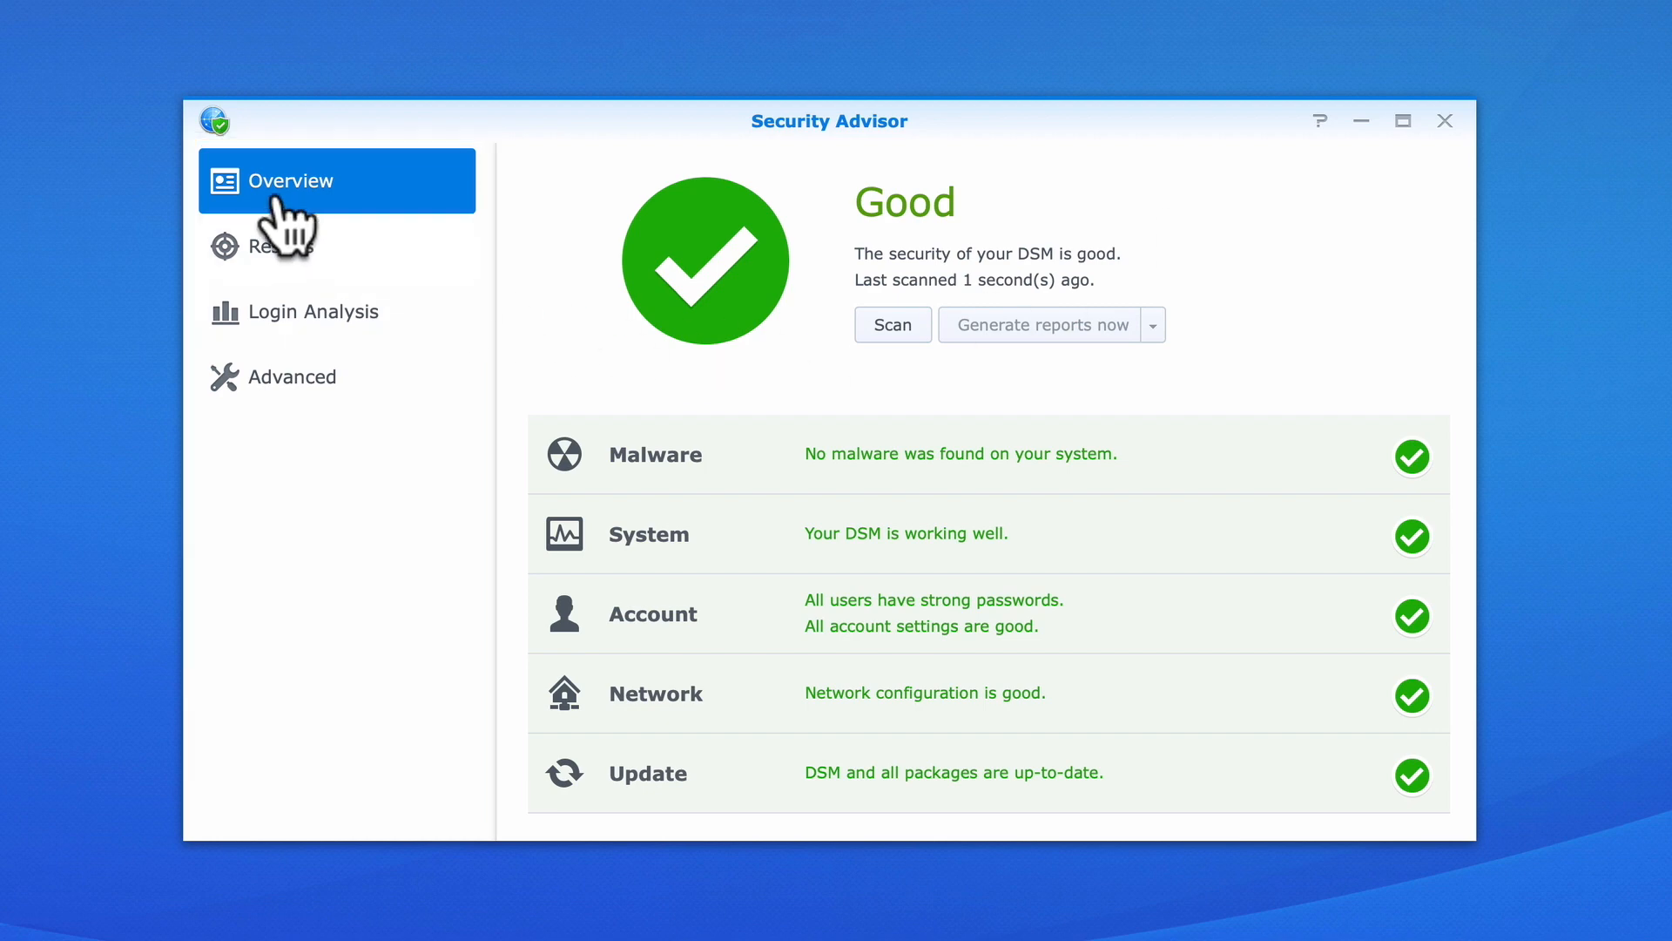
mouse_move(883, 256)
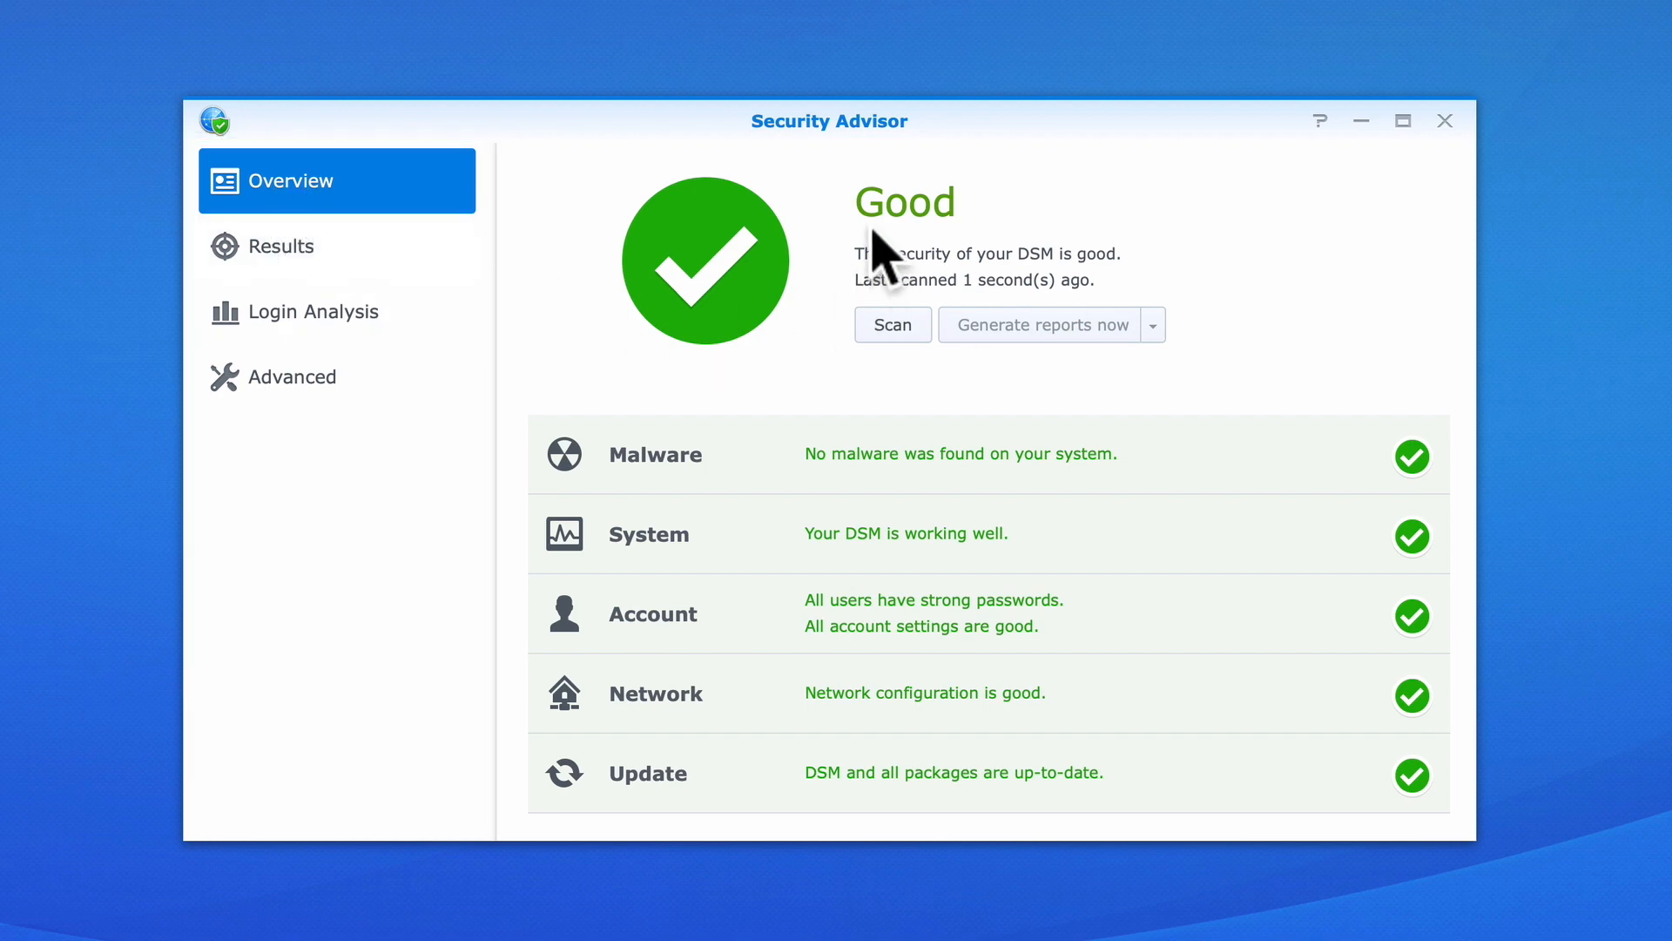
mouse_move(962, 256)
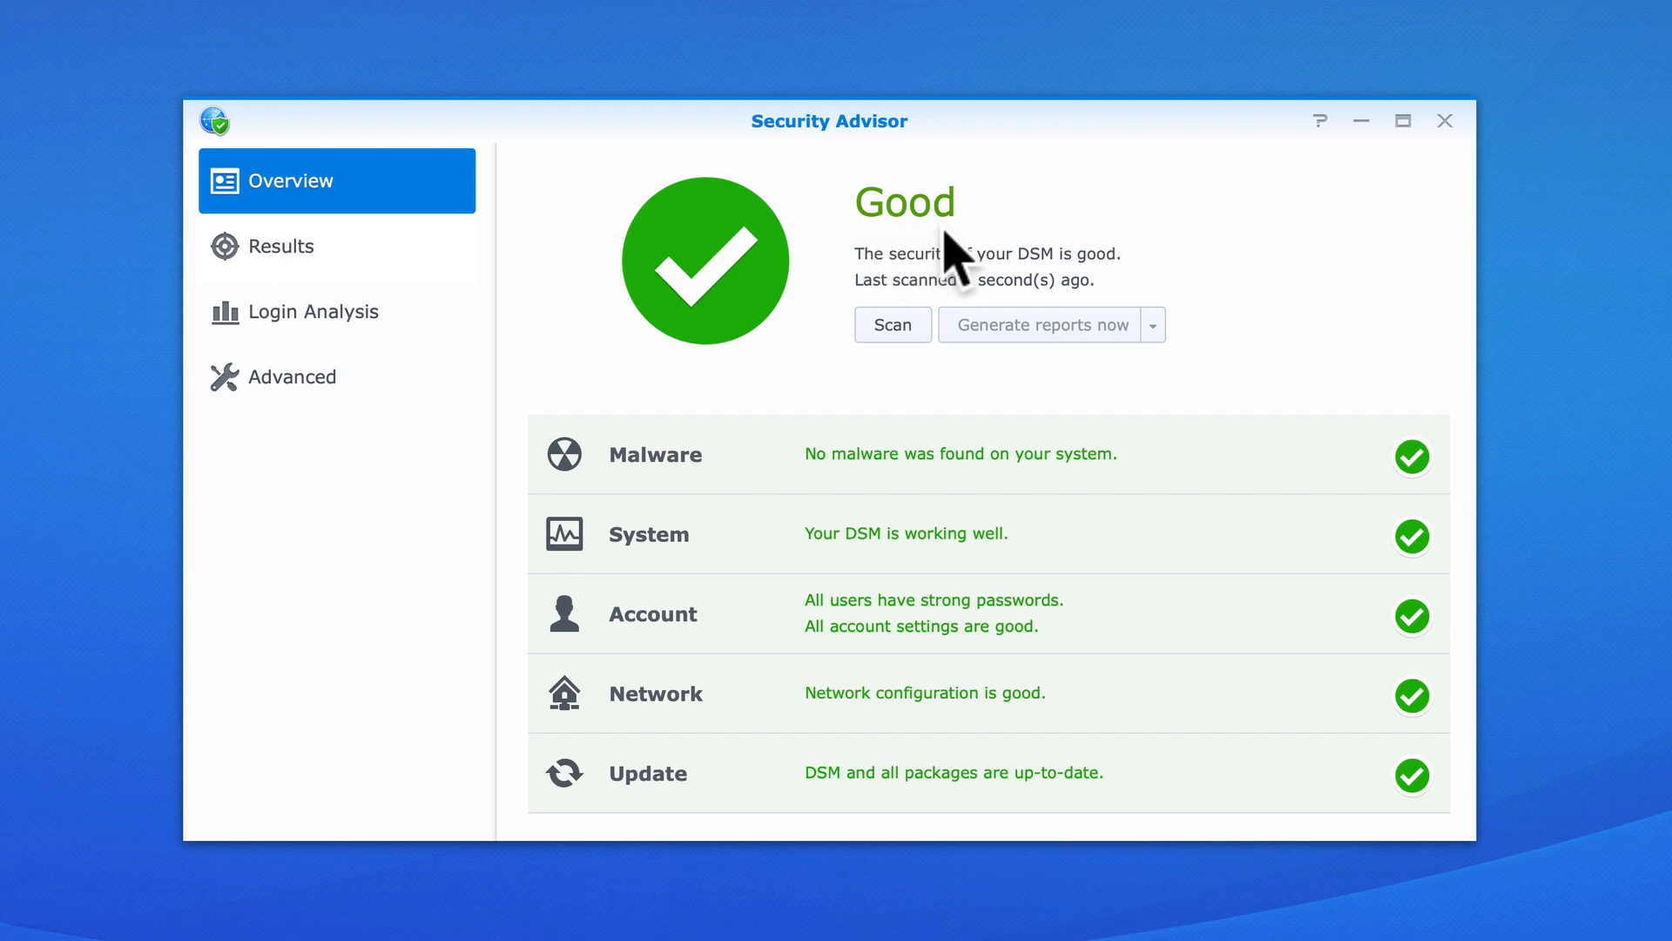
mouse_move(1258, 560)
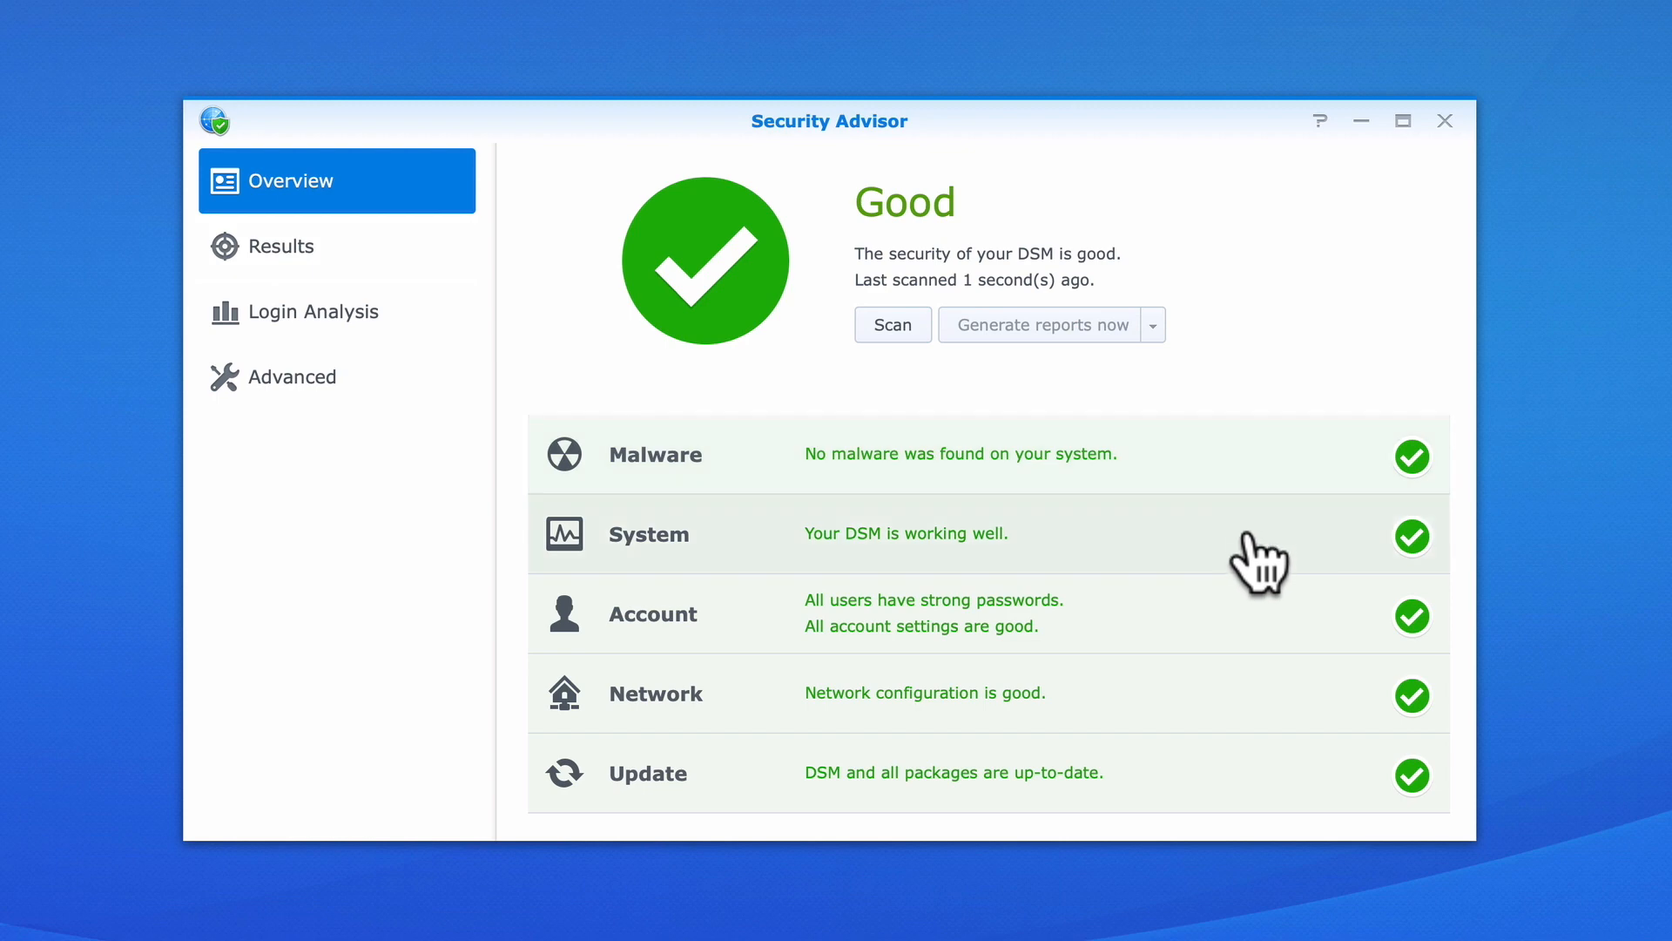
mouse_move(1244, 709)
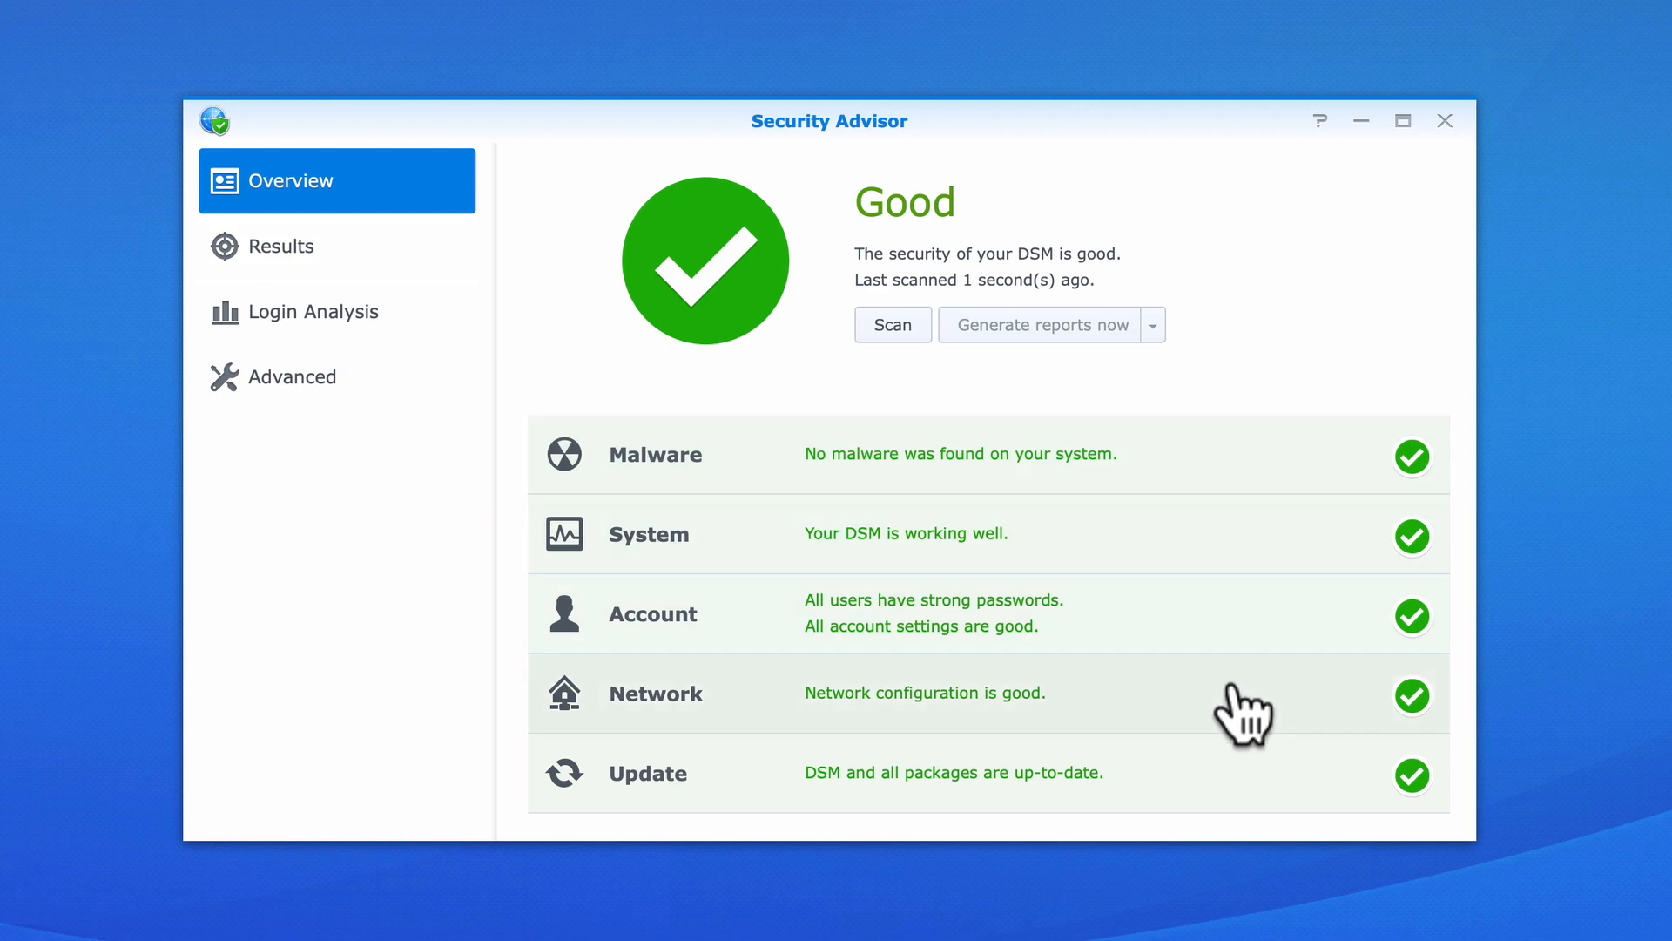
mouse_move(1245, 795)
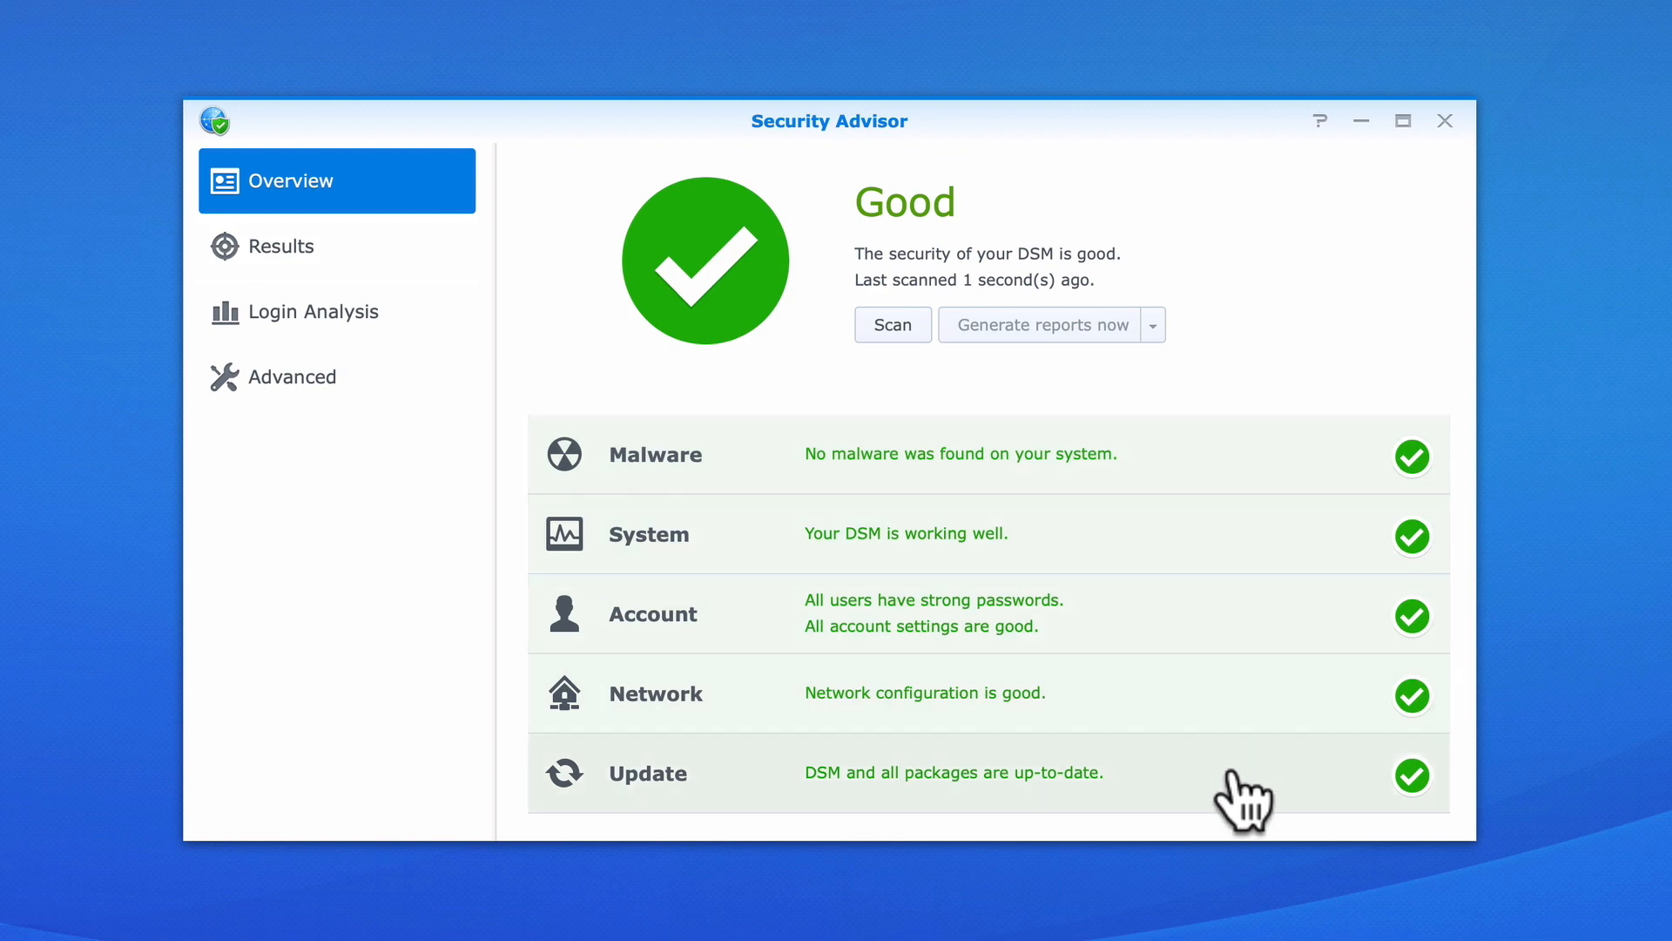
mouse_move(1217, 493)
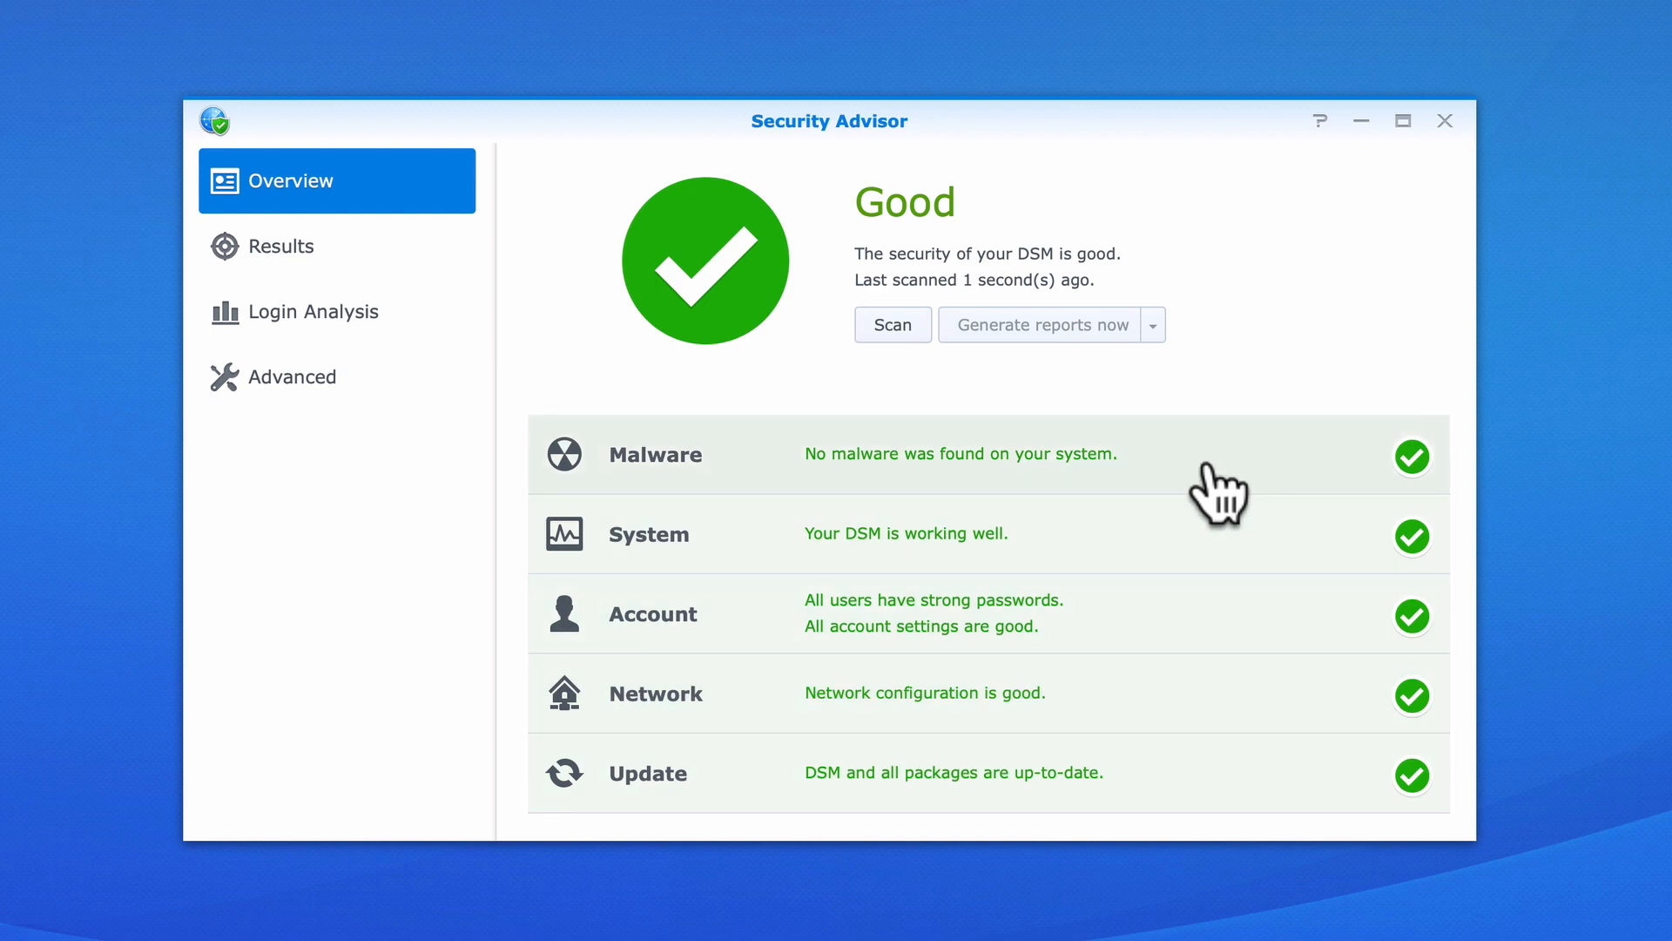
- Review the malware and Telnet network results, then close the details dialog
click(305, 247)
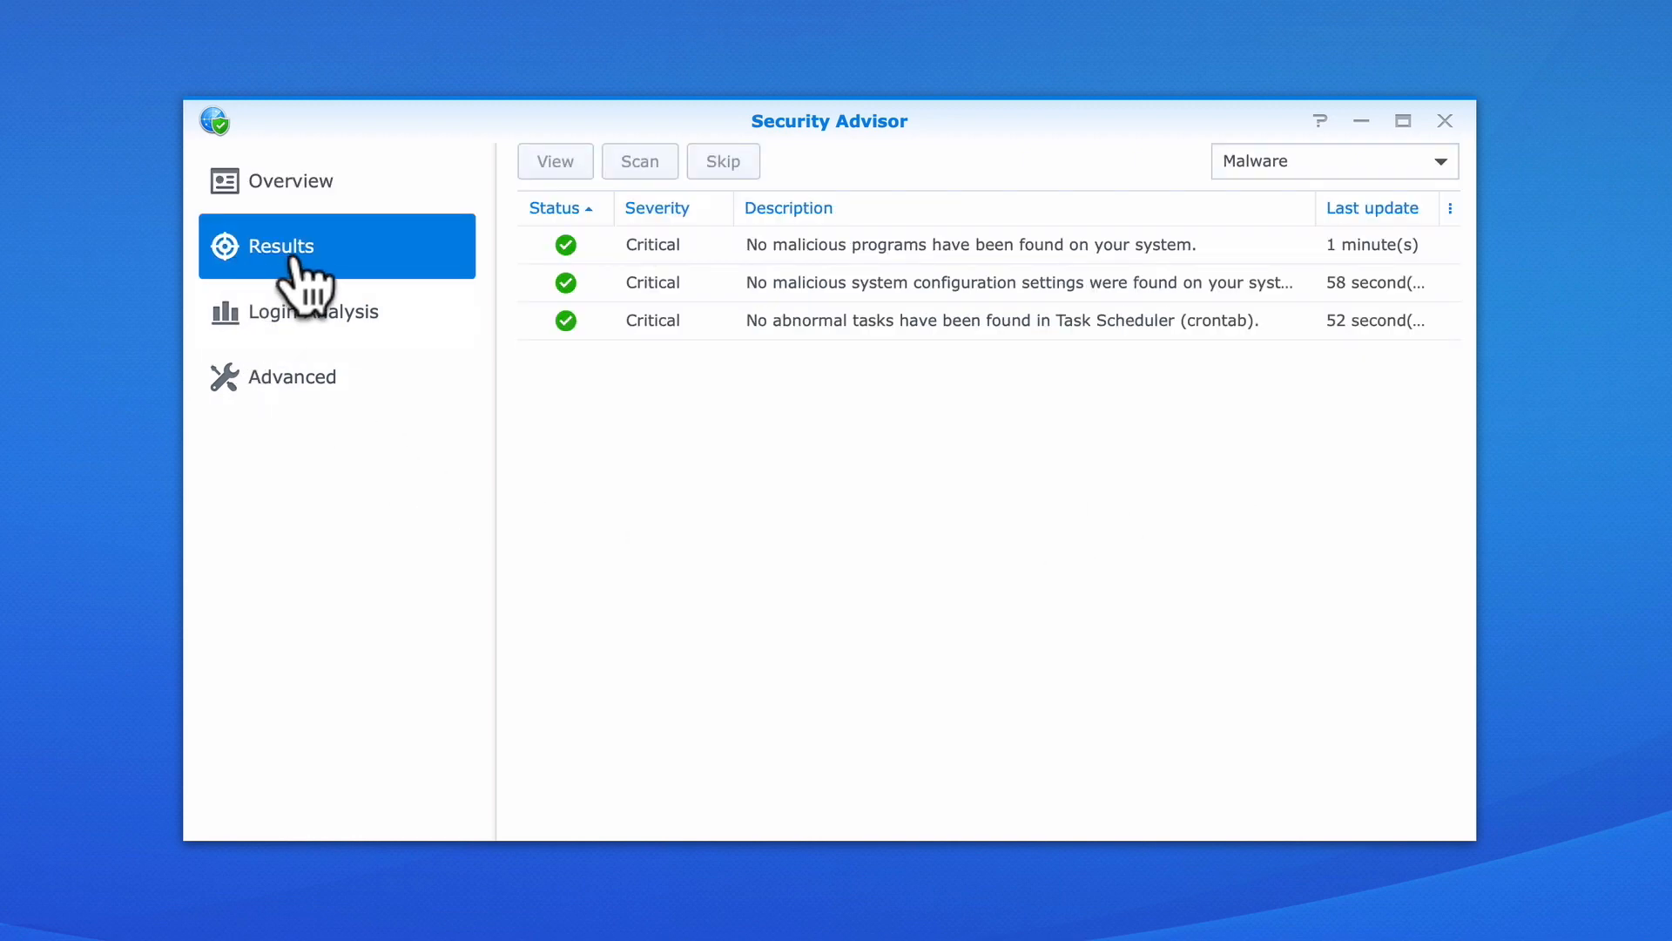
mouse_move(789, 421)
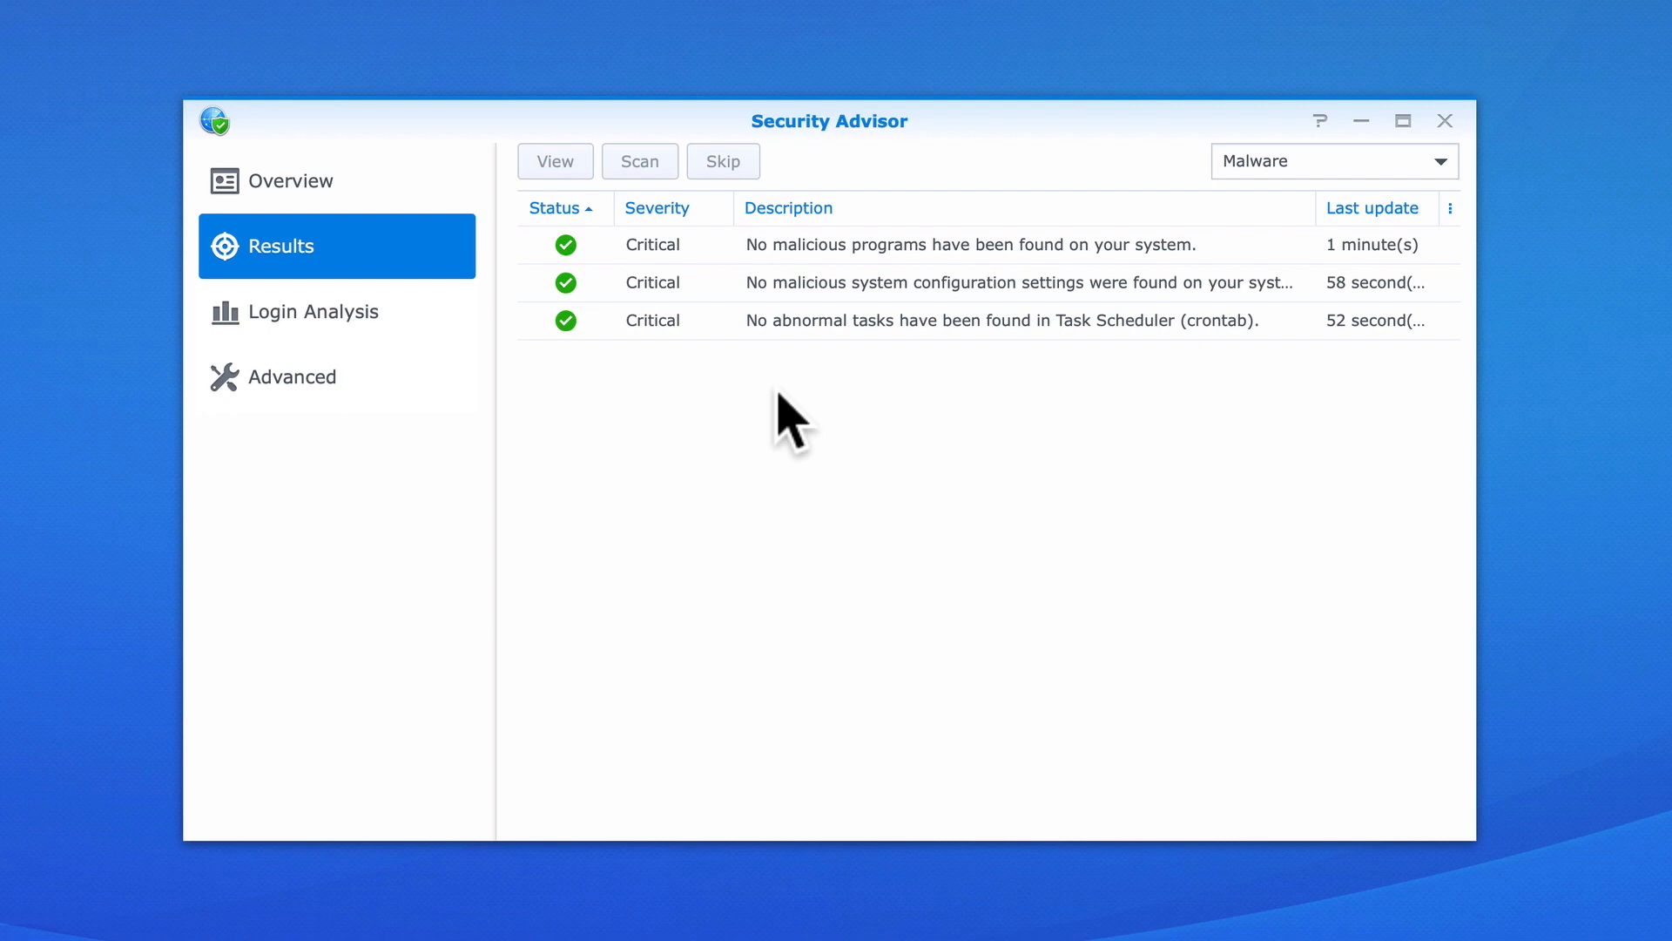
click(291, 181)
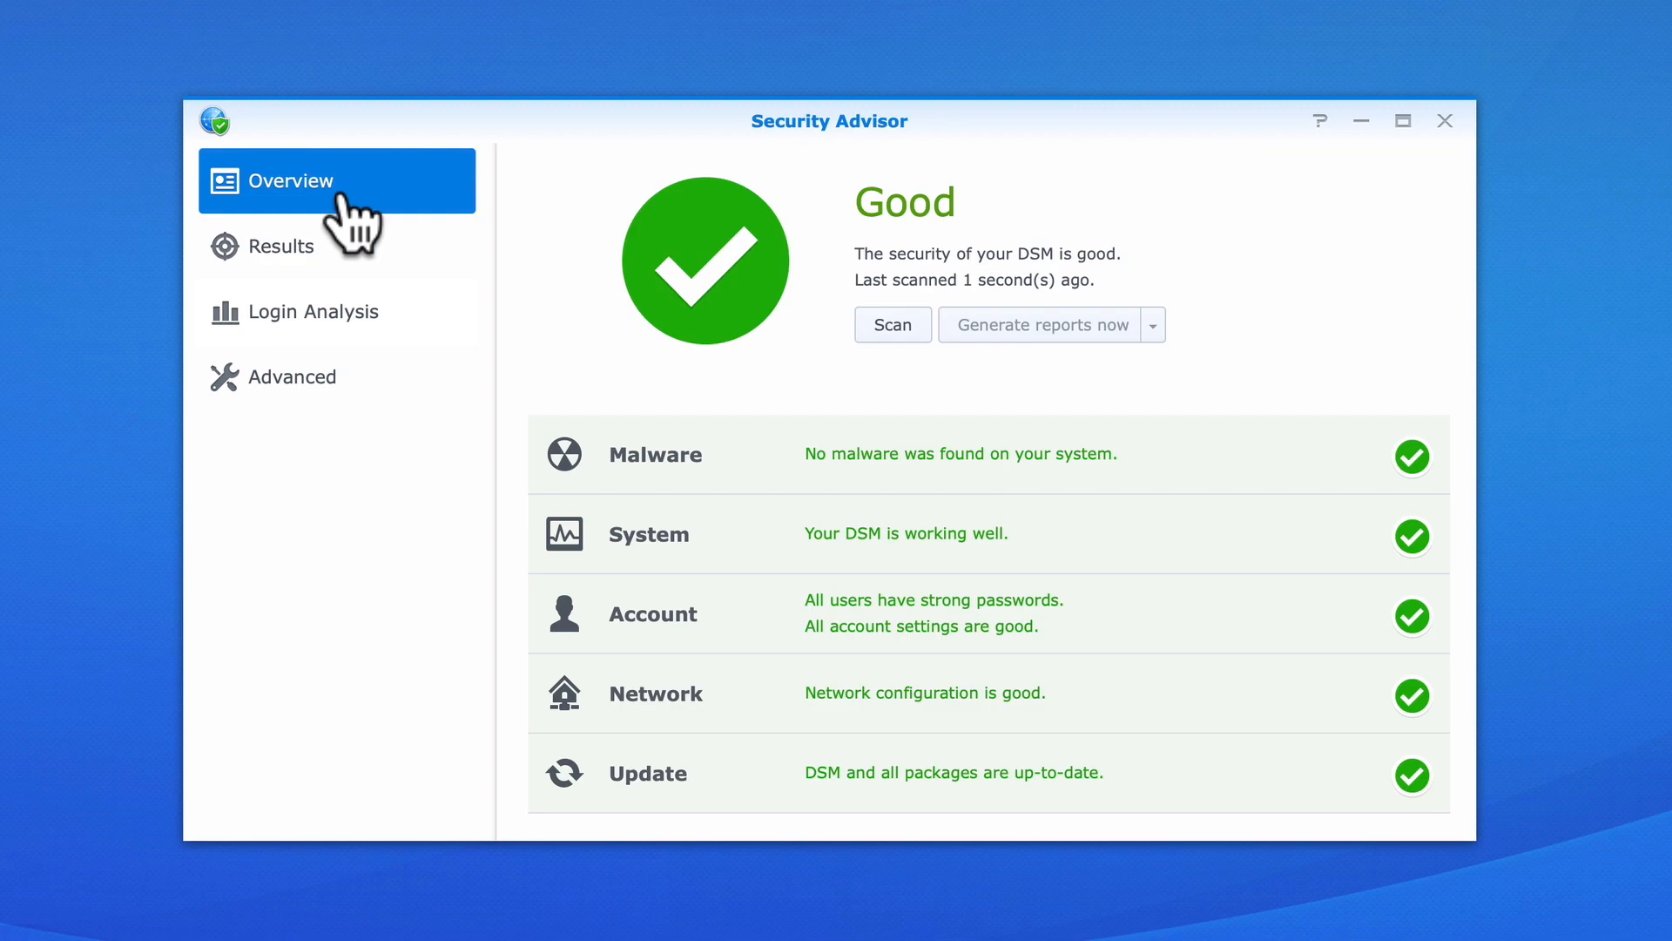
mouse_move(1021, 564)
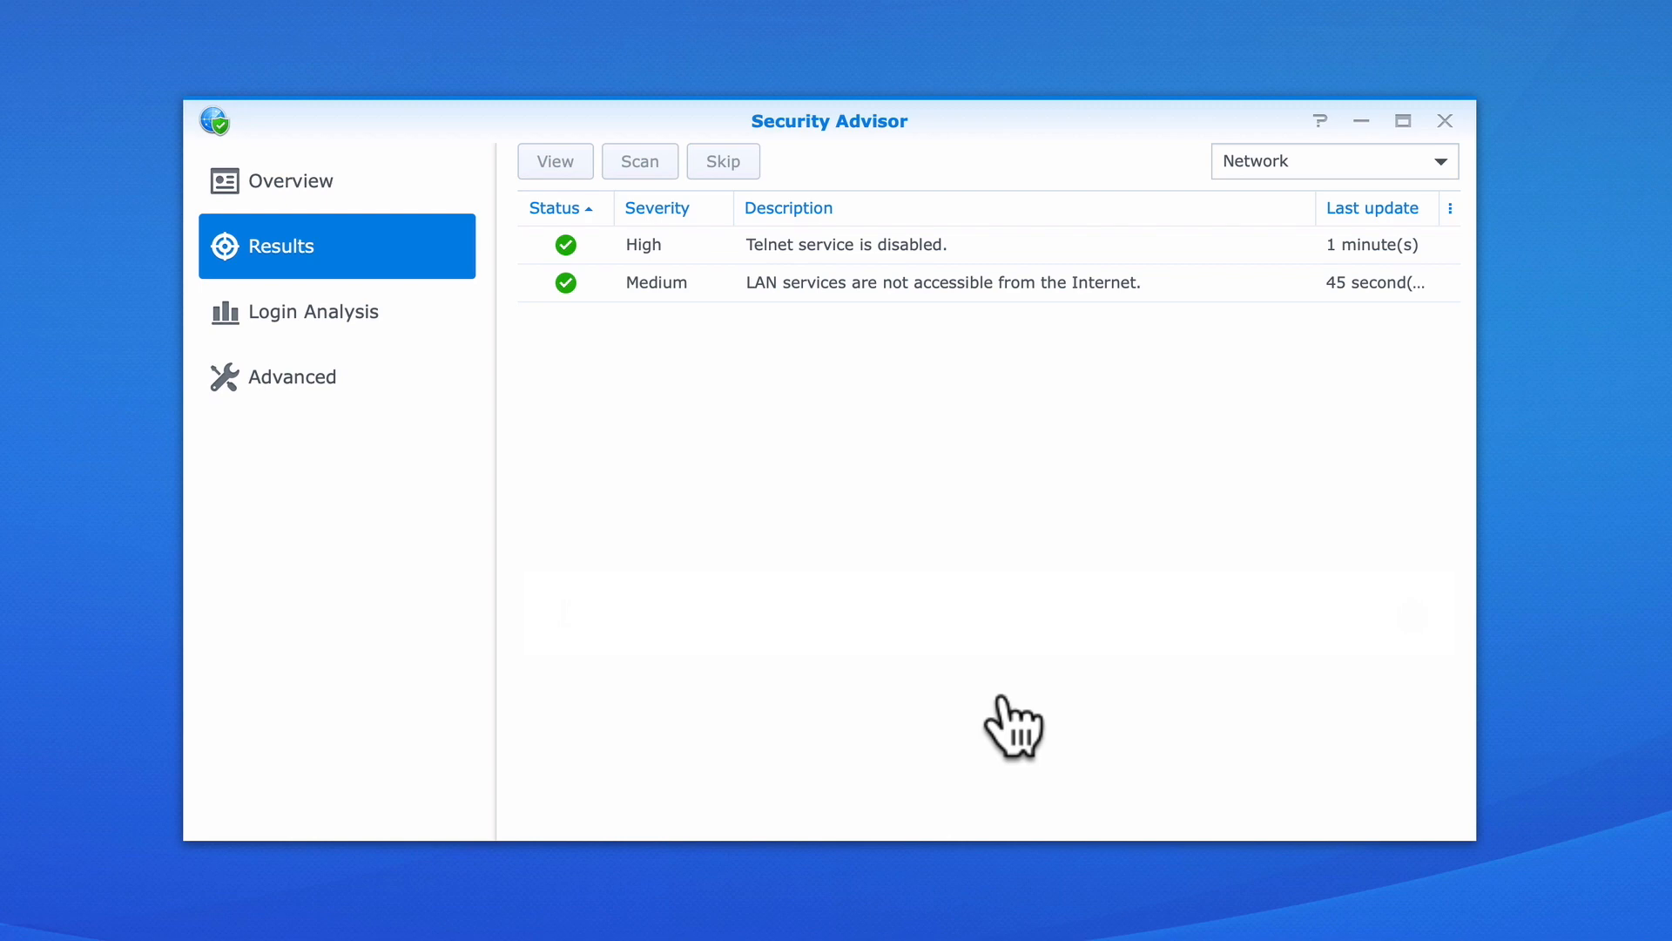
mouse_move(870, 256)
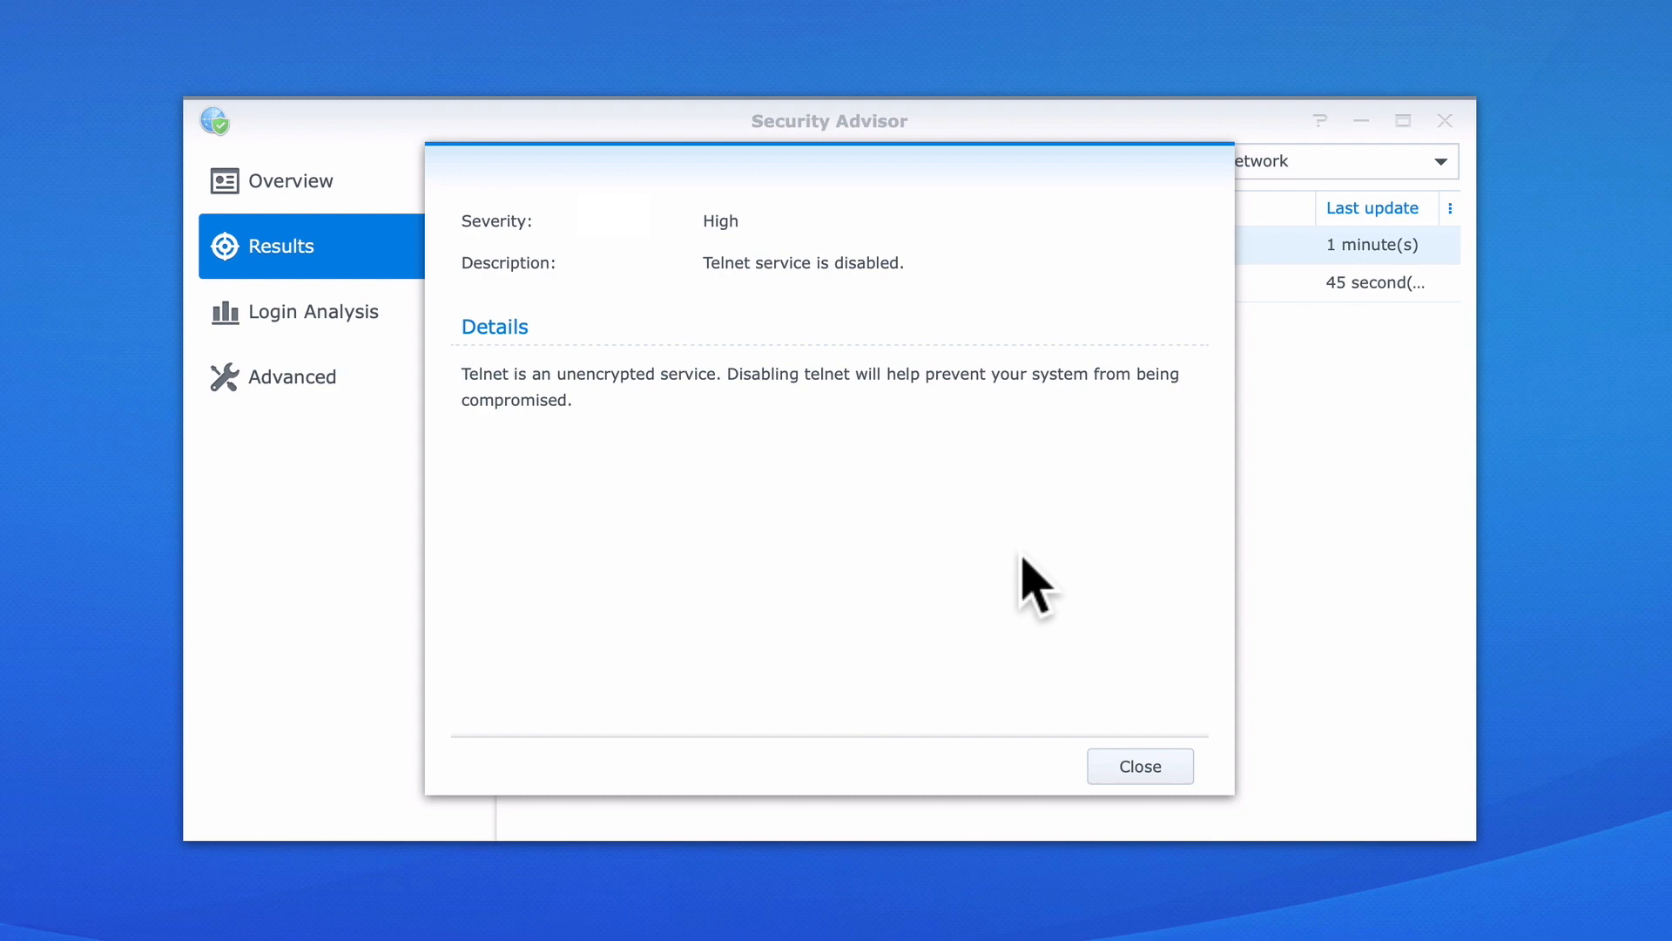
mouse_move(1139, 766)
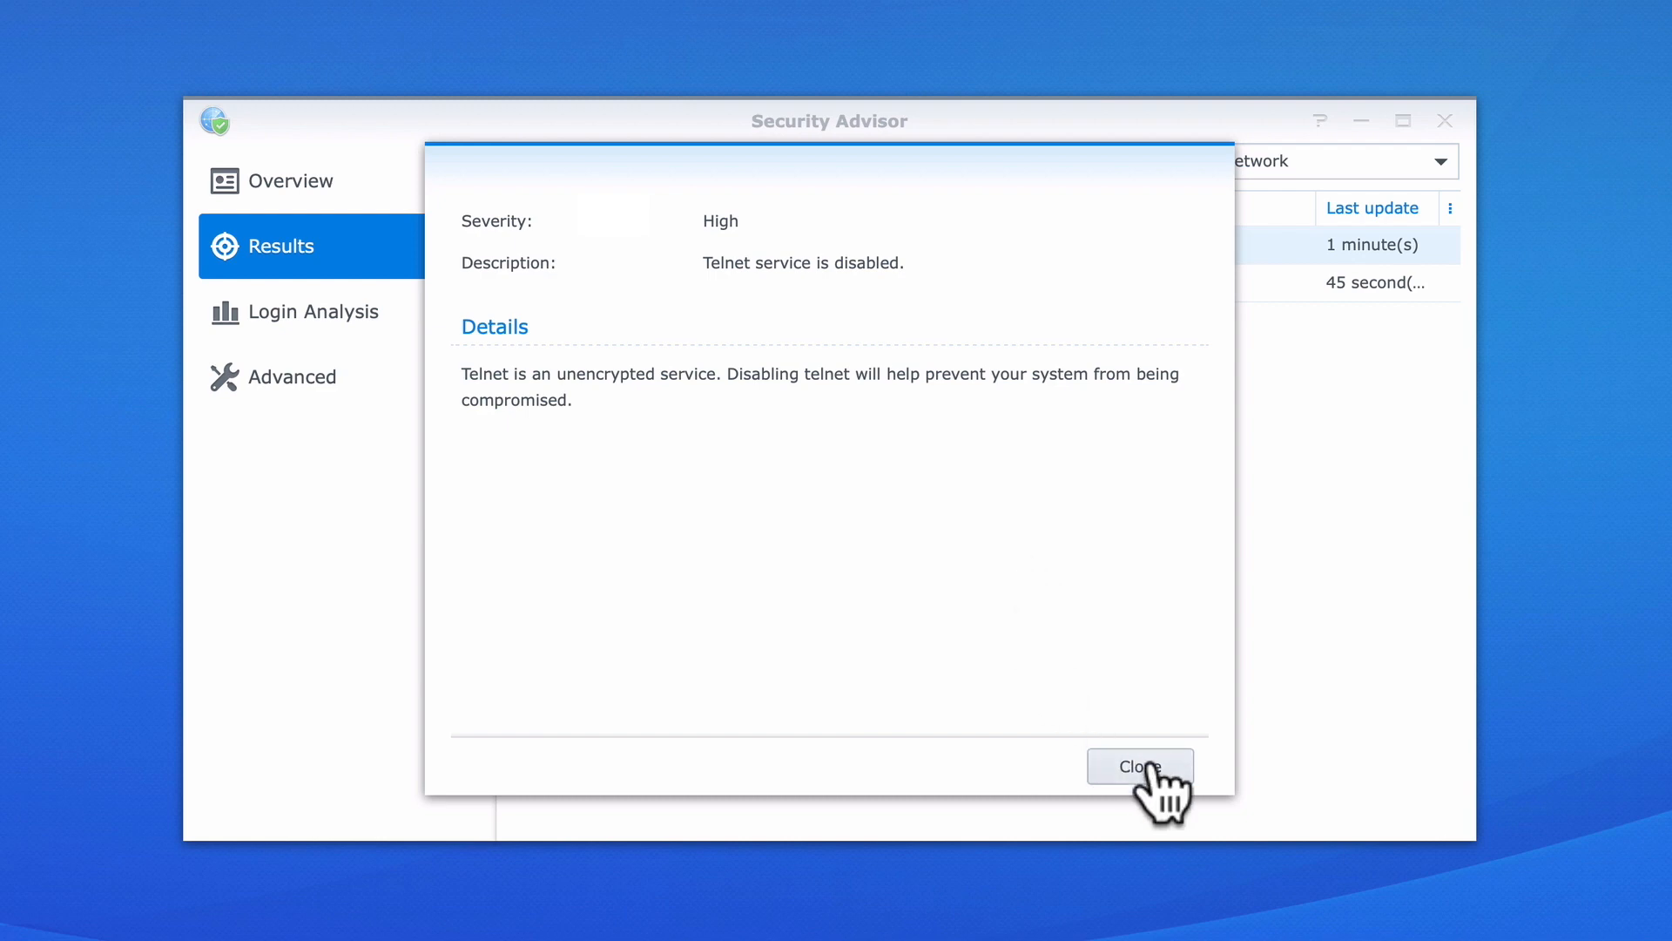
click(1140, 765)
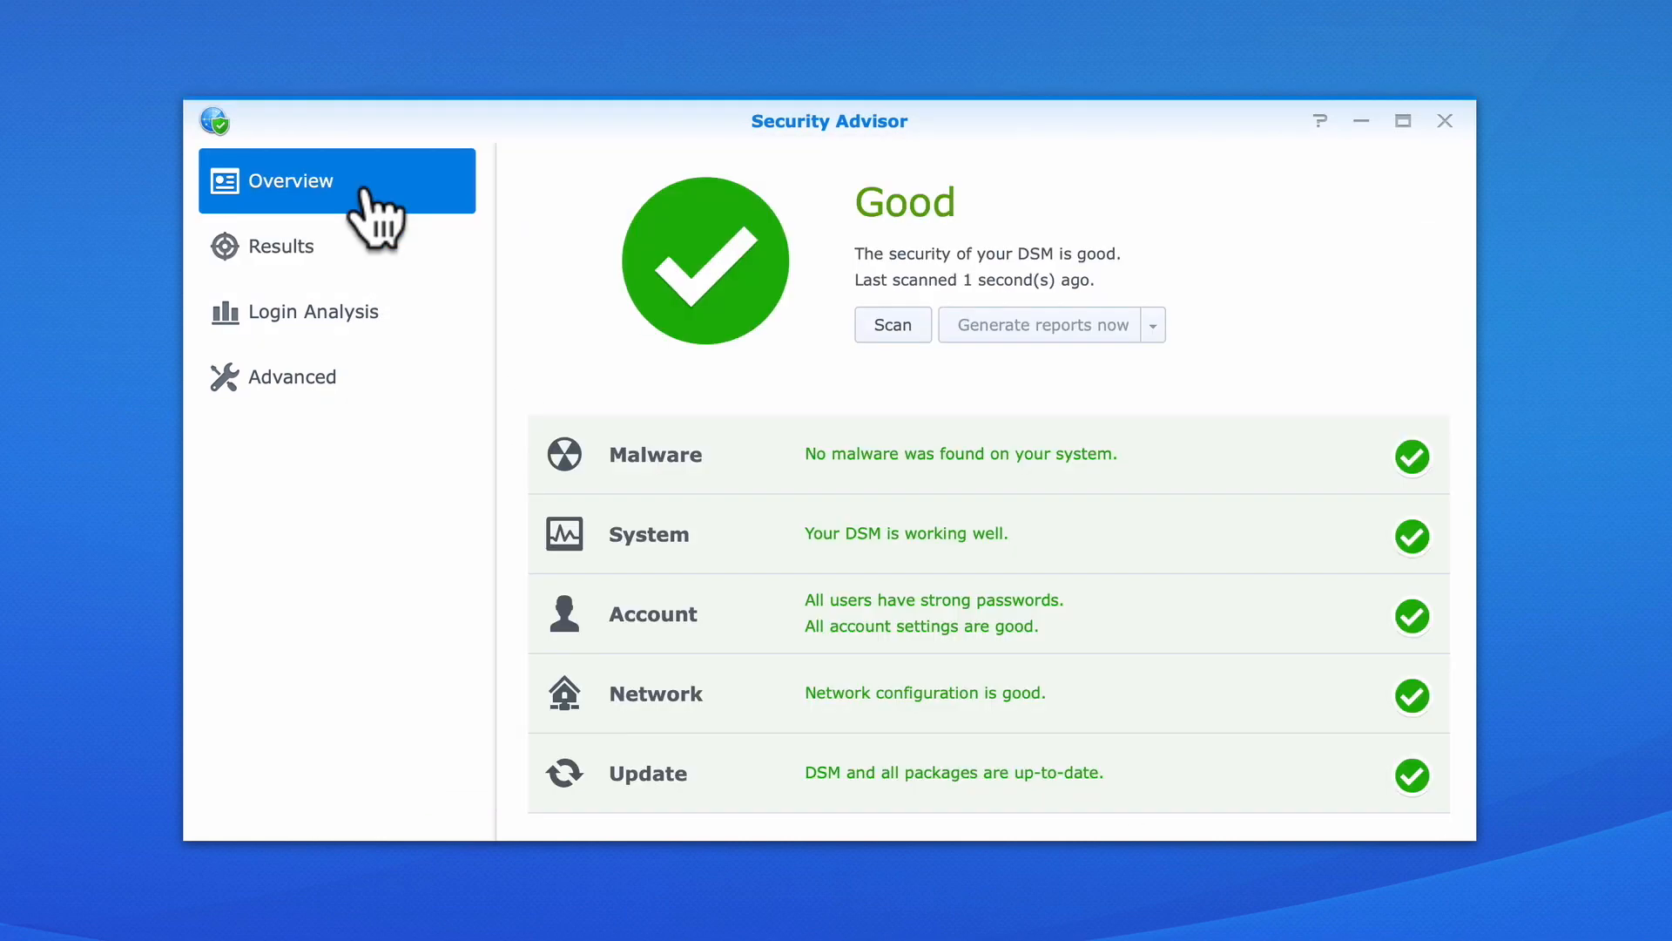
mouse_move(944, 533)
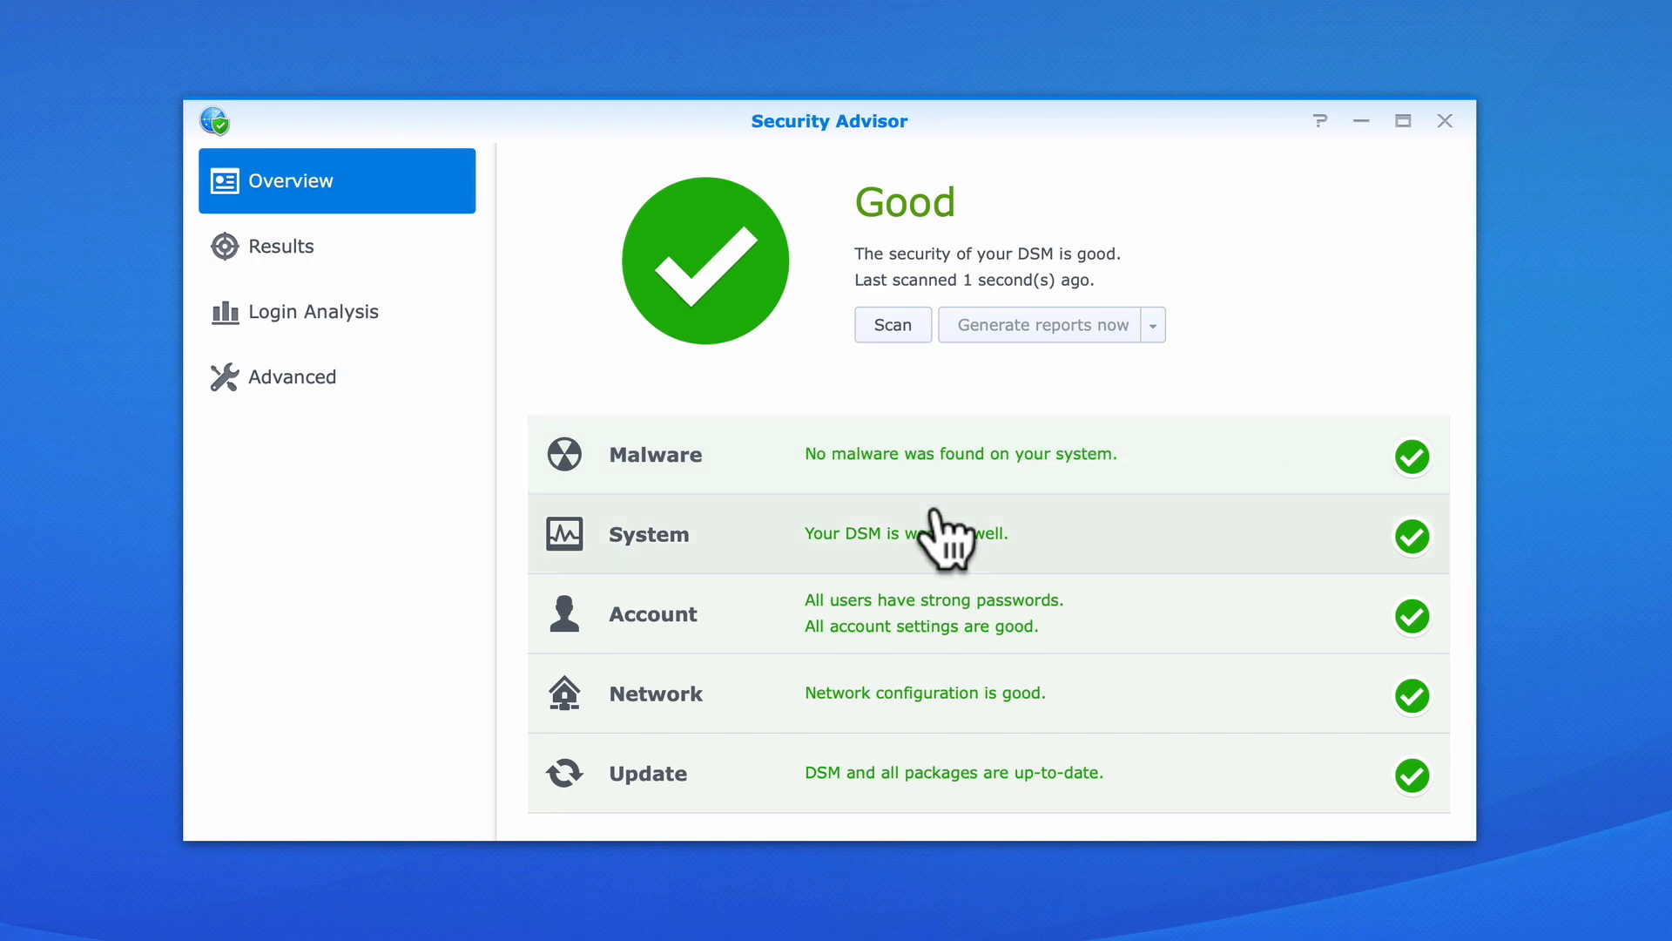
mouse_move(325, 427)
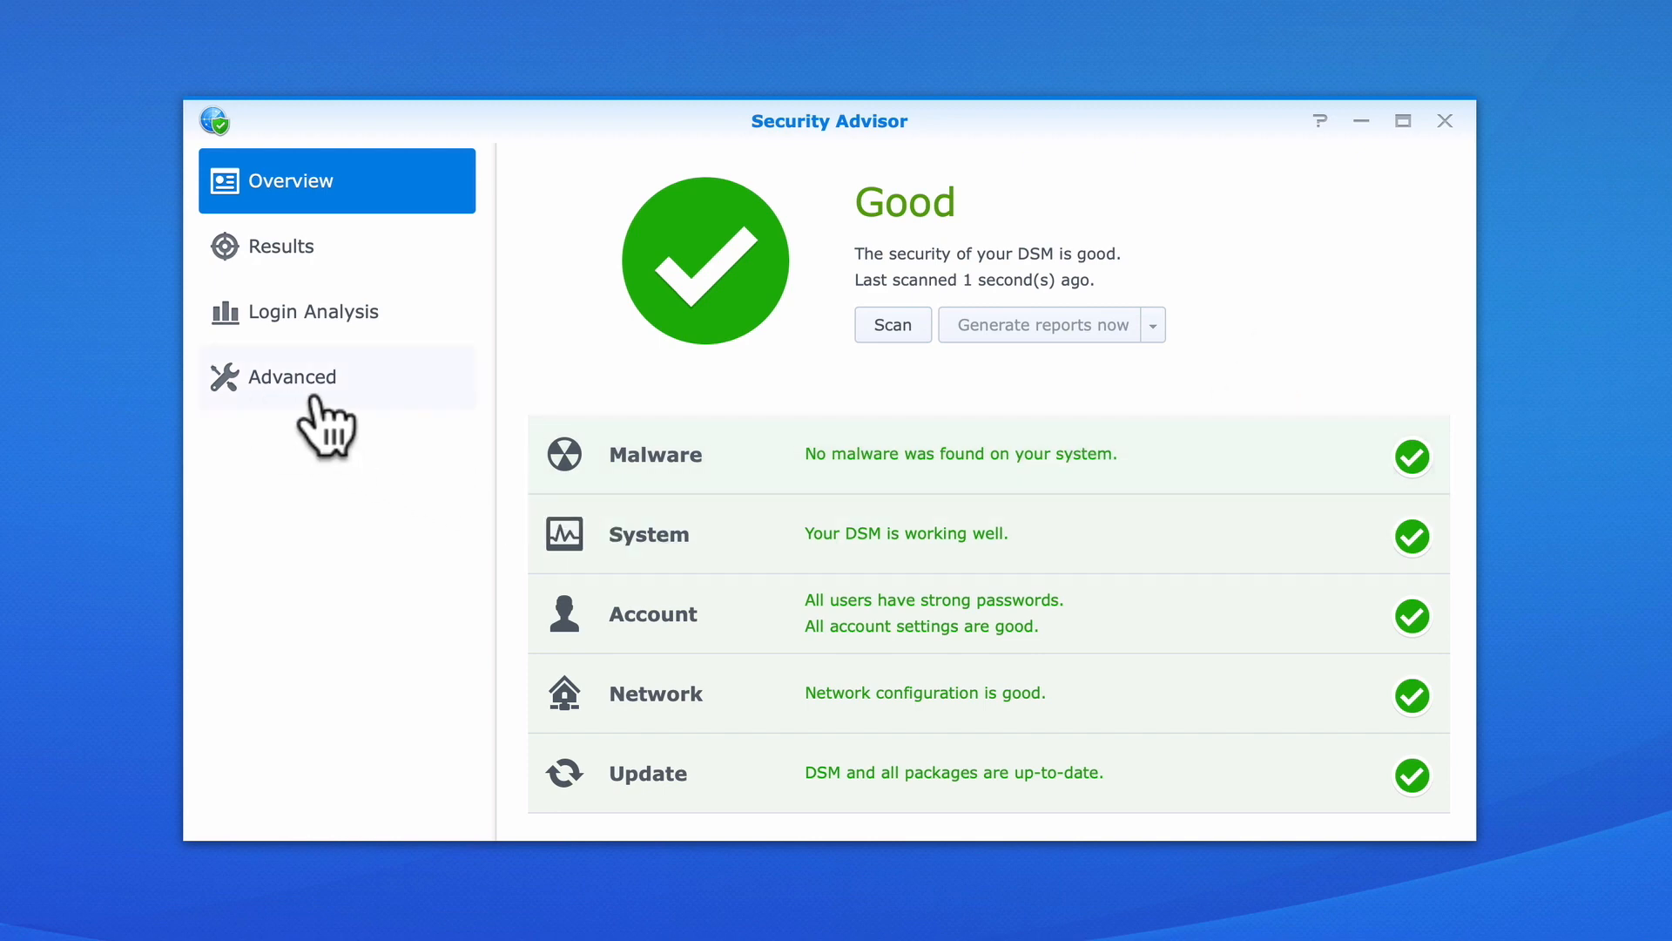
- In Advanced settings, review and close the home and personal use baseline checklist
click(302, 377)
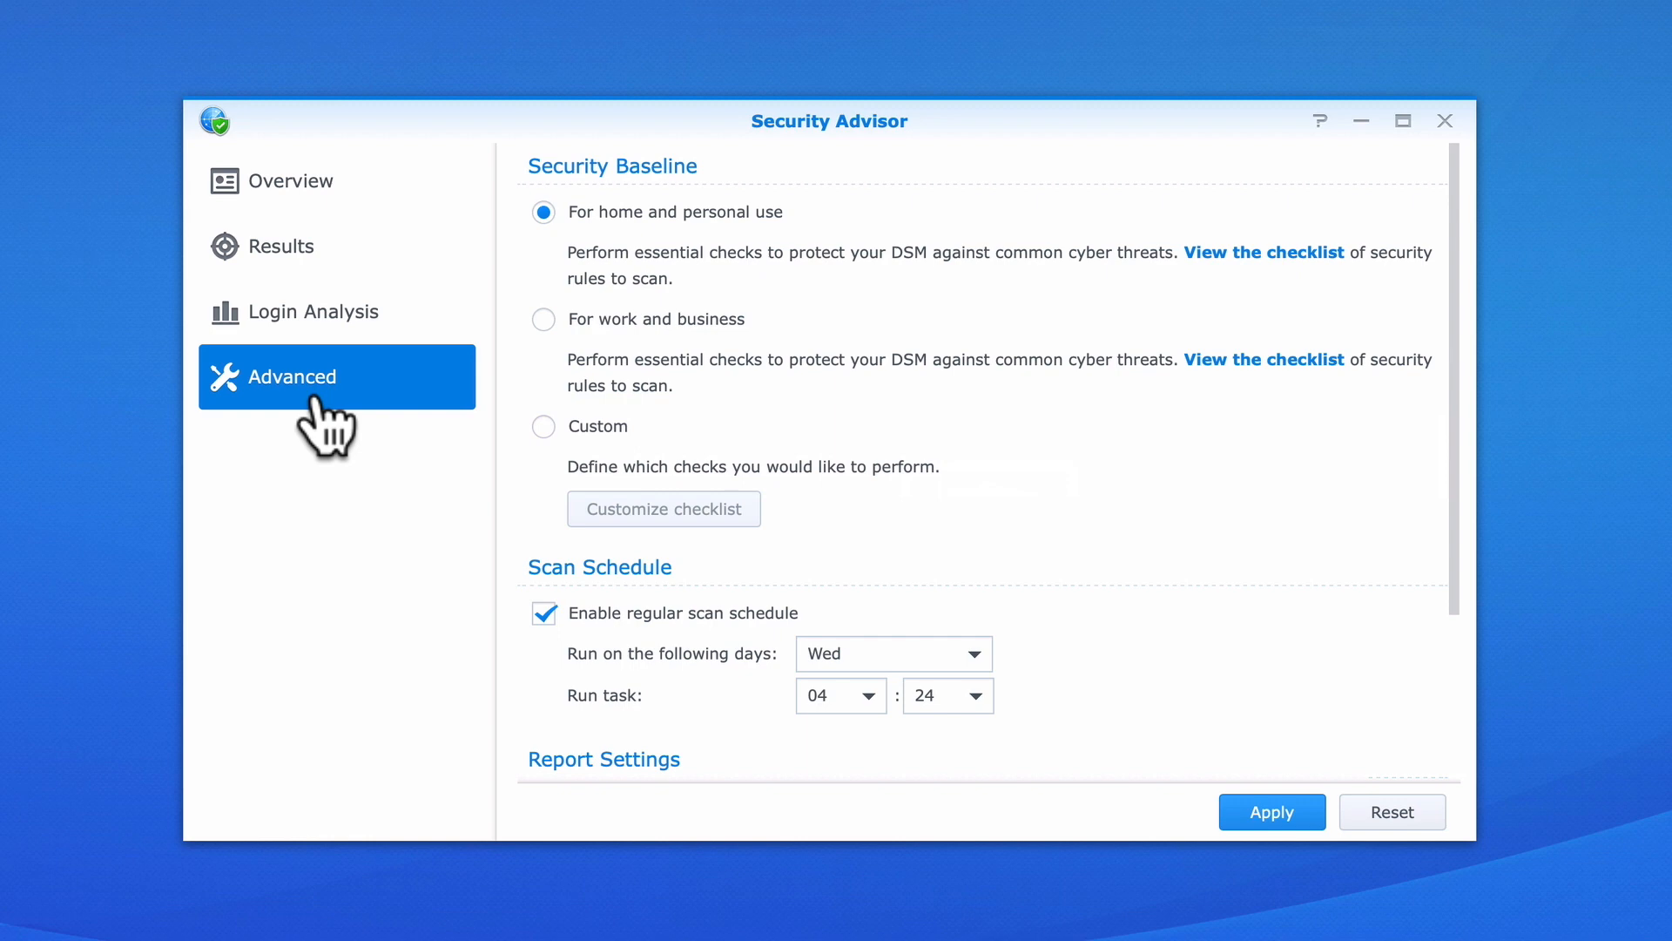
mouse_move(598, 203)
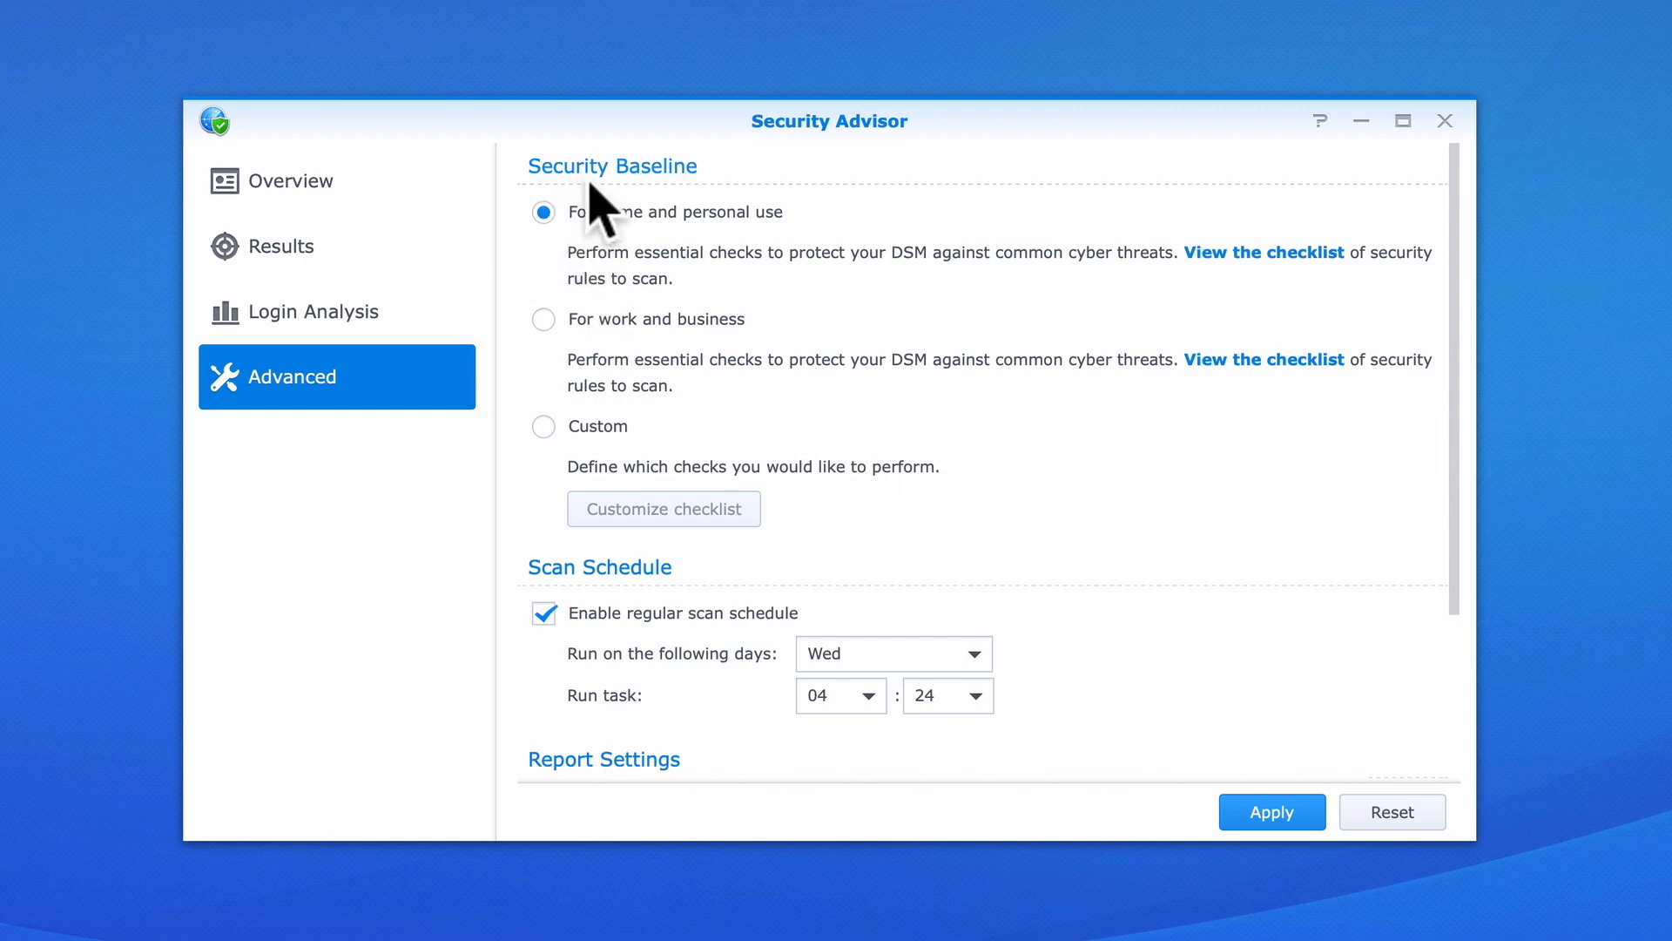
mouse_move(811, 229)
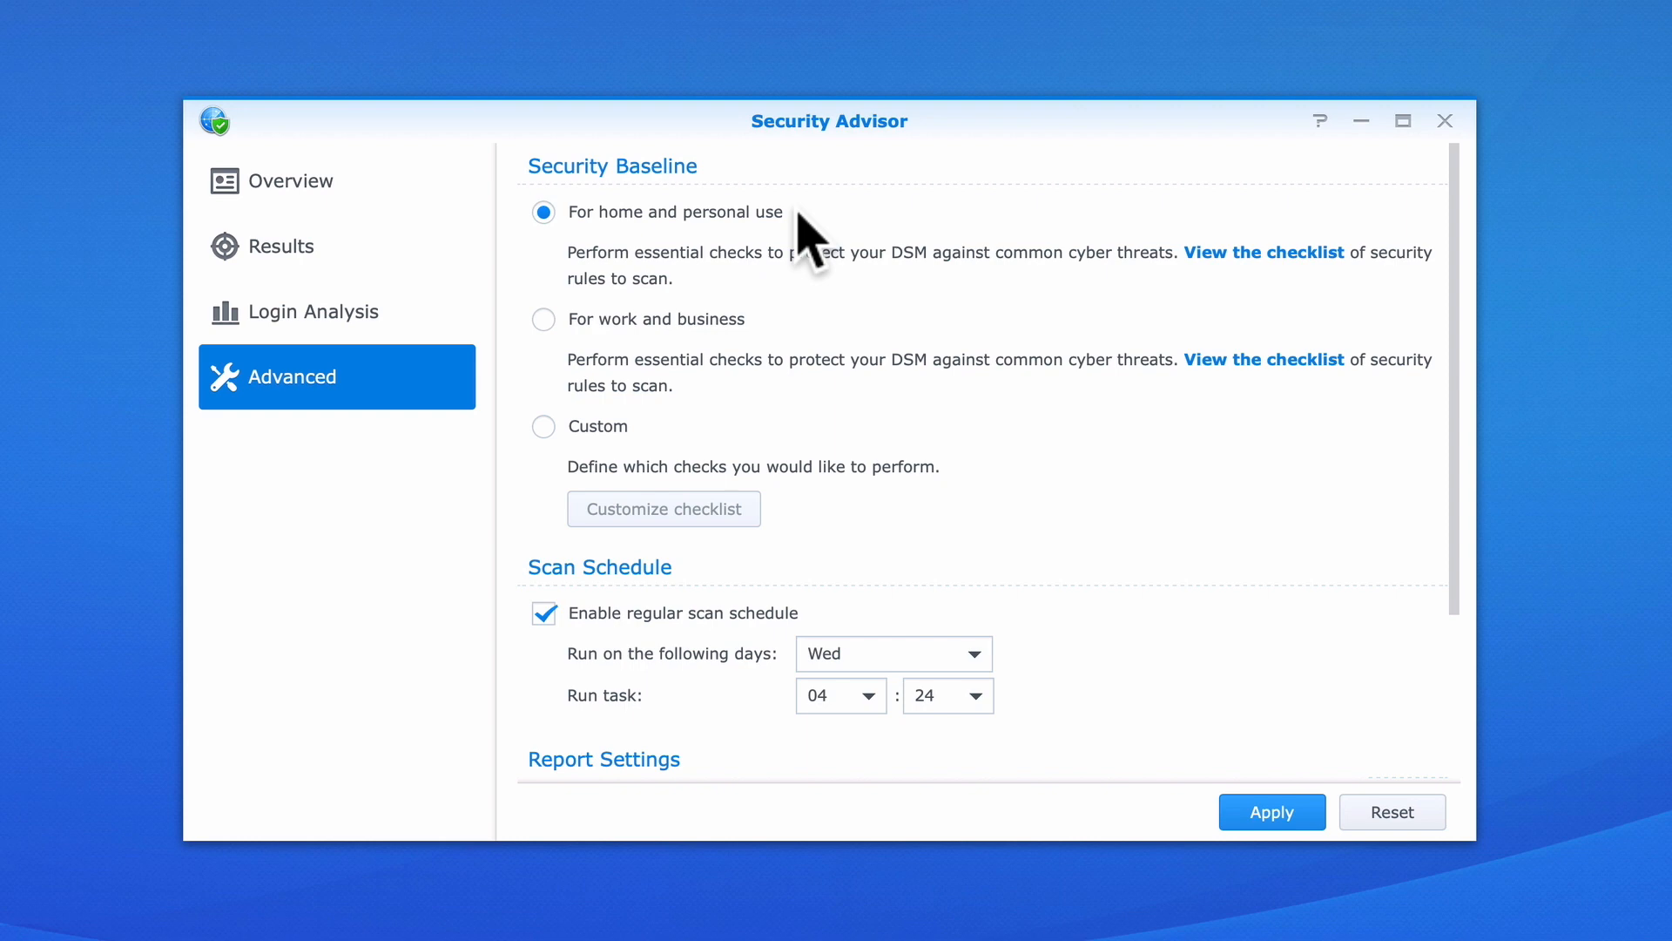
mouse_move(872, 310)
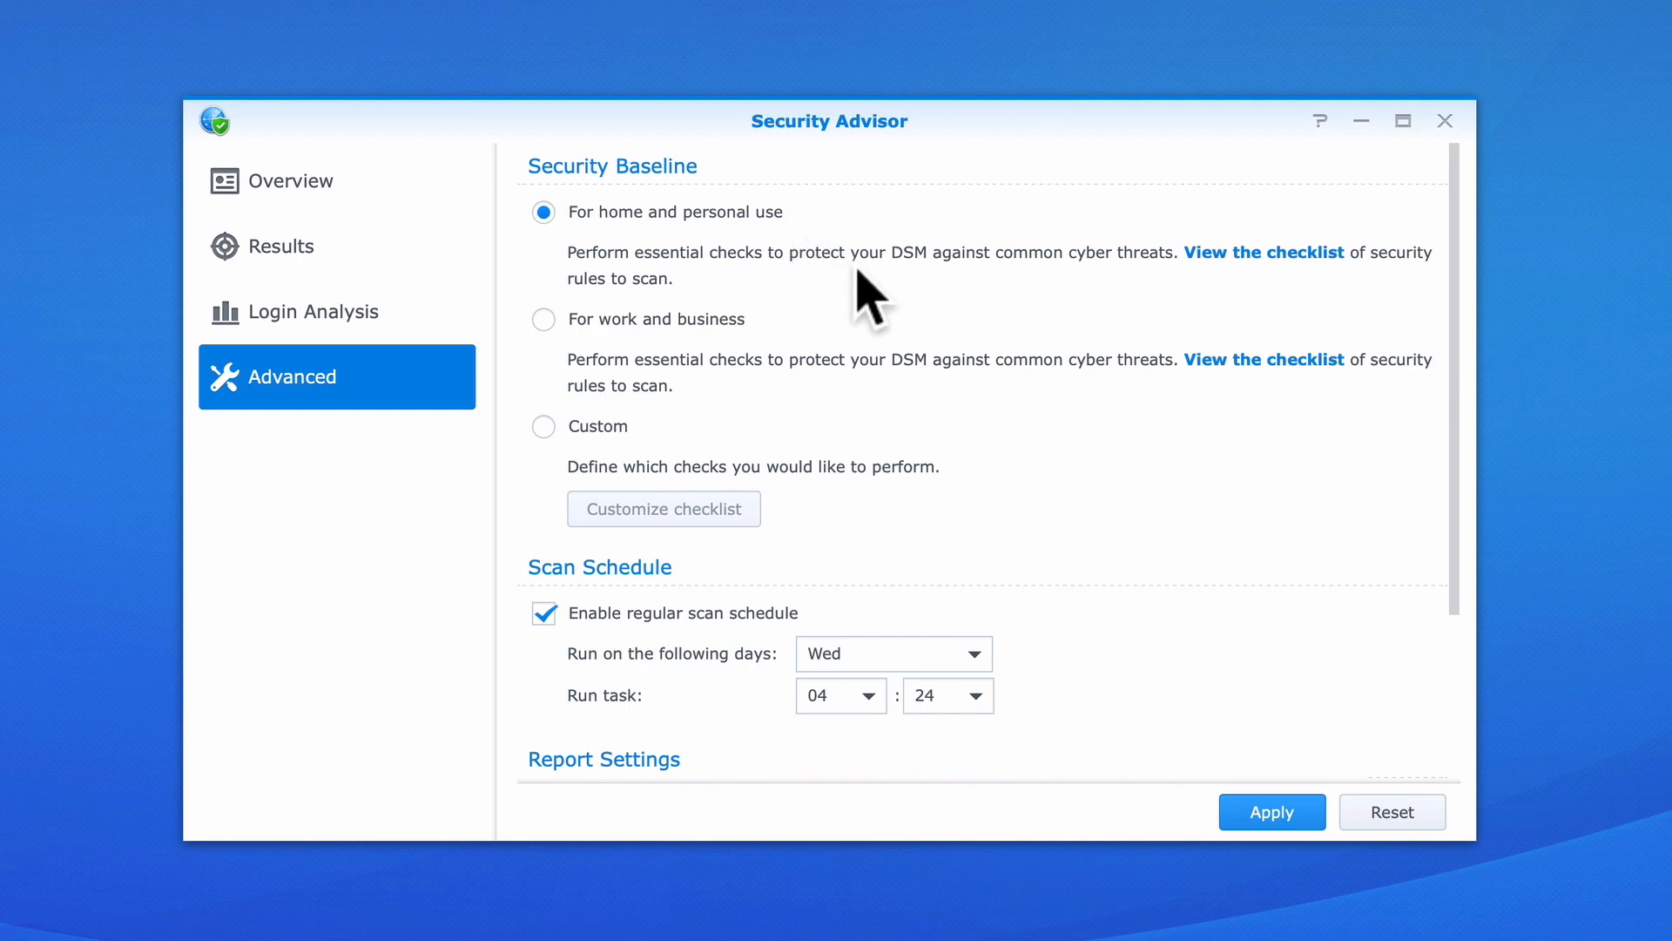
mouse_move(1285, 289)
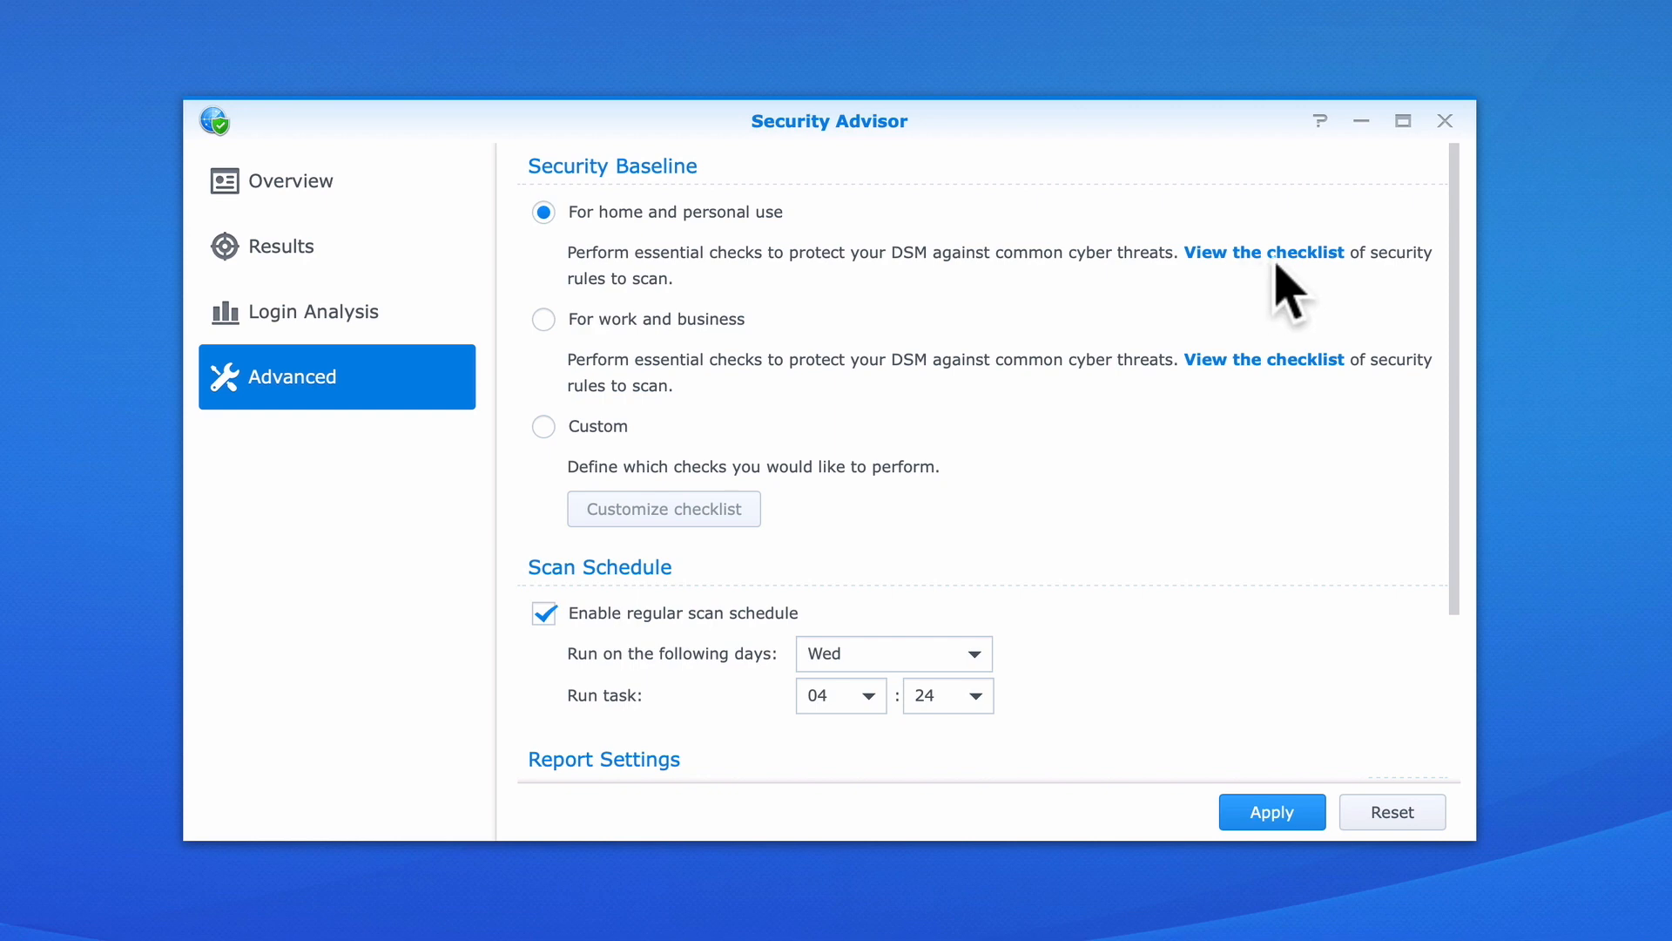
mouse_move(1334, 294)
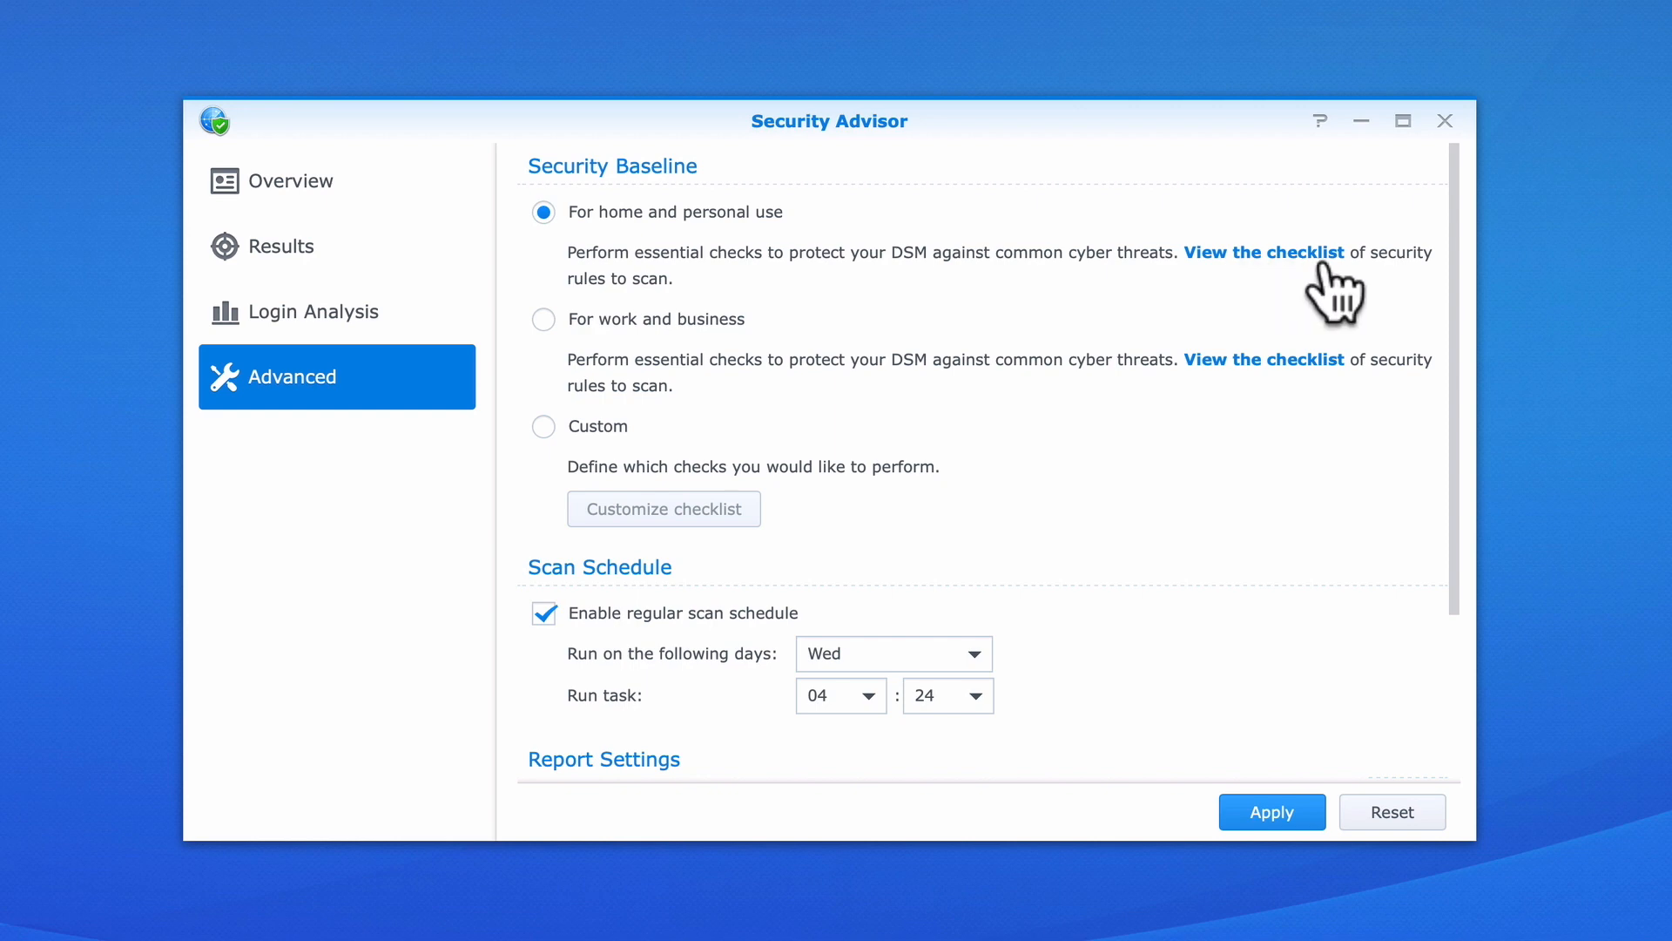
click(1264, 252)
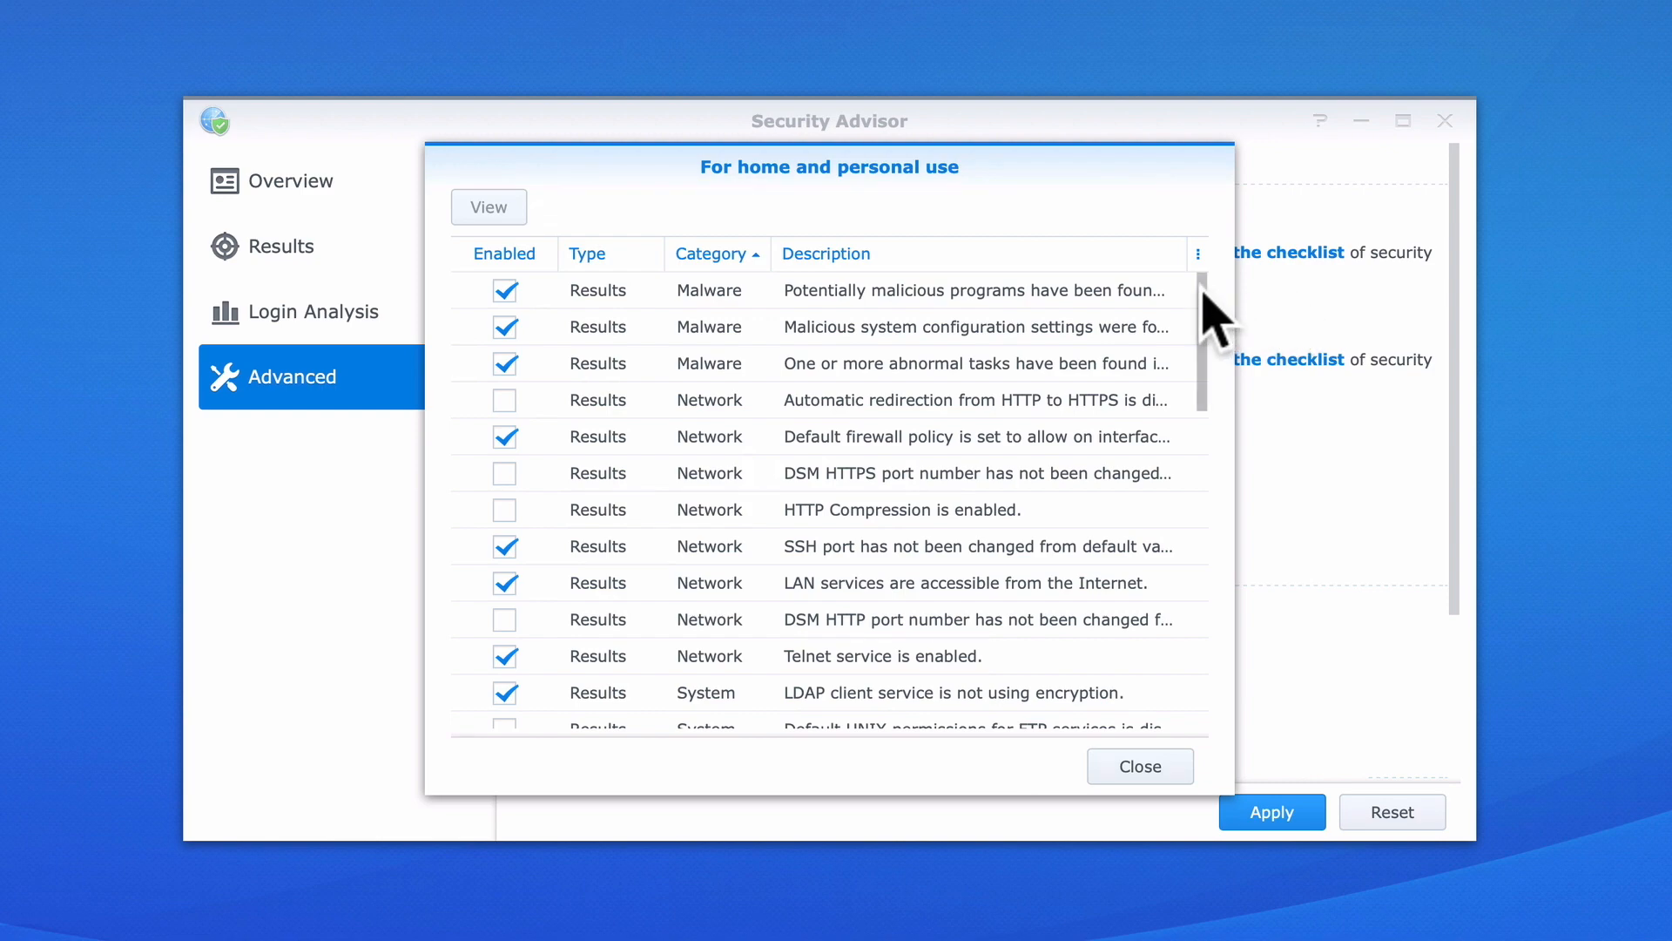
scroll(down, 3)
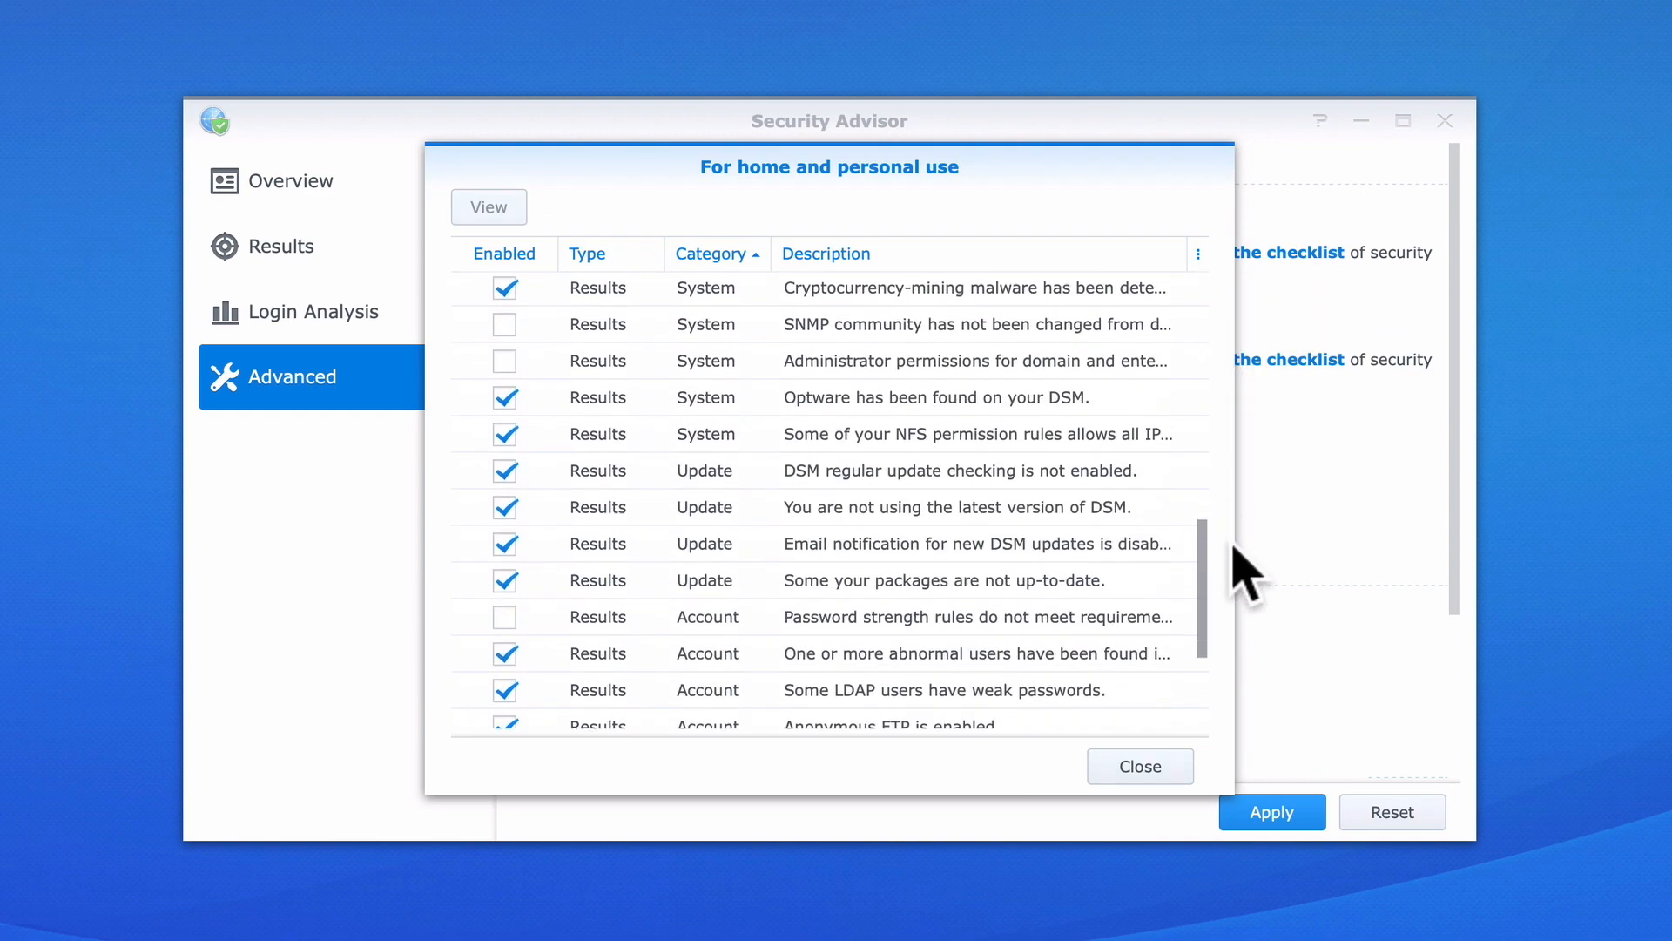
scroll(down, 3)
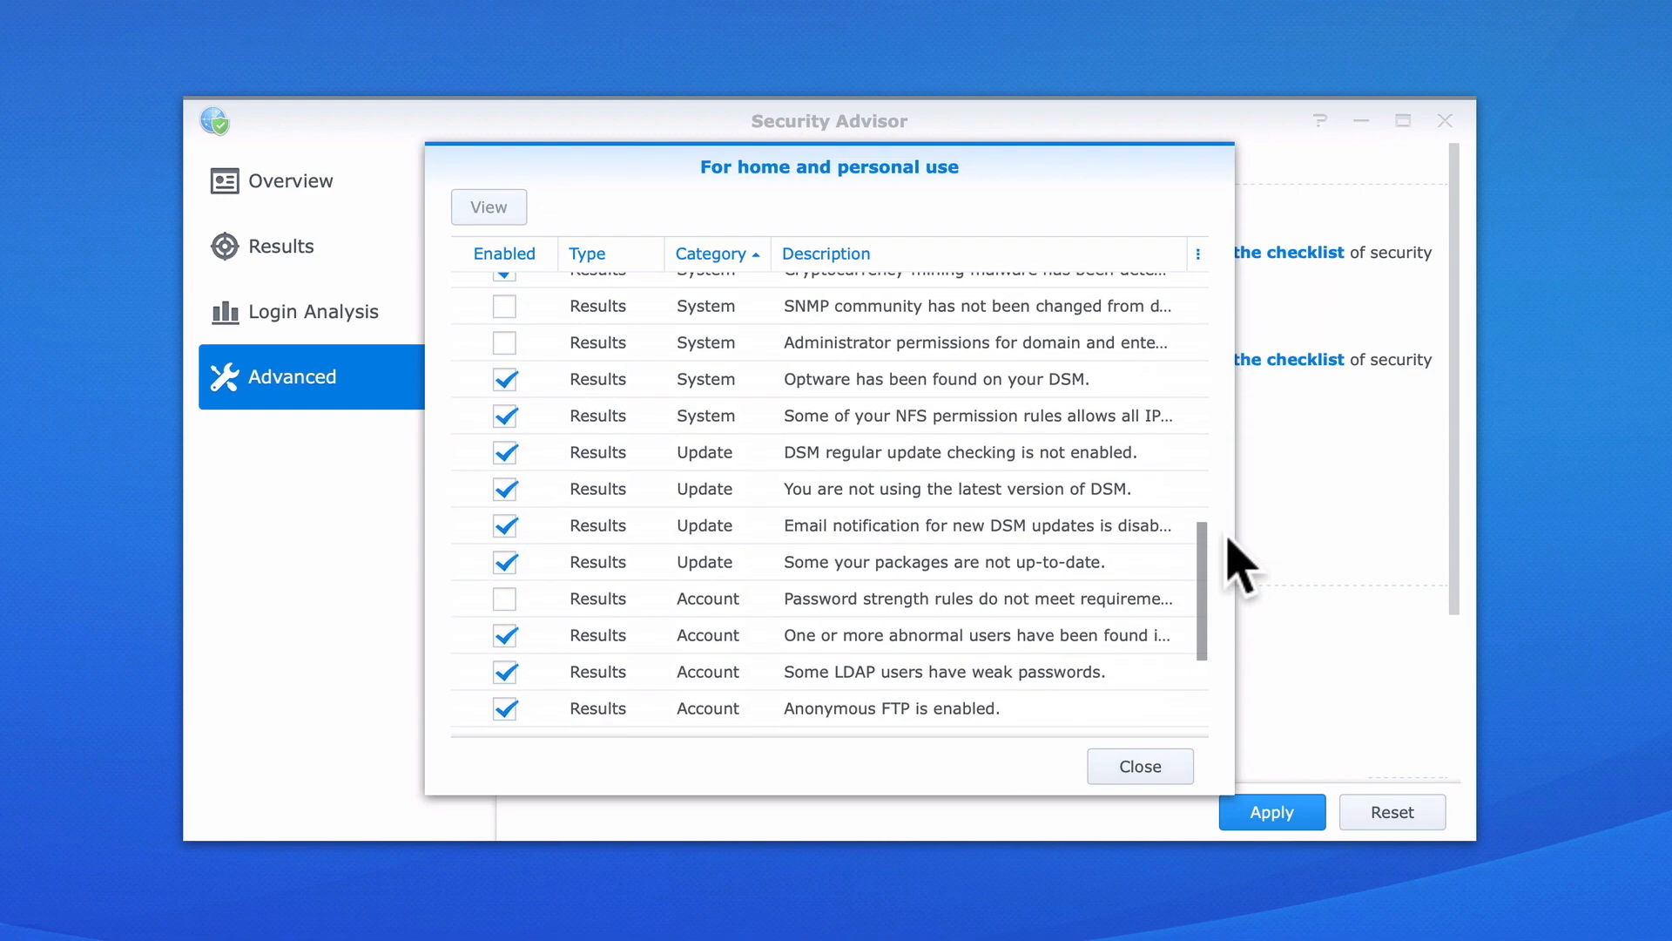
scroll(up, 3)
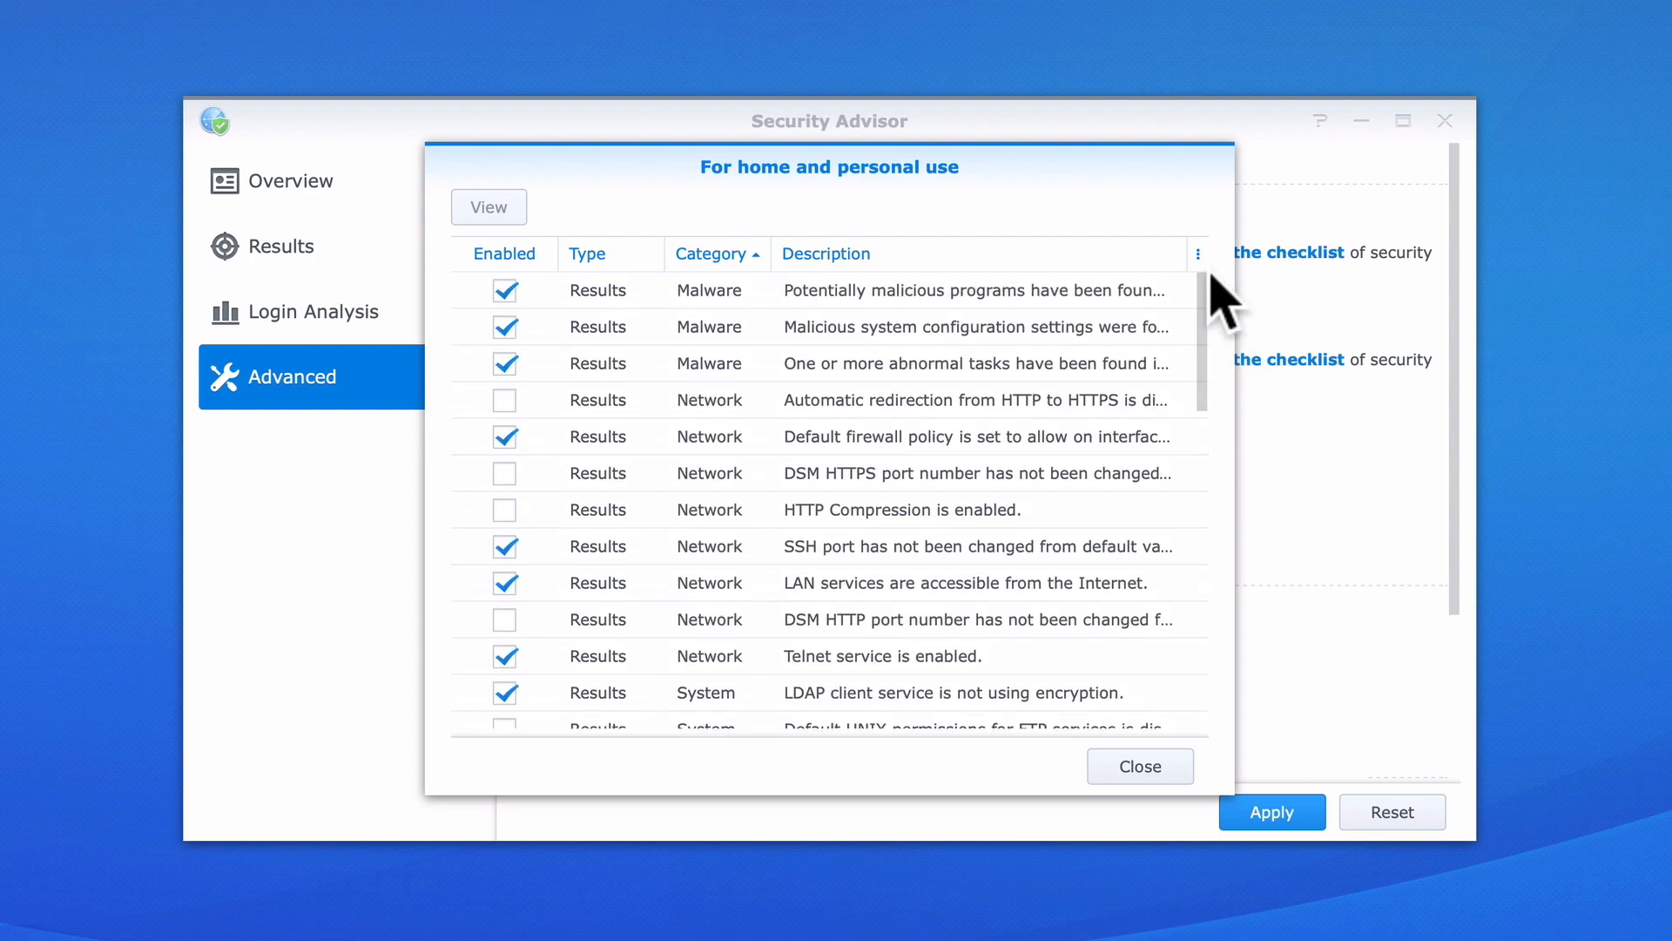
mouse_move(1139, 766)
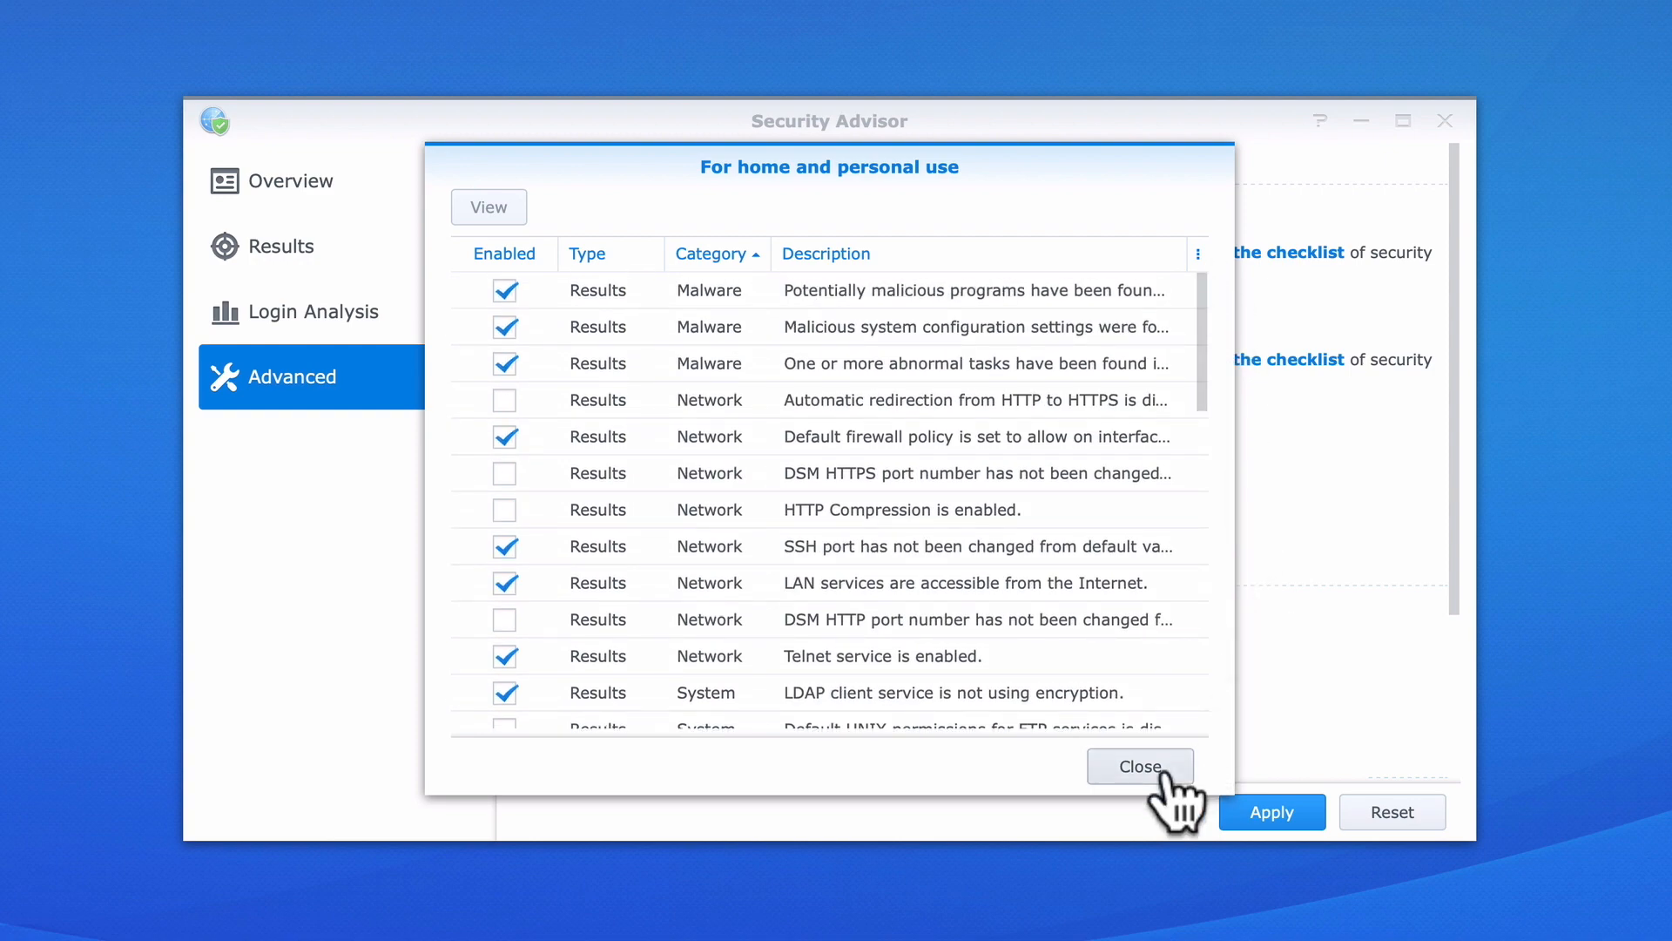
click(1139, 765)
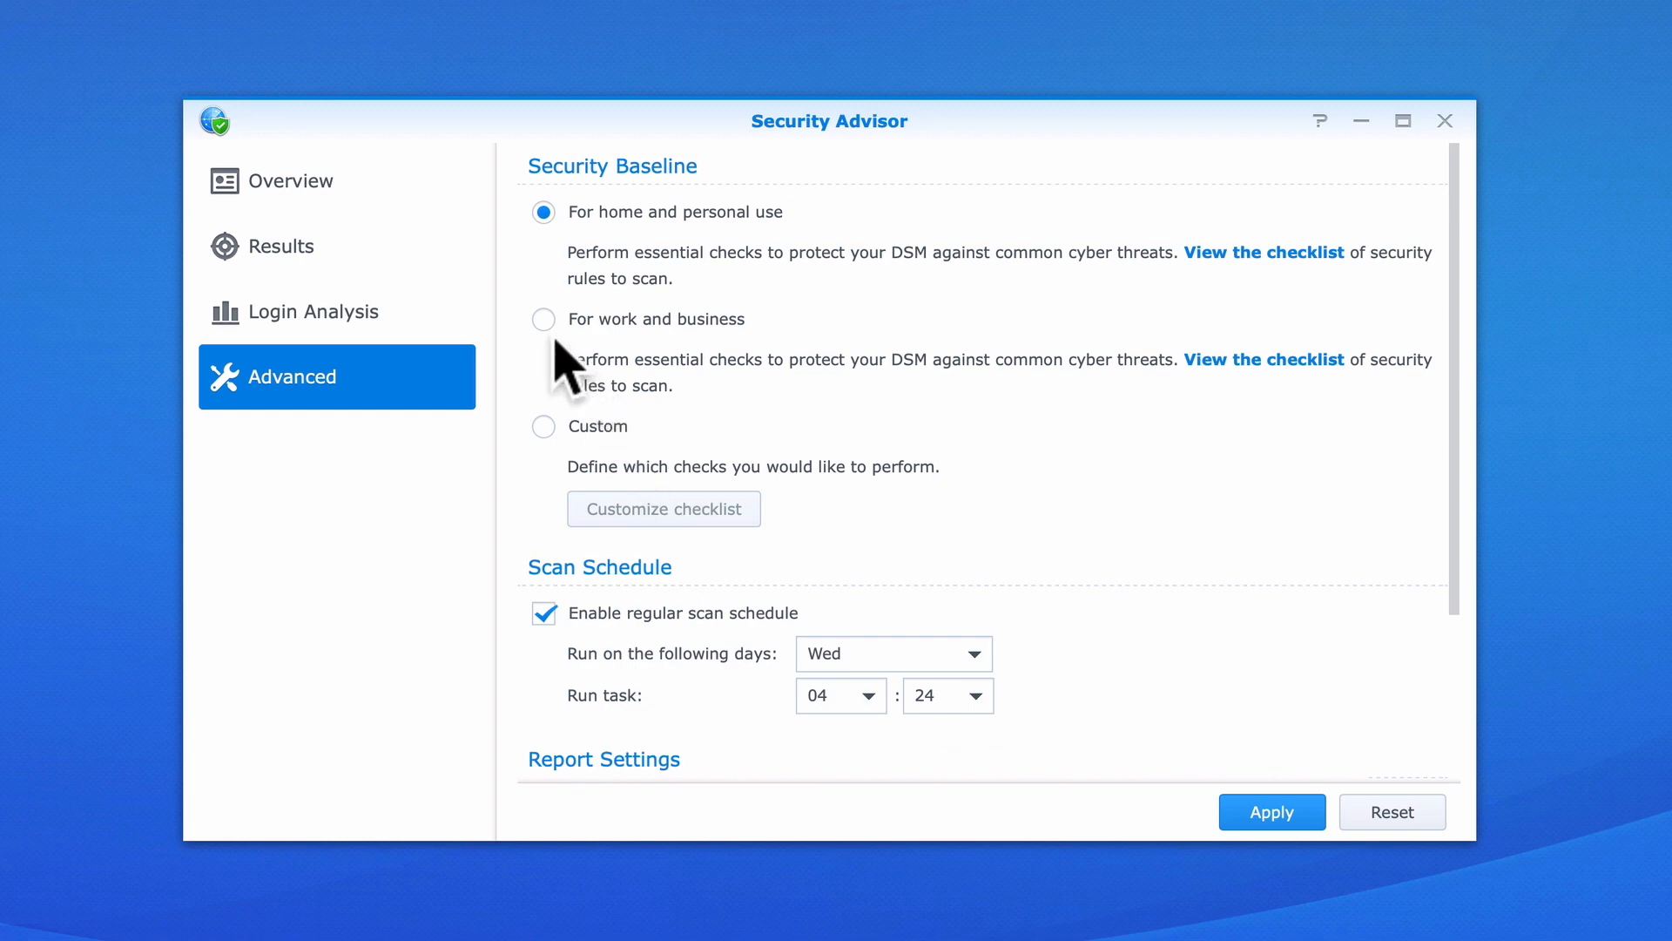
mouse_move(670, 360)
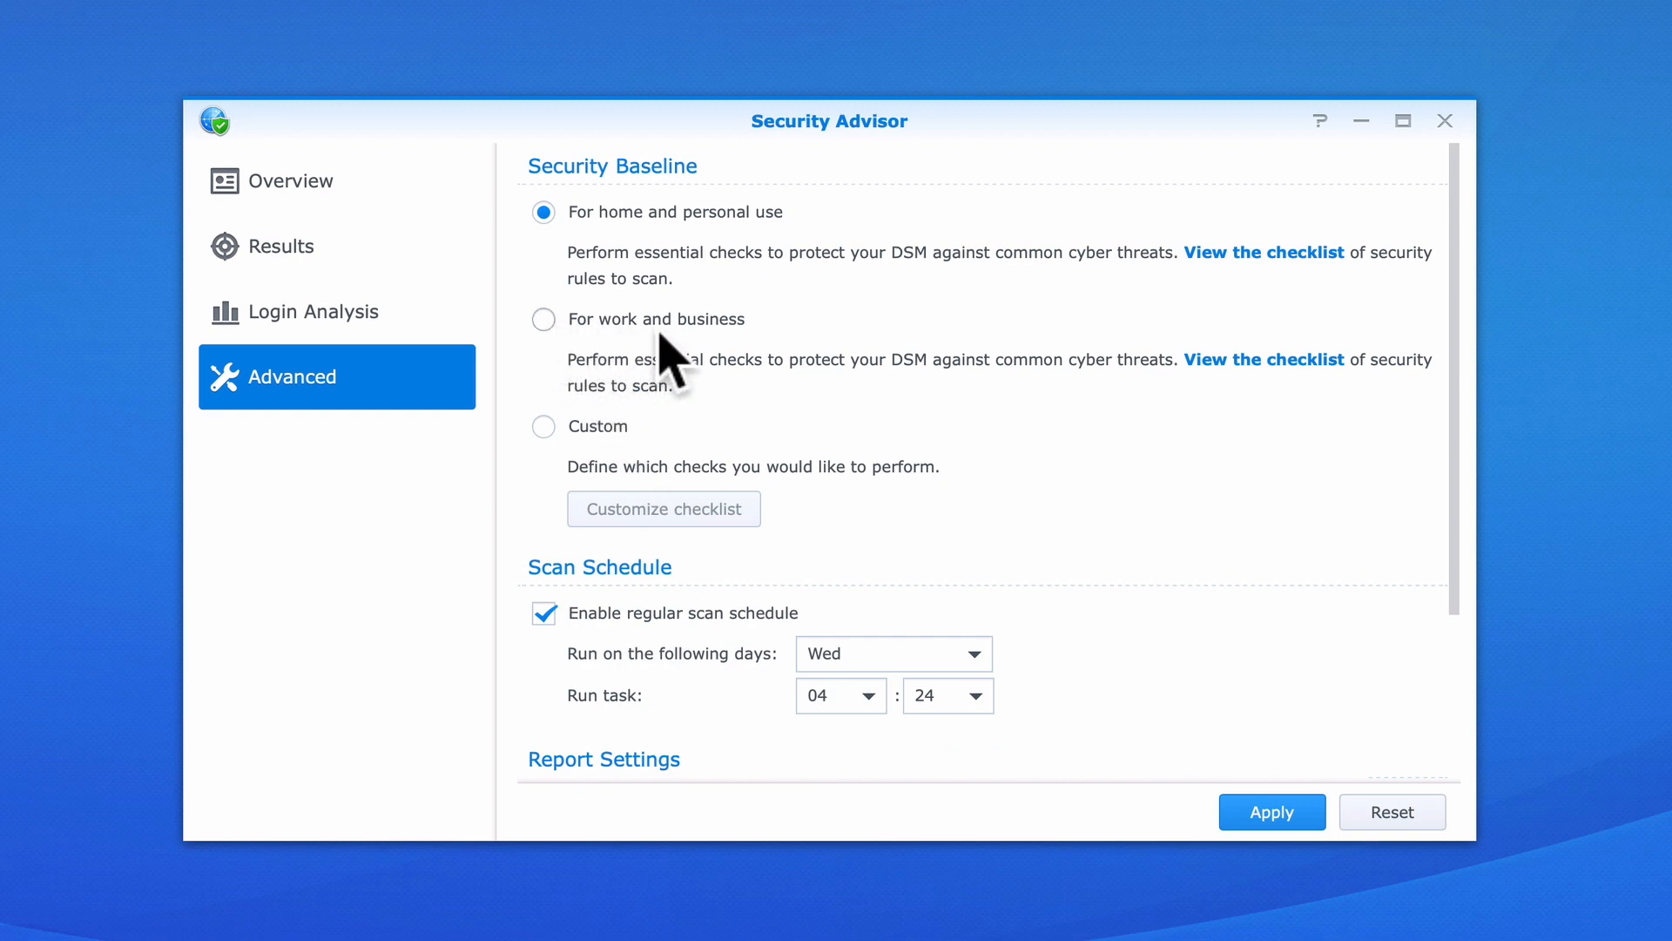
- Select the work and business baseline, then review and close its checklist
click(542, 318)
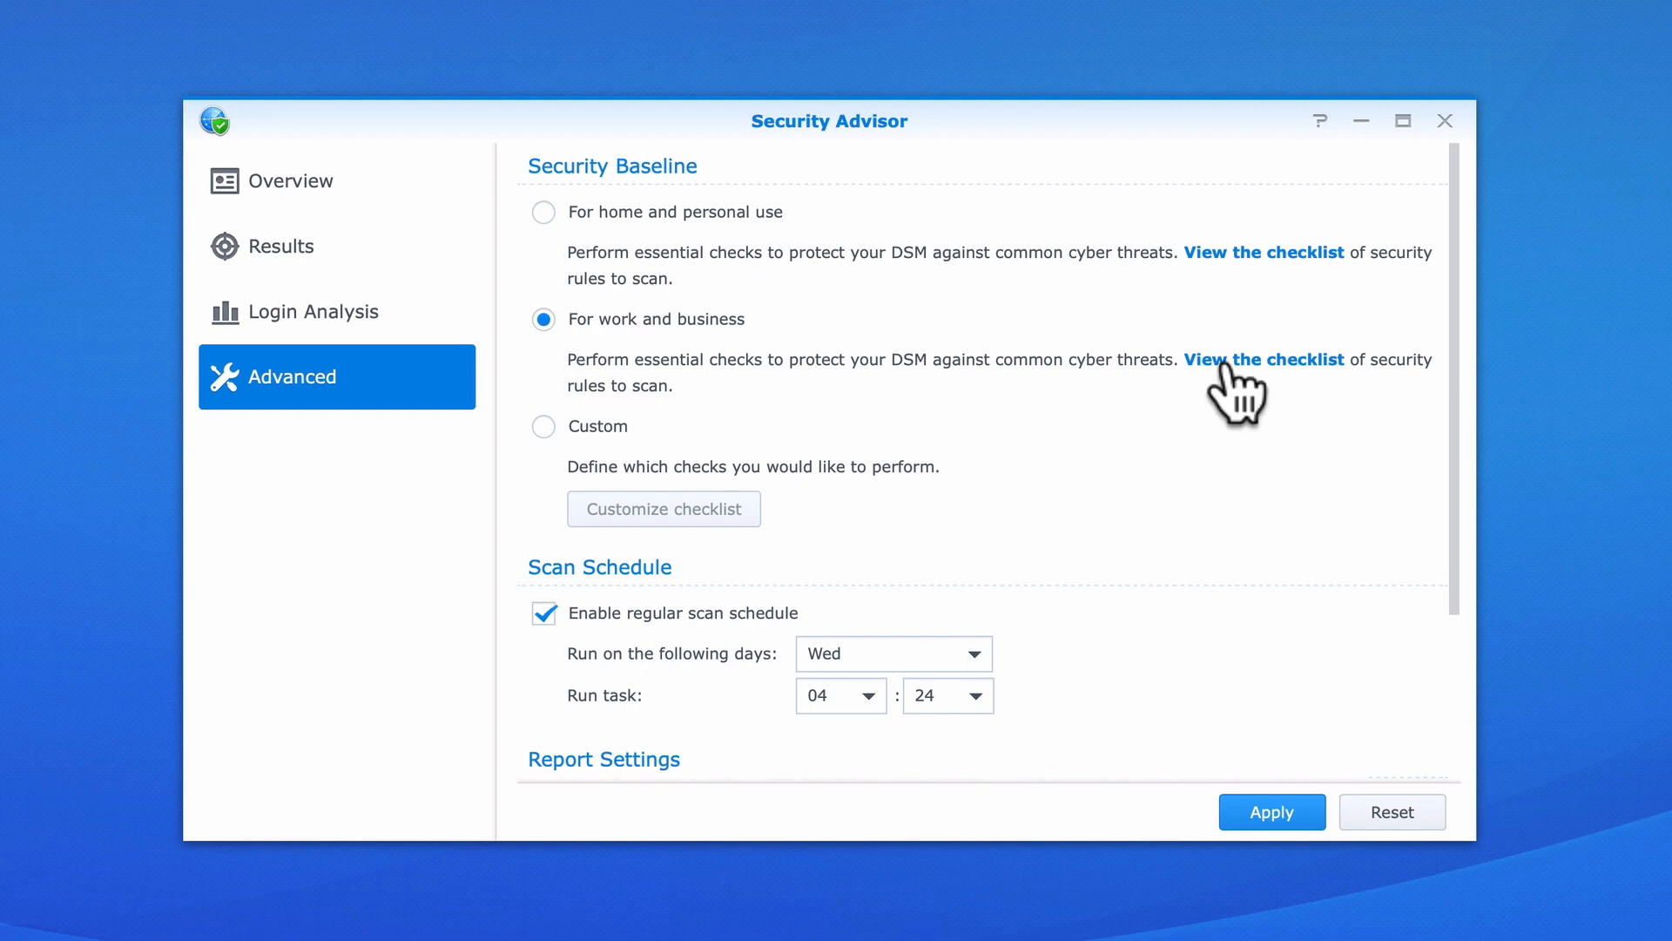
click(1264, 358)
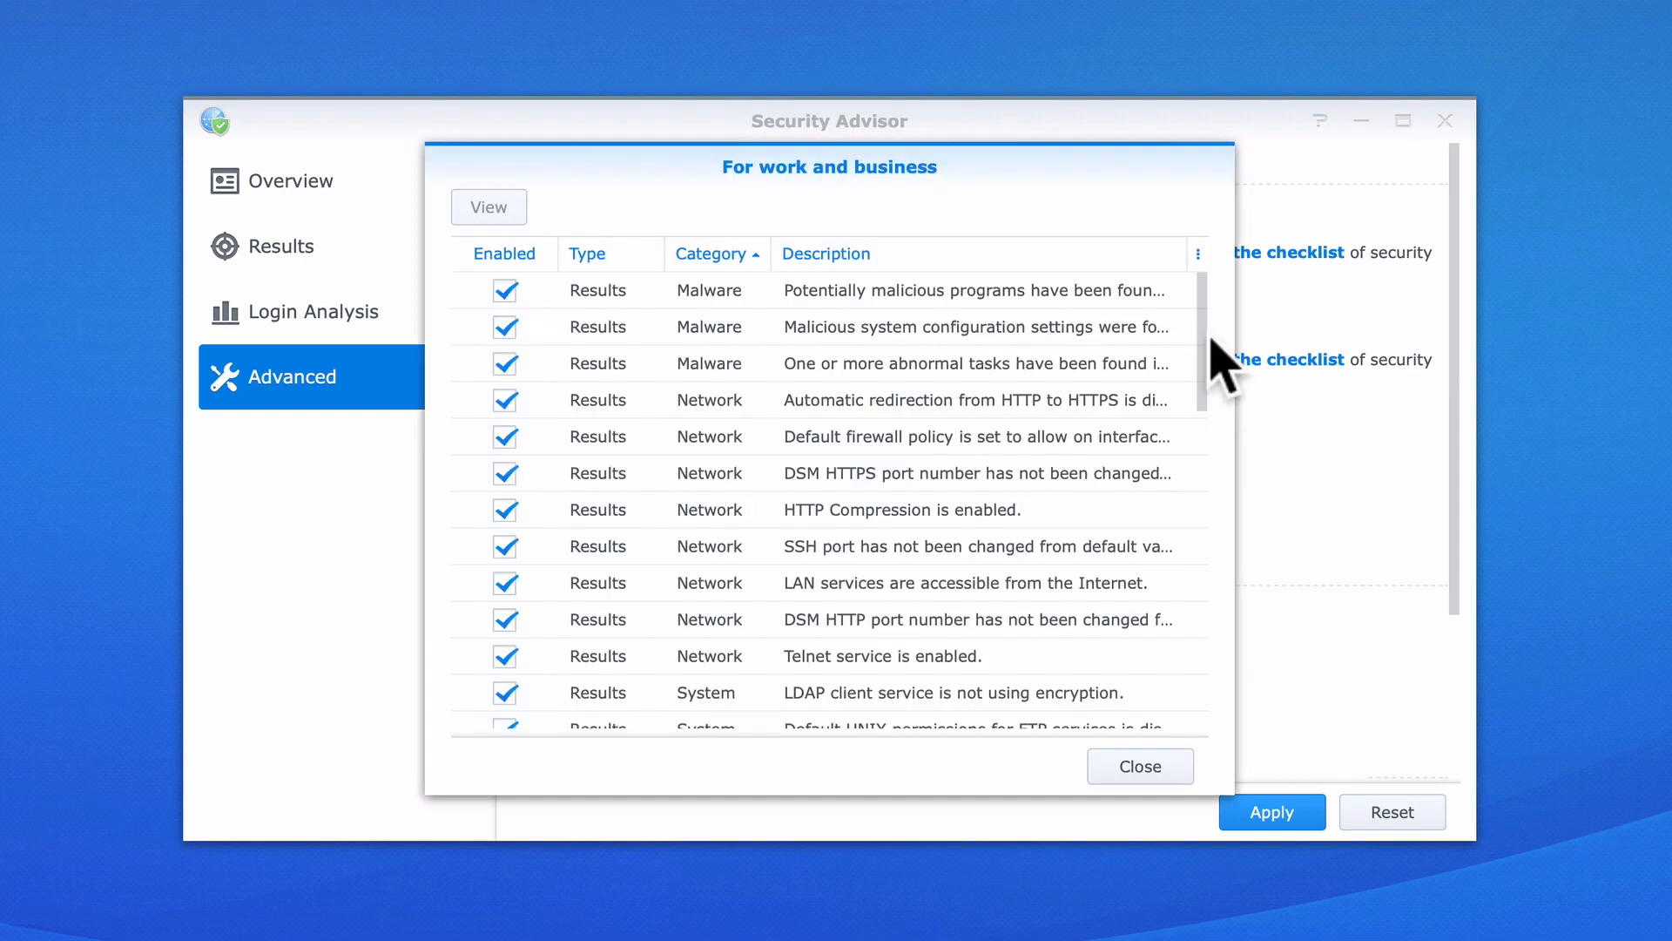
scroll(down, 3)
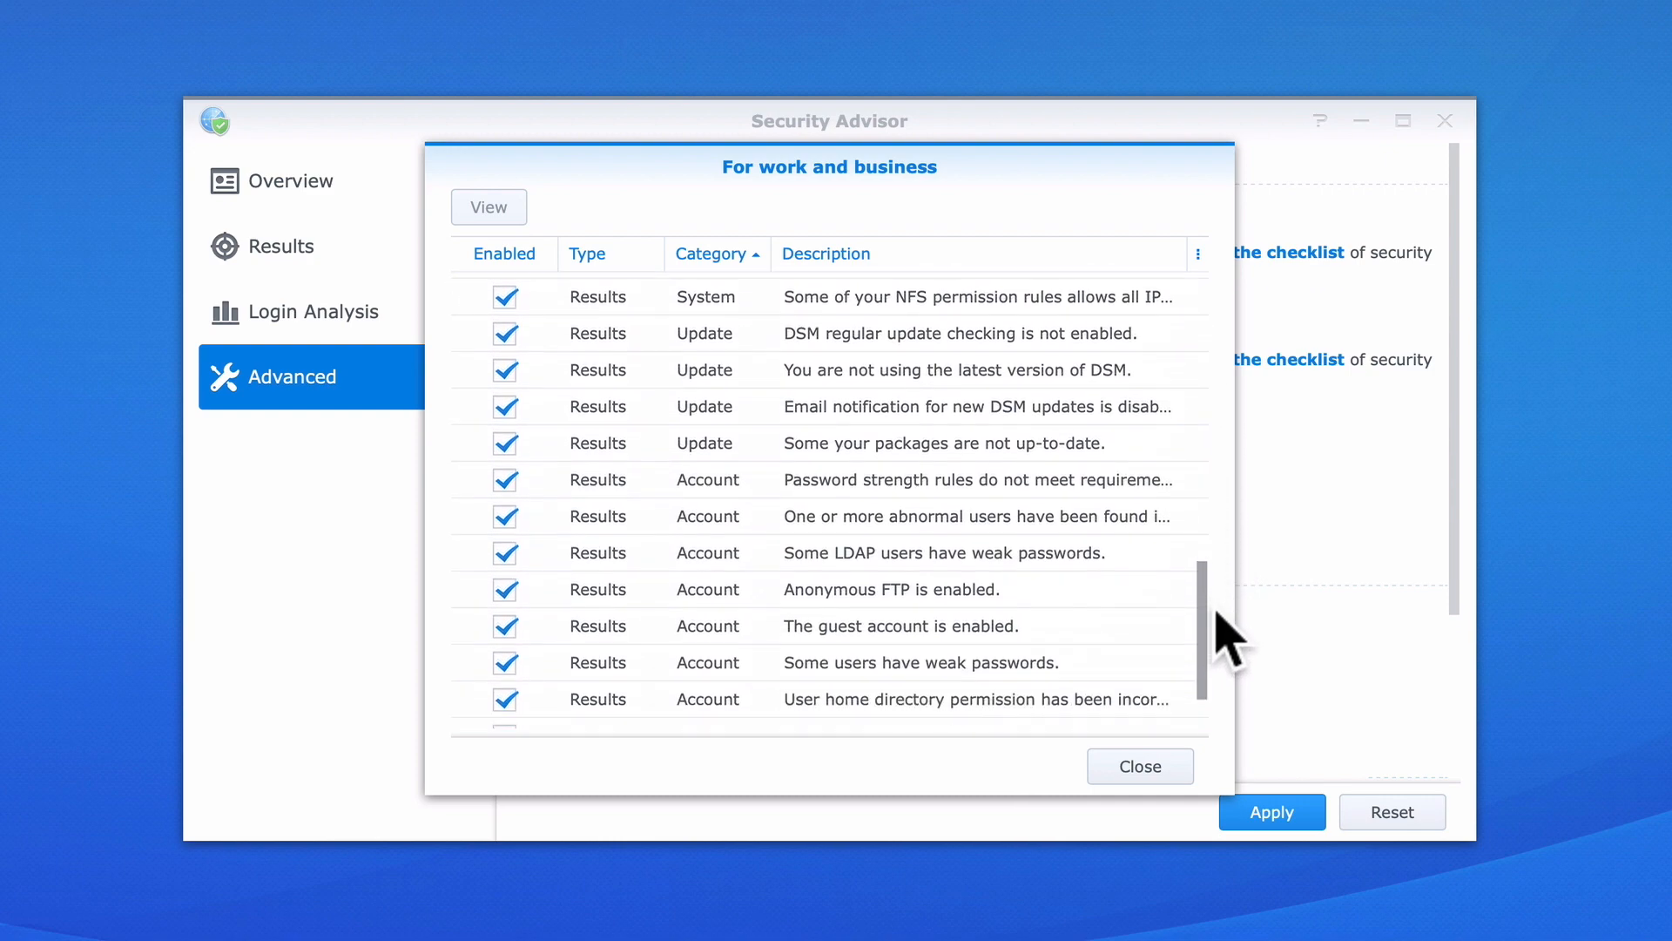
scroll(down, 3)
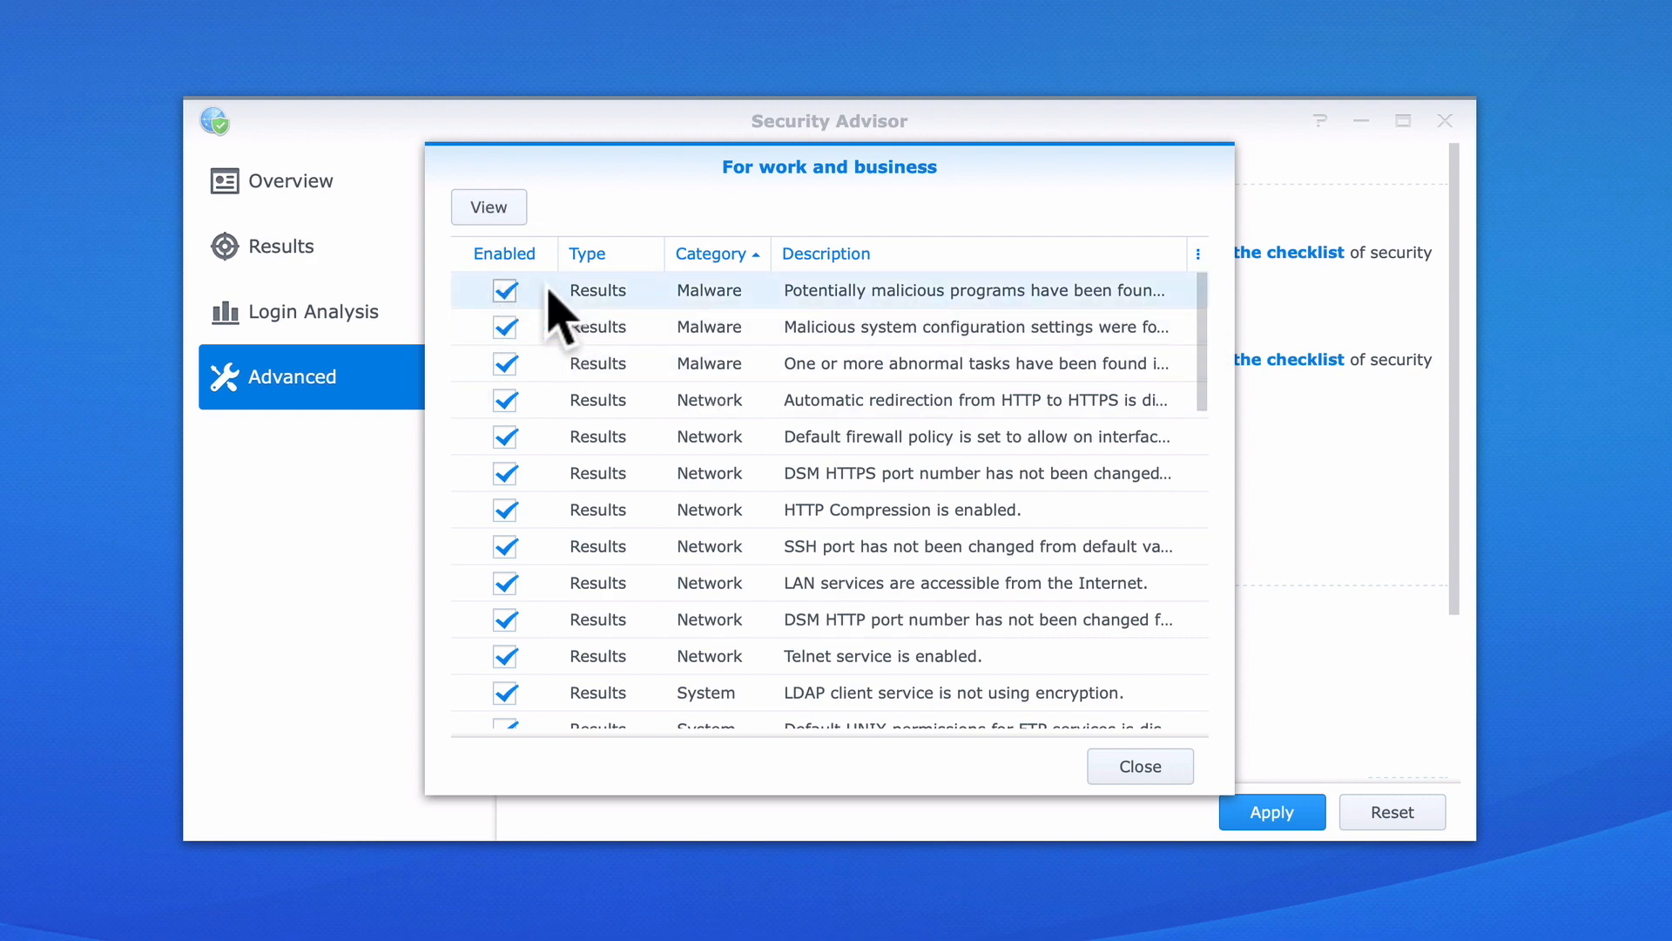
mouse_move(1139, 766)
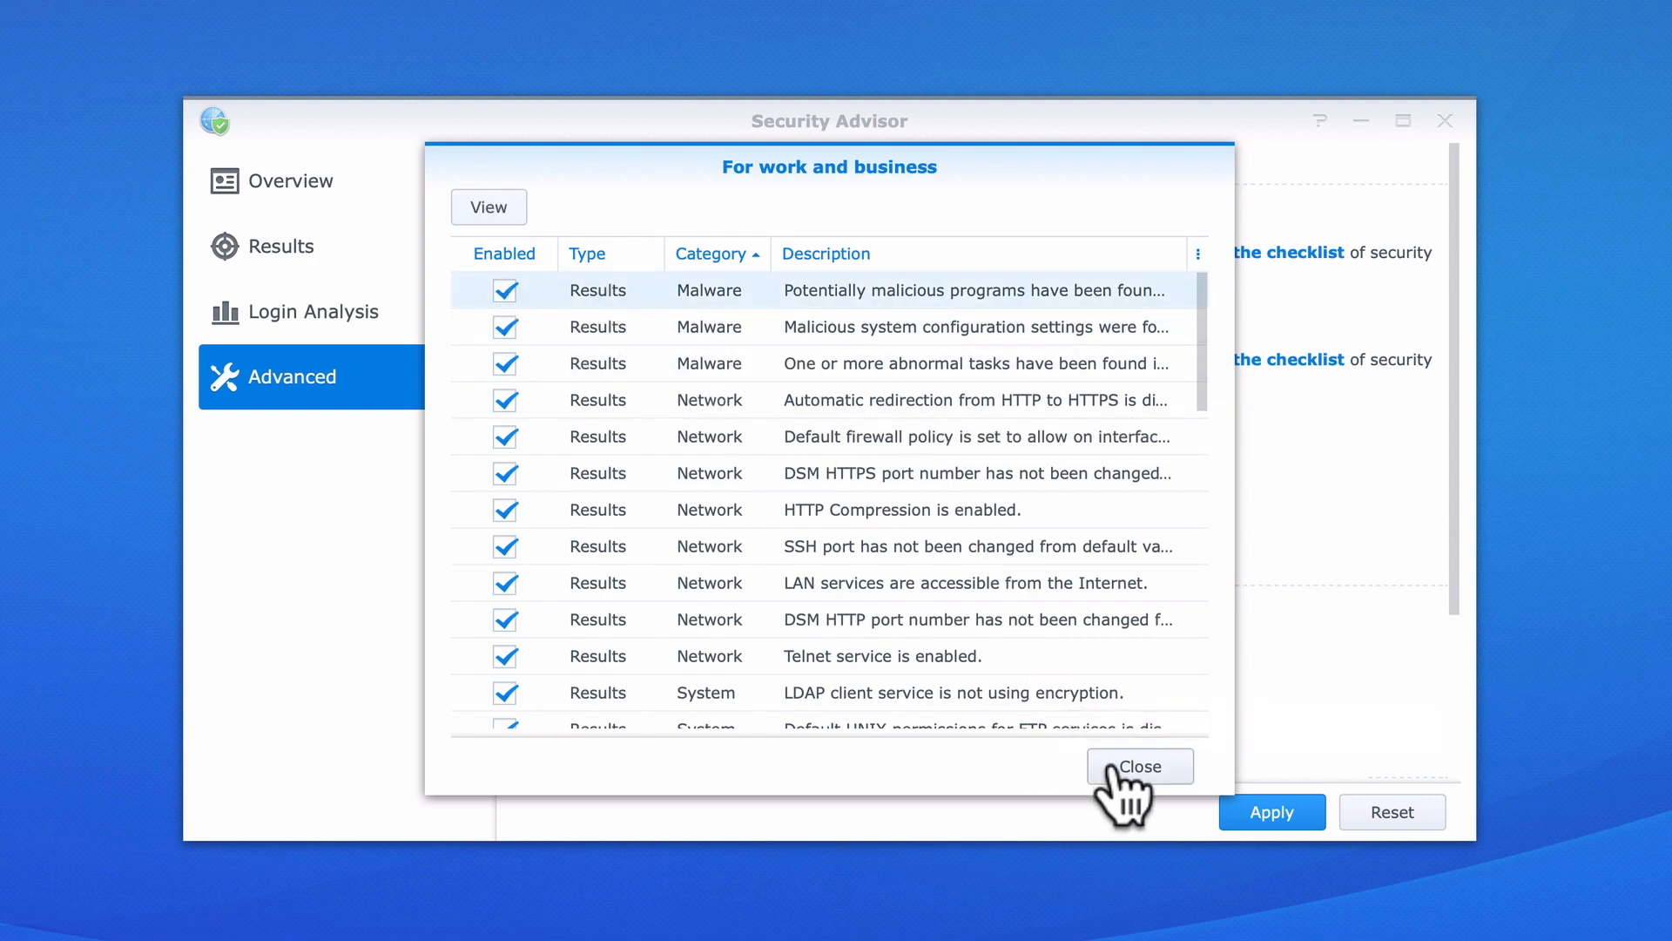
click(1139, 766)
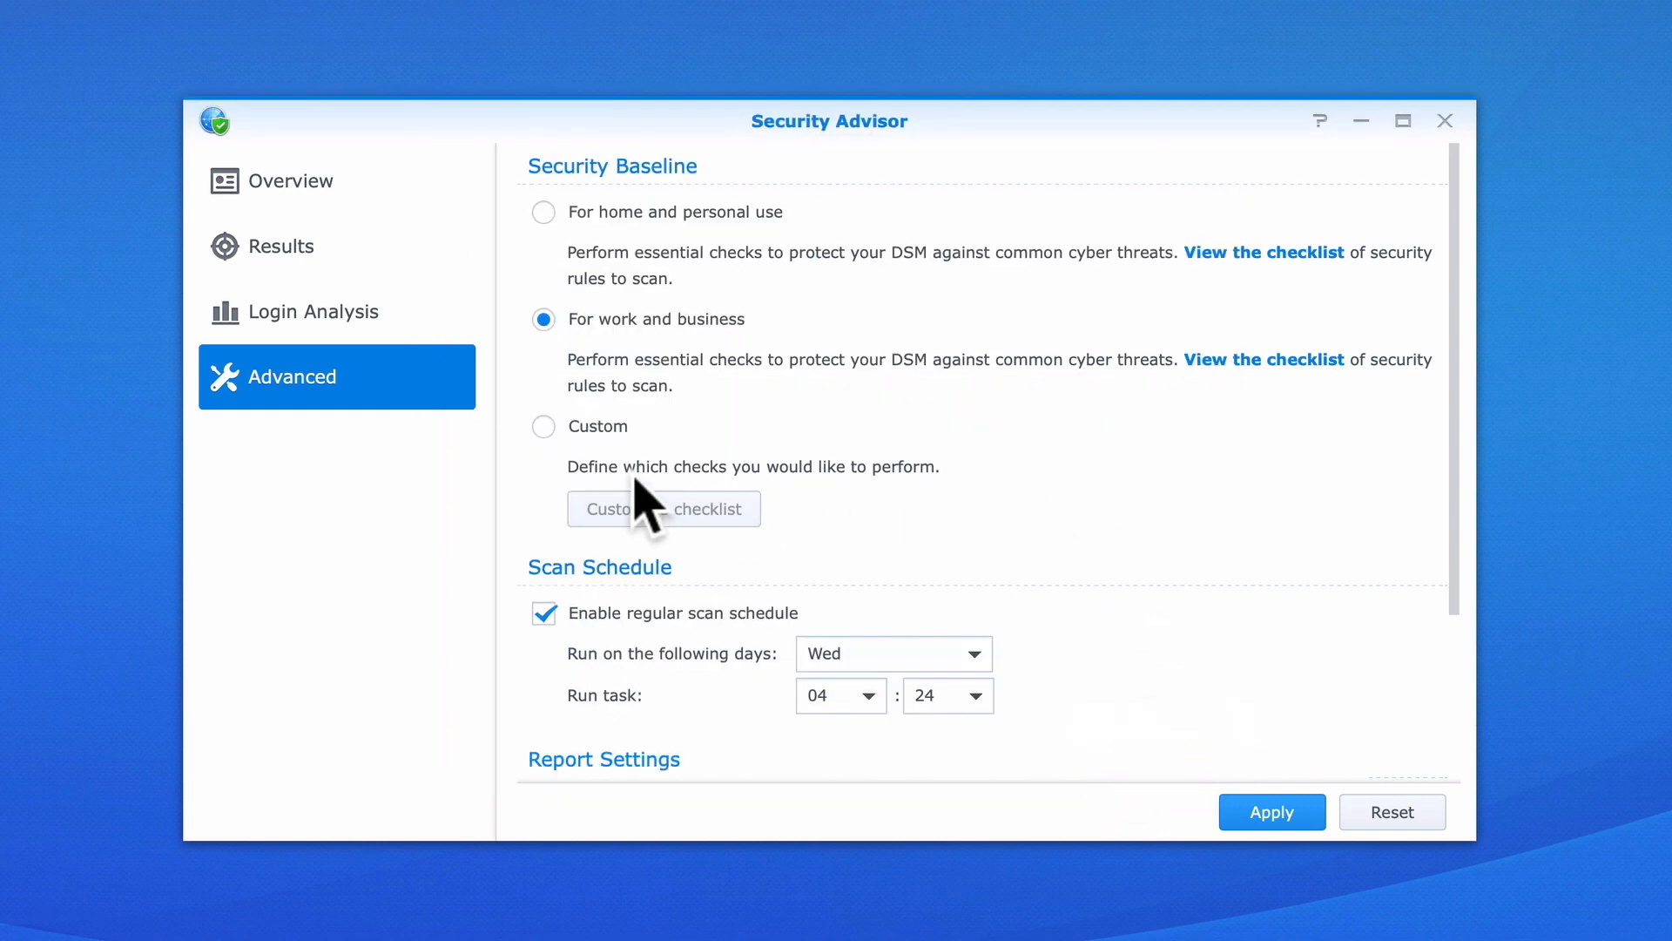
- Try a custom baseline ticking malicious programs, HTTP to HTTPS redirection and HTTP Compression
click(543, 426)
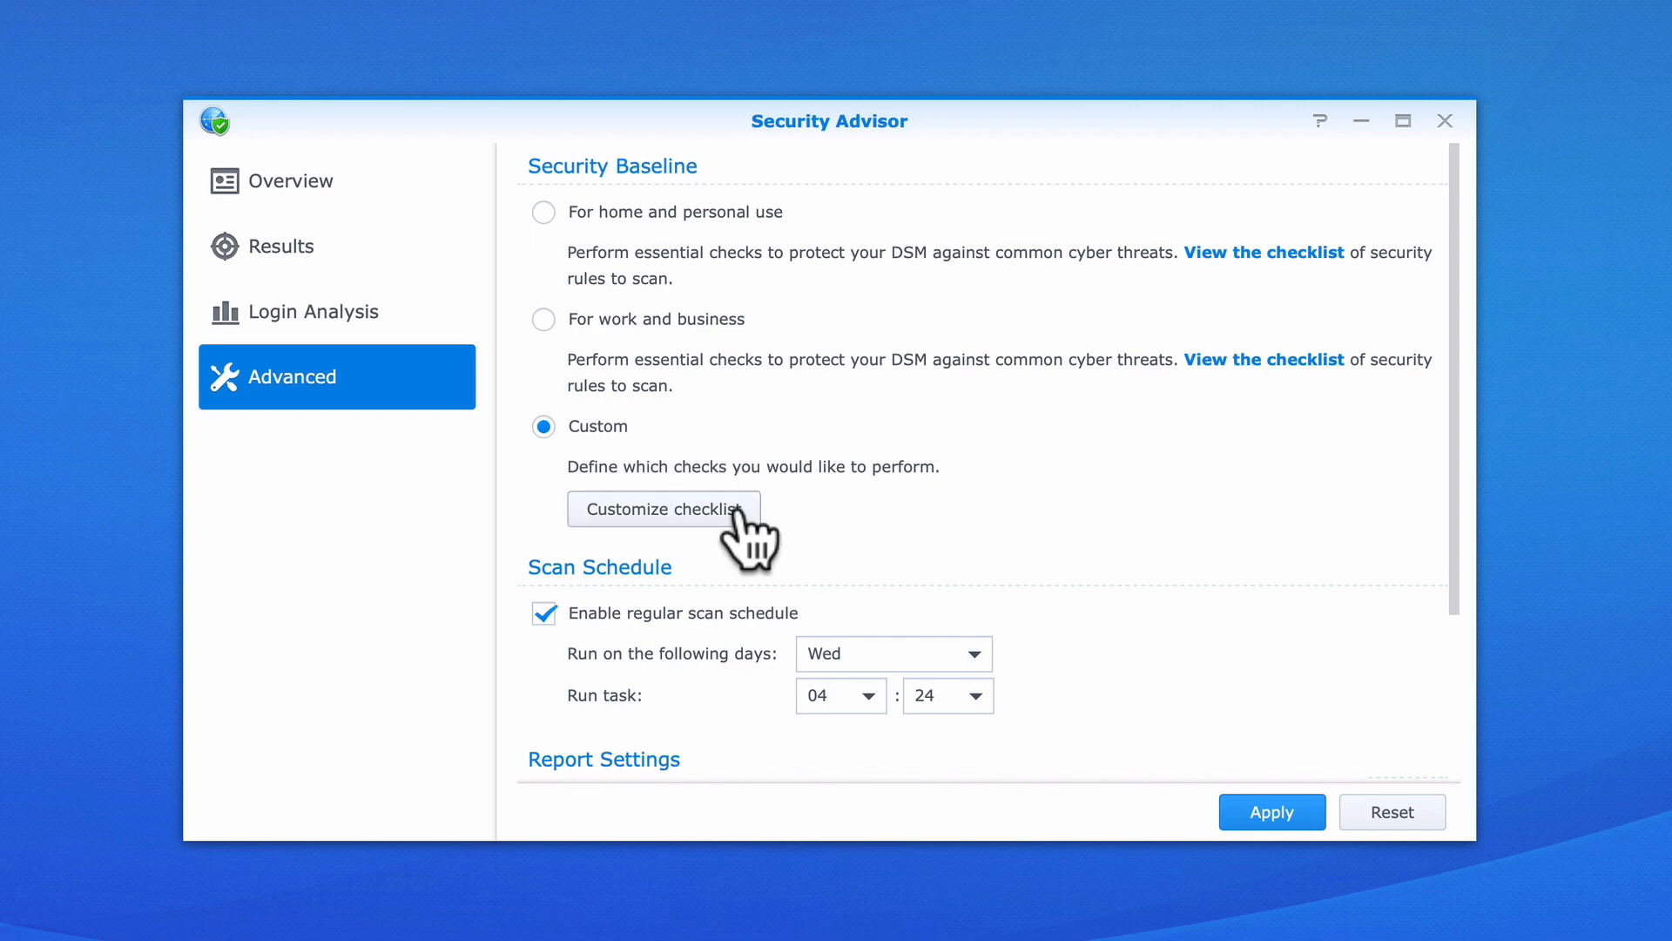
click(663, 508)
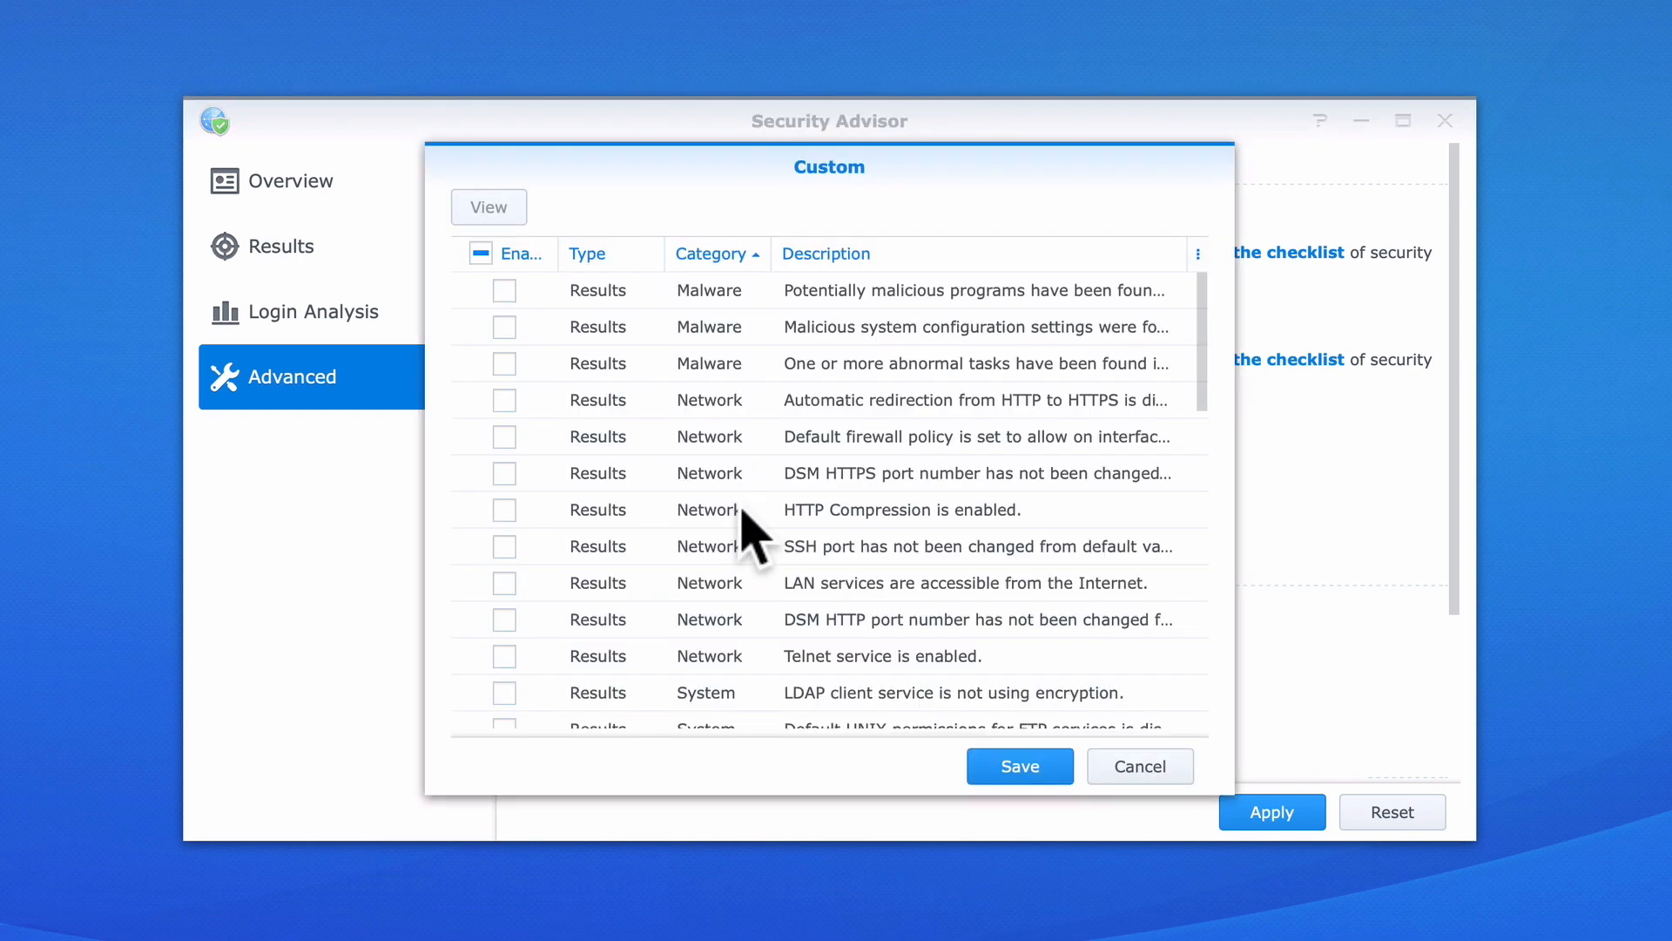
mouse_move(1216, 368)
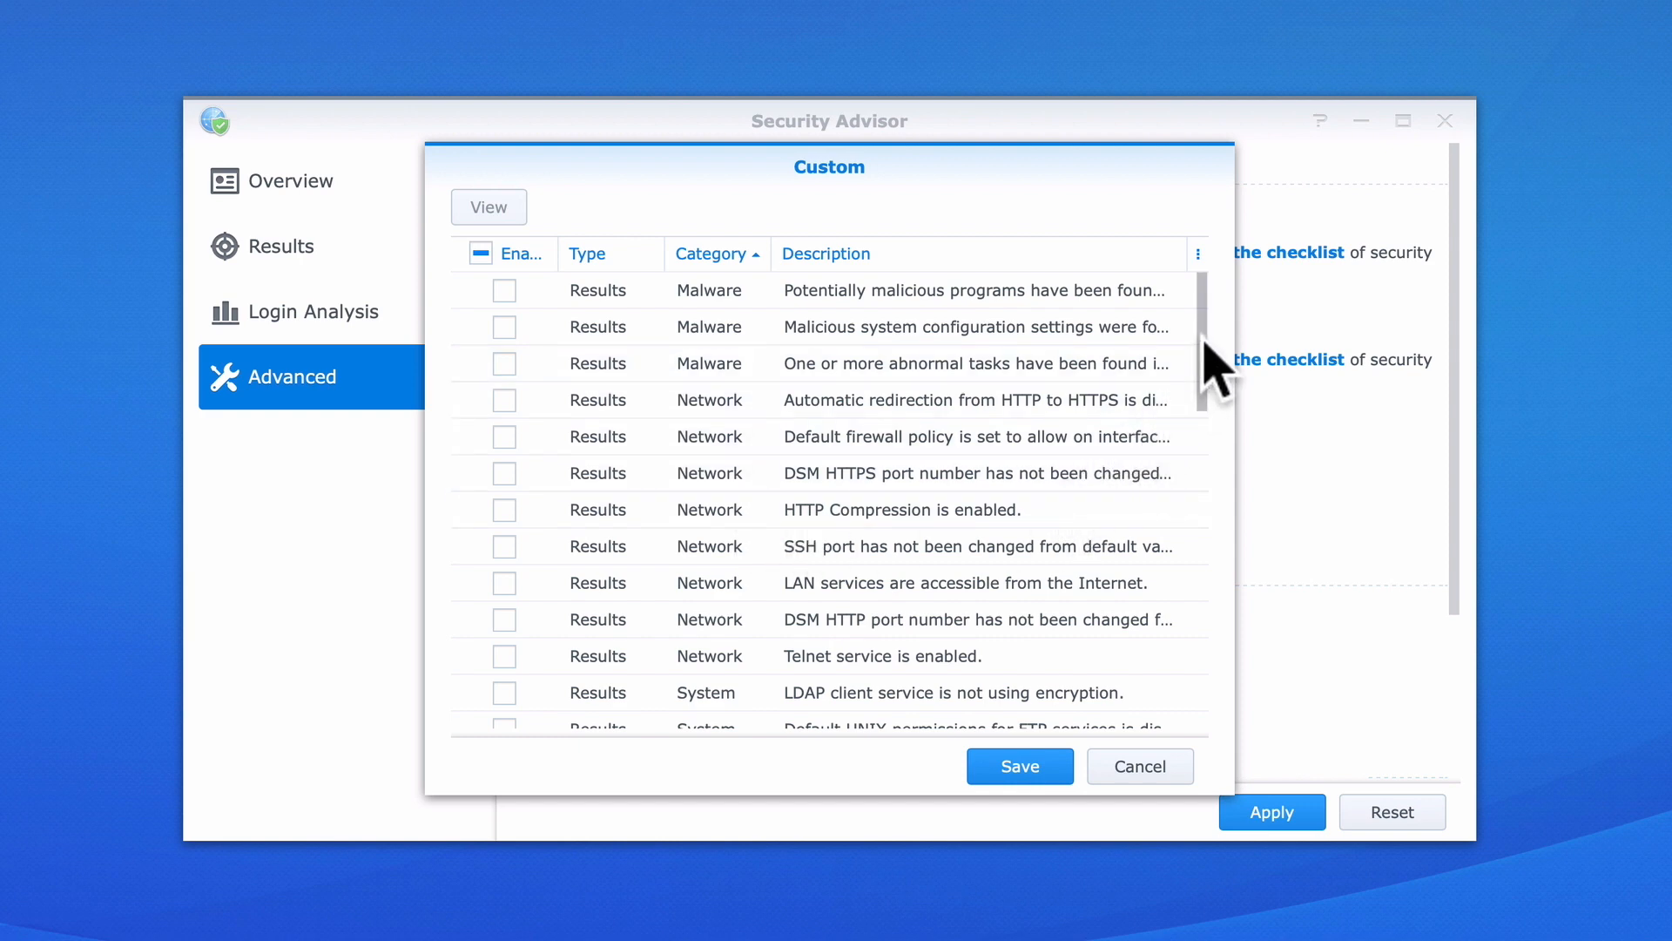
mouse_move(623, 395)
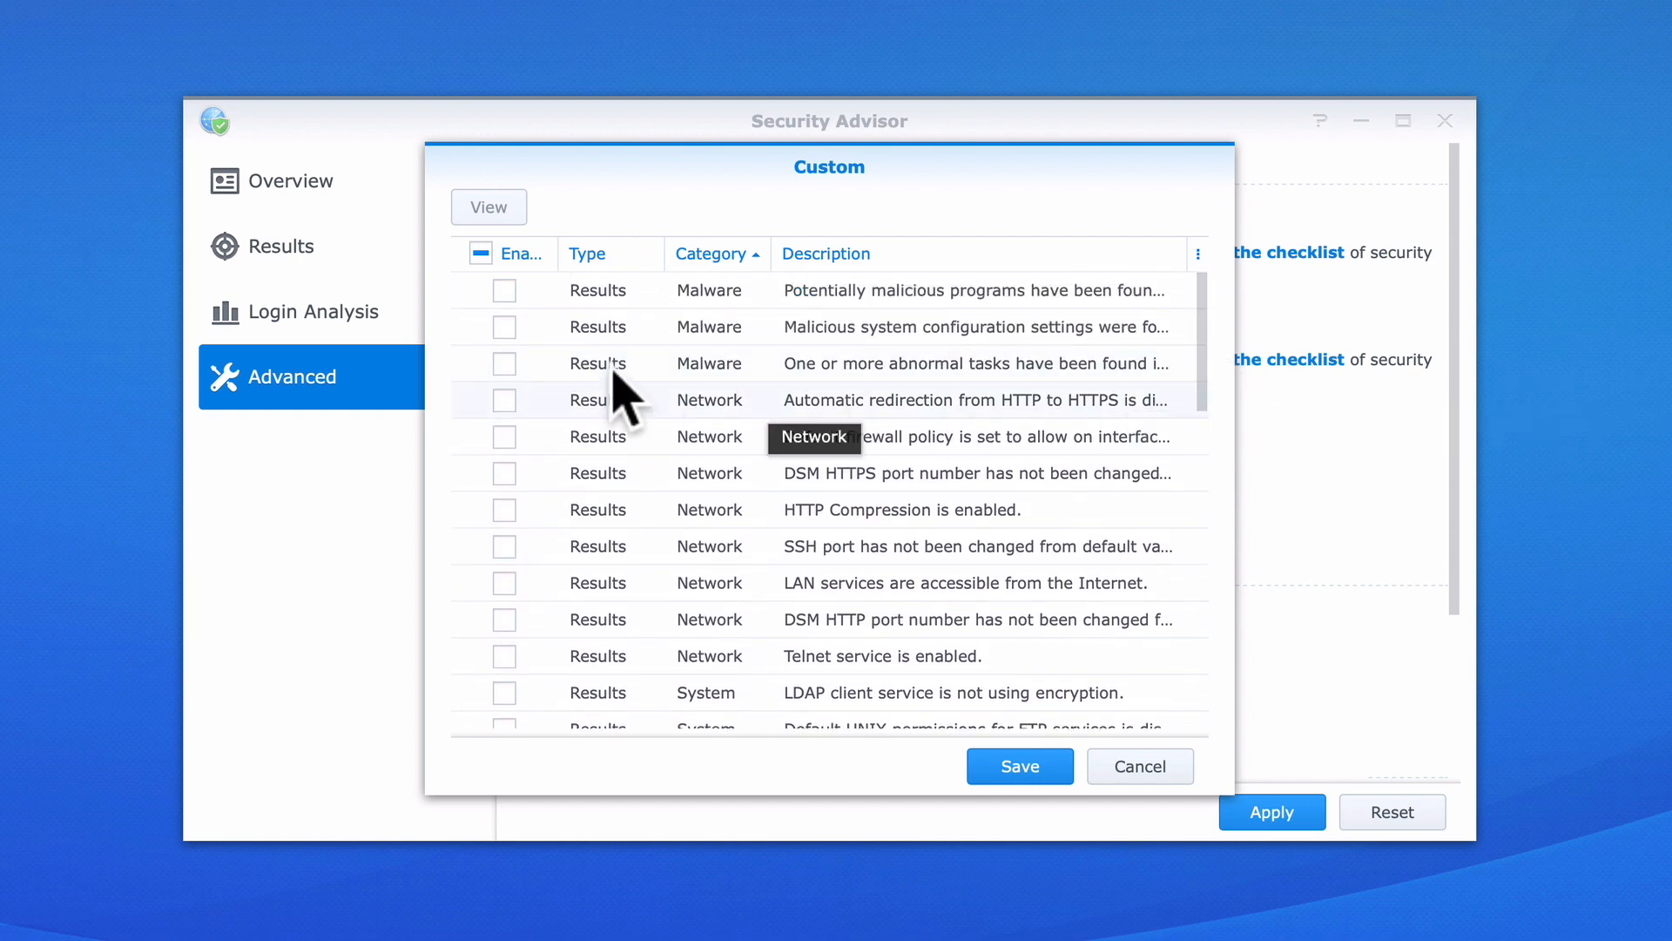
click(504, 290)
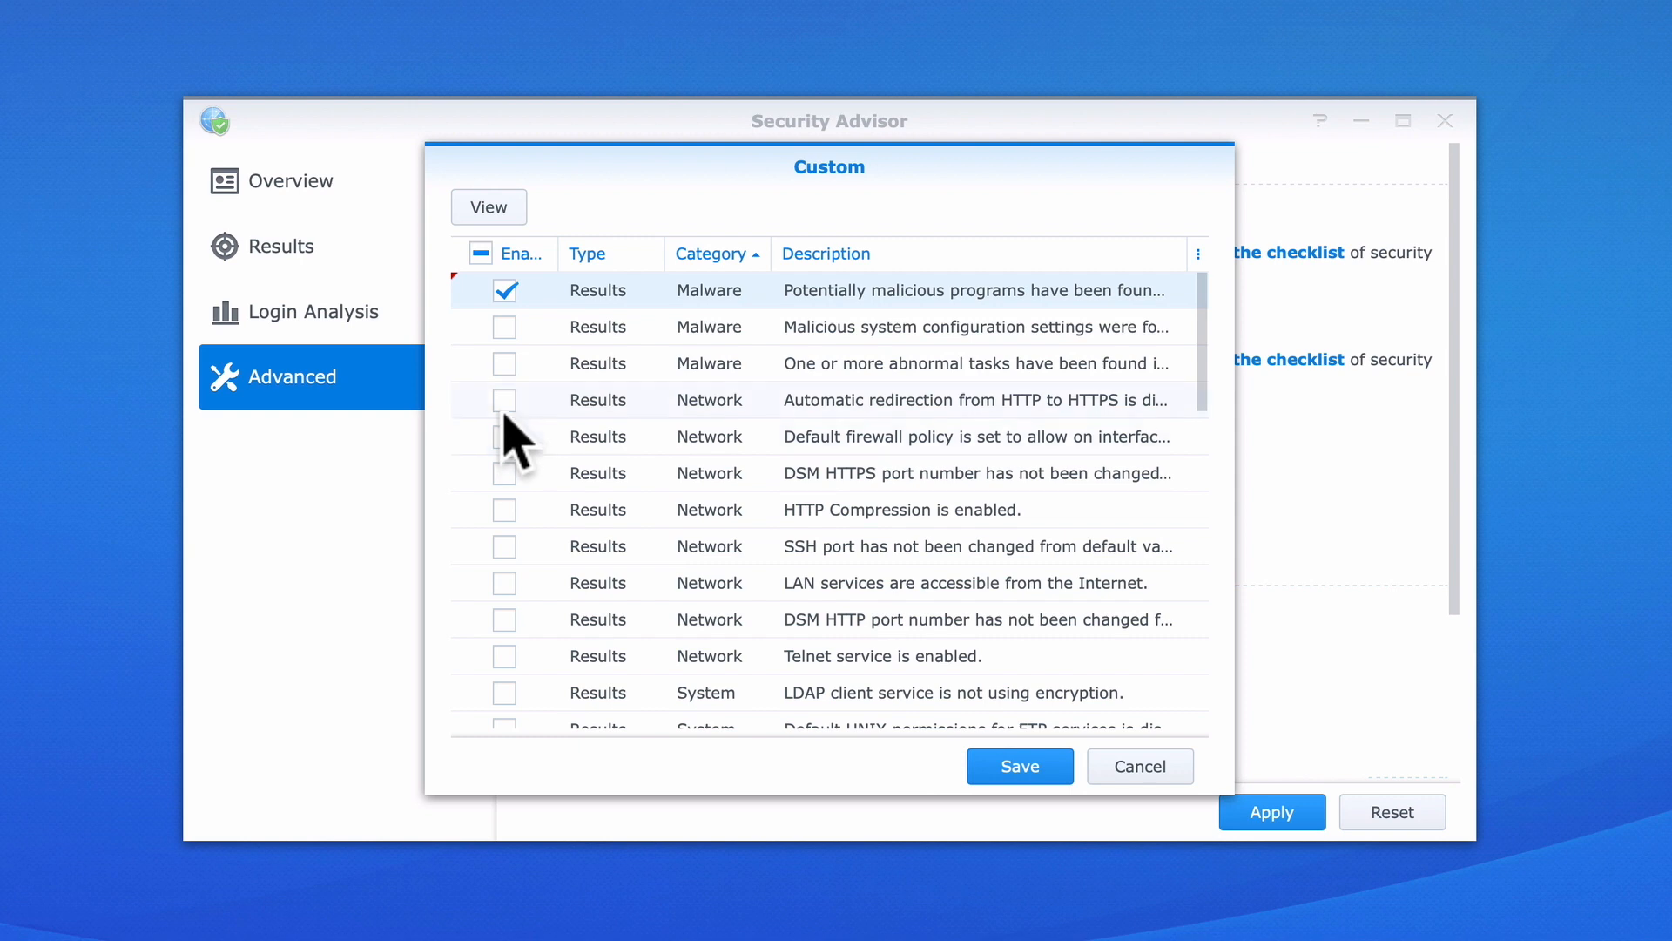
click(505, 399)
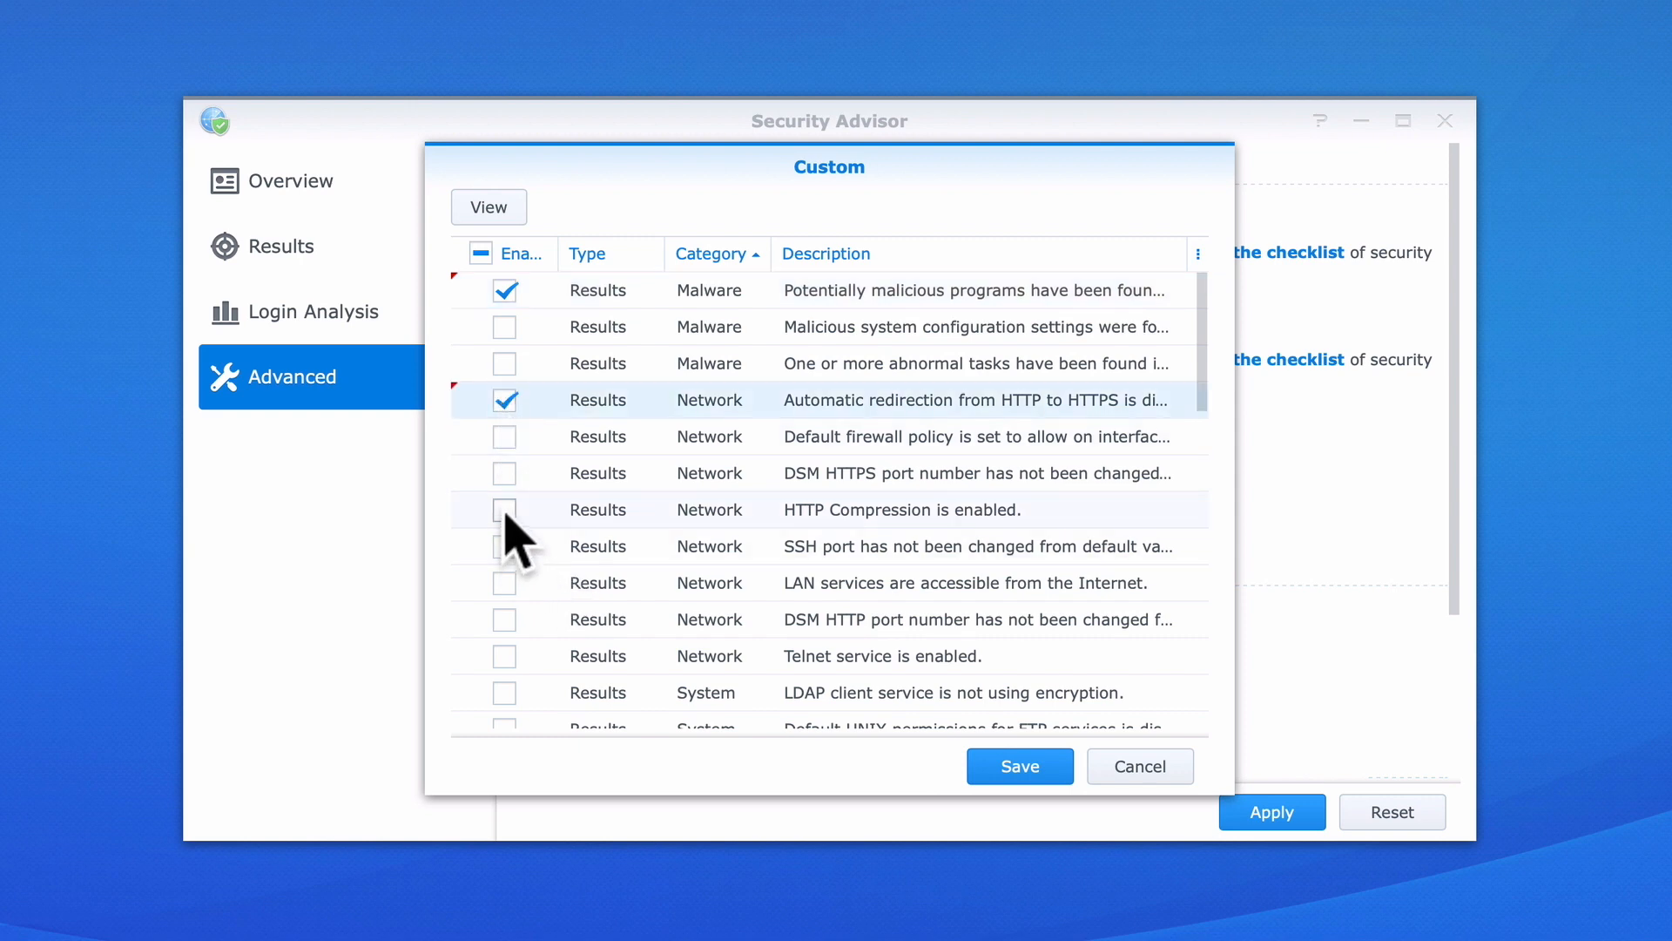
click(505, 509)
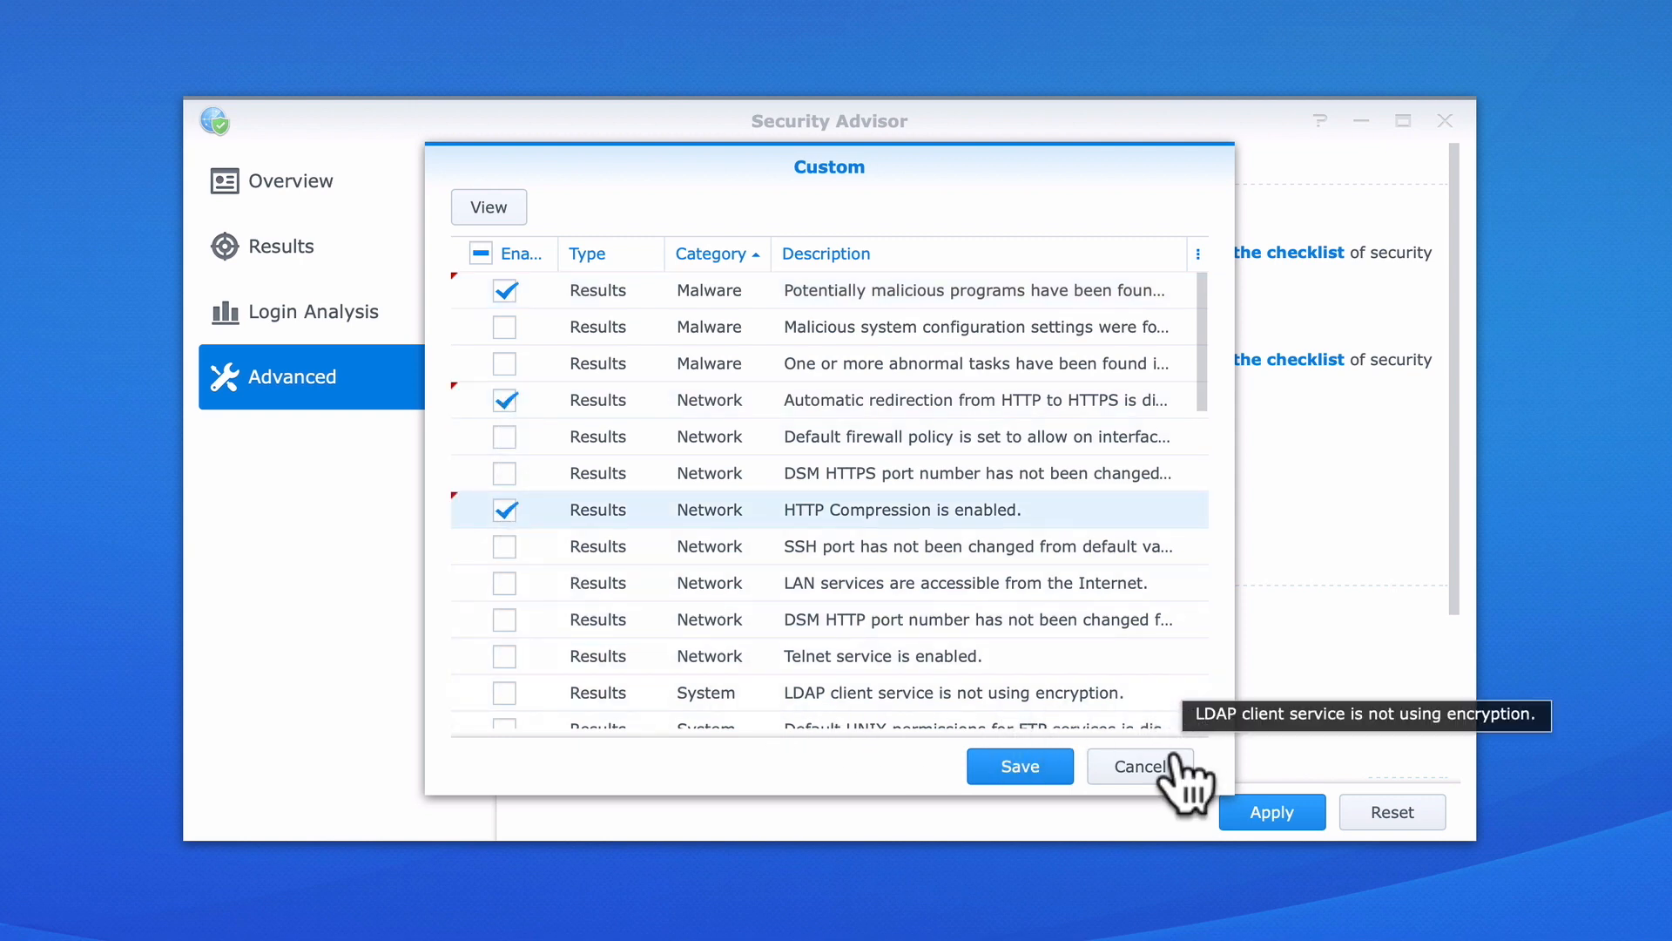
- Discard the unsaved custom checklist and reselect the home and personal use baseline
click(1140, 765)
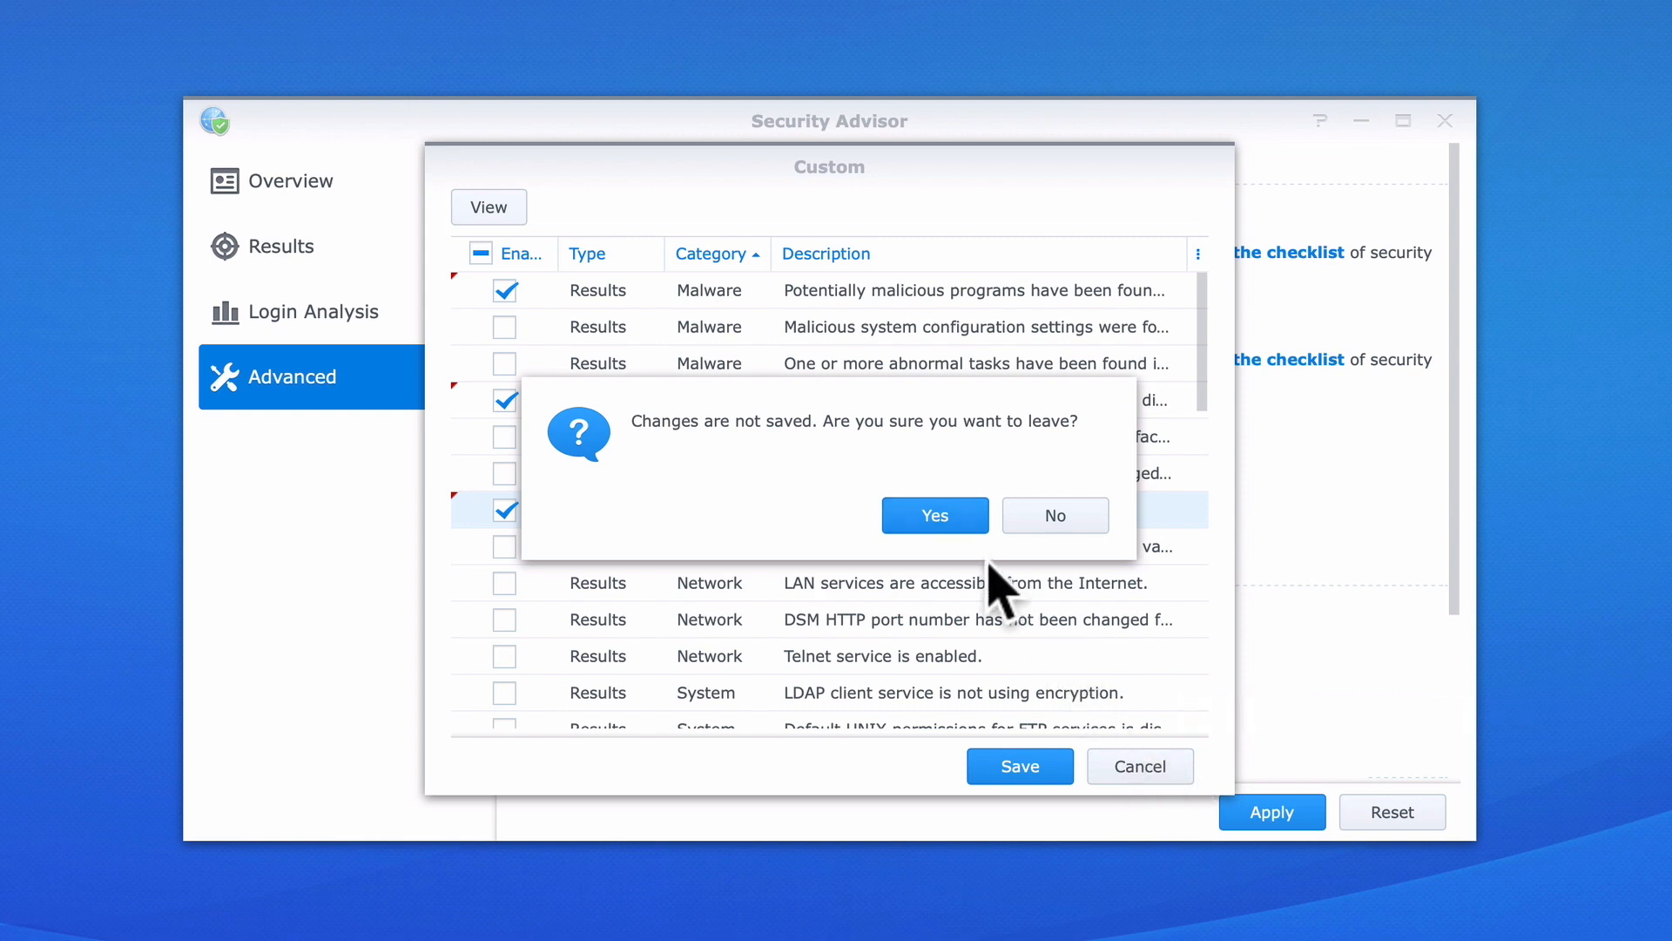
click(934, 515)
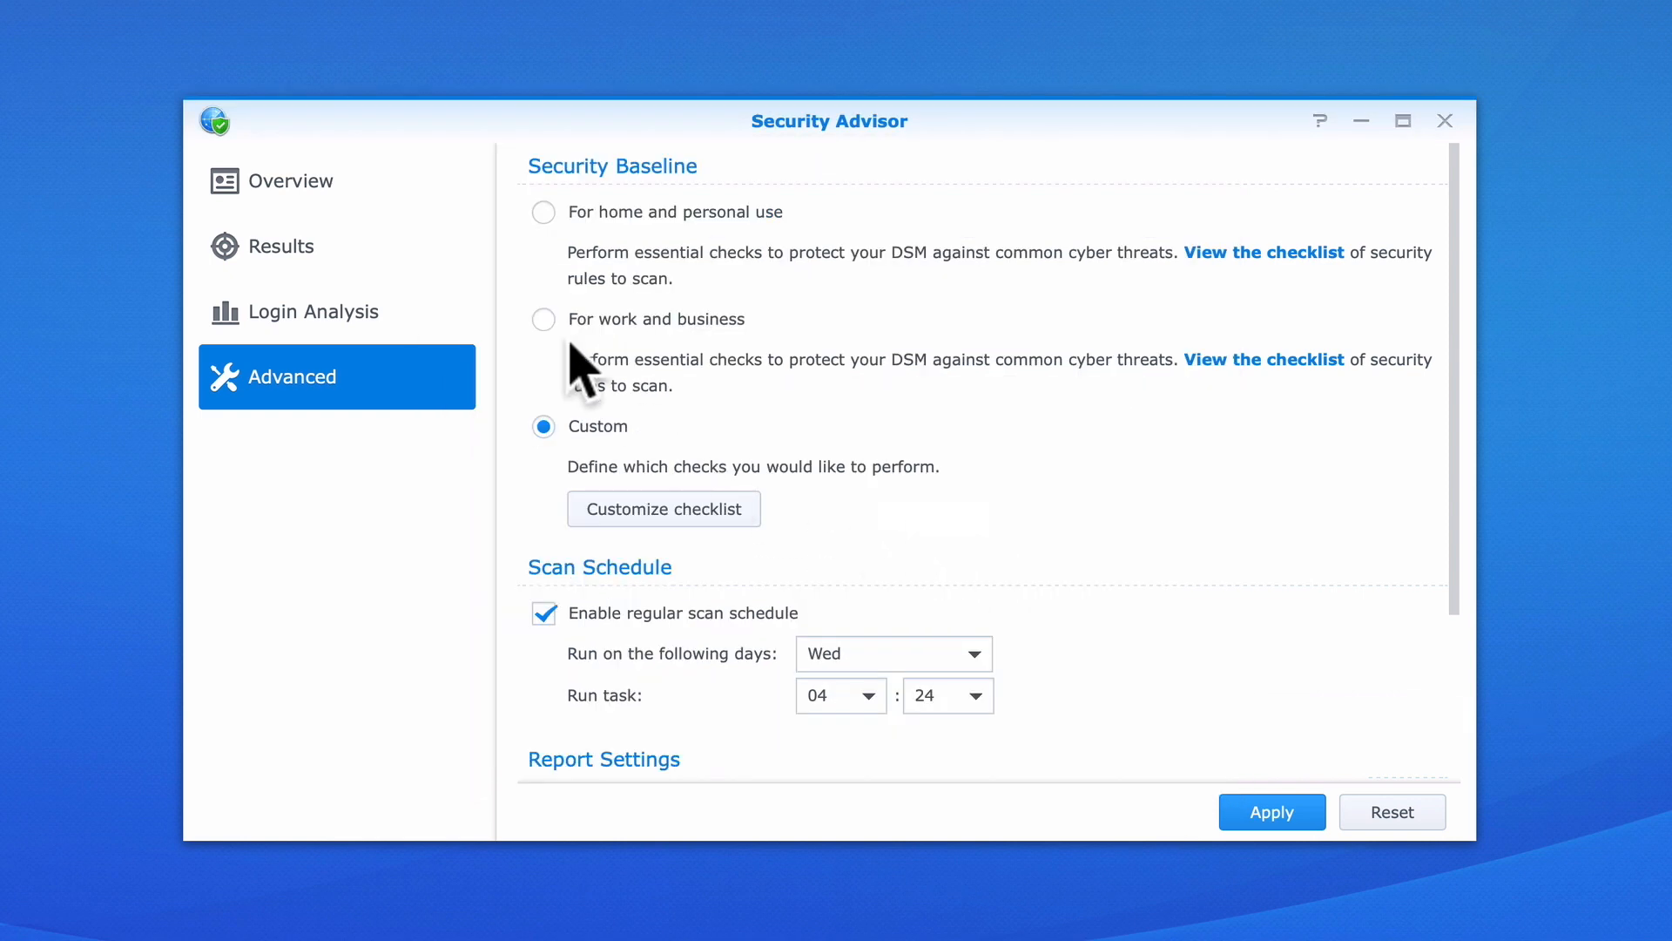
click(543, 211)
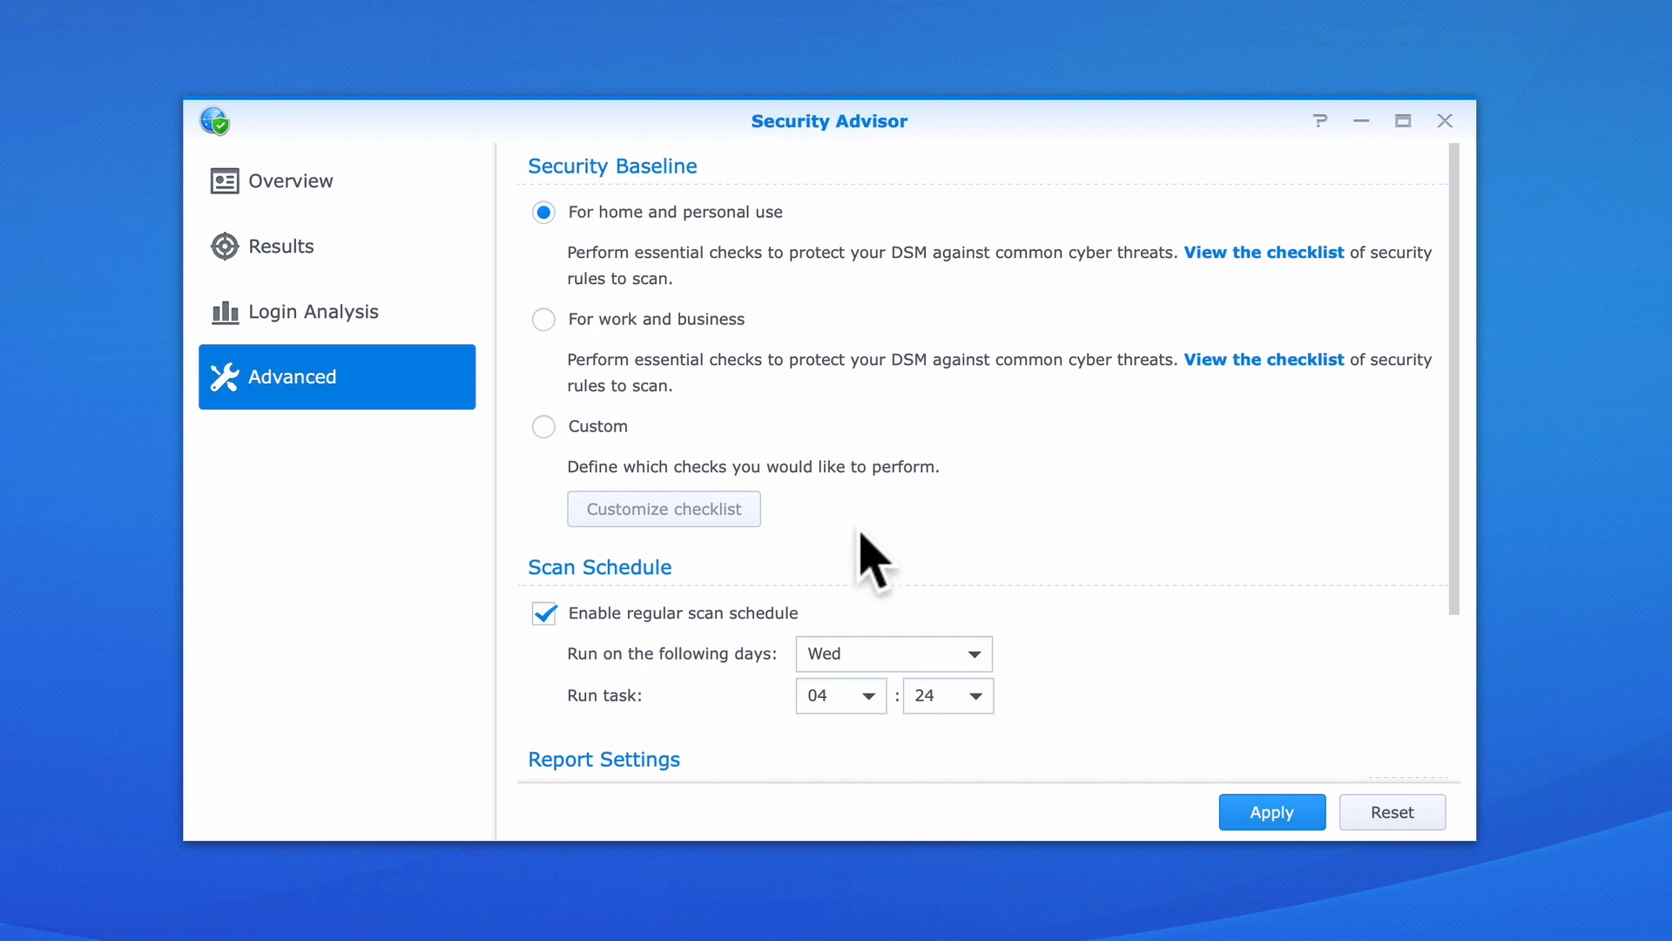
mouse_move(576, 613)
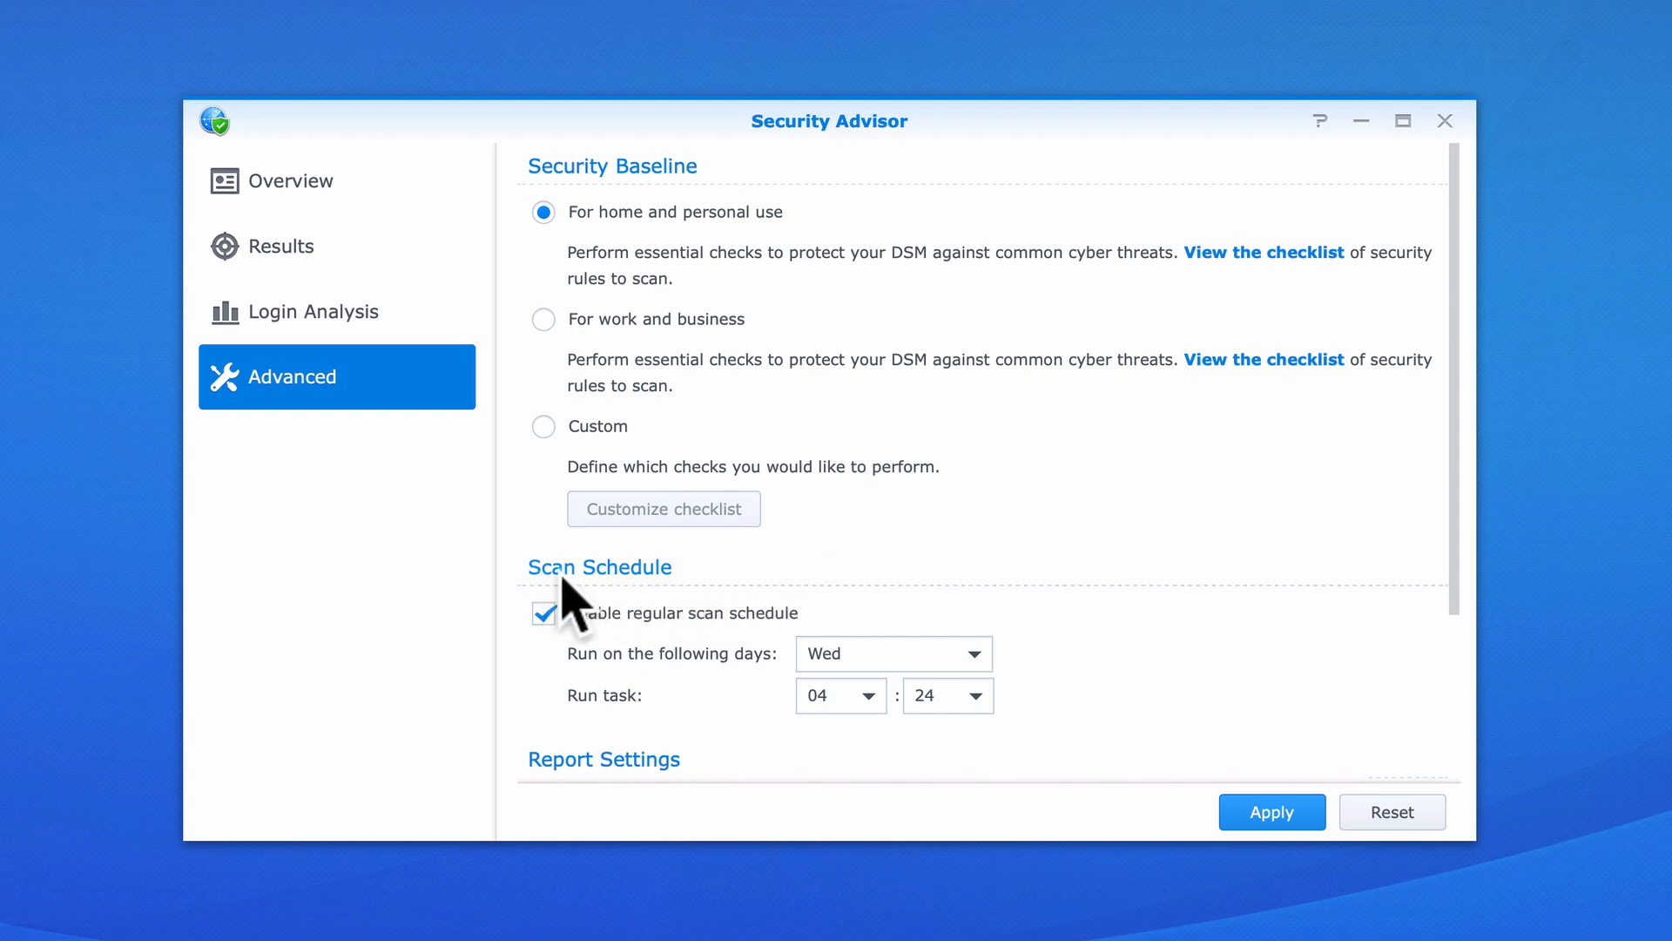
mouse_move(682, 608)
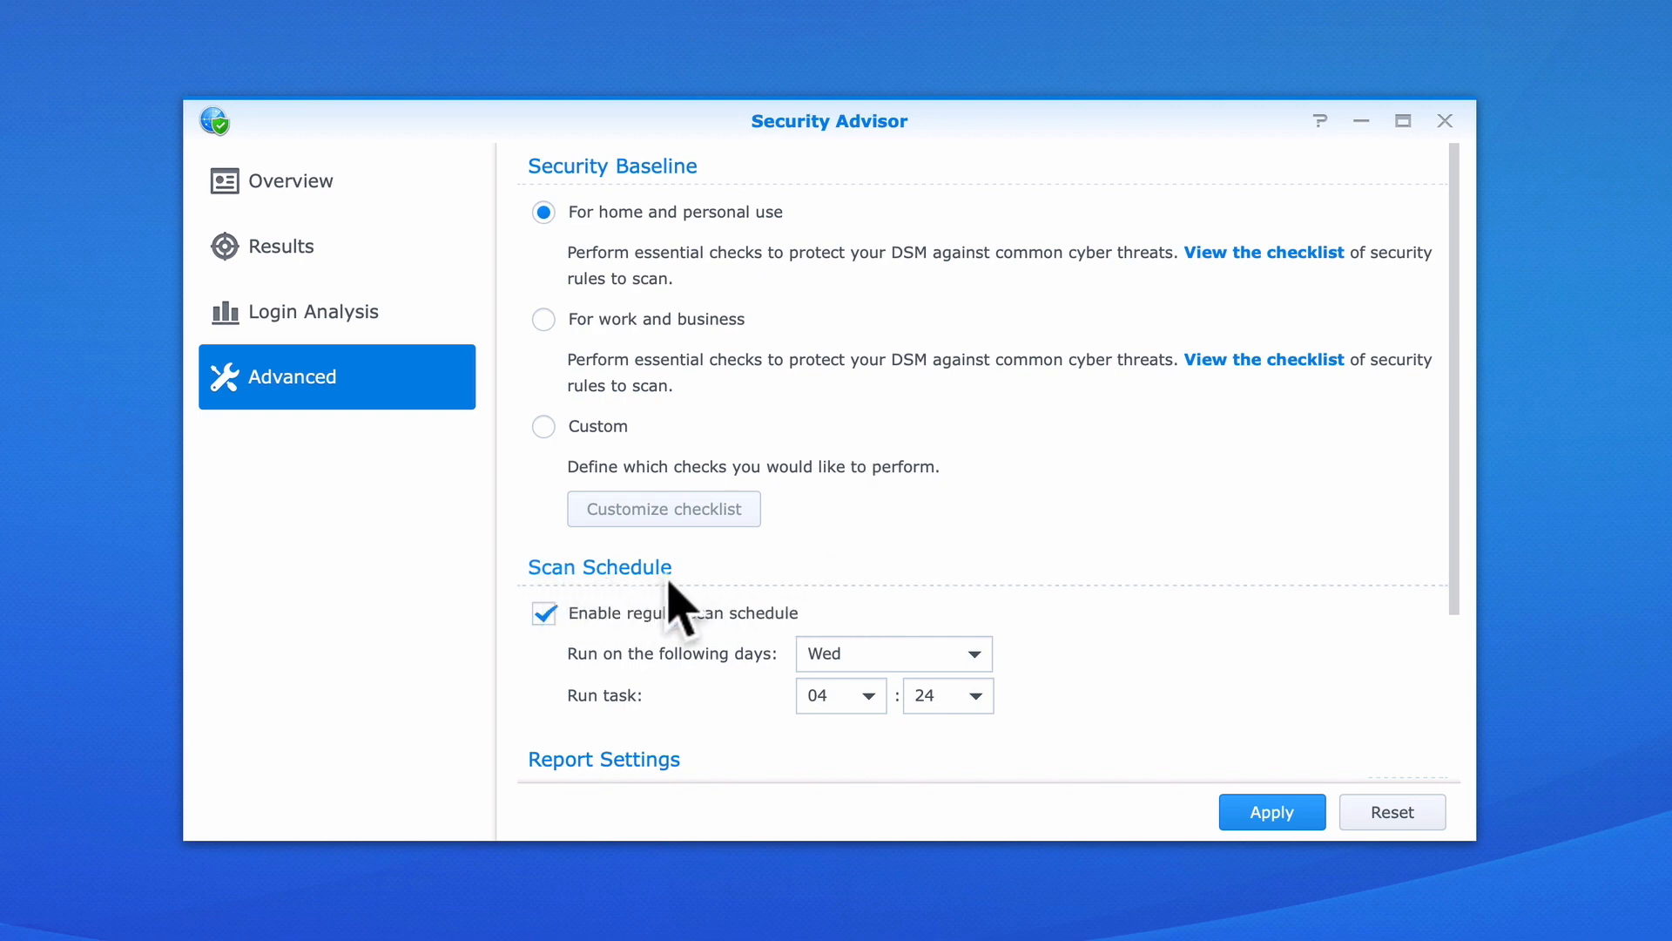
mouse_move(757, 661)
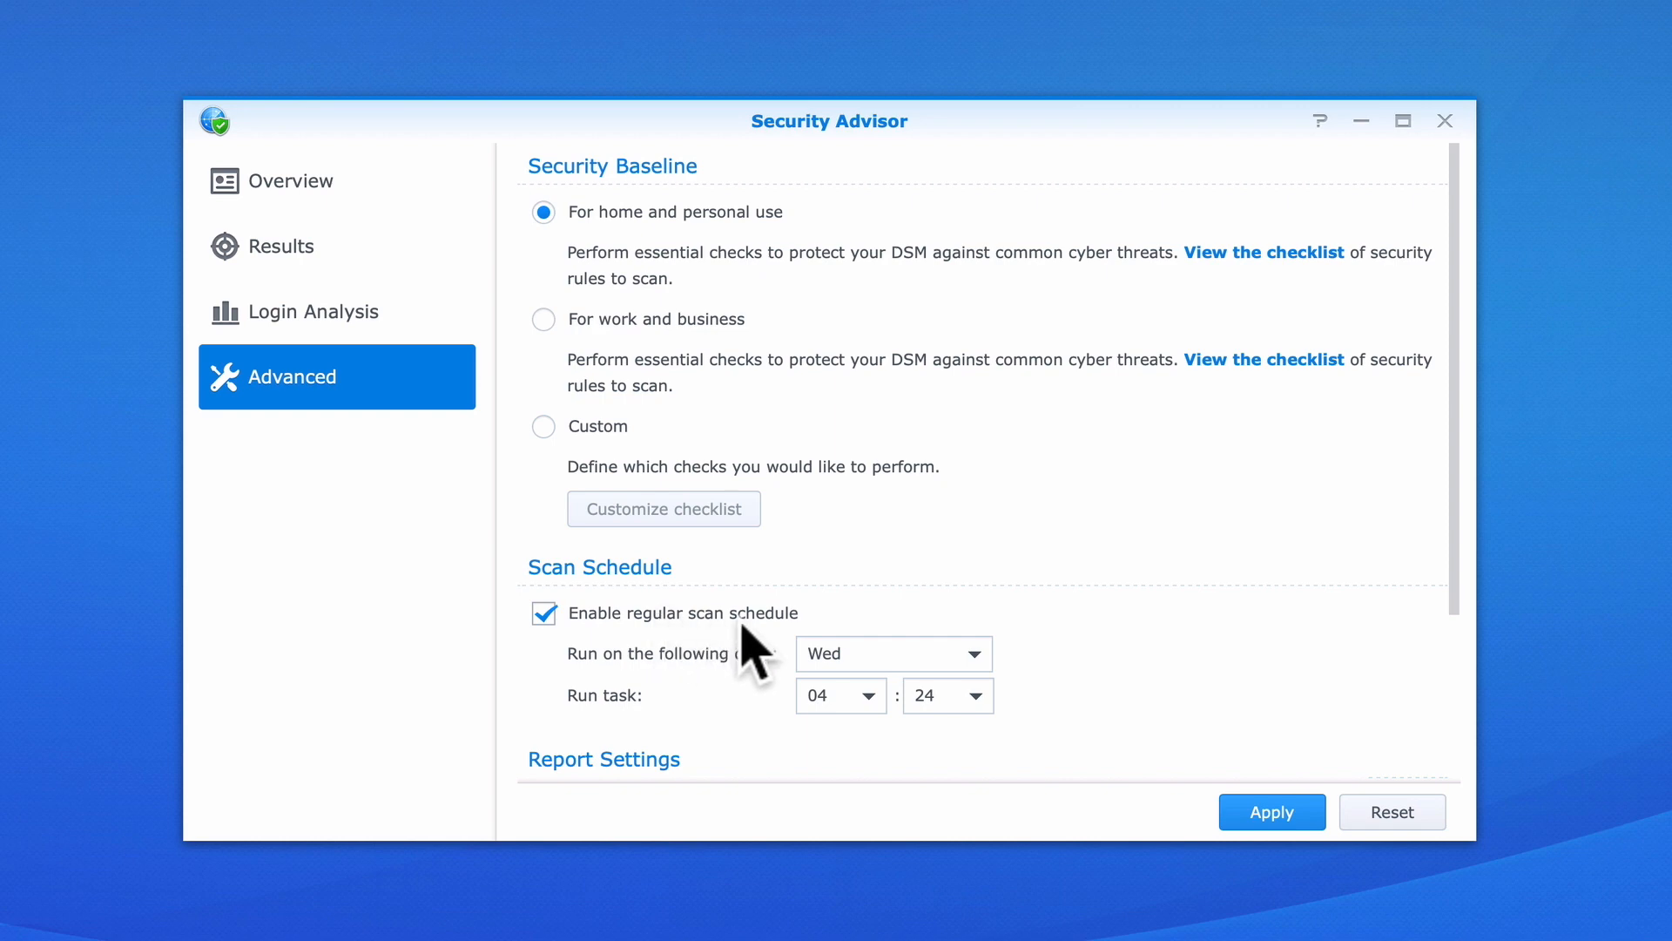
mouse_move(1030, 709)
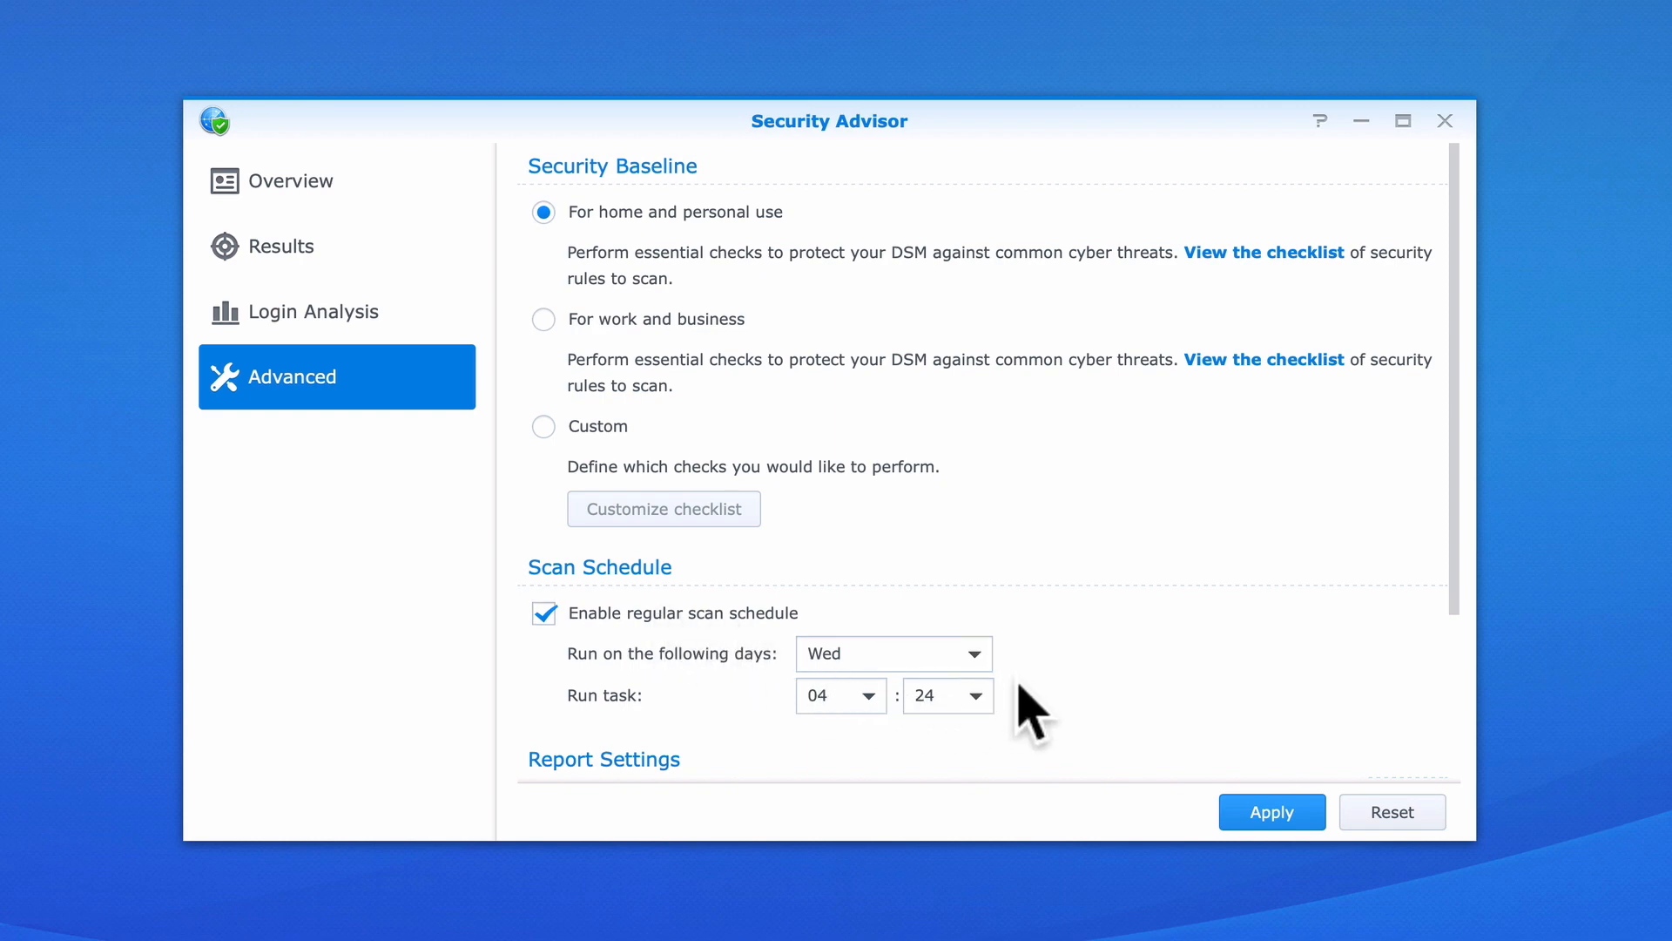
- Set the scan schedule to run on Sundays at 11:00
click(889, 652)
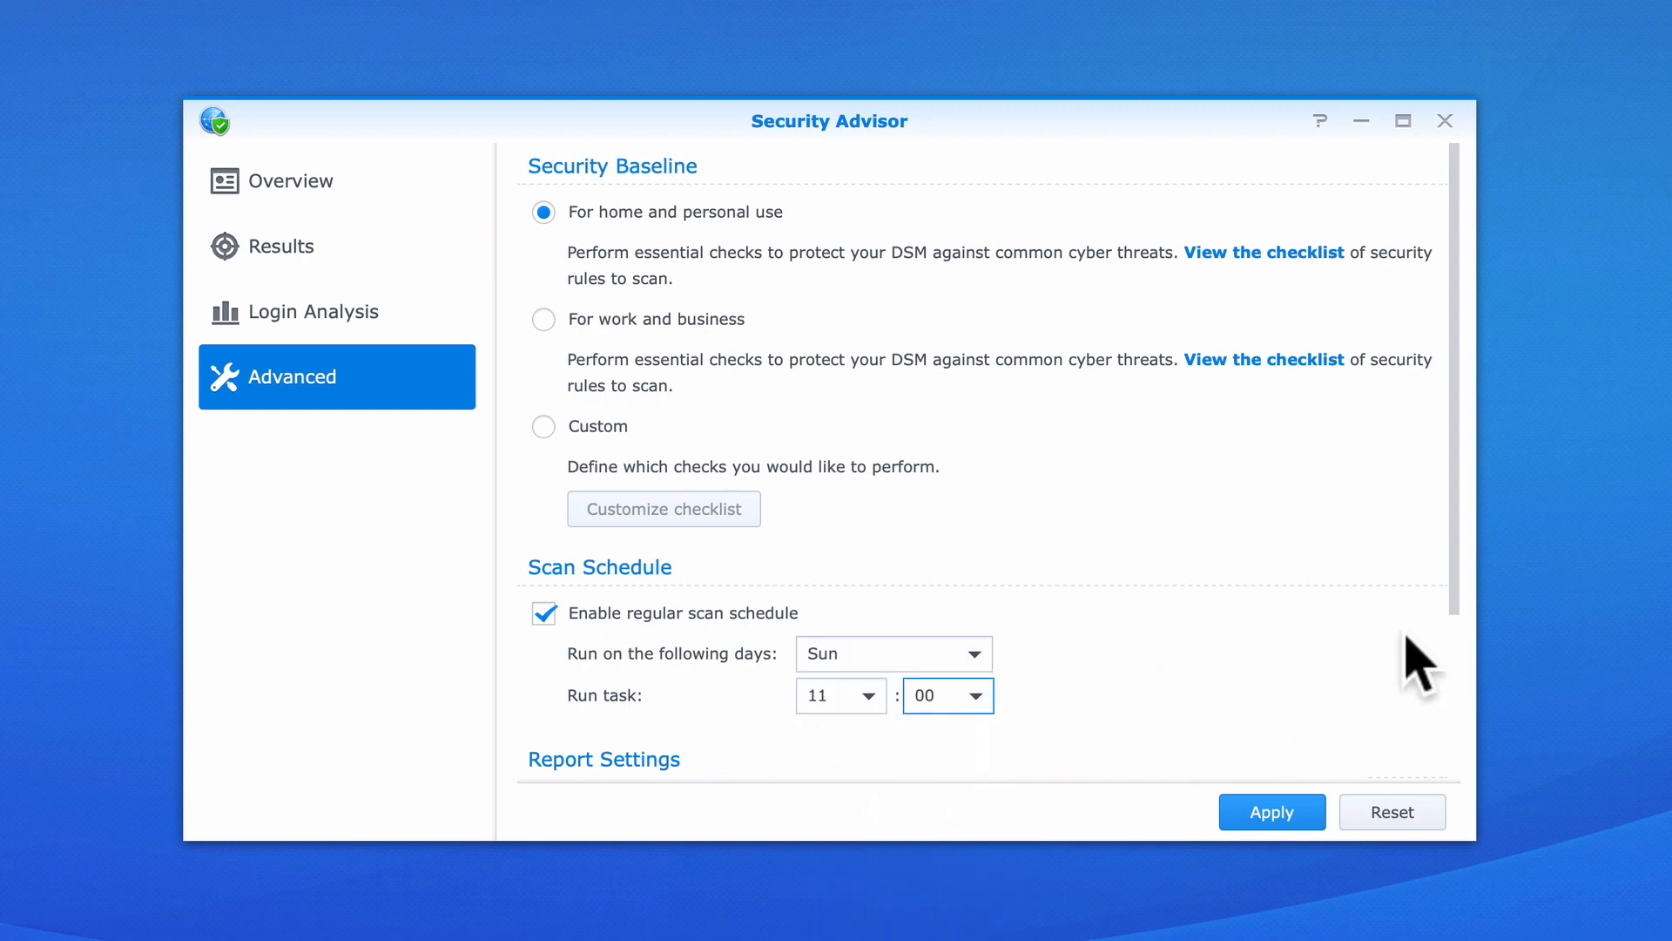
scroll(down, 3)
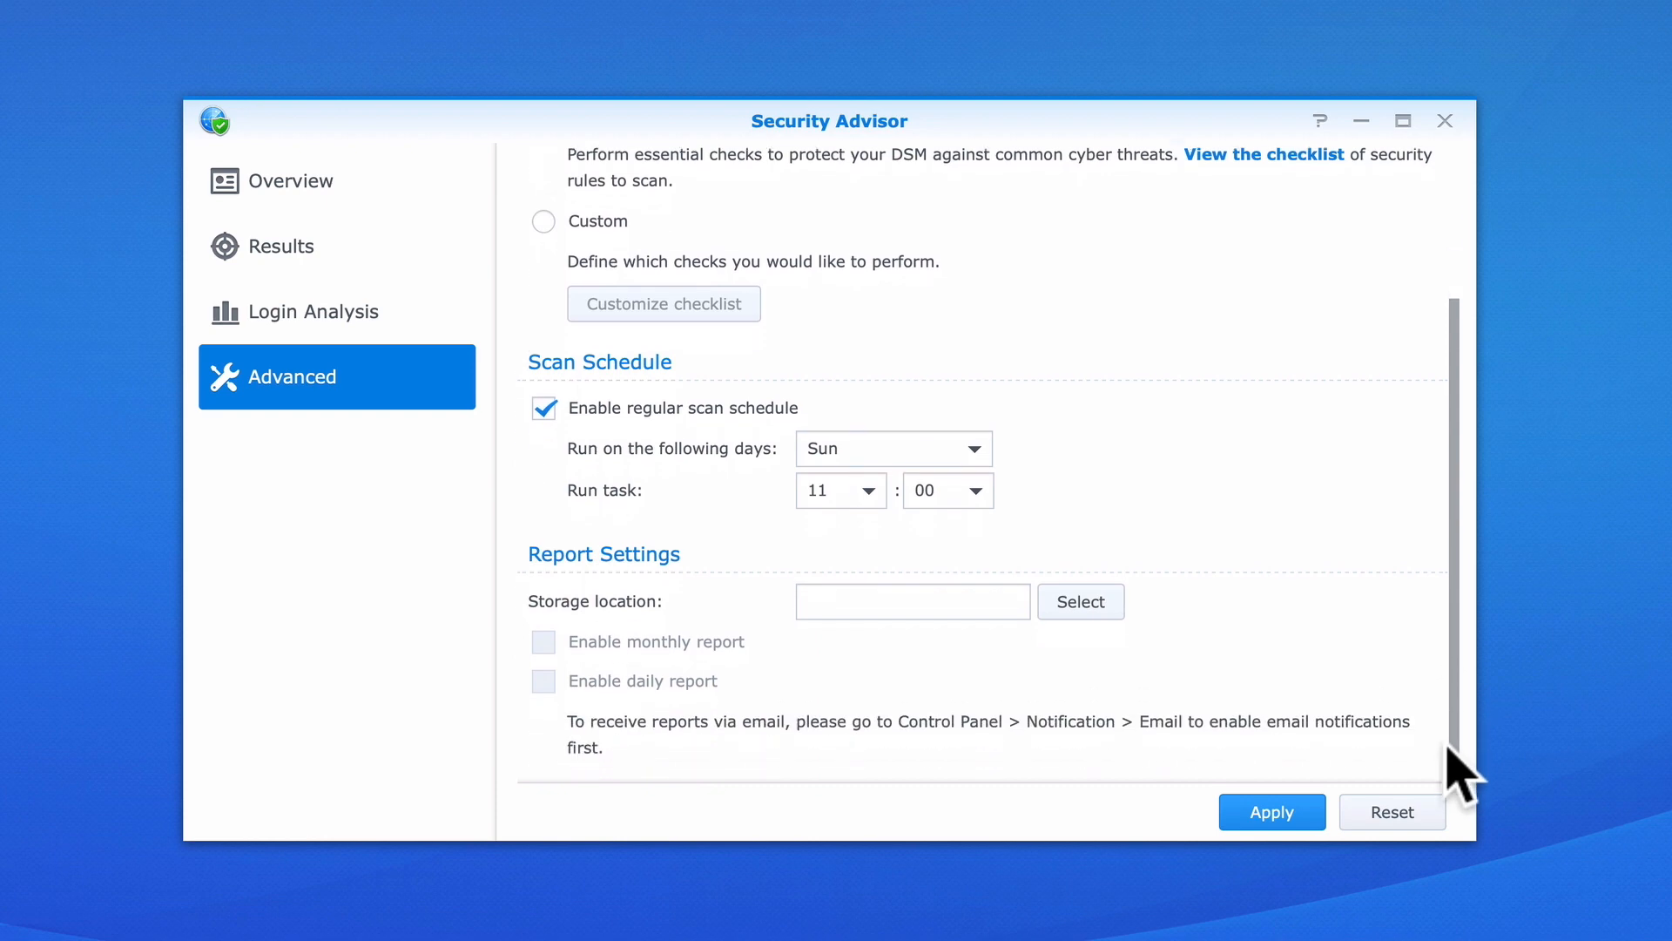
scroll(up, 3)
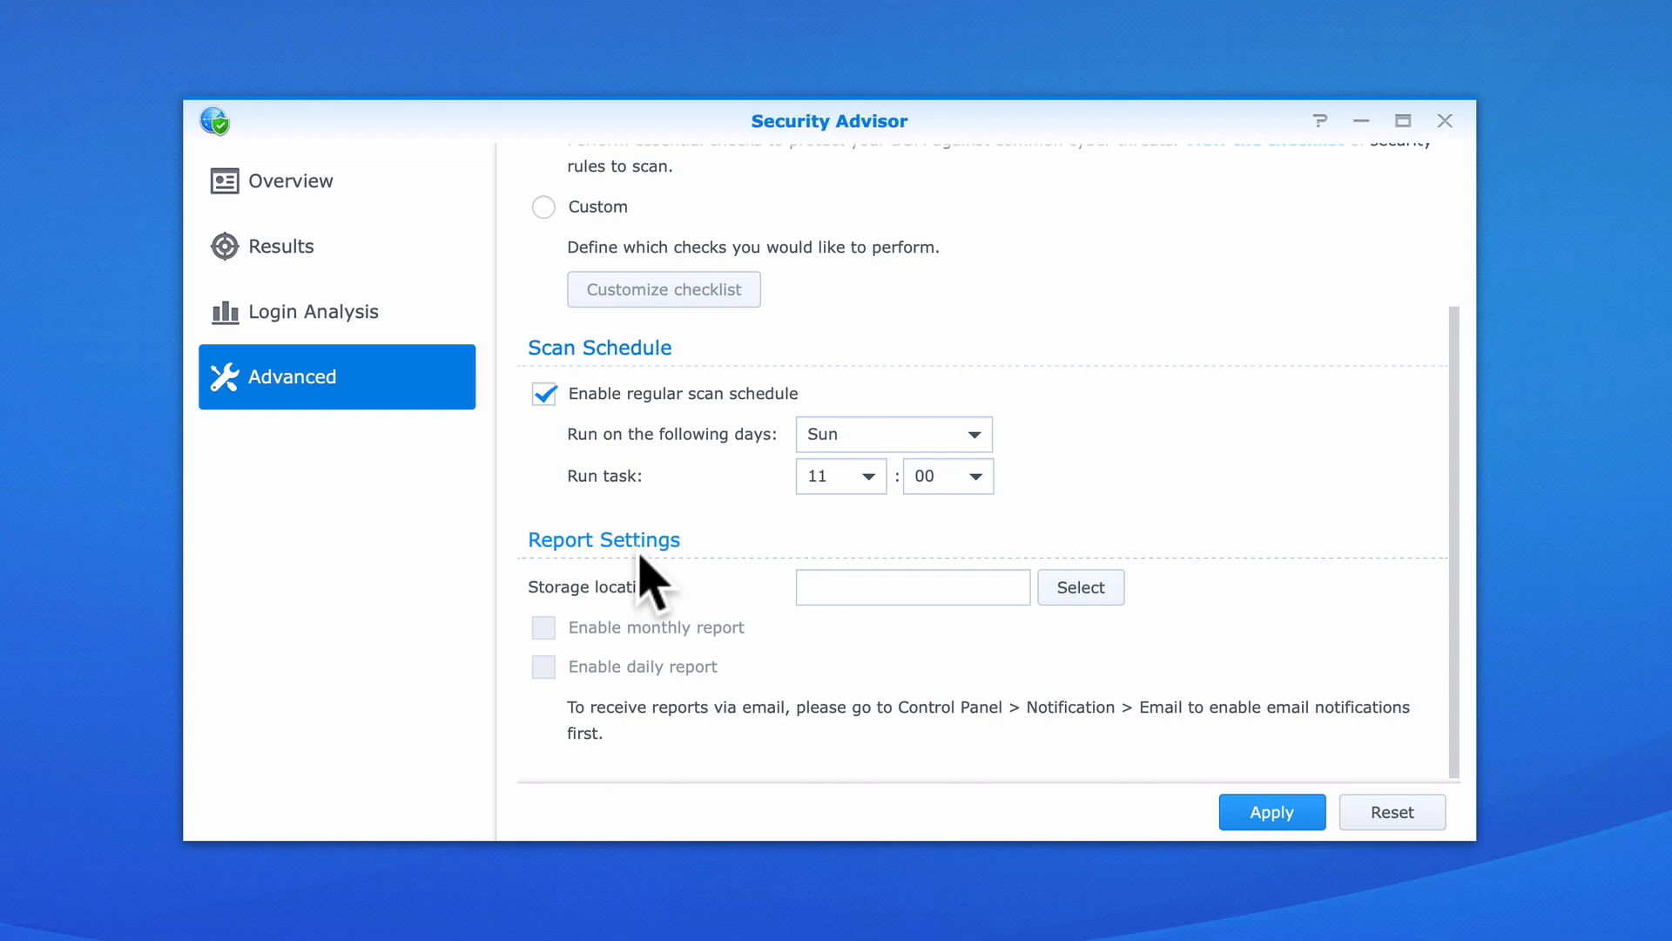
mouse_move(645, 619)
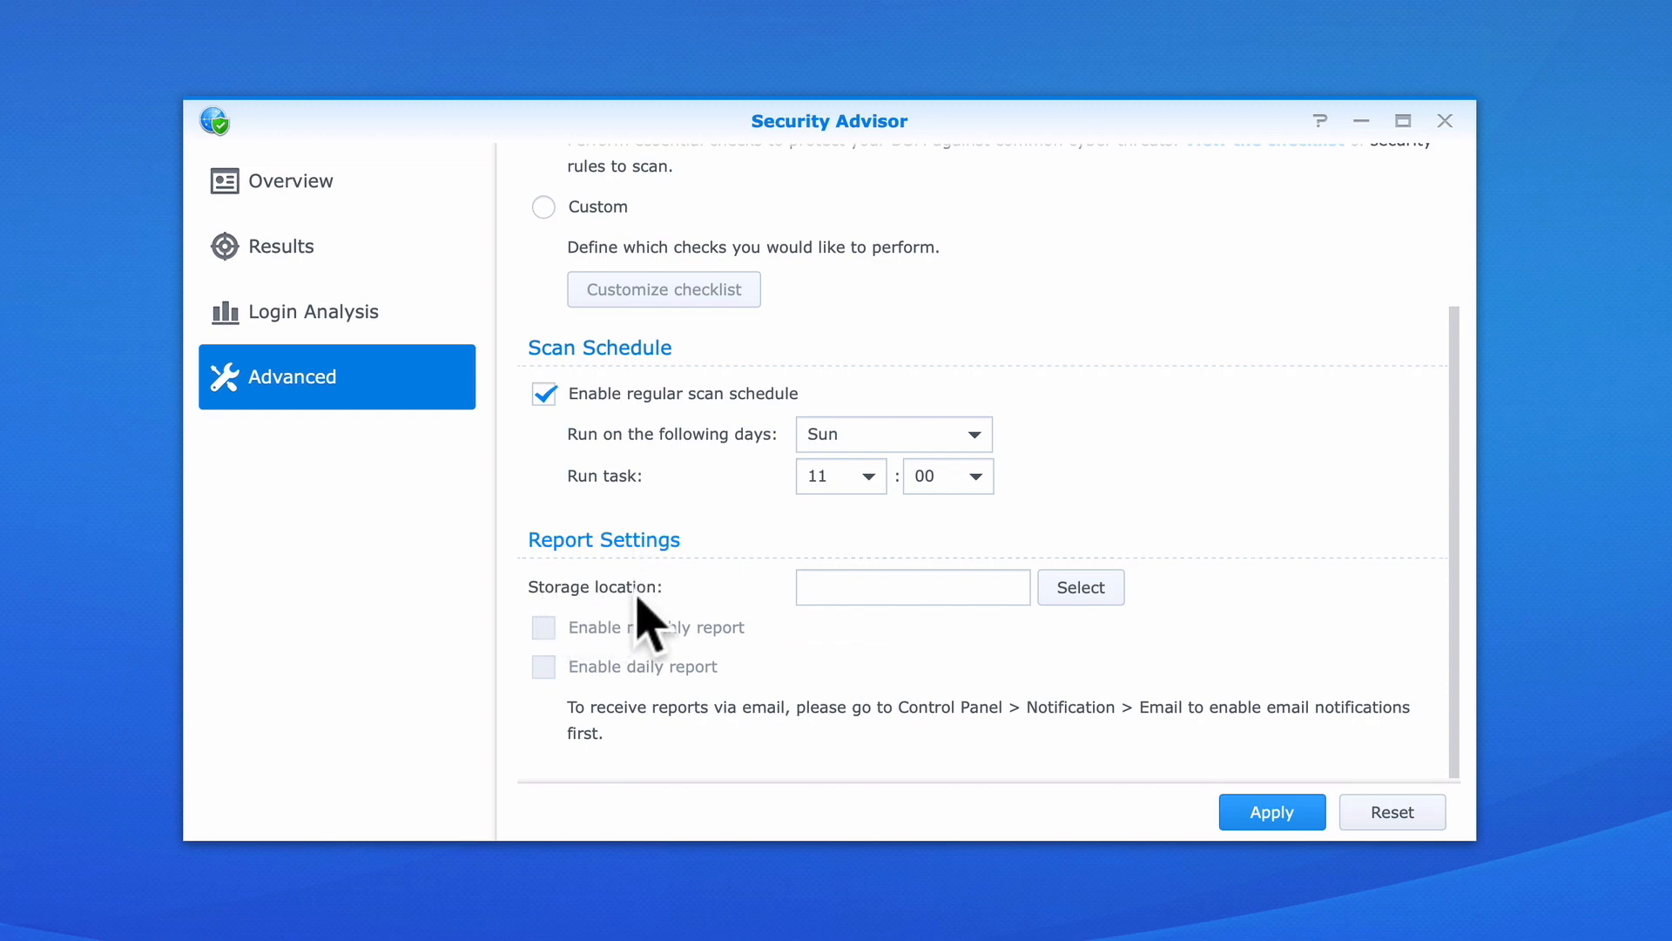
mouse_move(1080, 588)
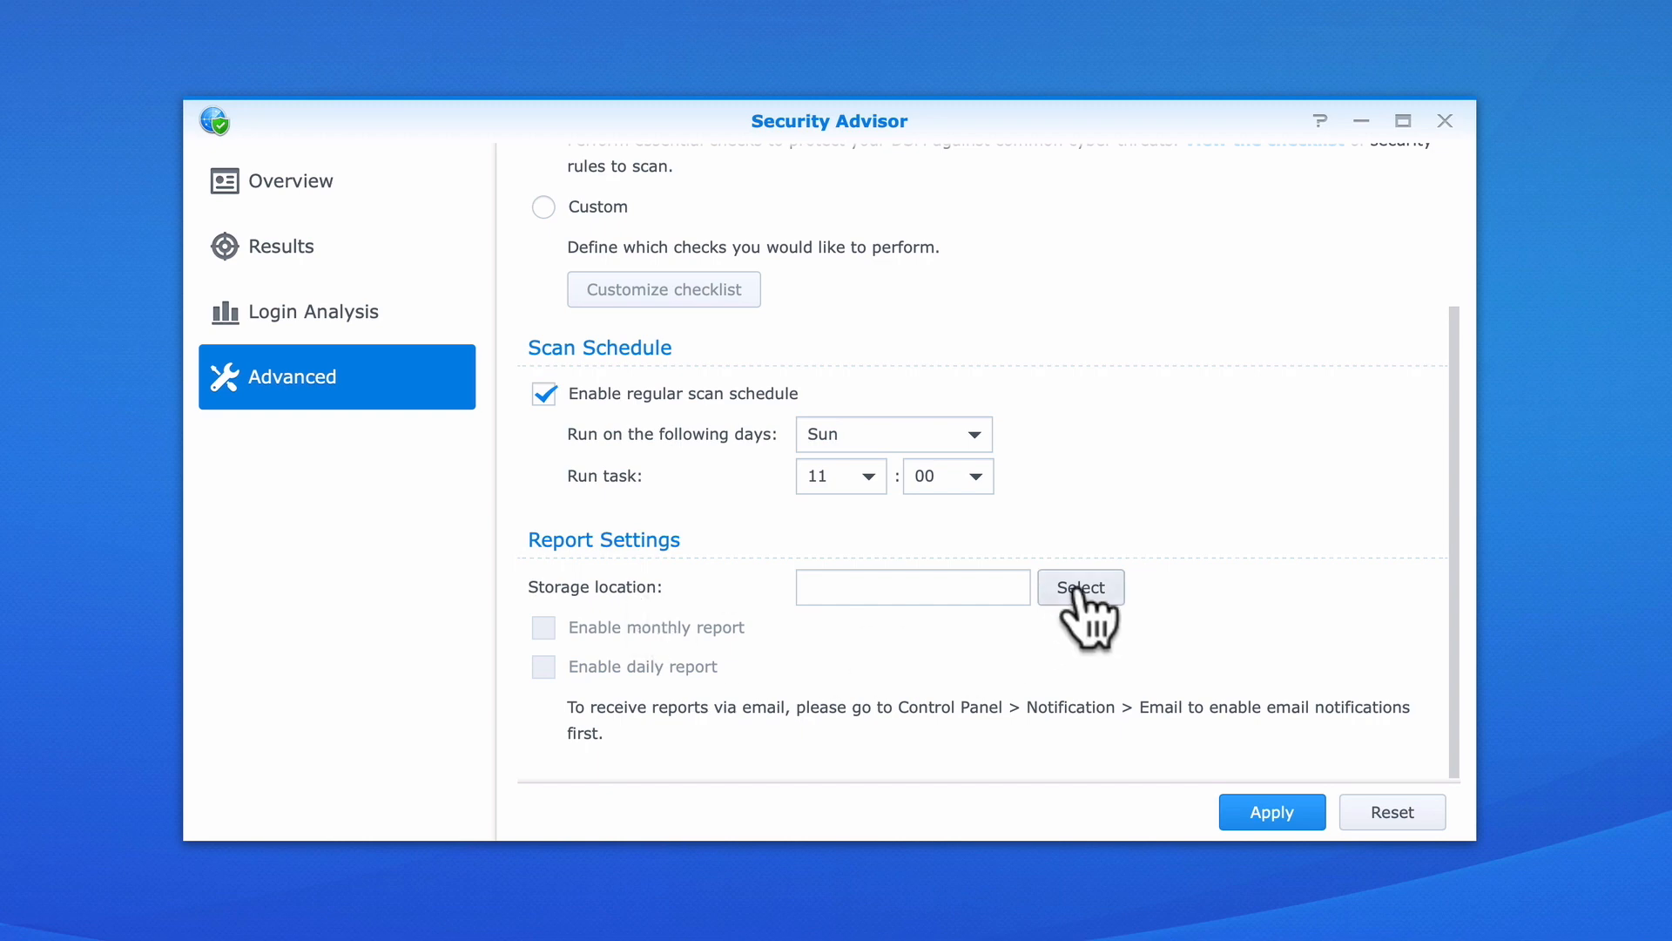
- Set the report storage location to the System Reports folder
click(1080, 588)
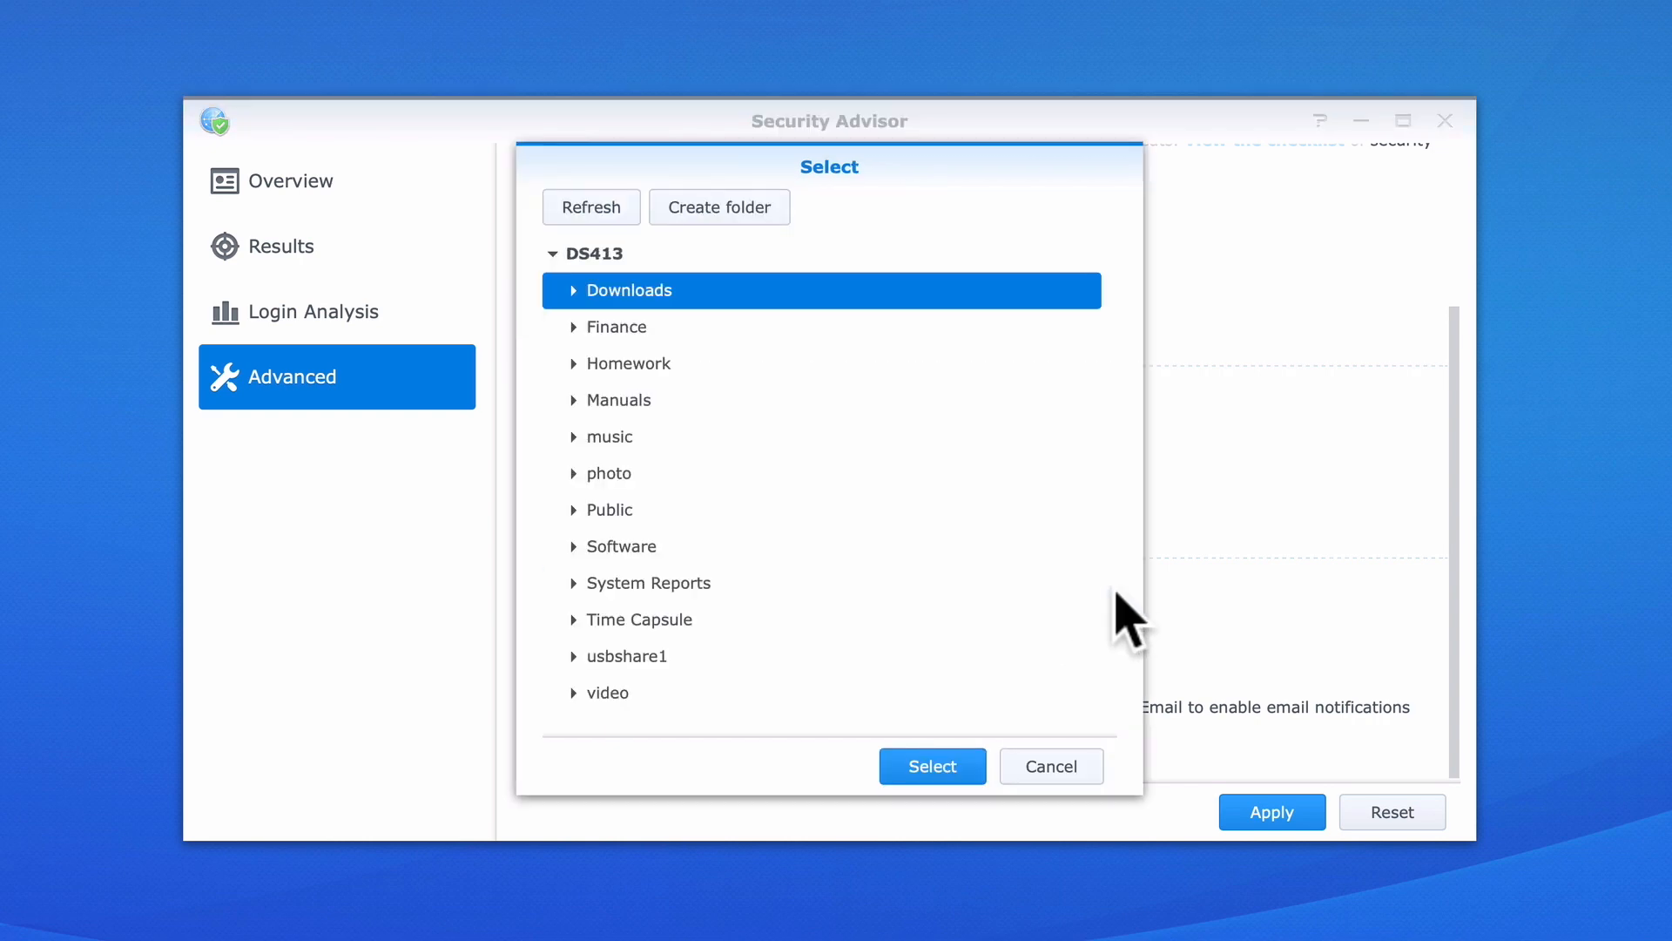
mouse_move(693, 582)
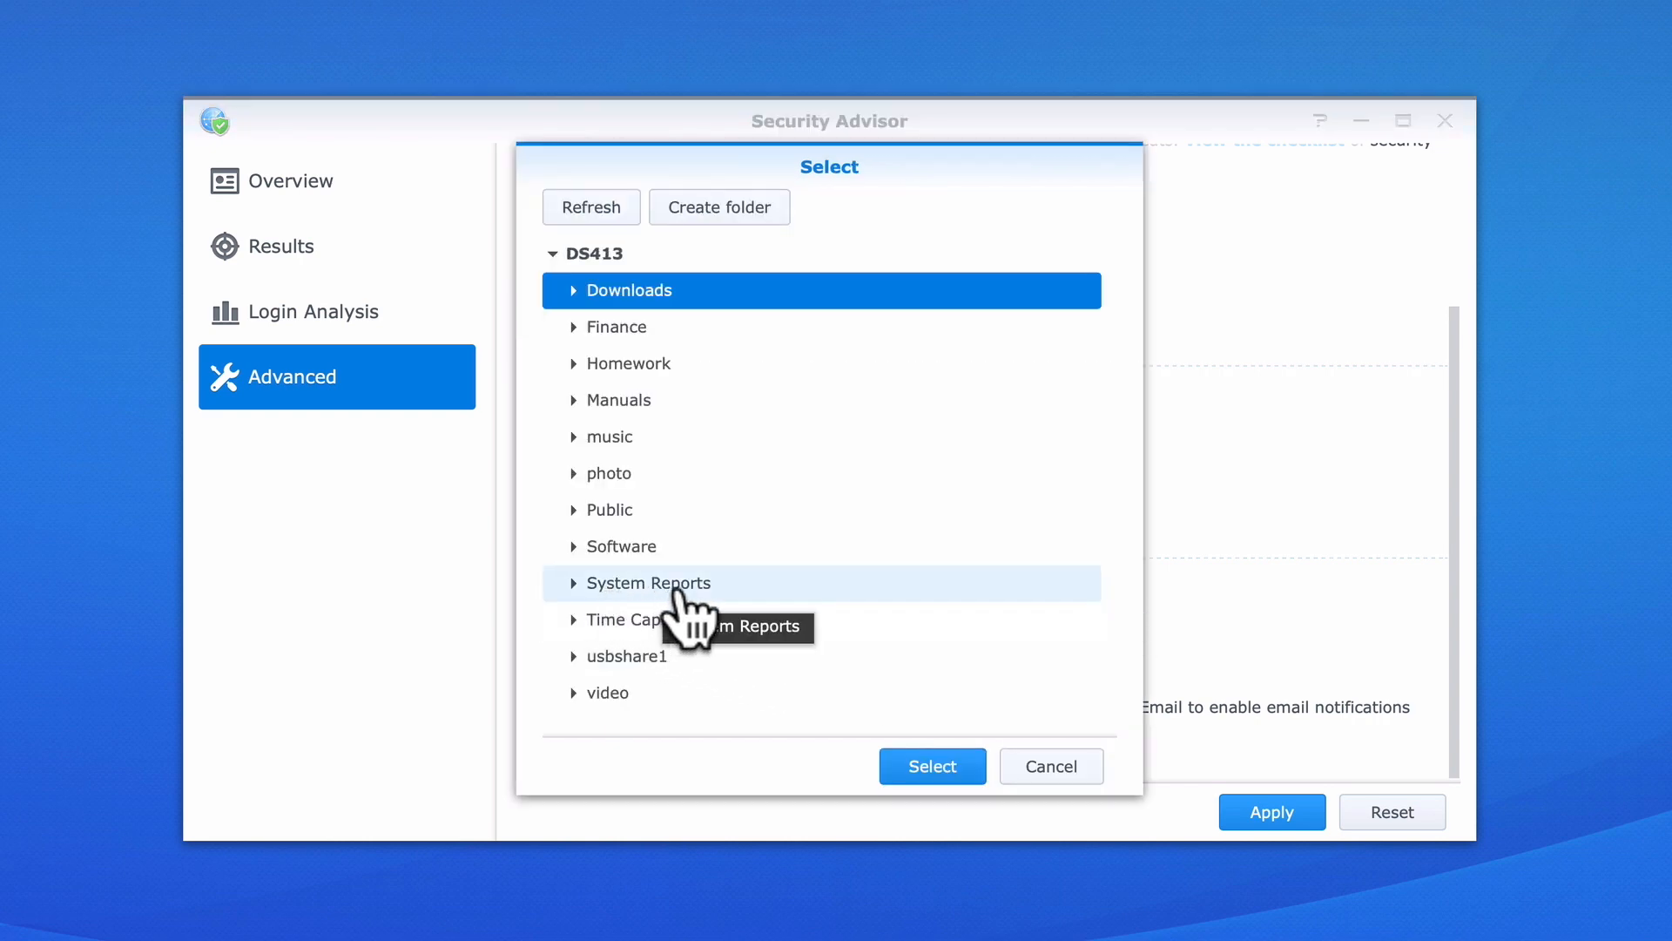
click(648, 583)
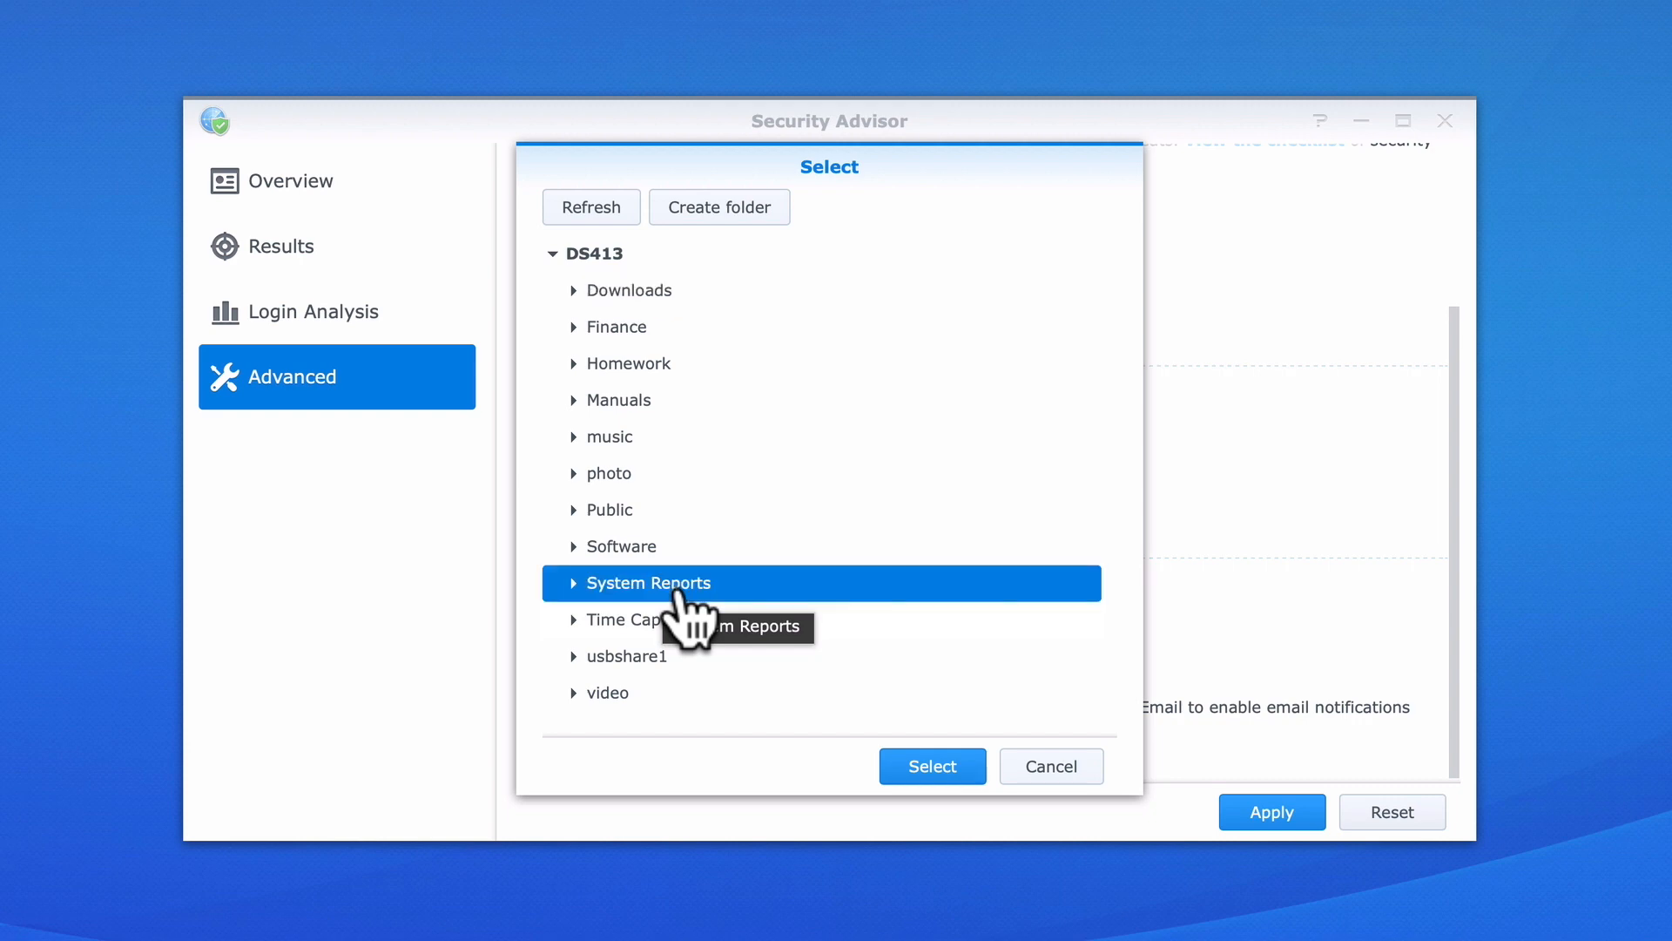
click(931, 766)
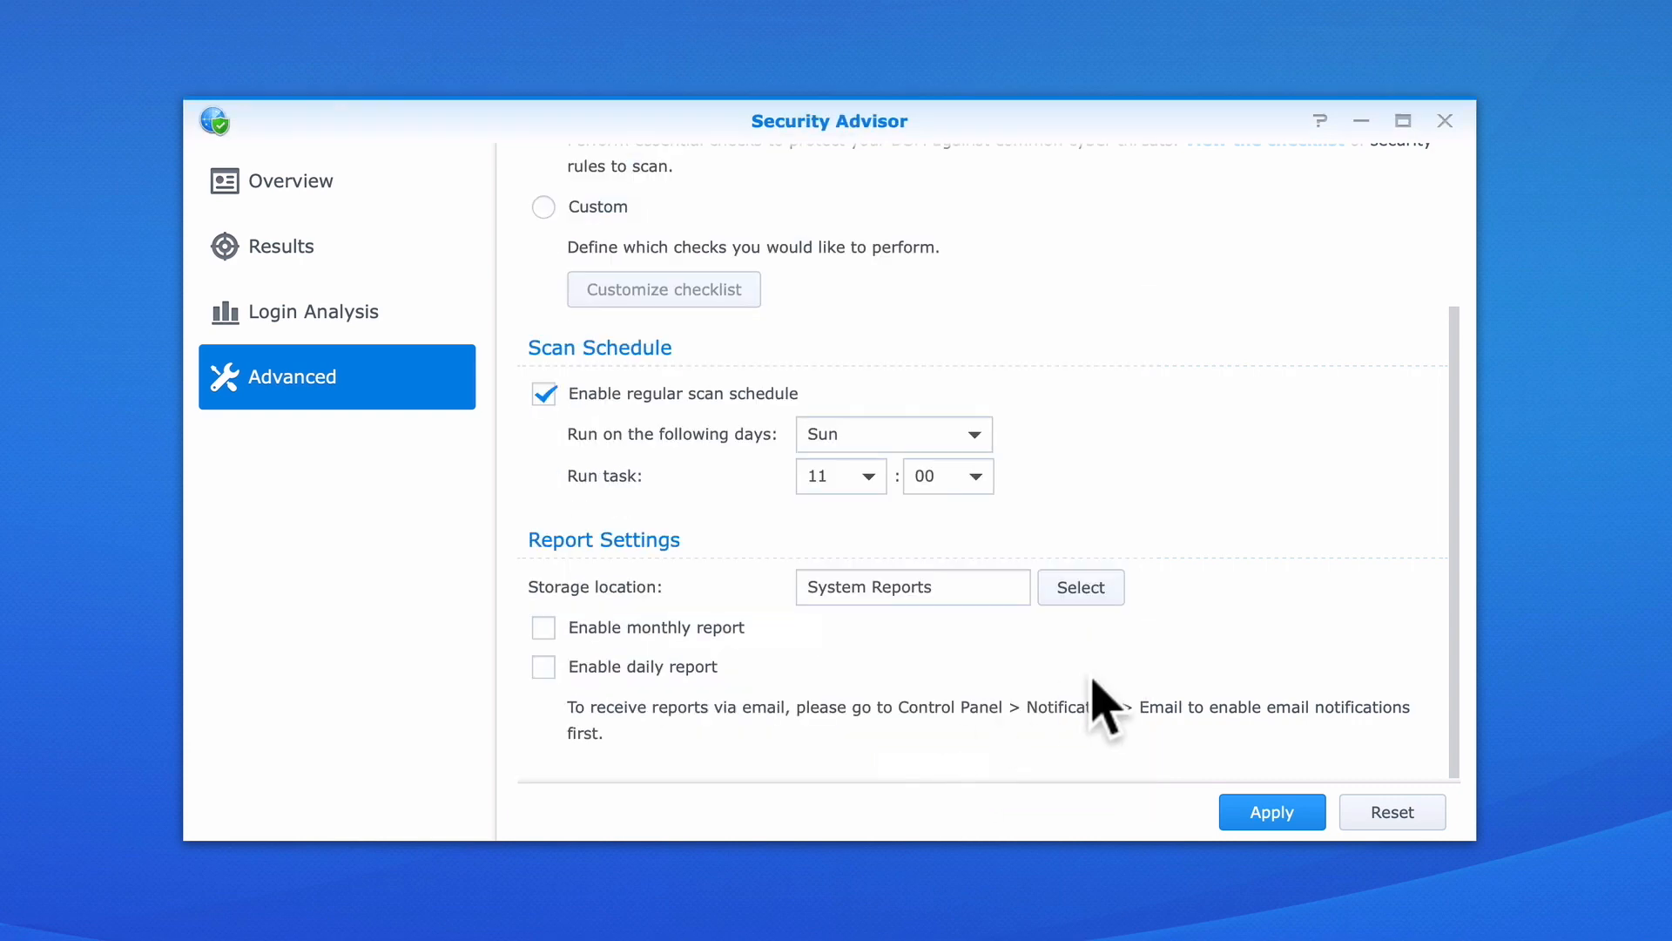
mouse_move(1216, 667)
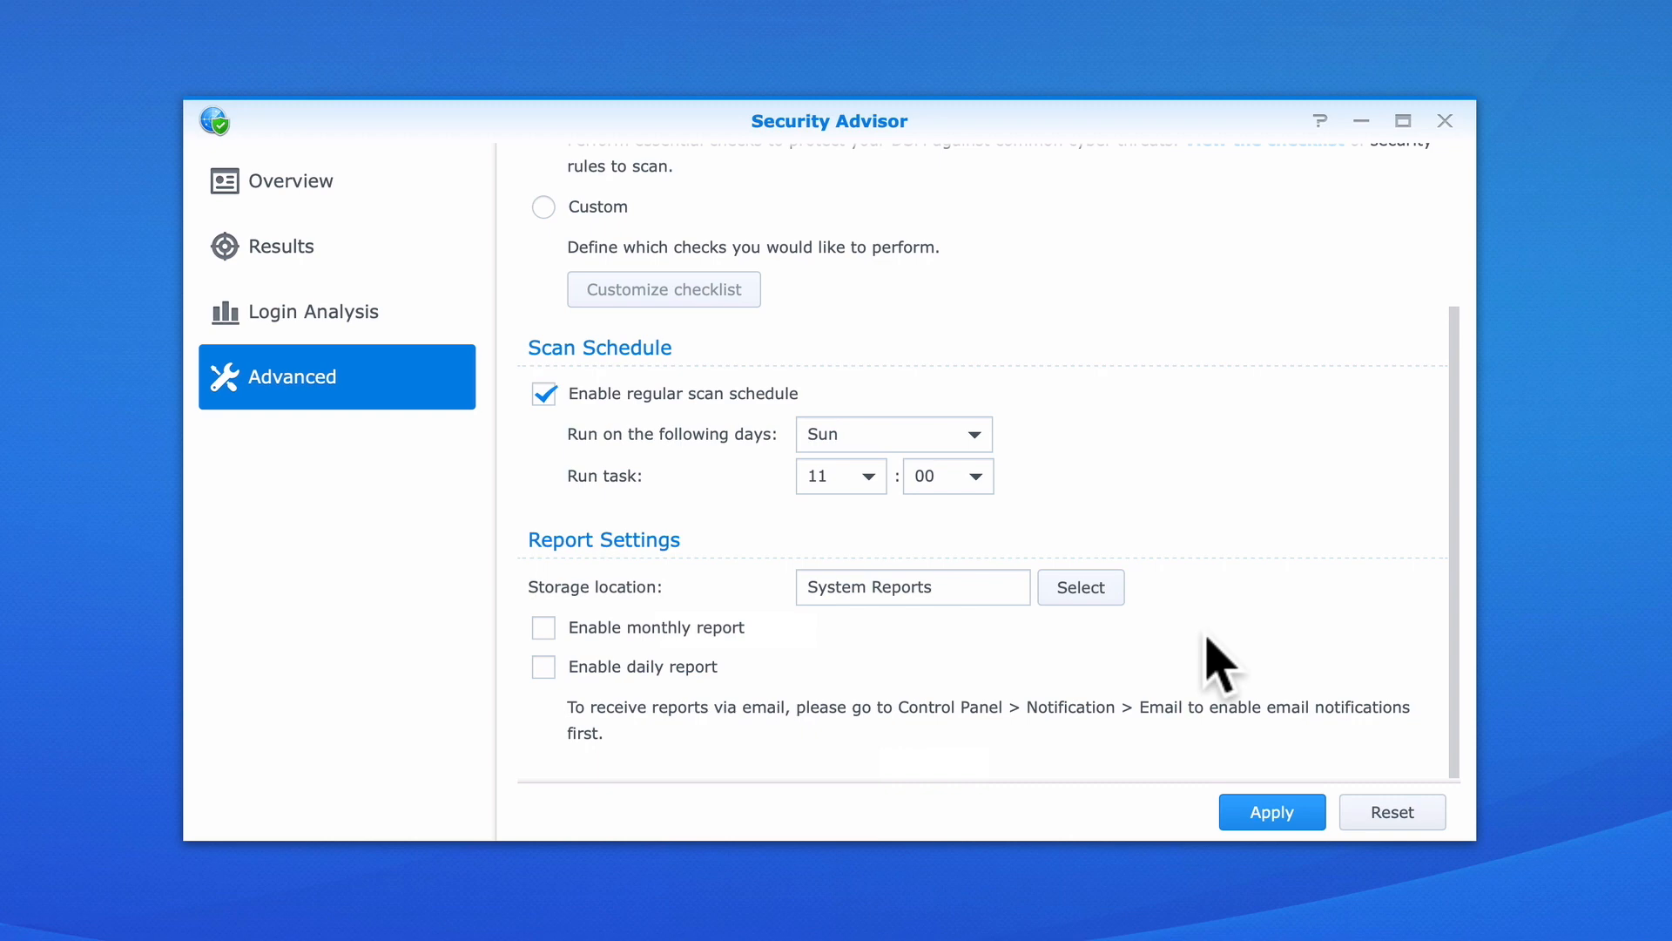
mouse_move(757, 656)
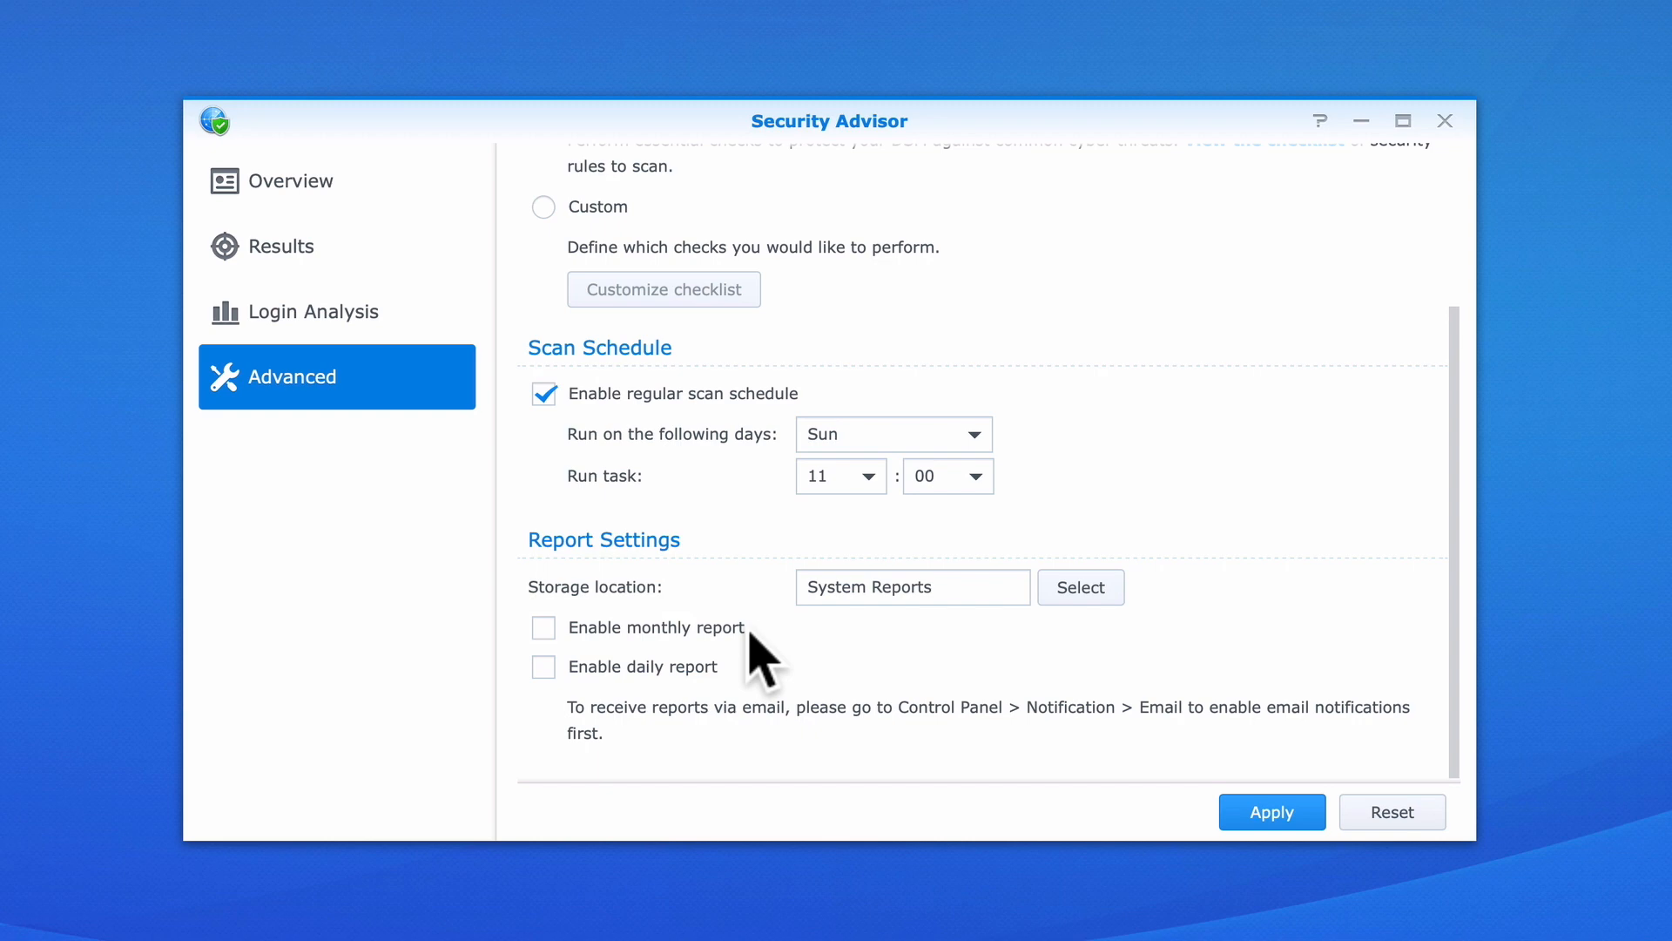
mouse_move(746, 682)
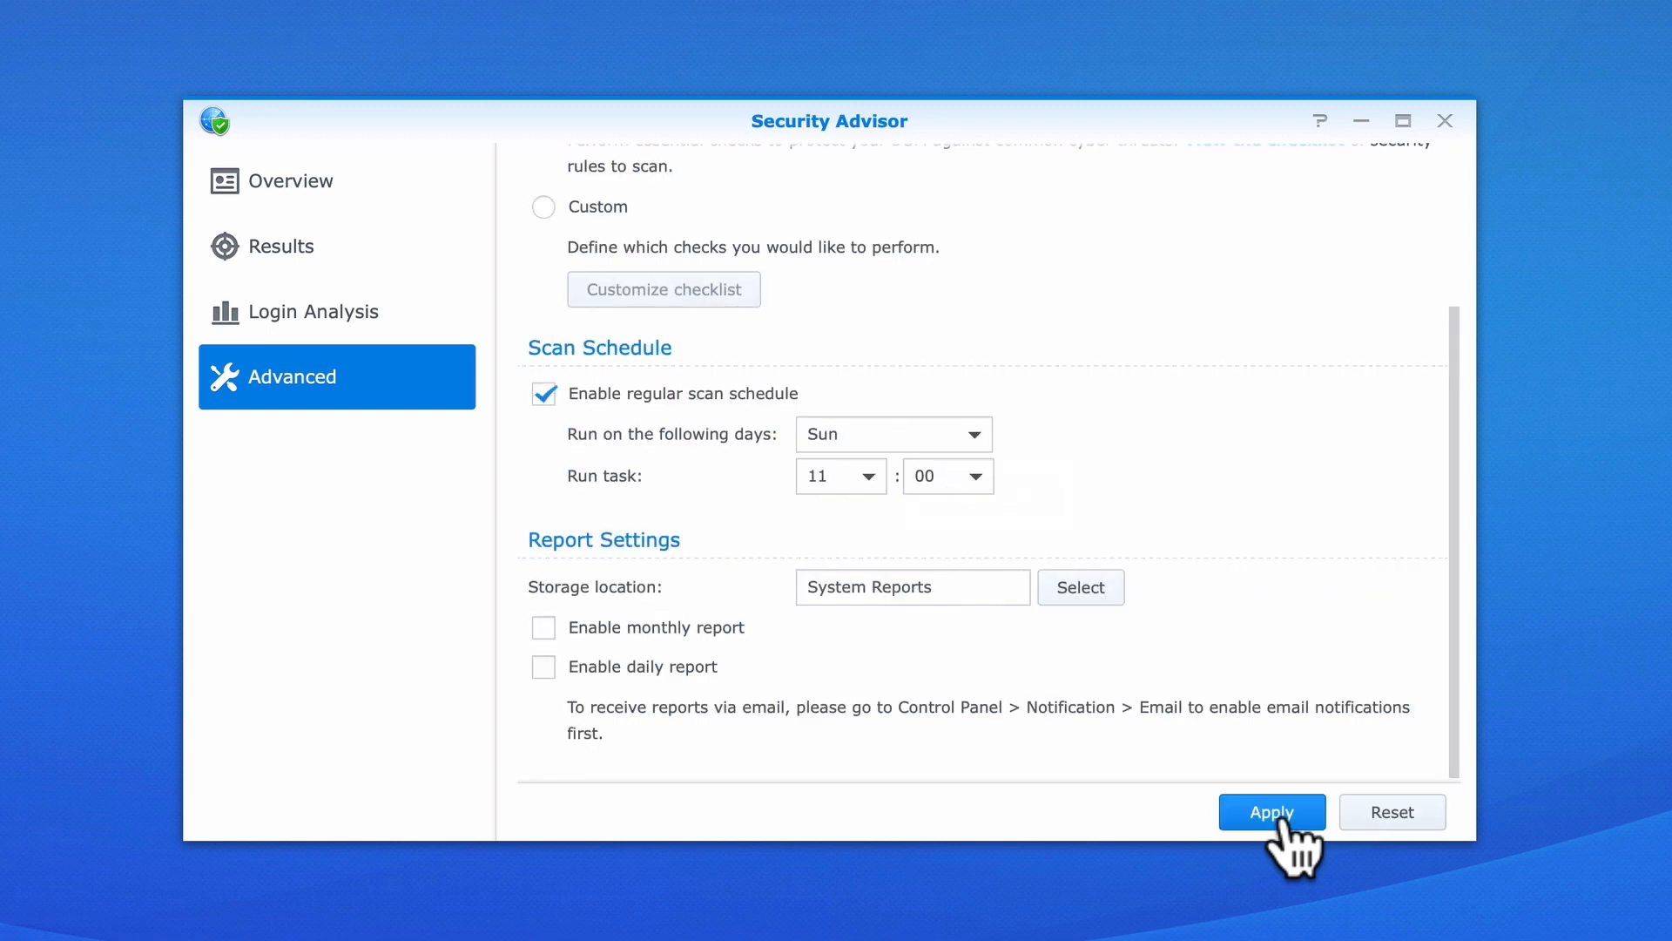
mouse_move(272, 352)
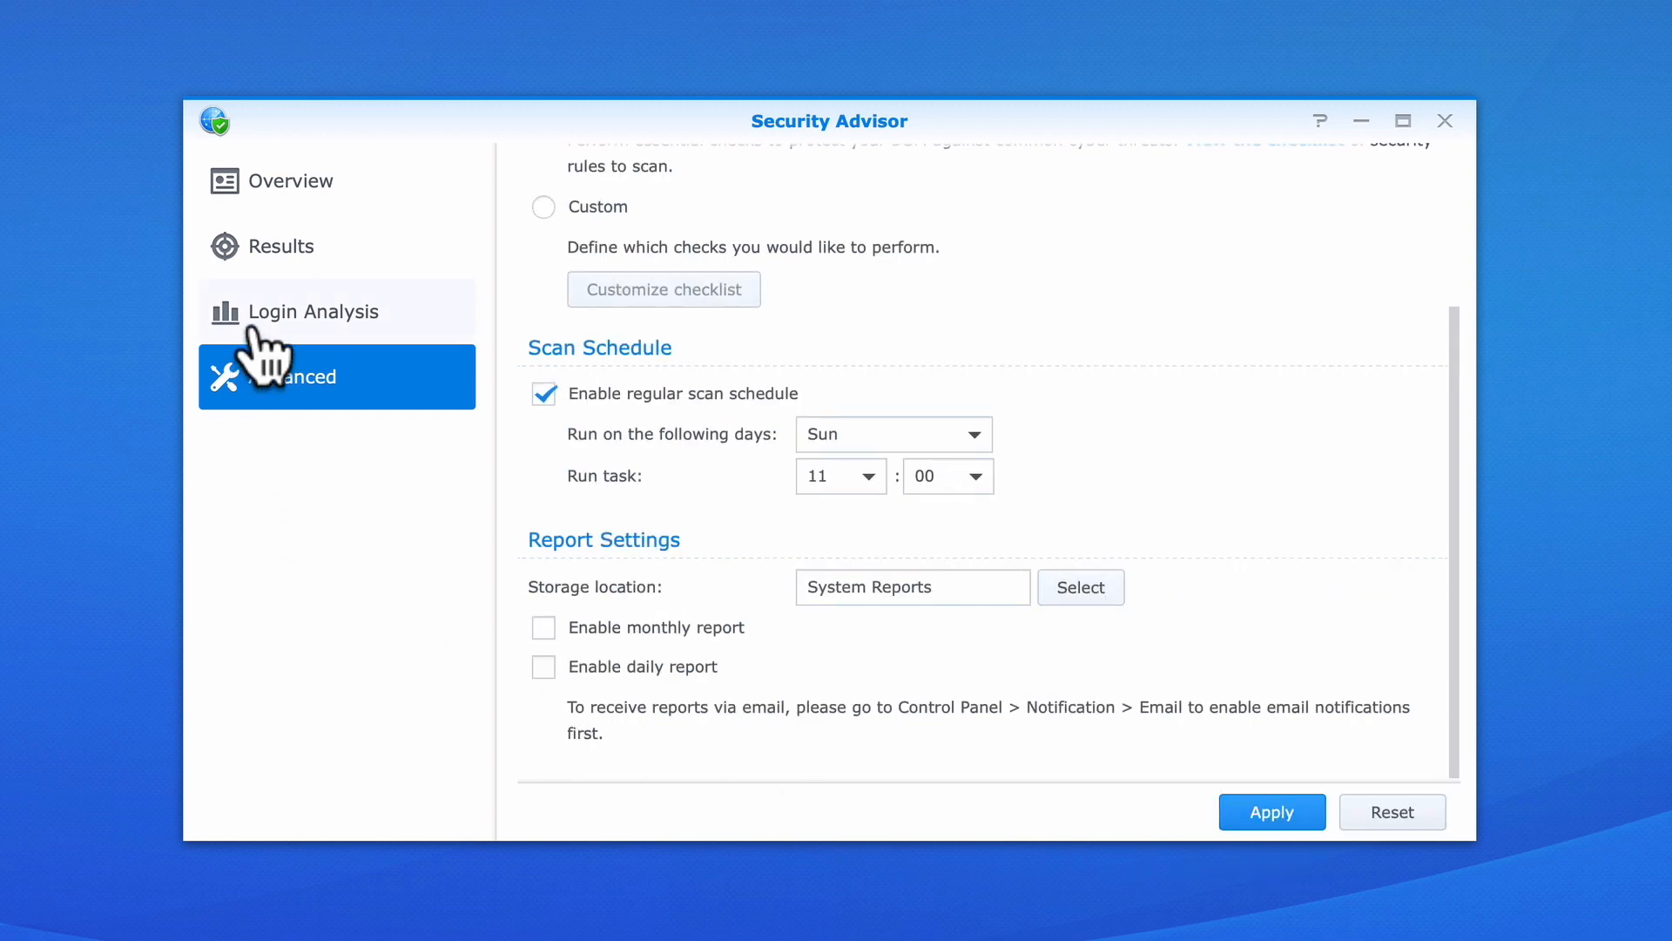
- Show the Login Analysis section, whose login records list reports no data
click(325, 311)
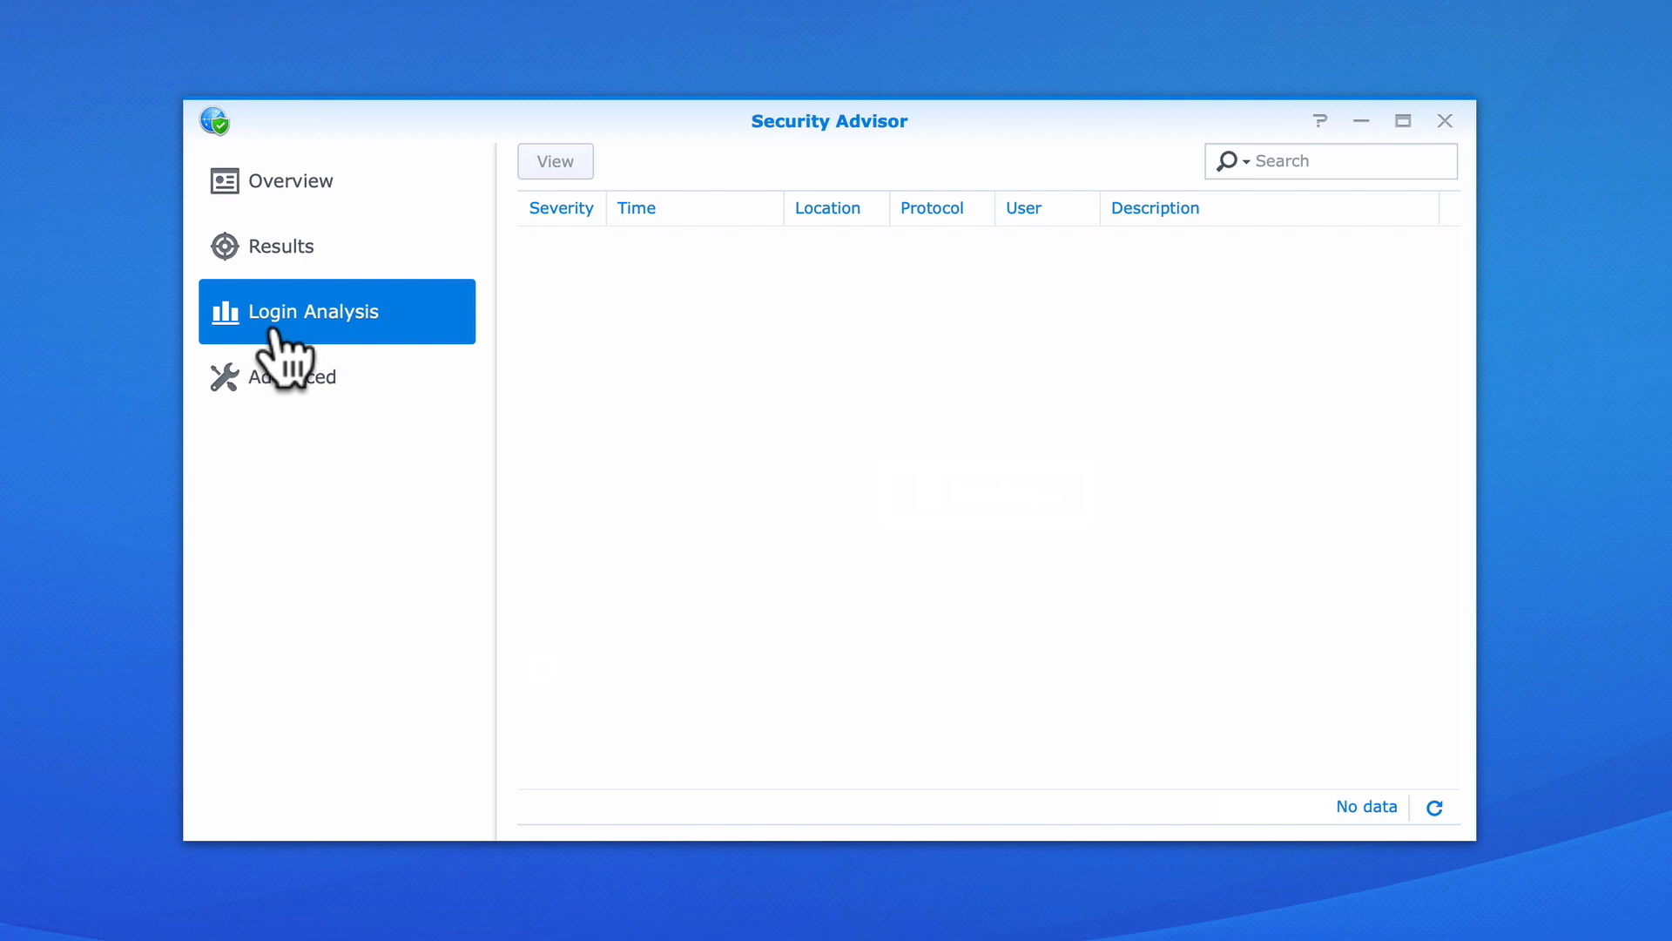
mouse_move(379, 368)
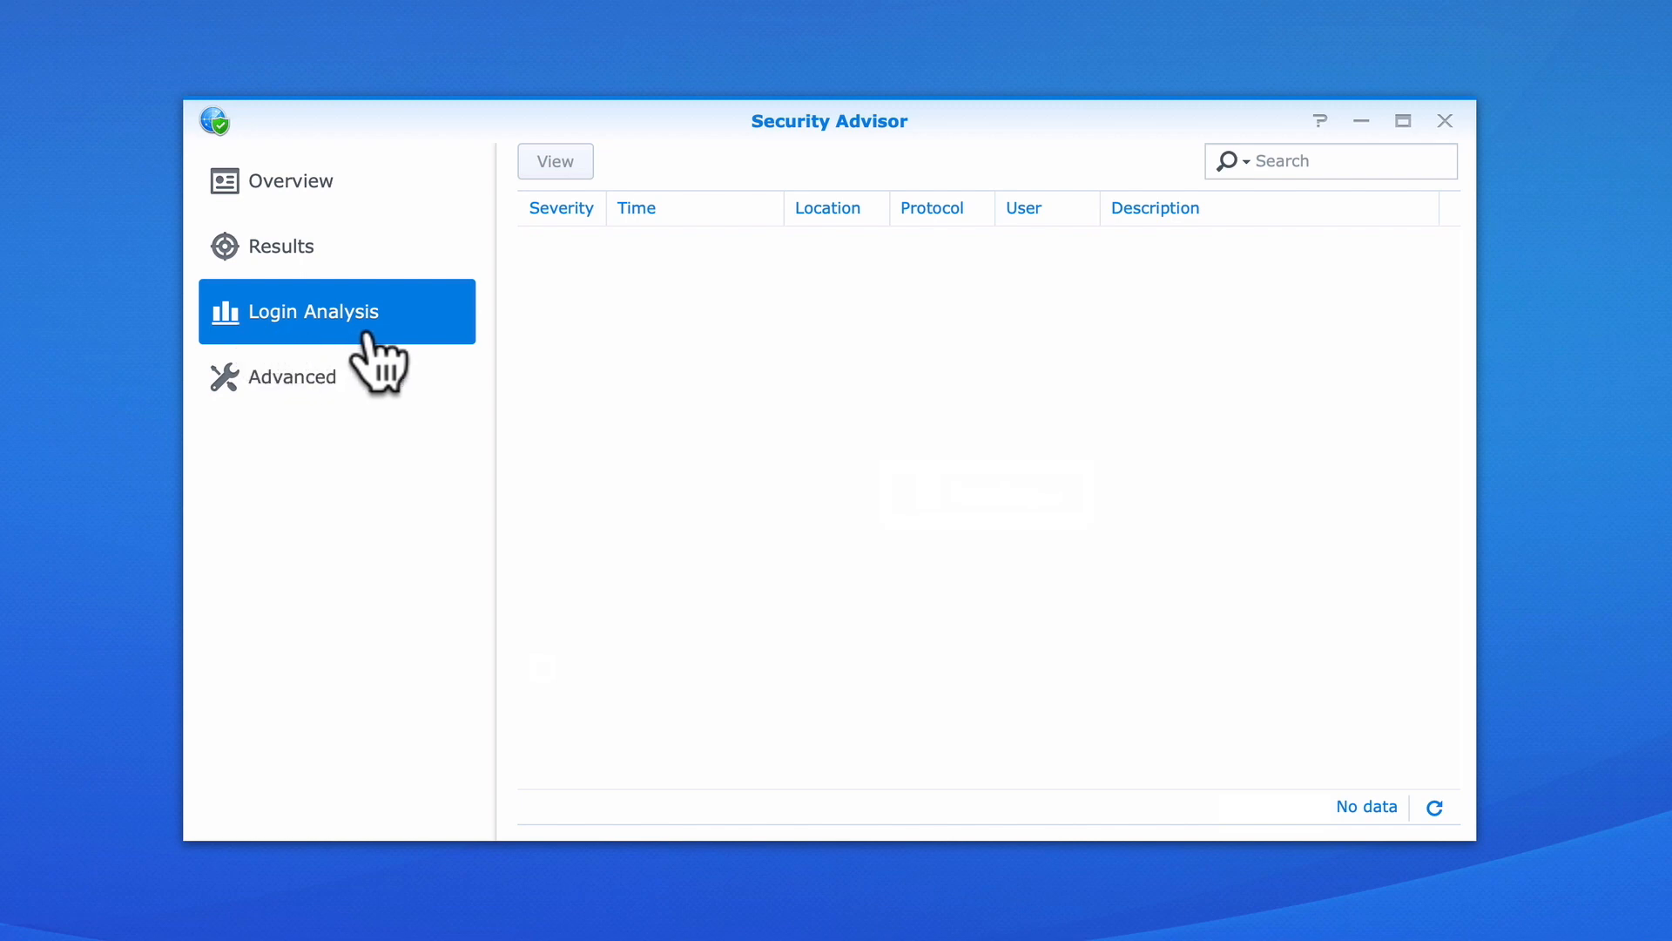
mouse_move(992, 422)
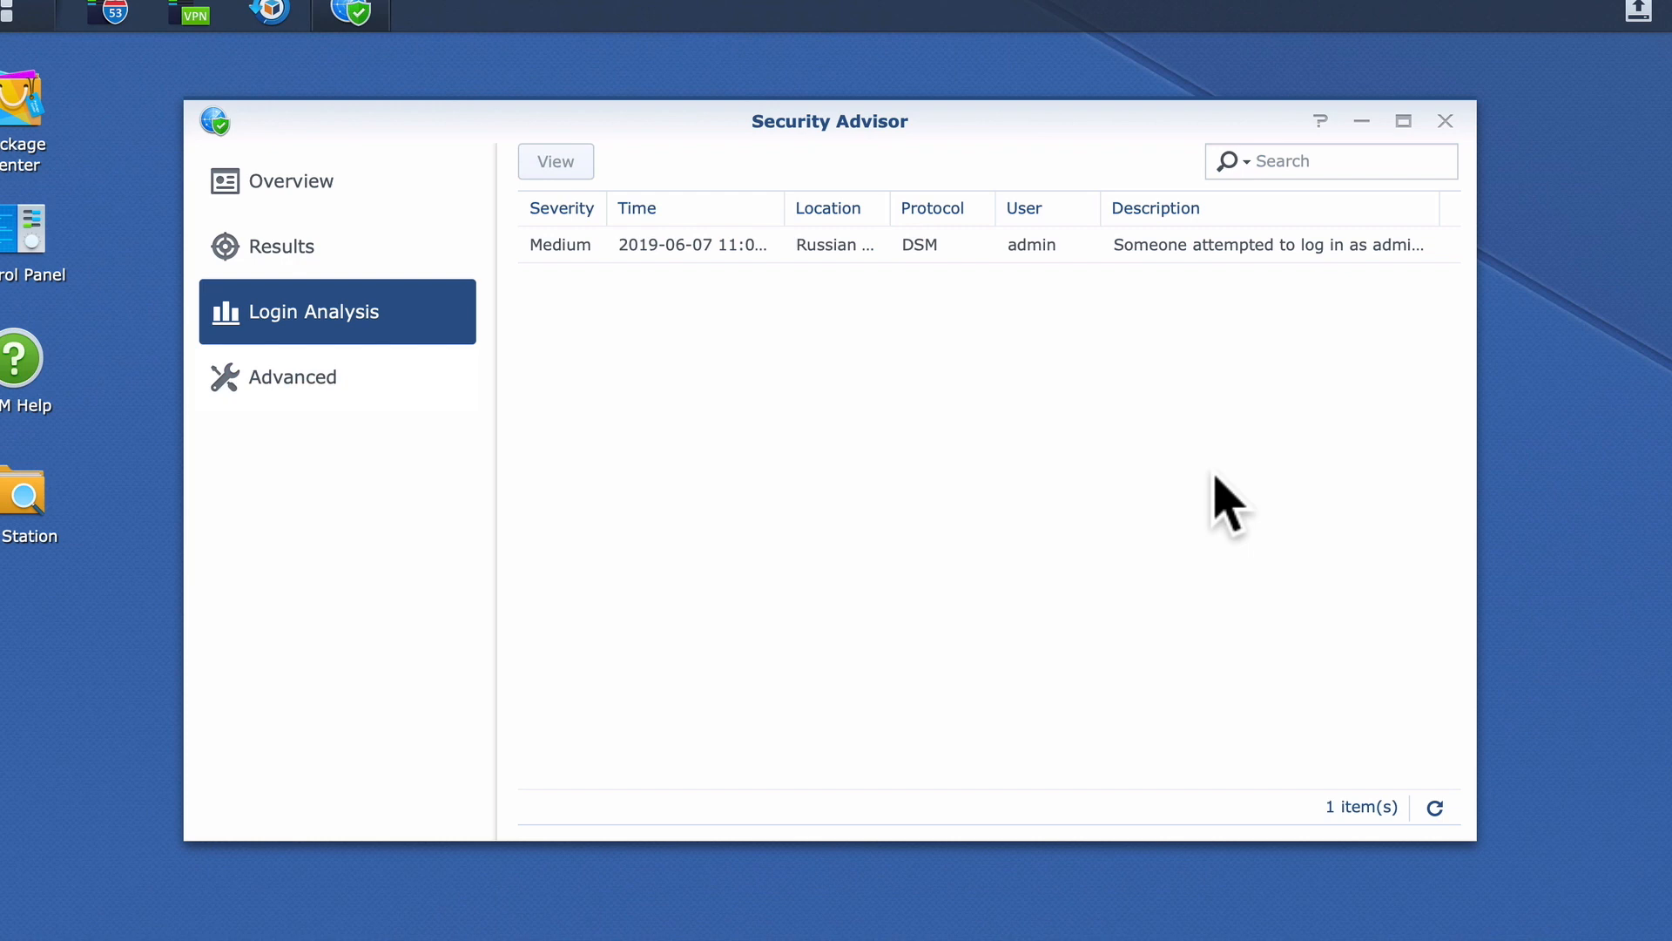
mouse_move(746, 244)
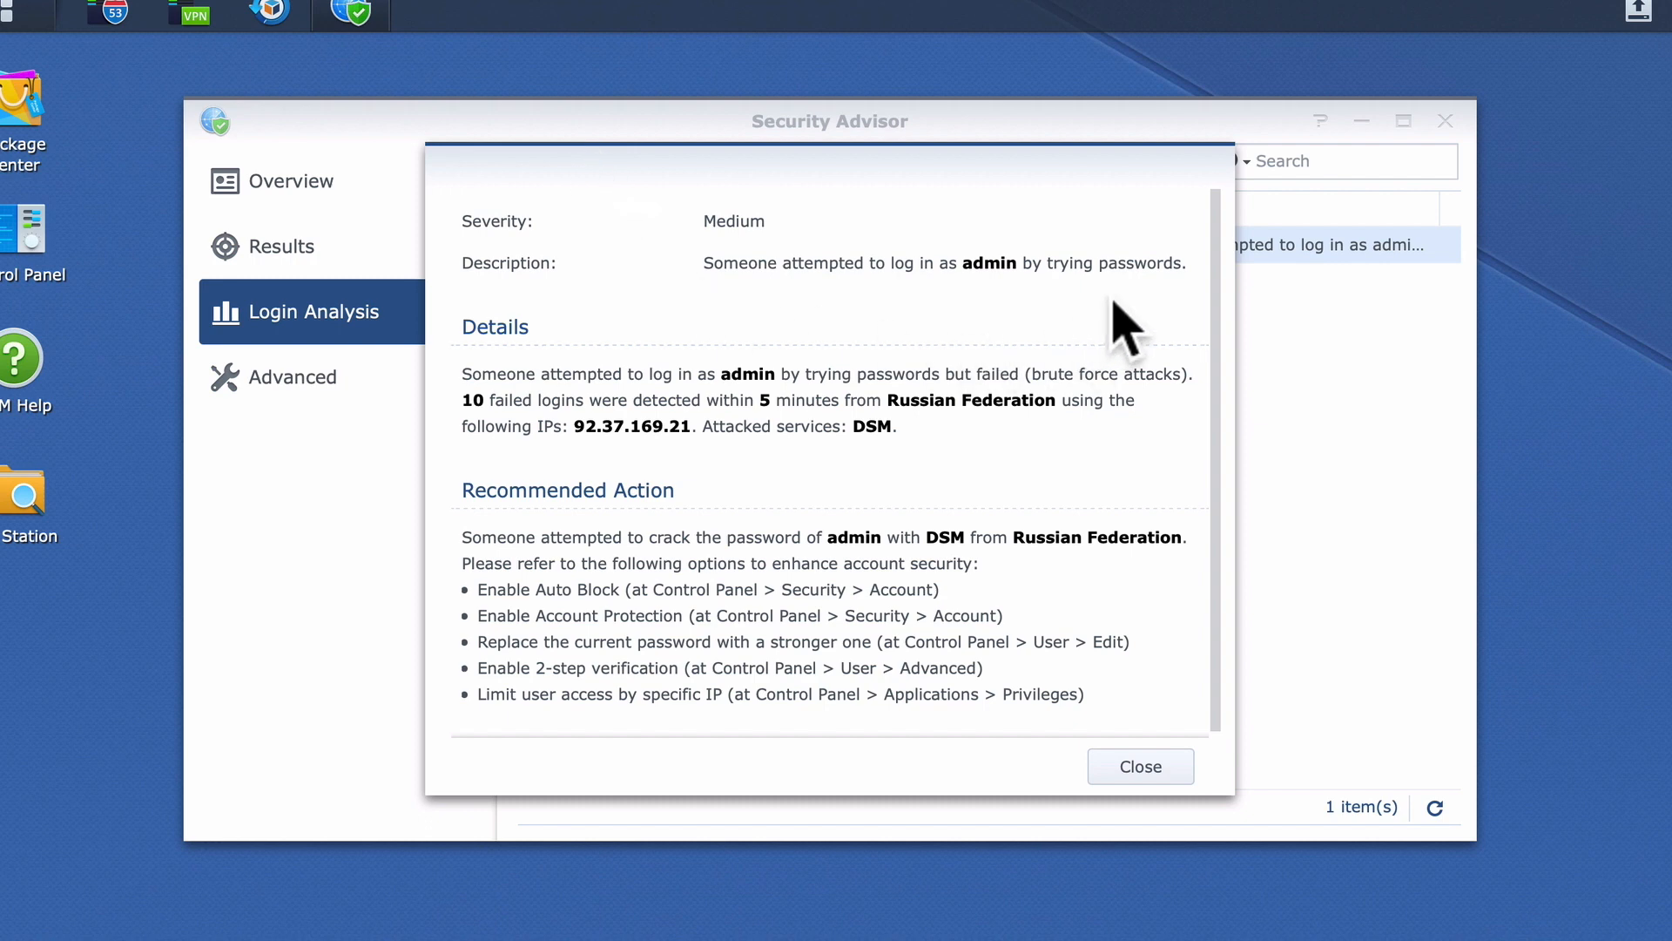
mouse_move(1170, 443)
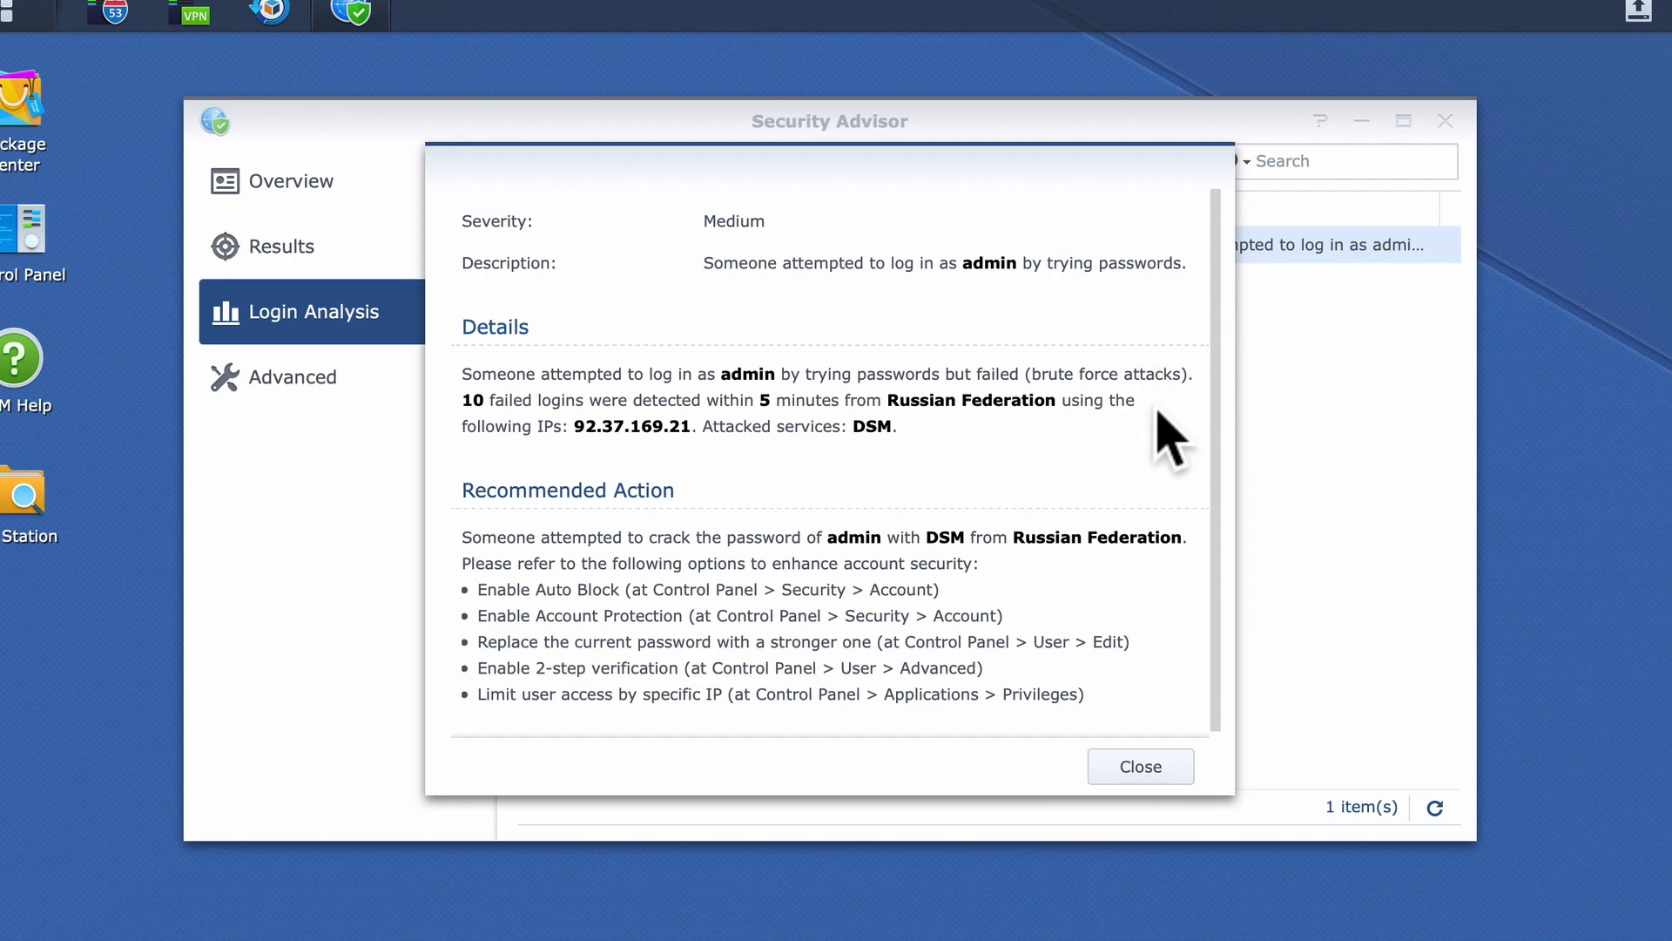
mouse_move(1189, 613)
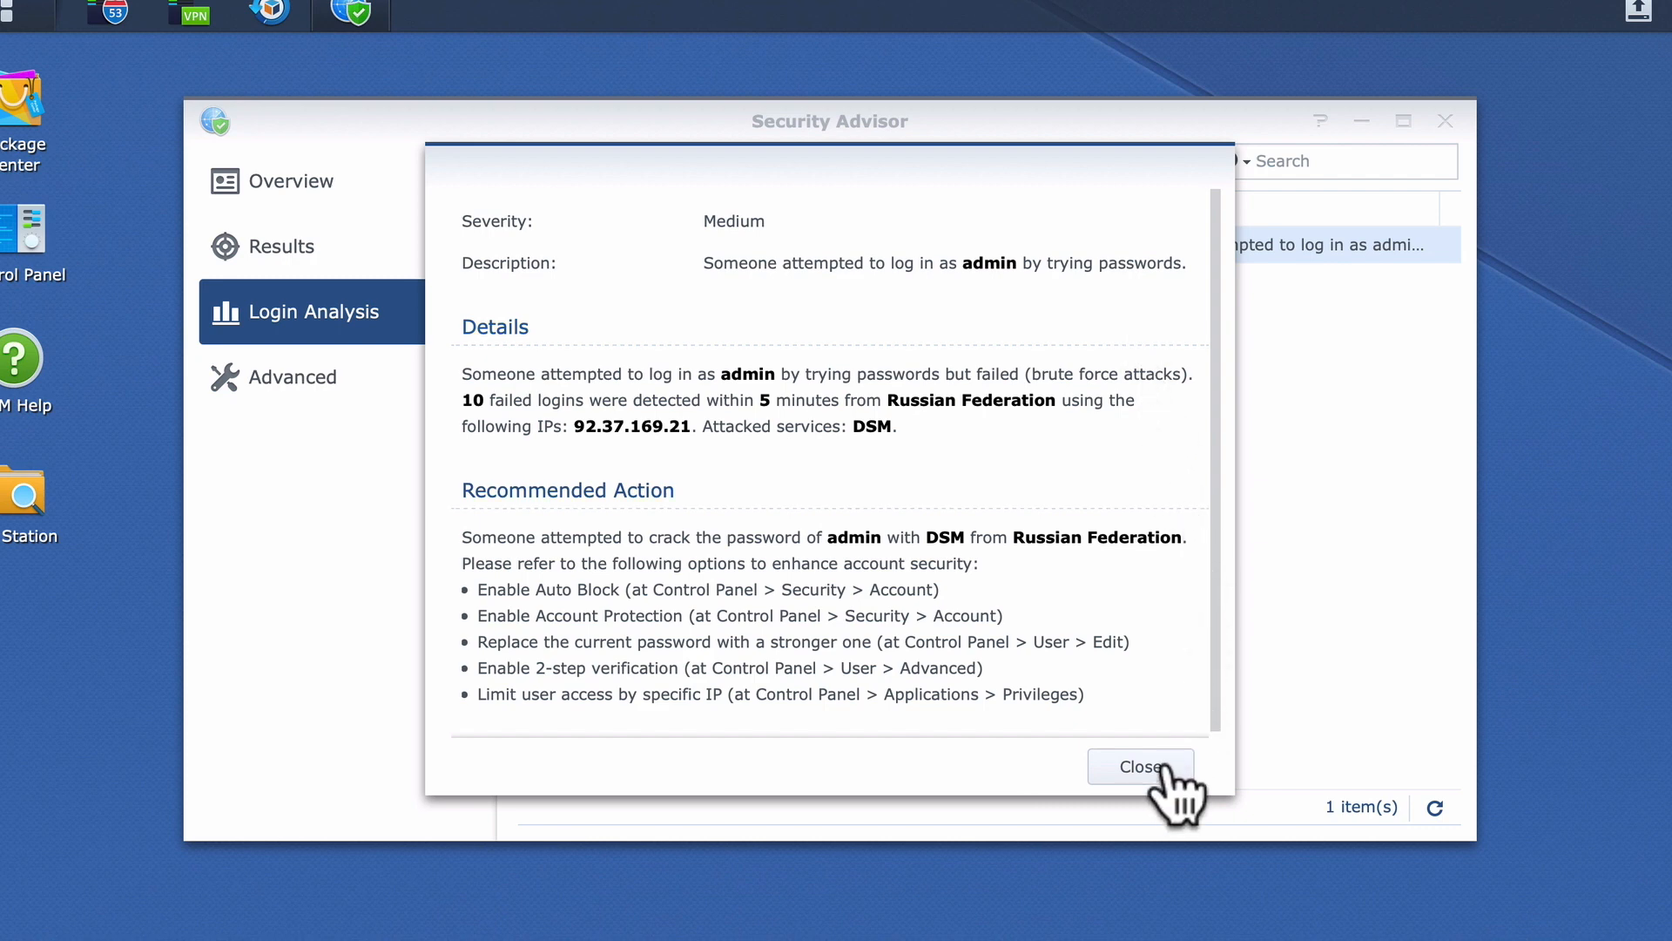
click(1141, 765)
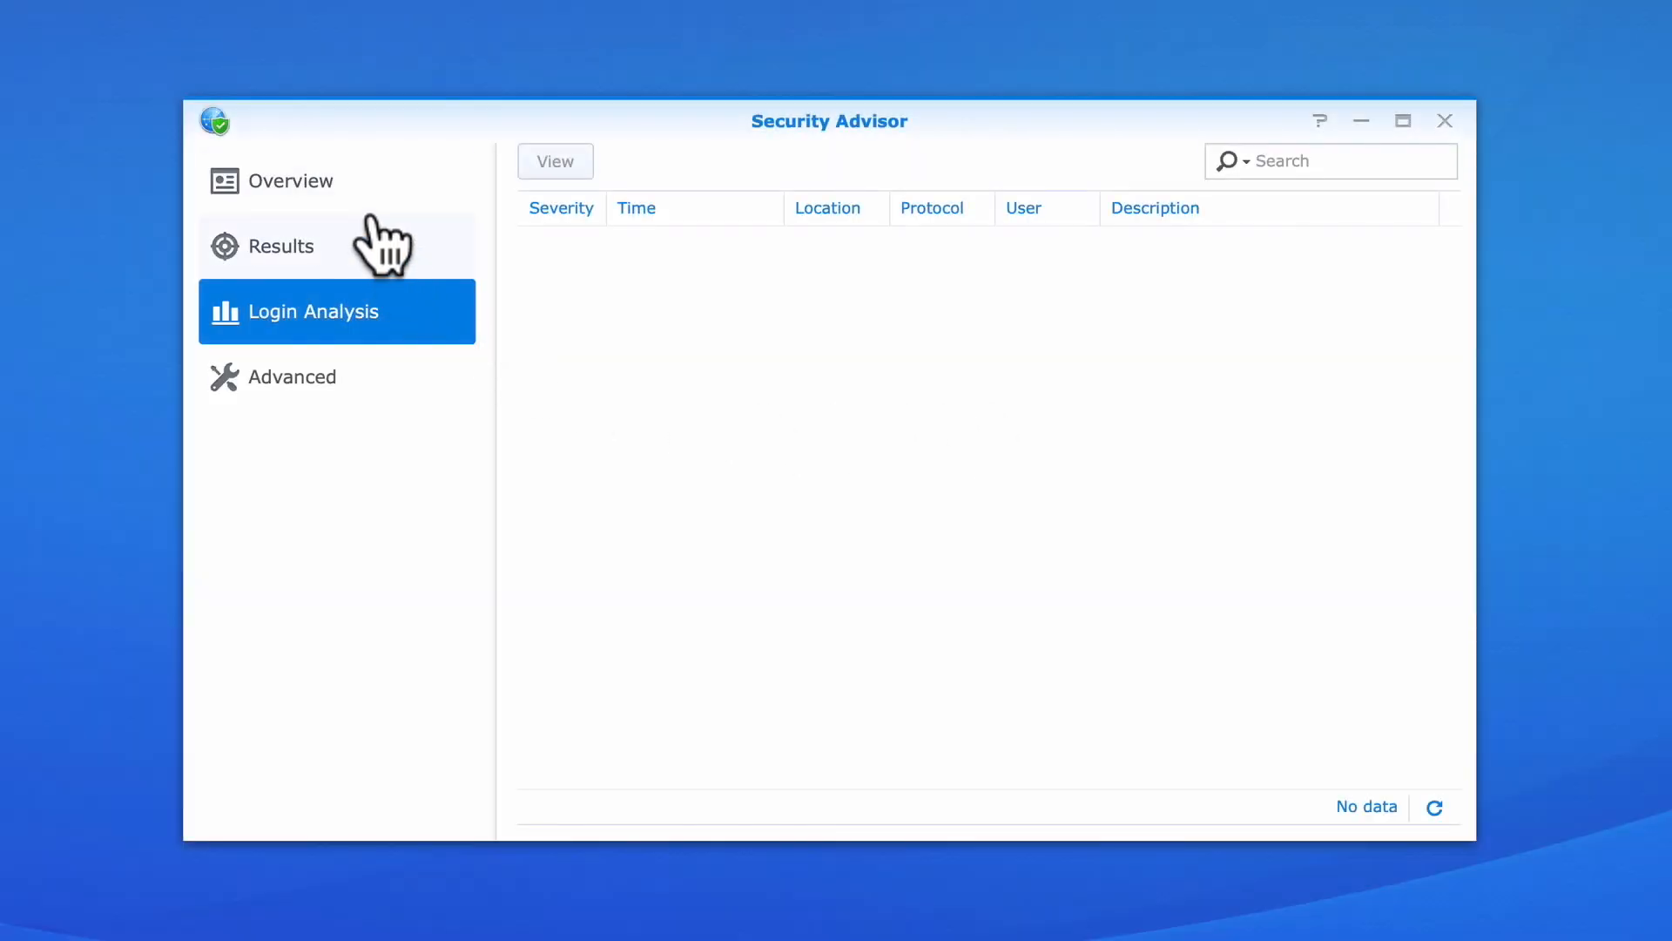
click(303, 179)
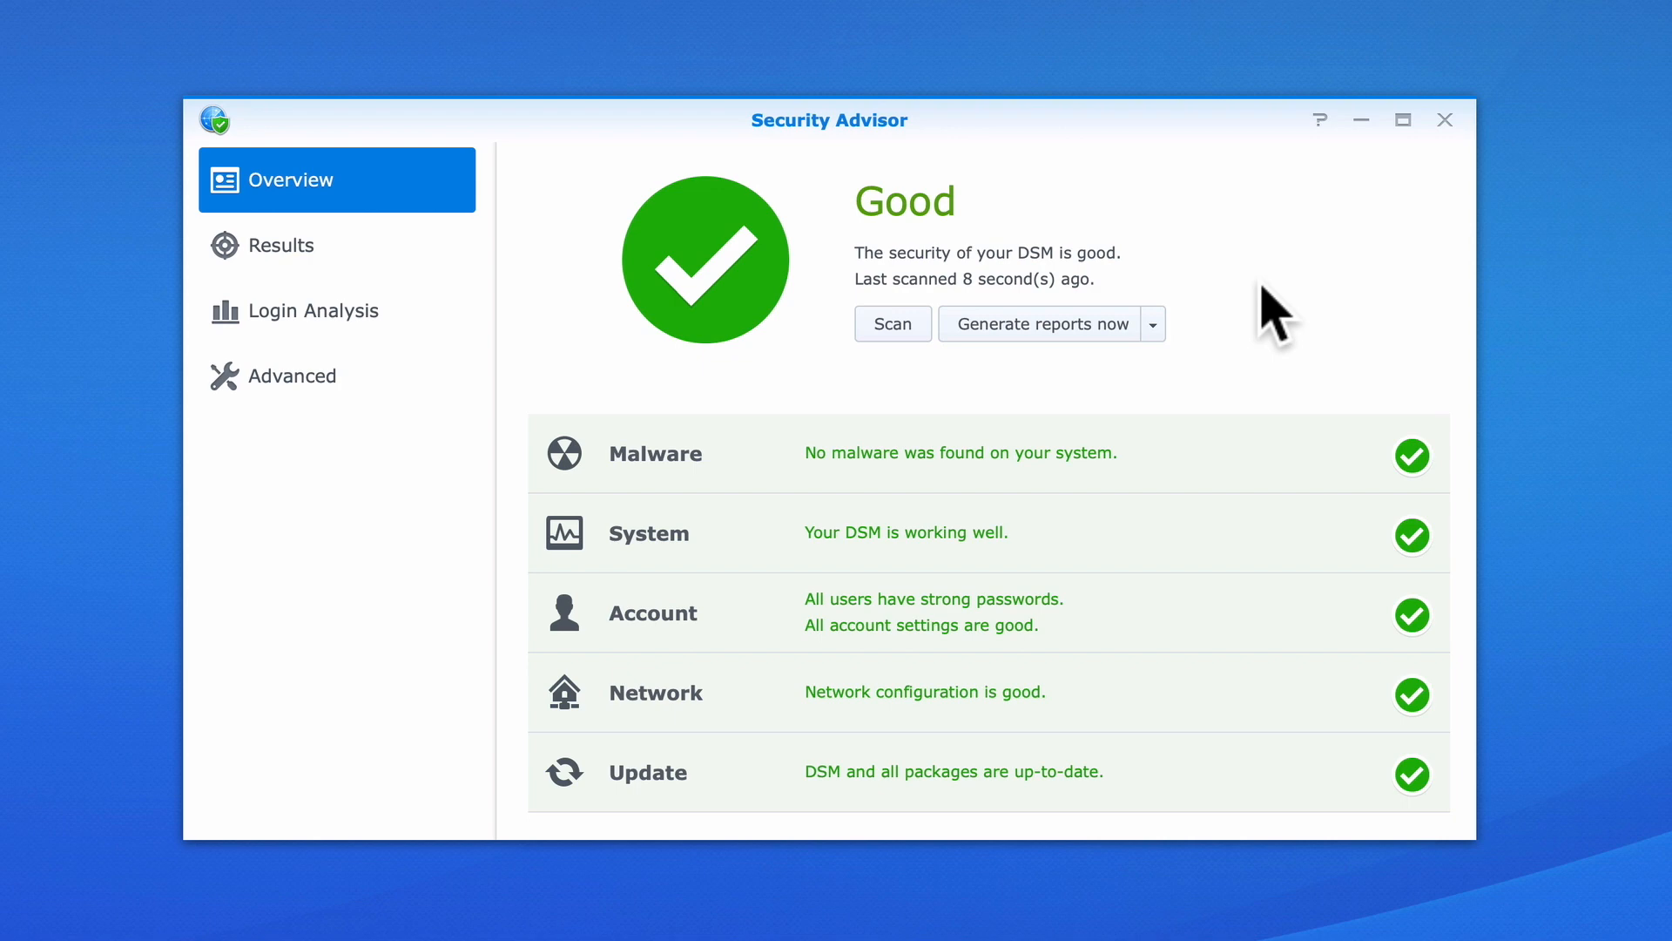
mouse_move(1249, 560)
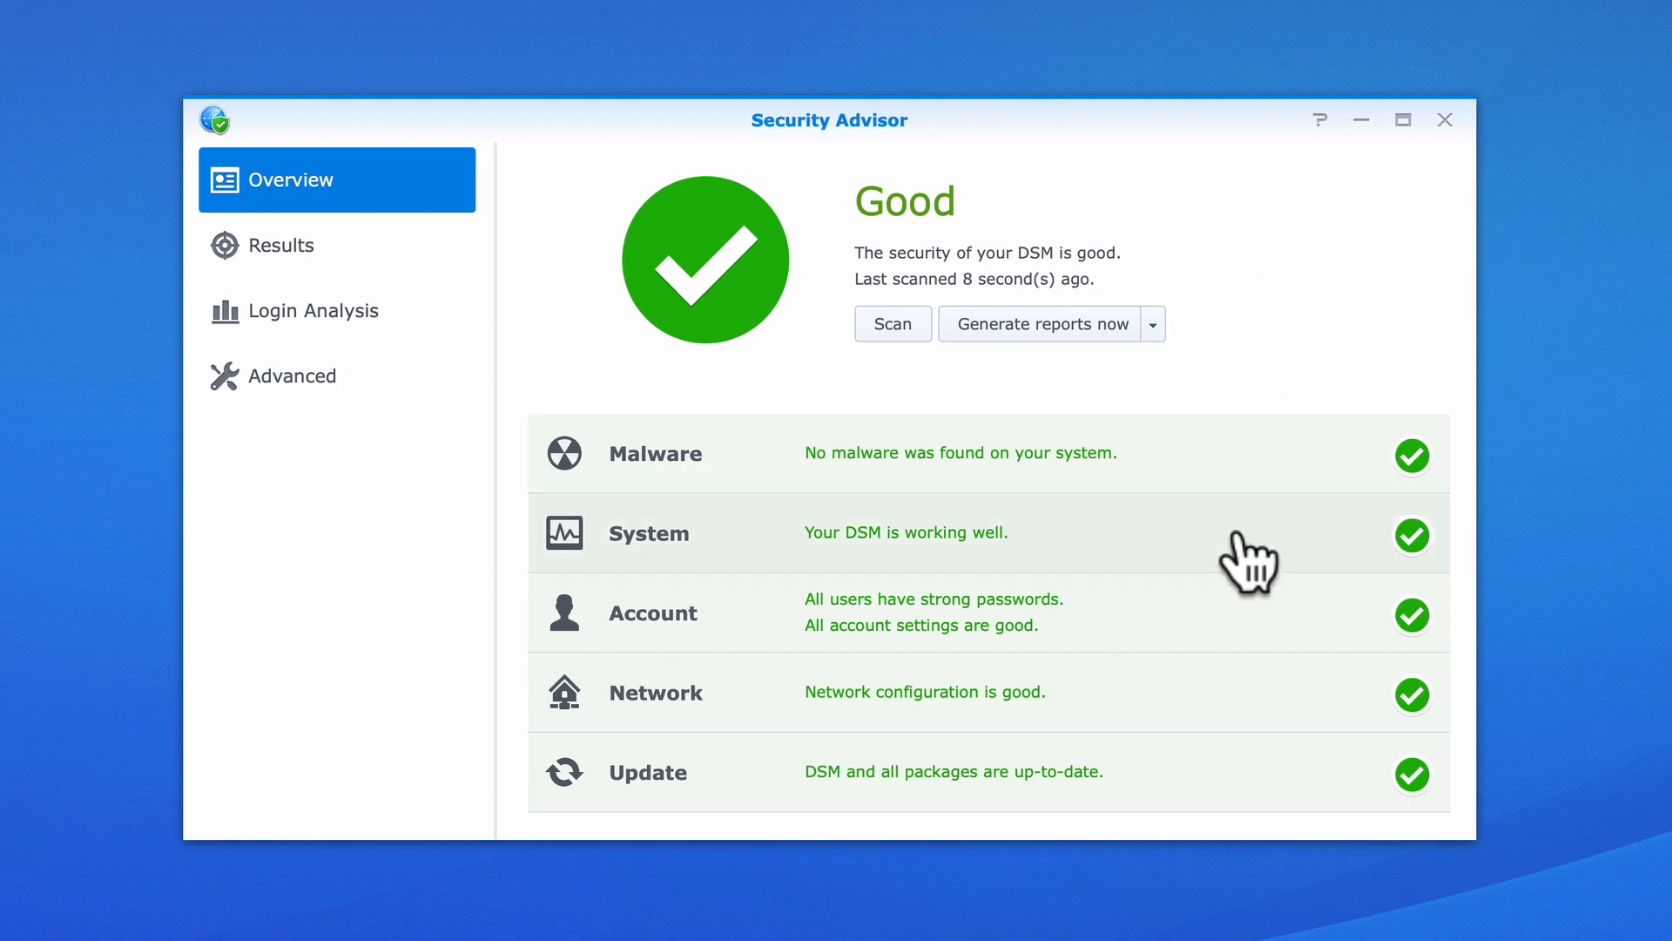
mouse_move(333, 416)
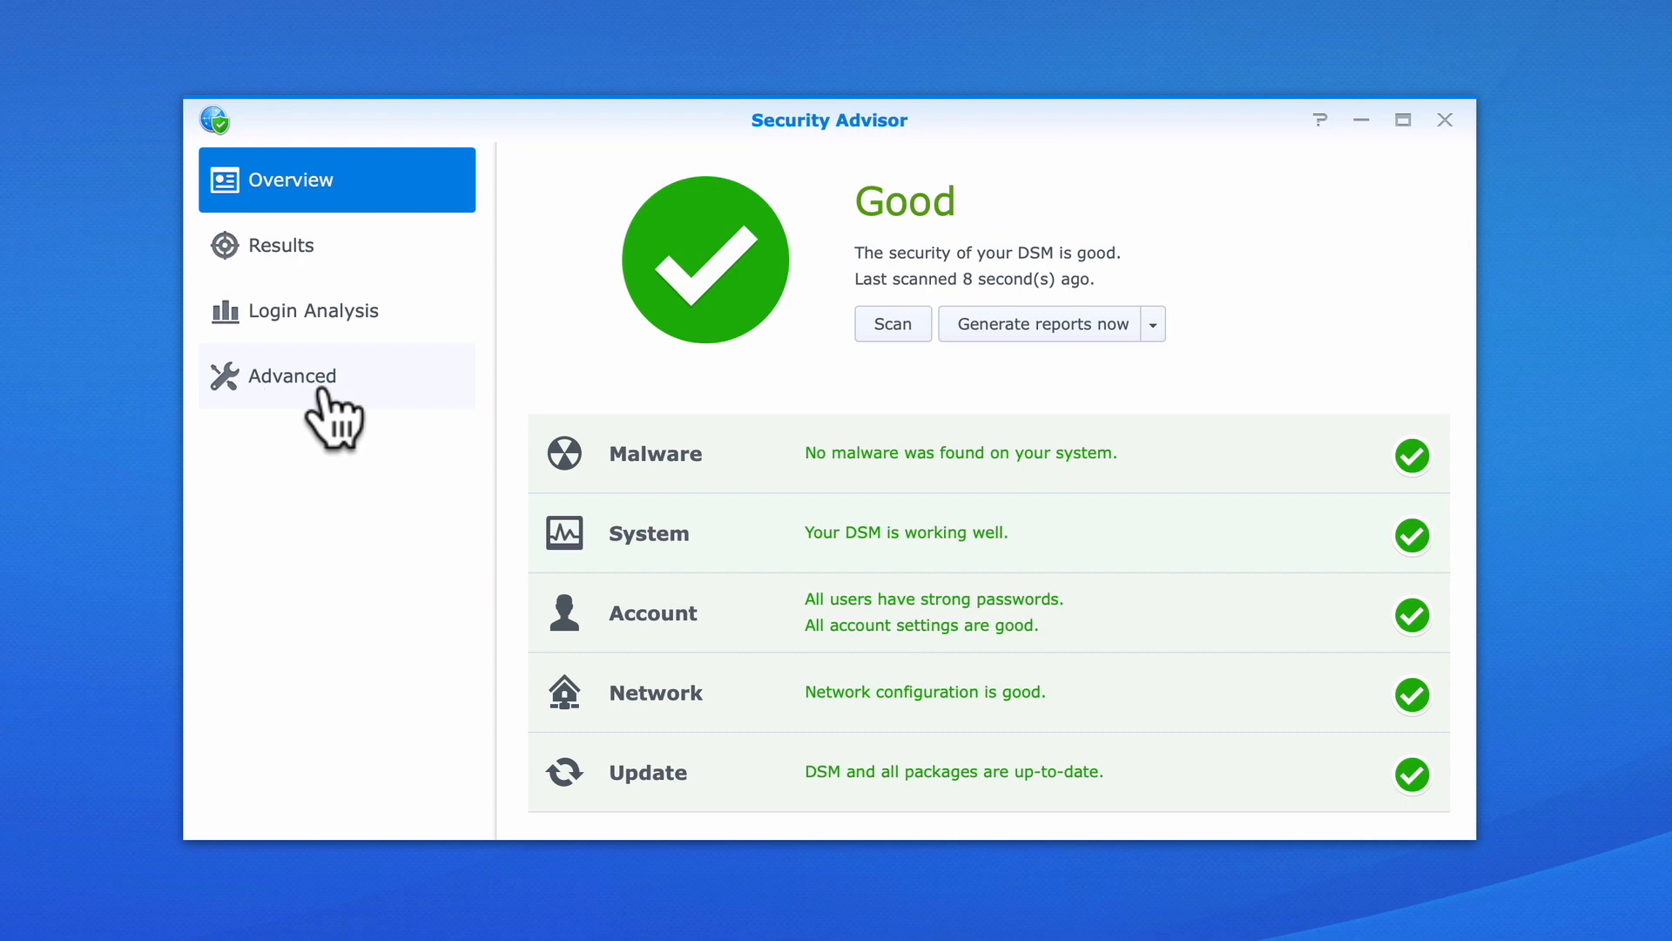
- In Advanced settings, select the 'For work and business' security baseline
click(298, 376)
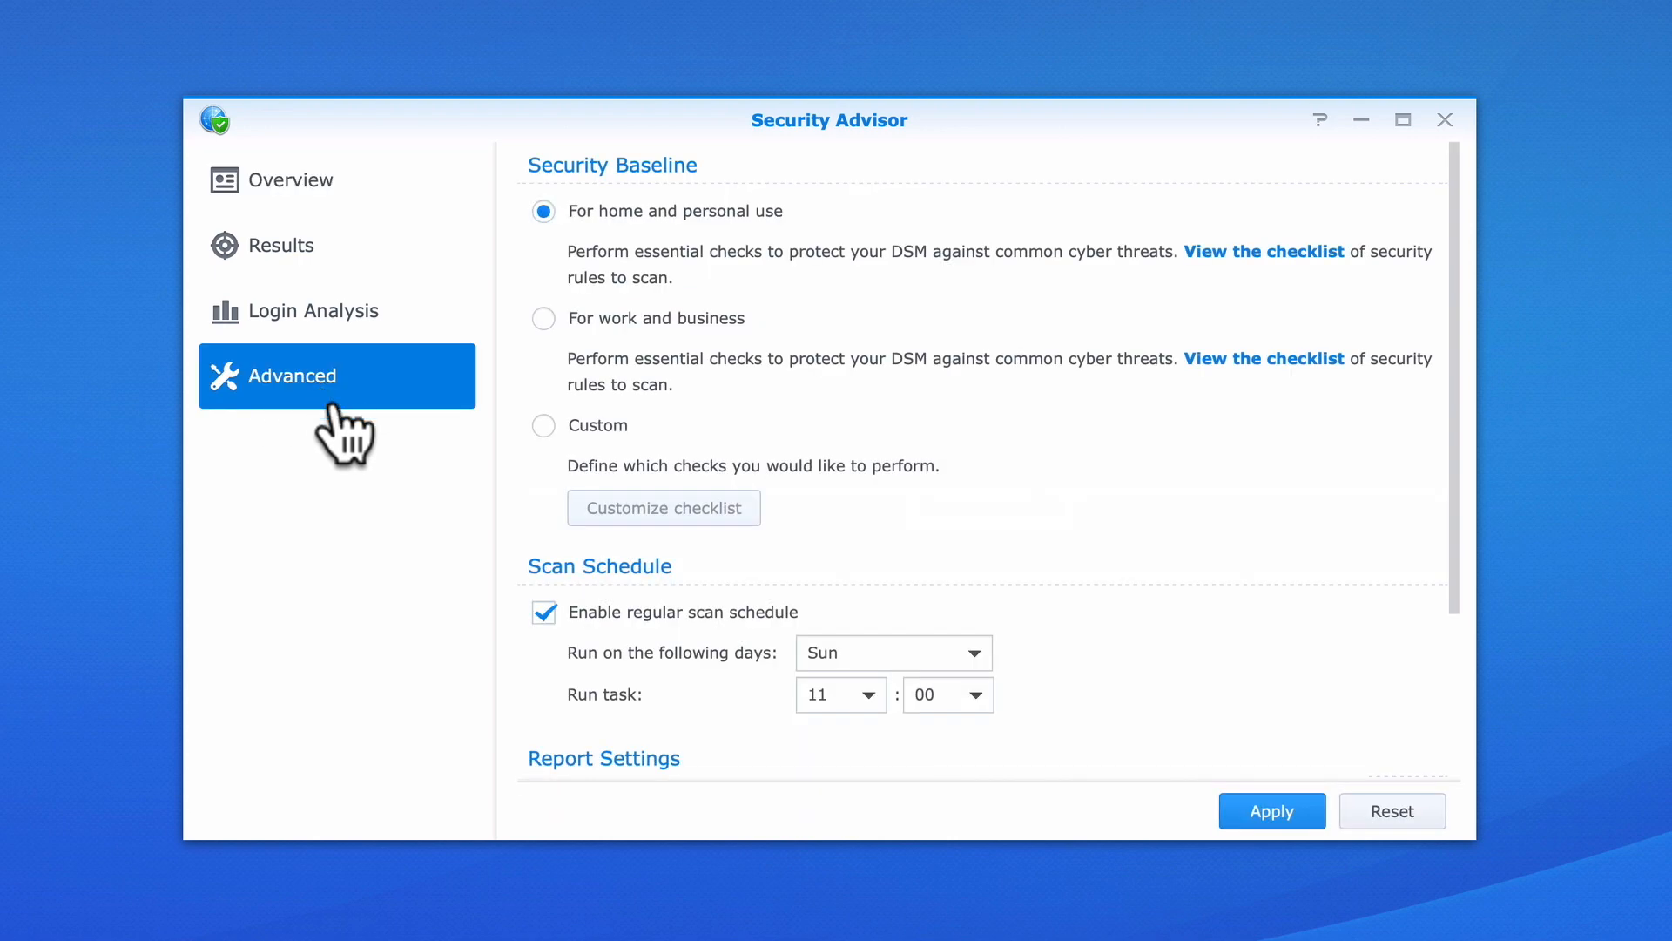
click(543, 318)
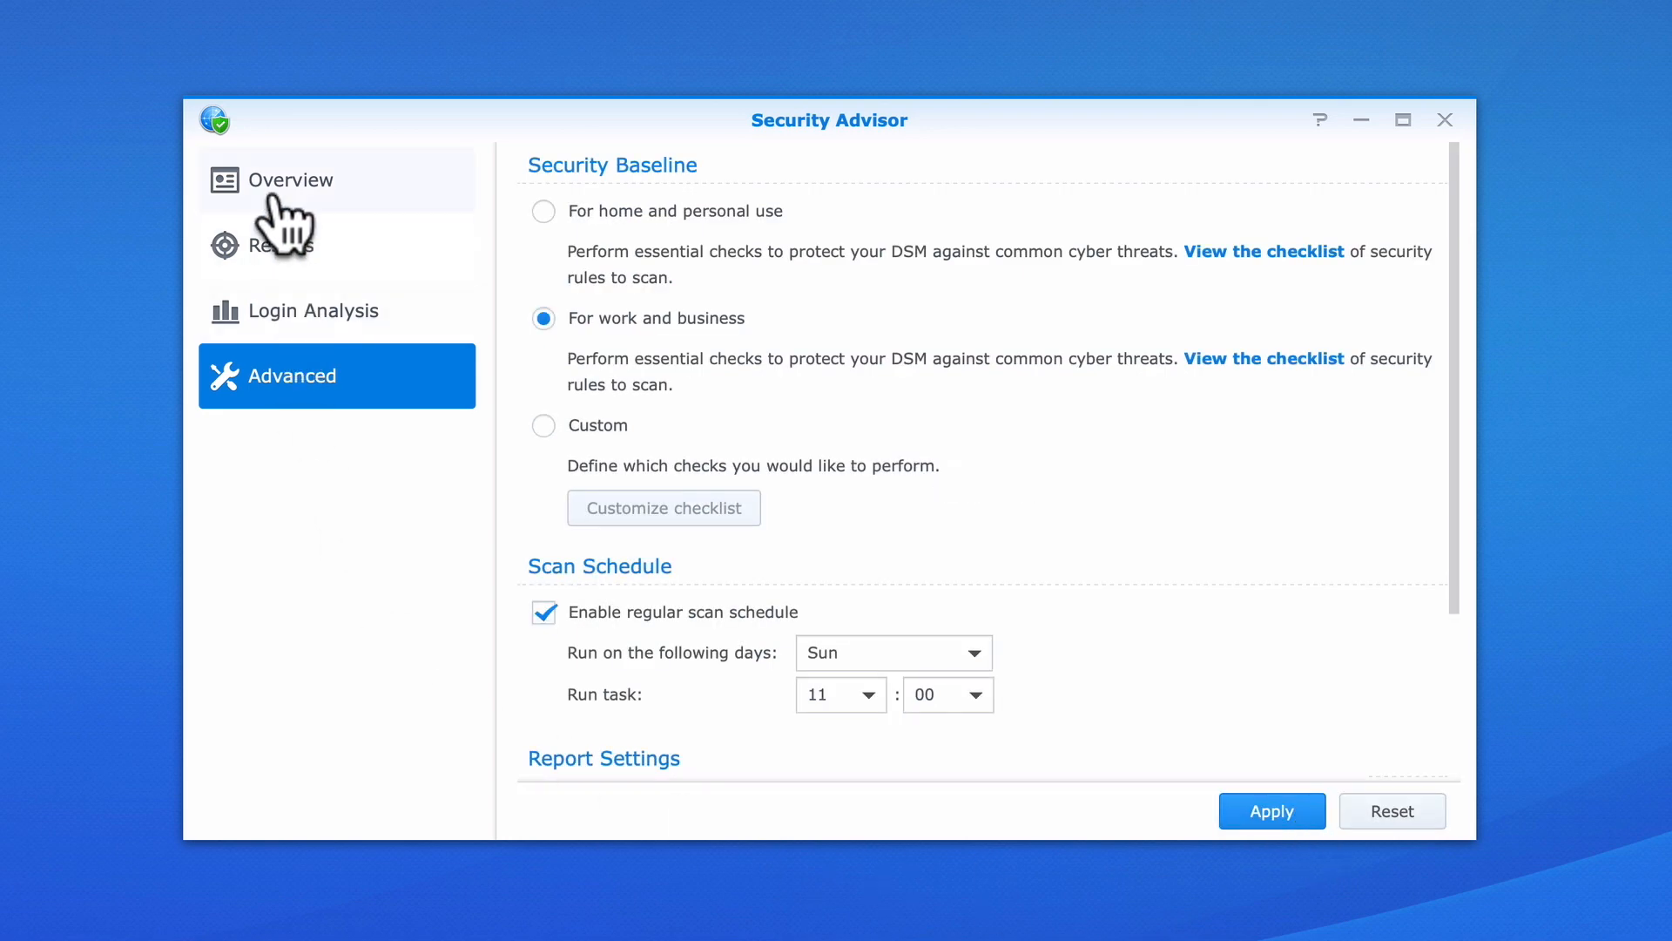
- Show the Overview, now warning that three network settings should be changed
click(298, 180)
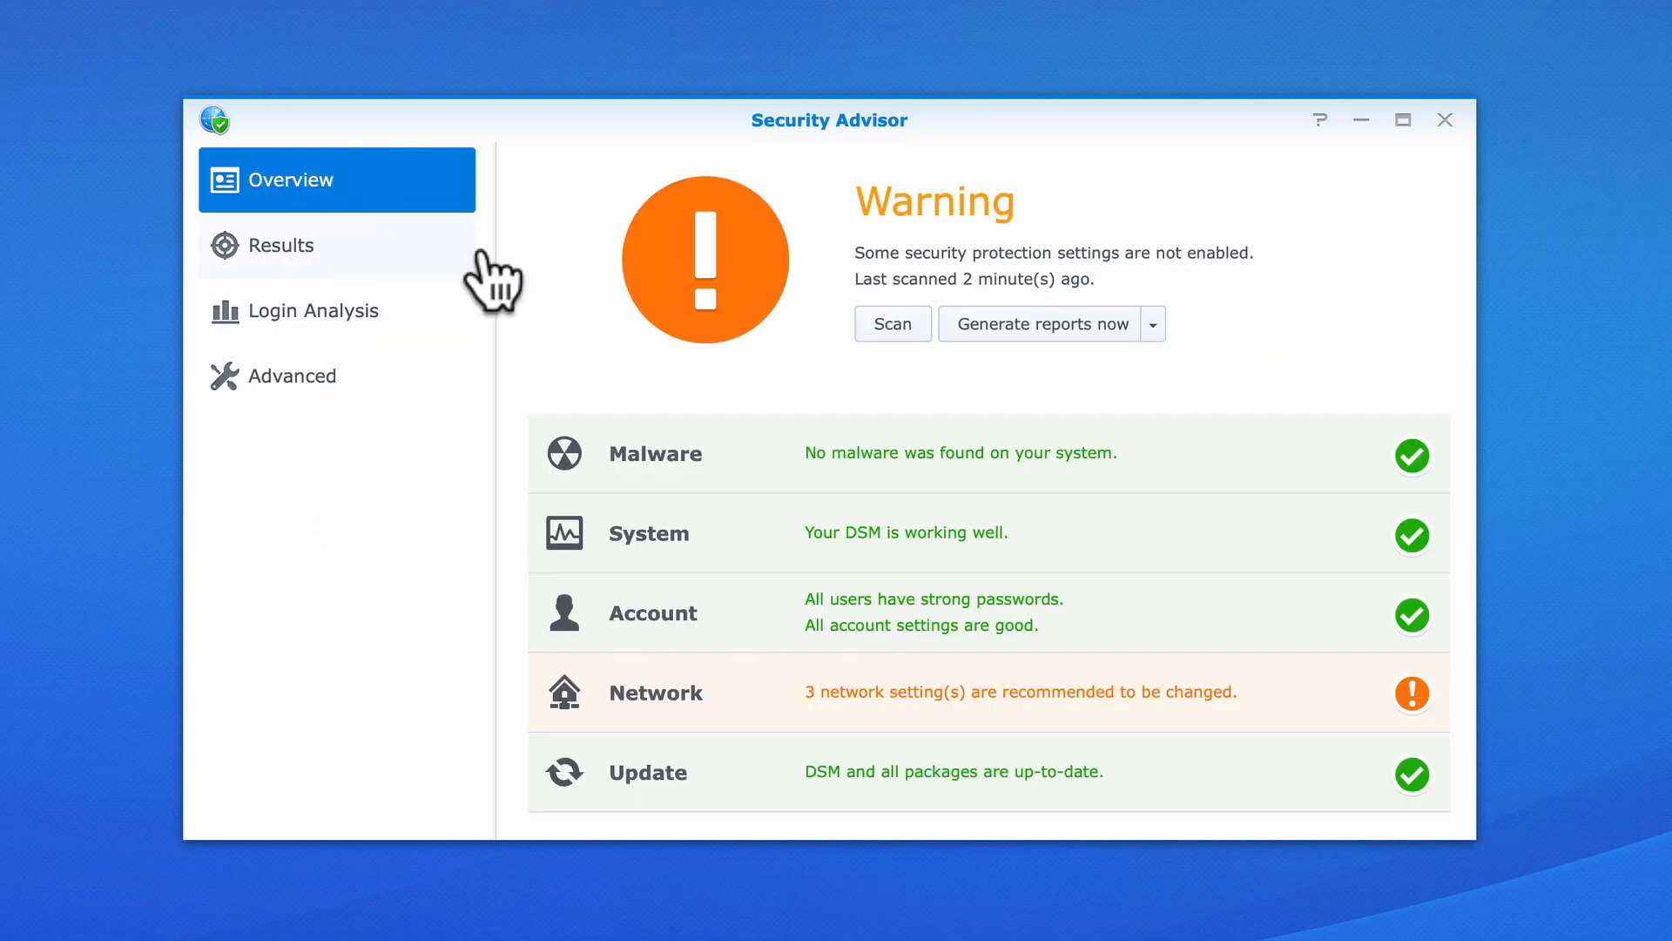
mouse_move(1013, 246)
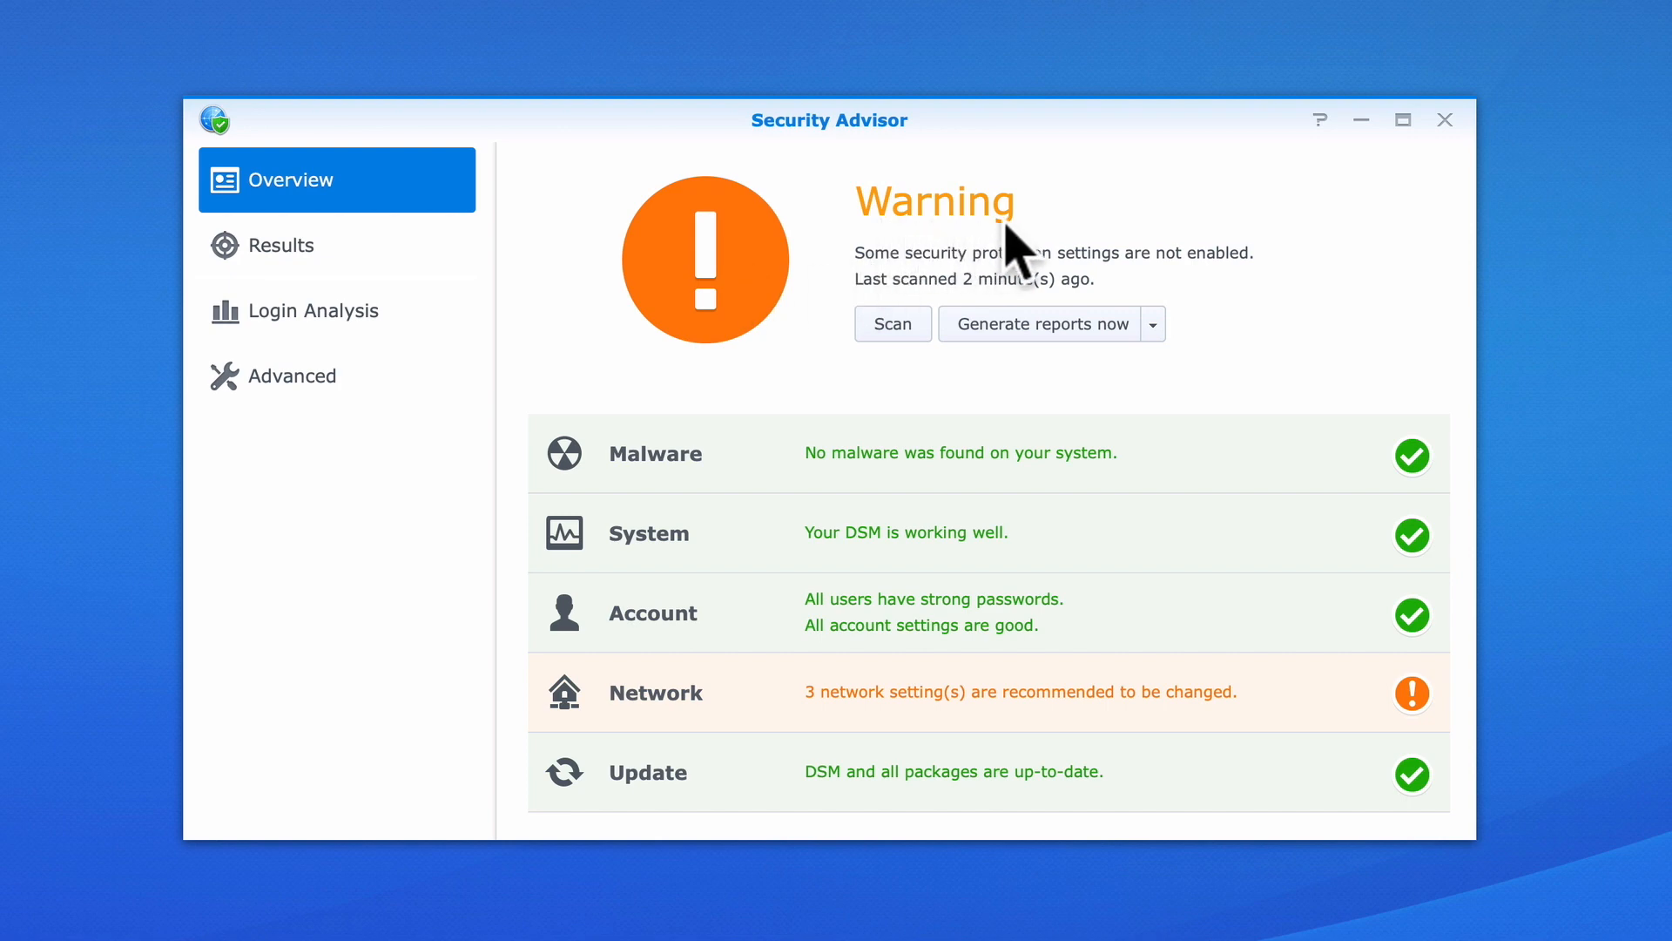
mouse_move(1265, 303)
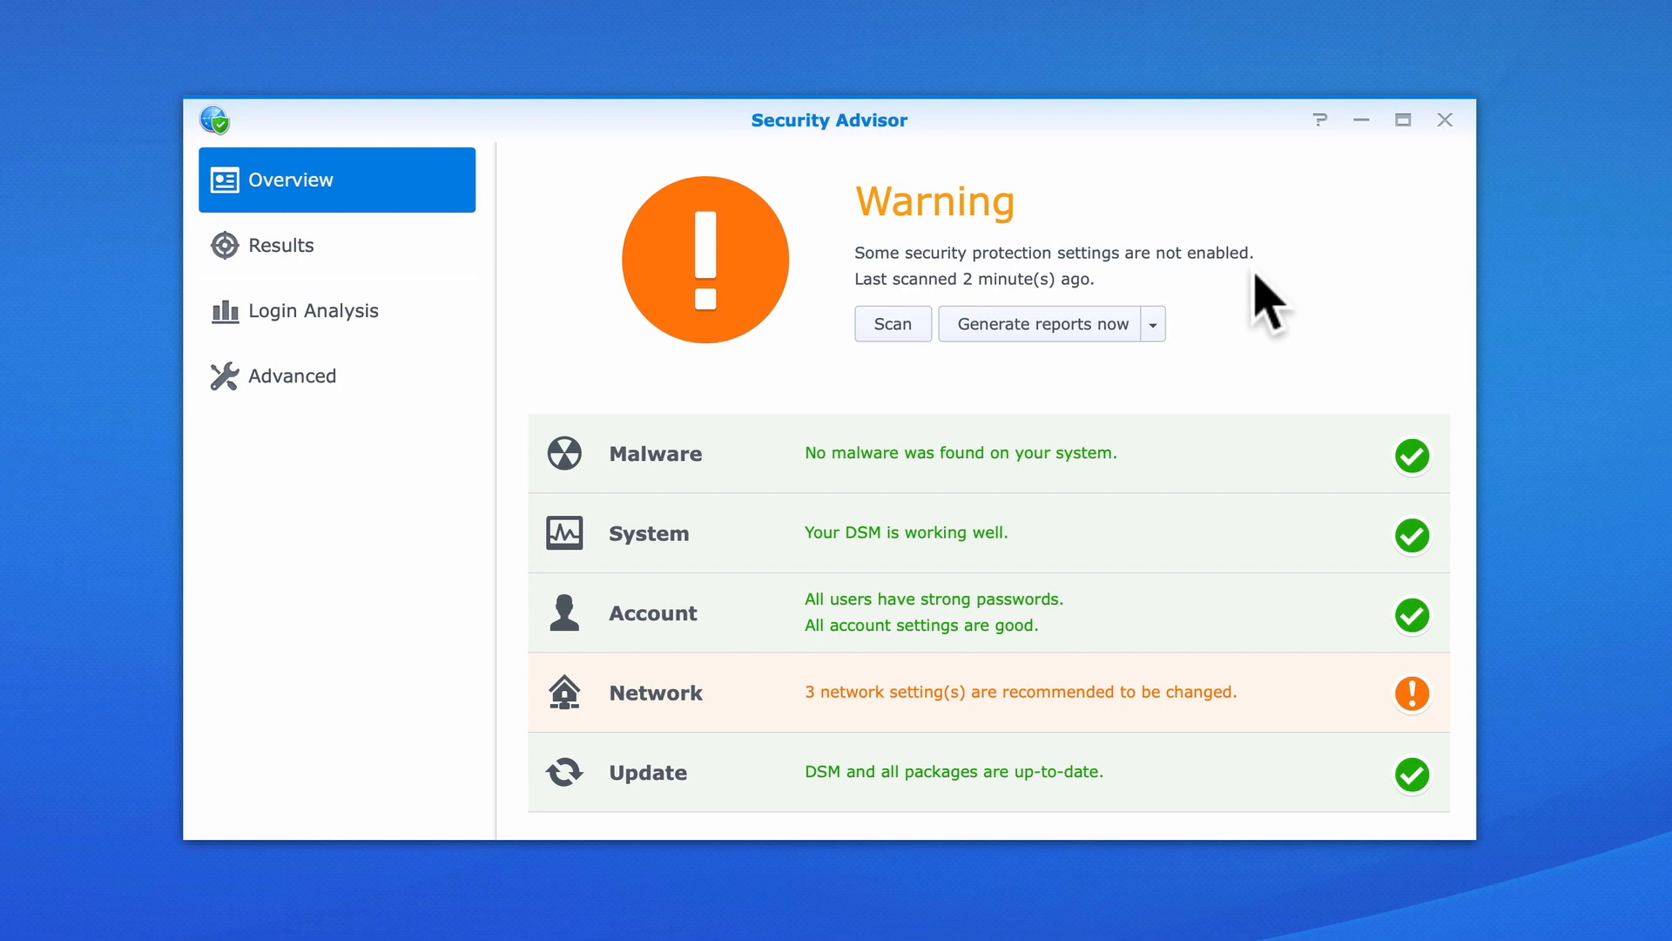
mouse_move(1341, 725)
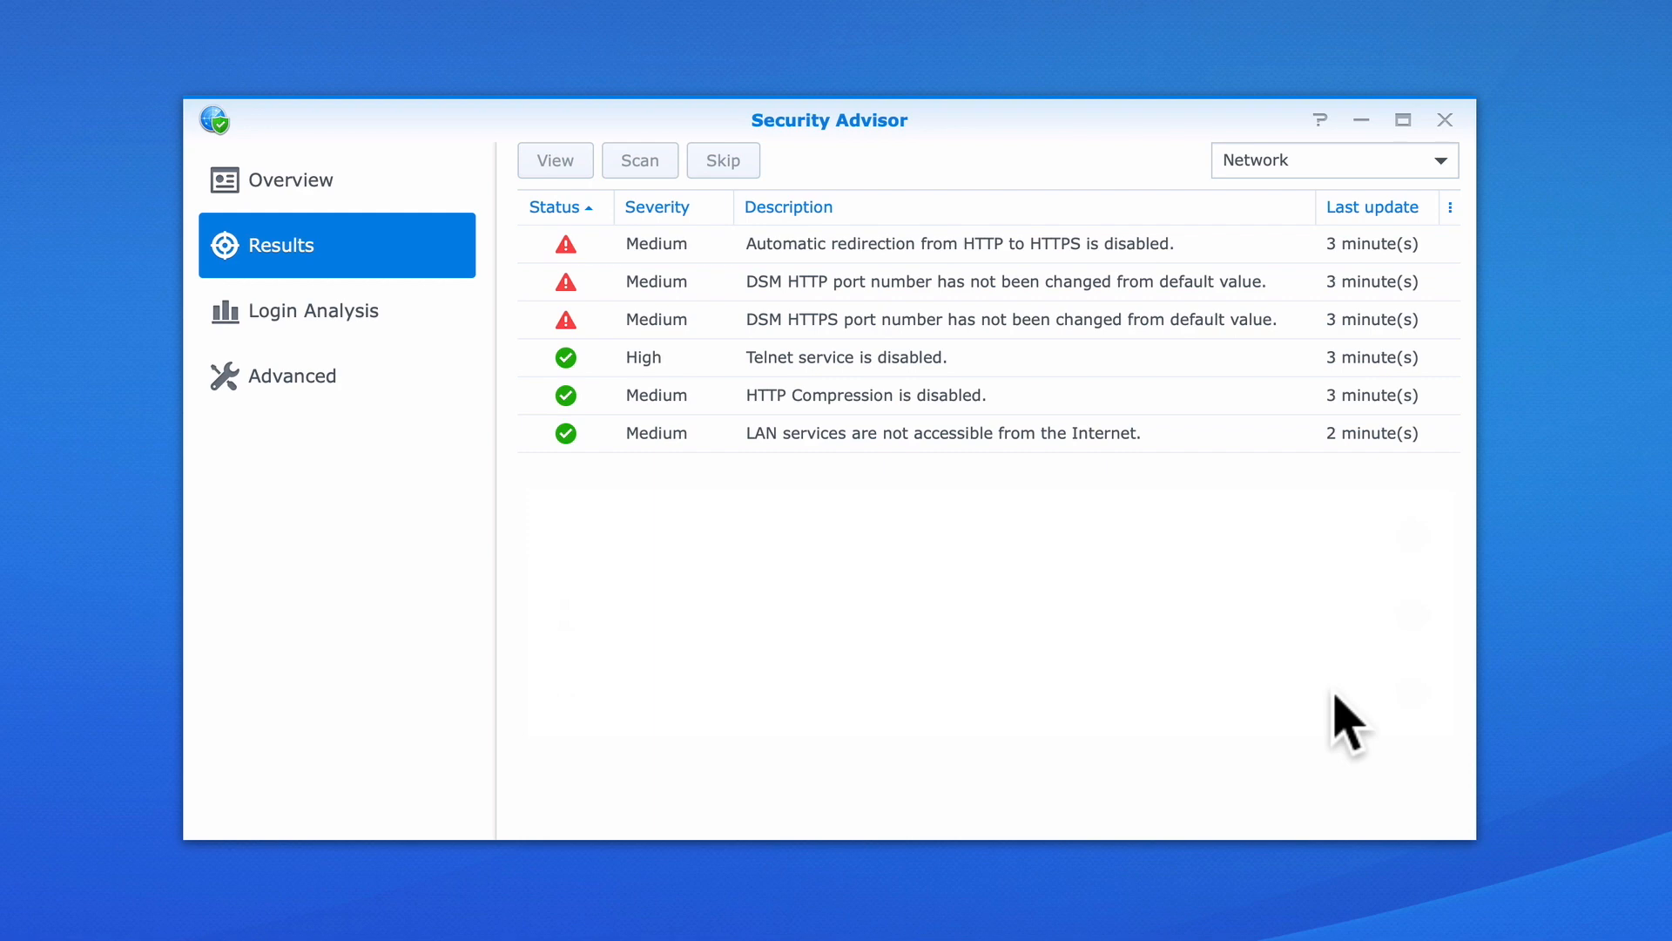
mouse_move(667, 246)
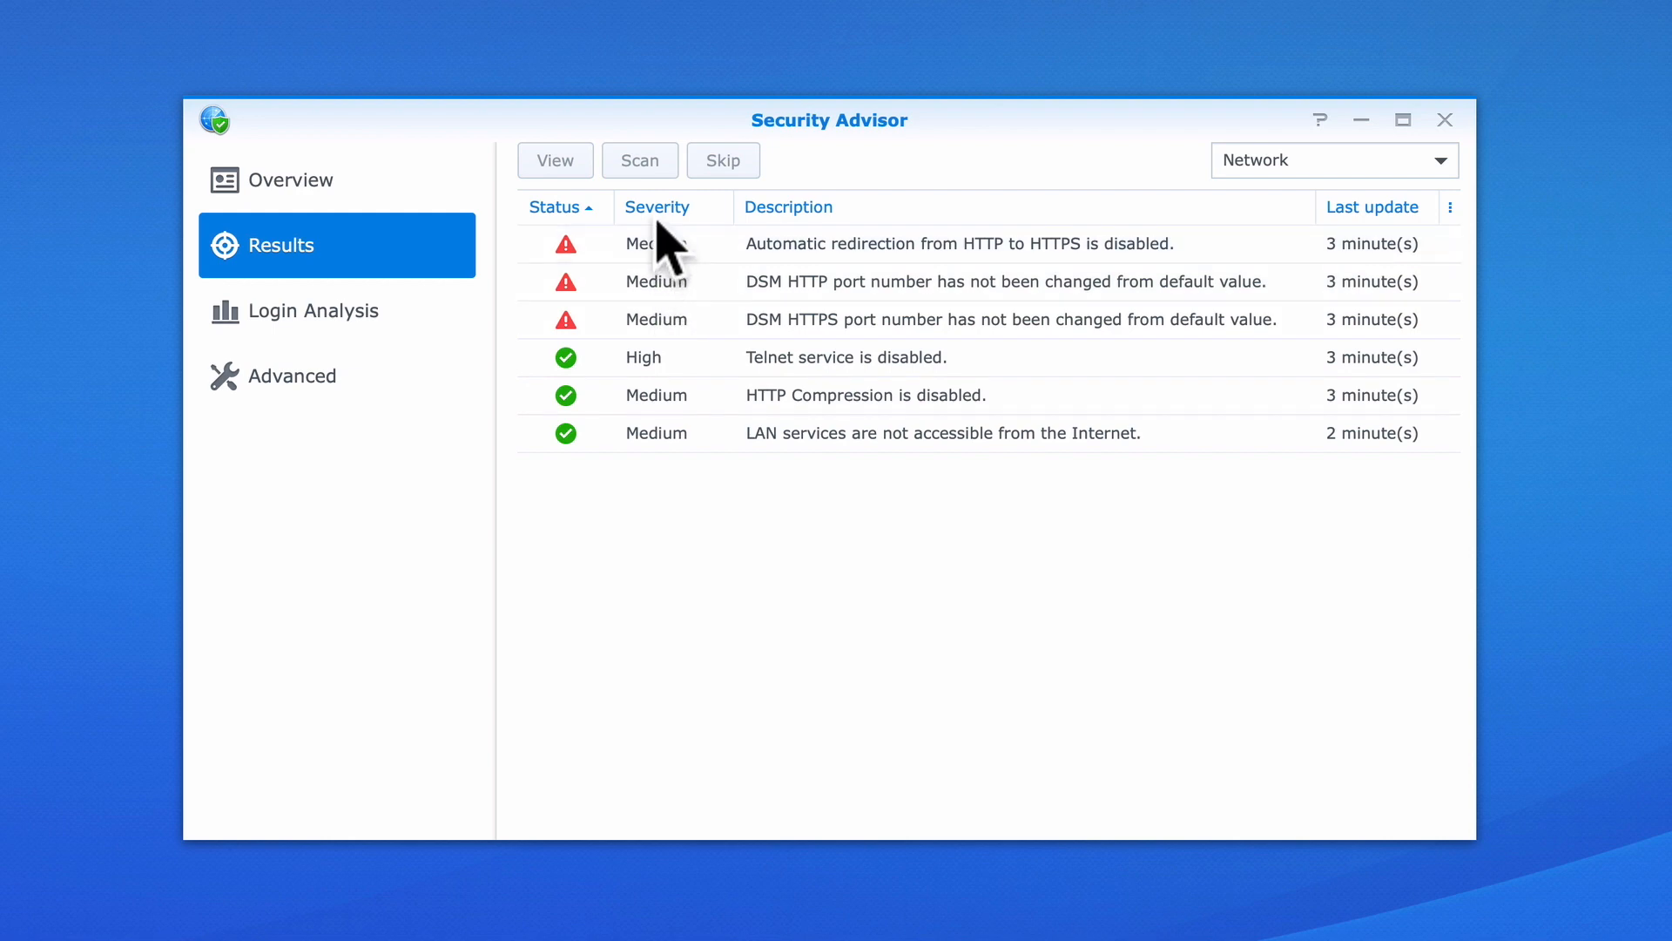
mouse_move(709, 288)
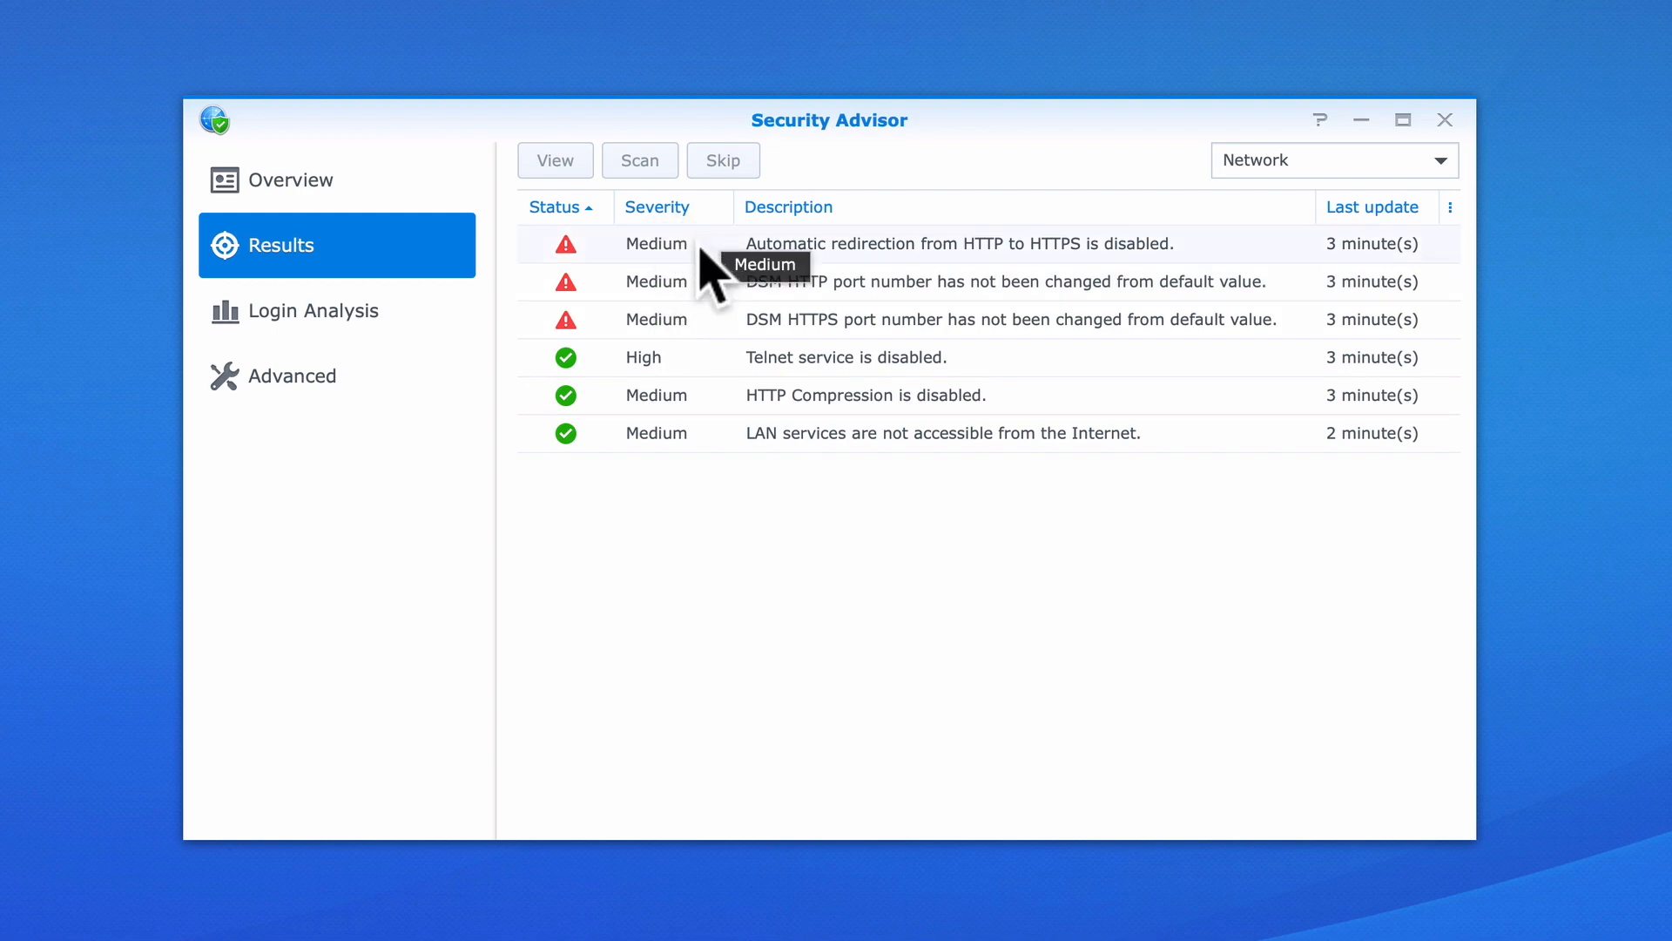
mouse_move(746, 276)
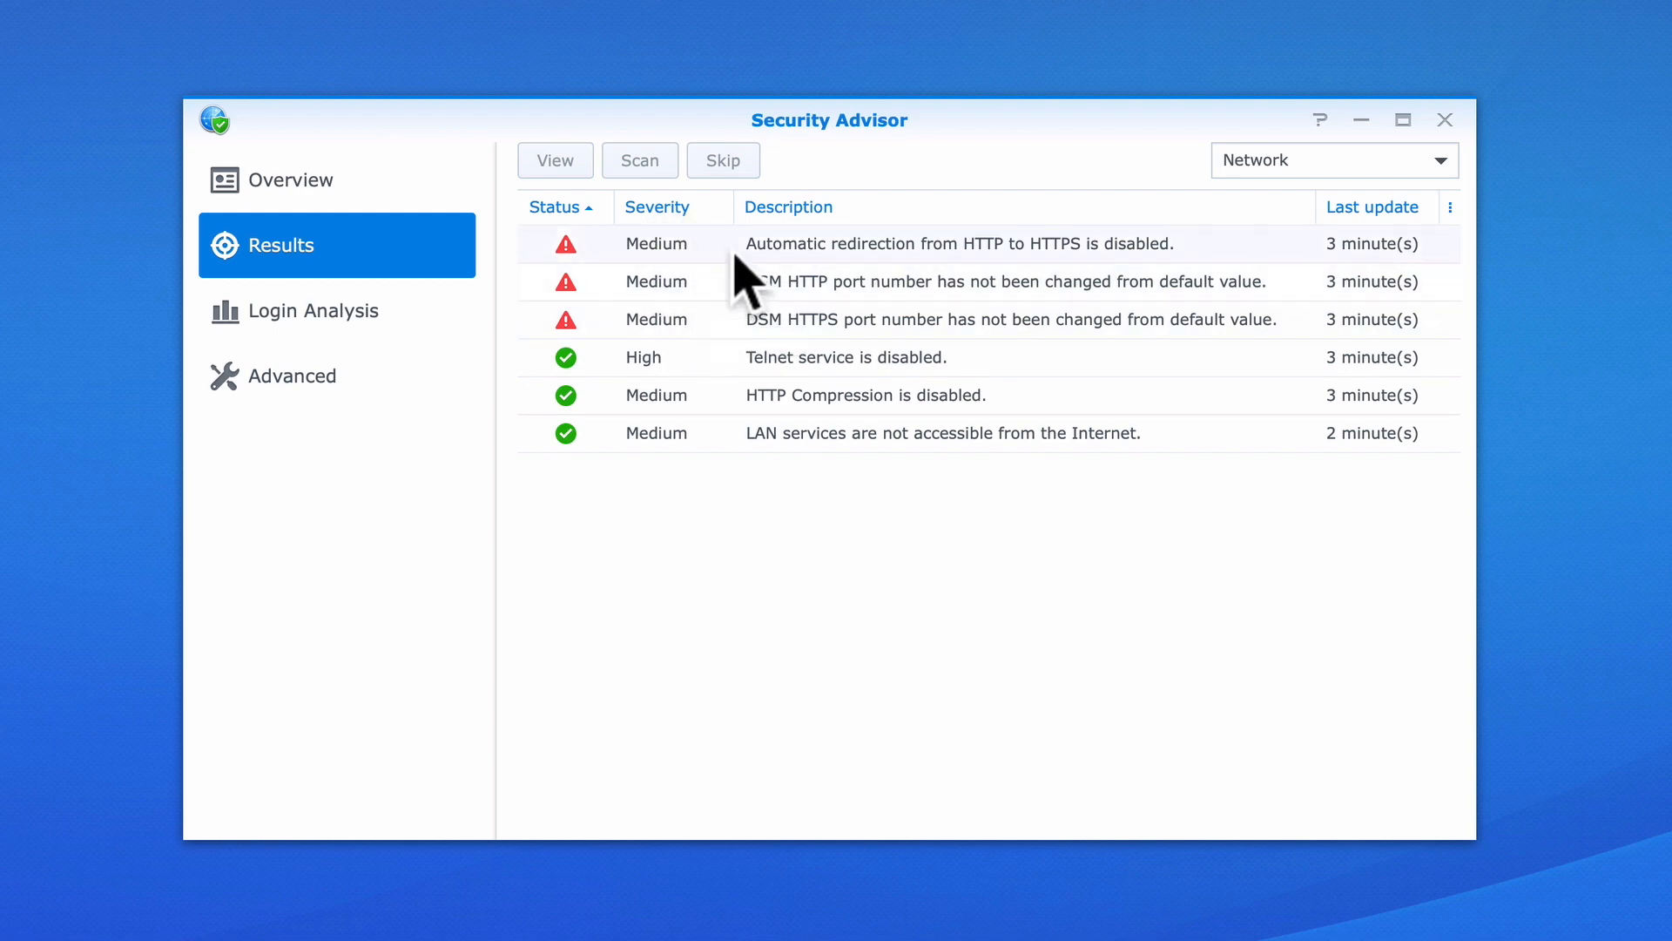
mouse_move(1237, 261)
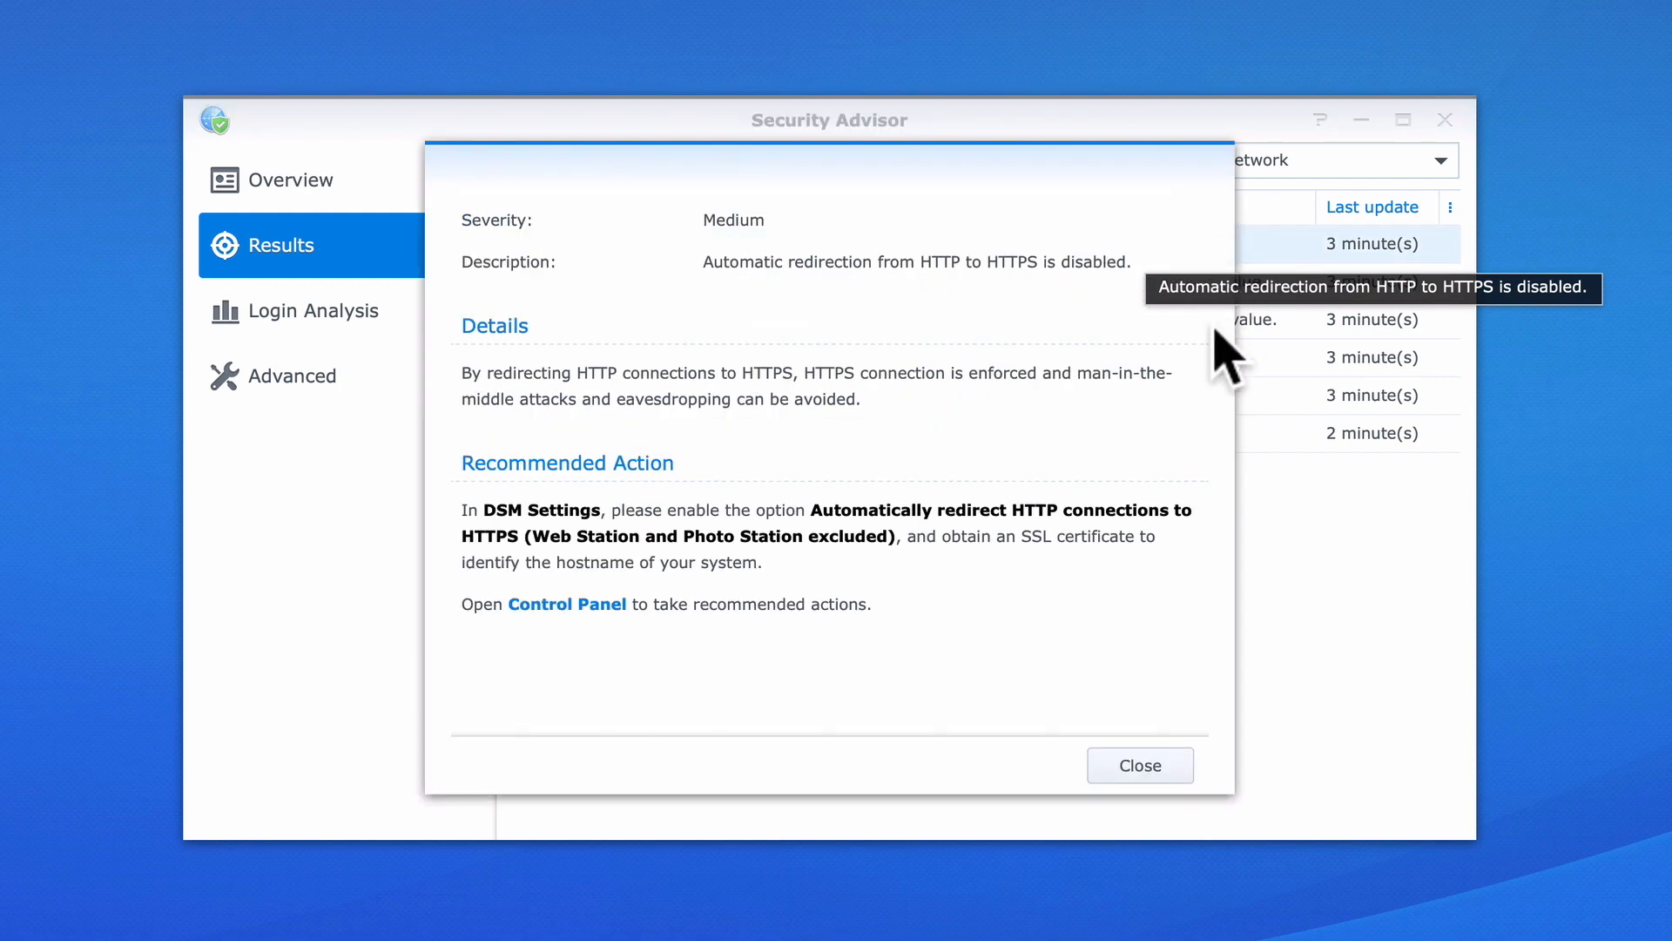
mouse_move(1216, 661)
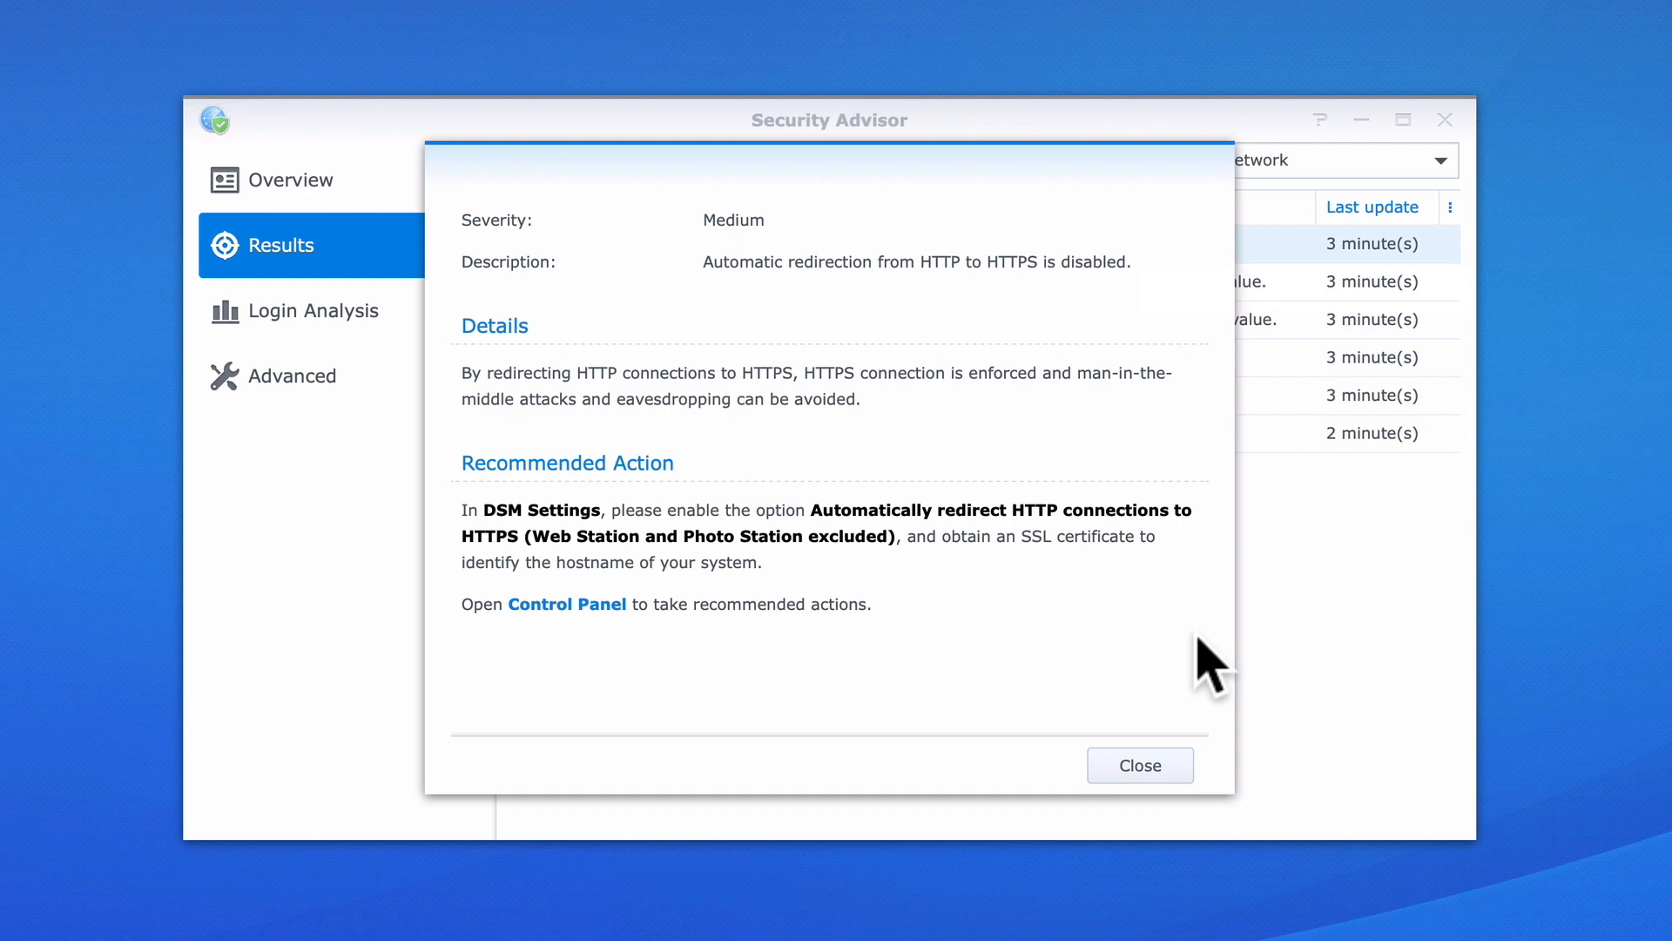
mouse_move(1139, 765)
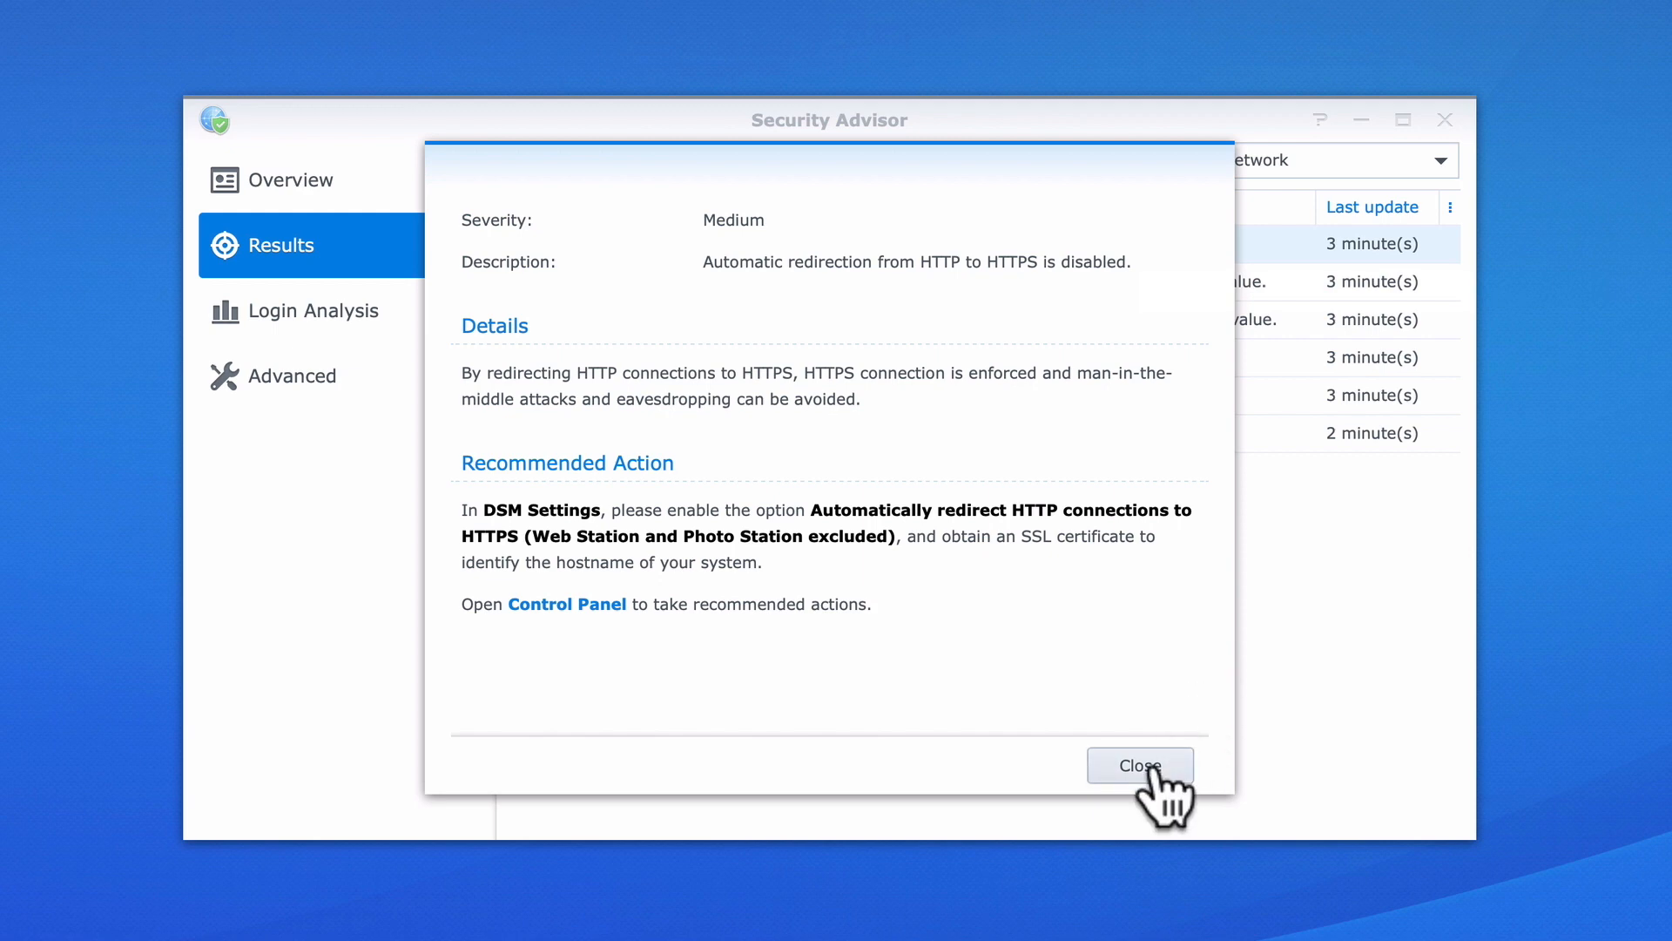
- Close the HTTP-to-HTTPS redirection details after reviewing the network results
click(1139, 765)
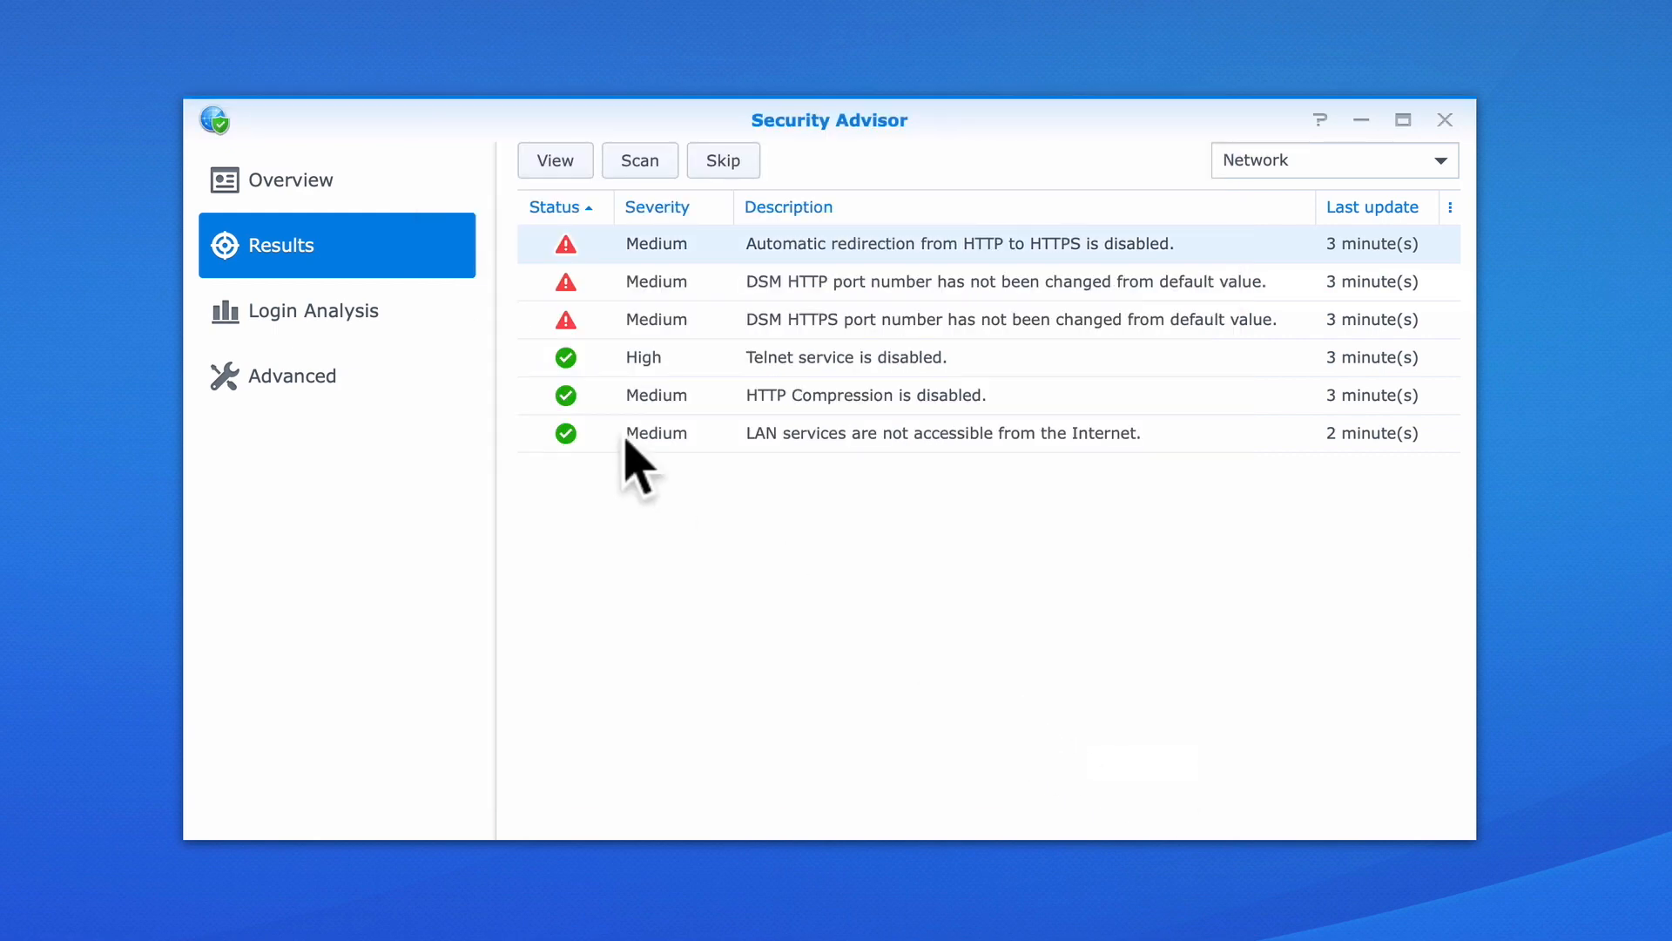
- Return via Overview to Advanced settings showing the work baseline and Sunday 11:00 schedule
click(299, 179)
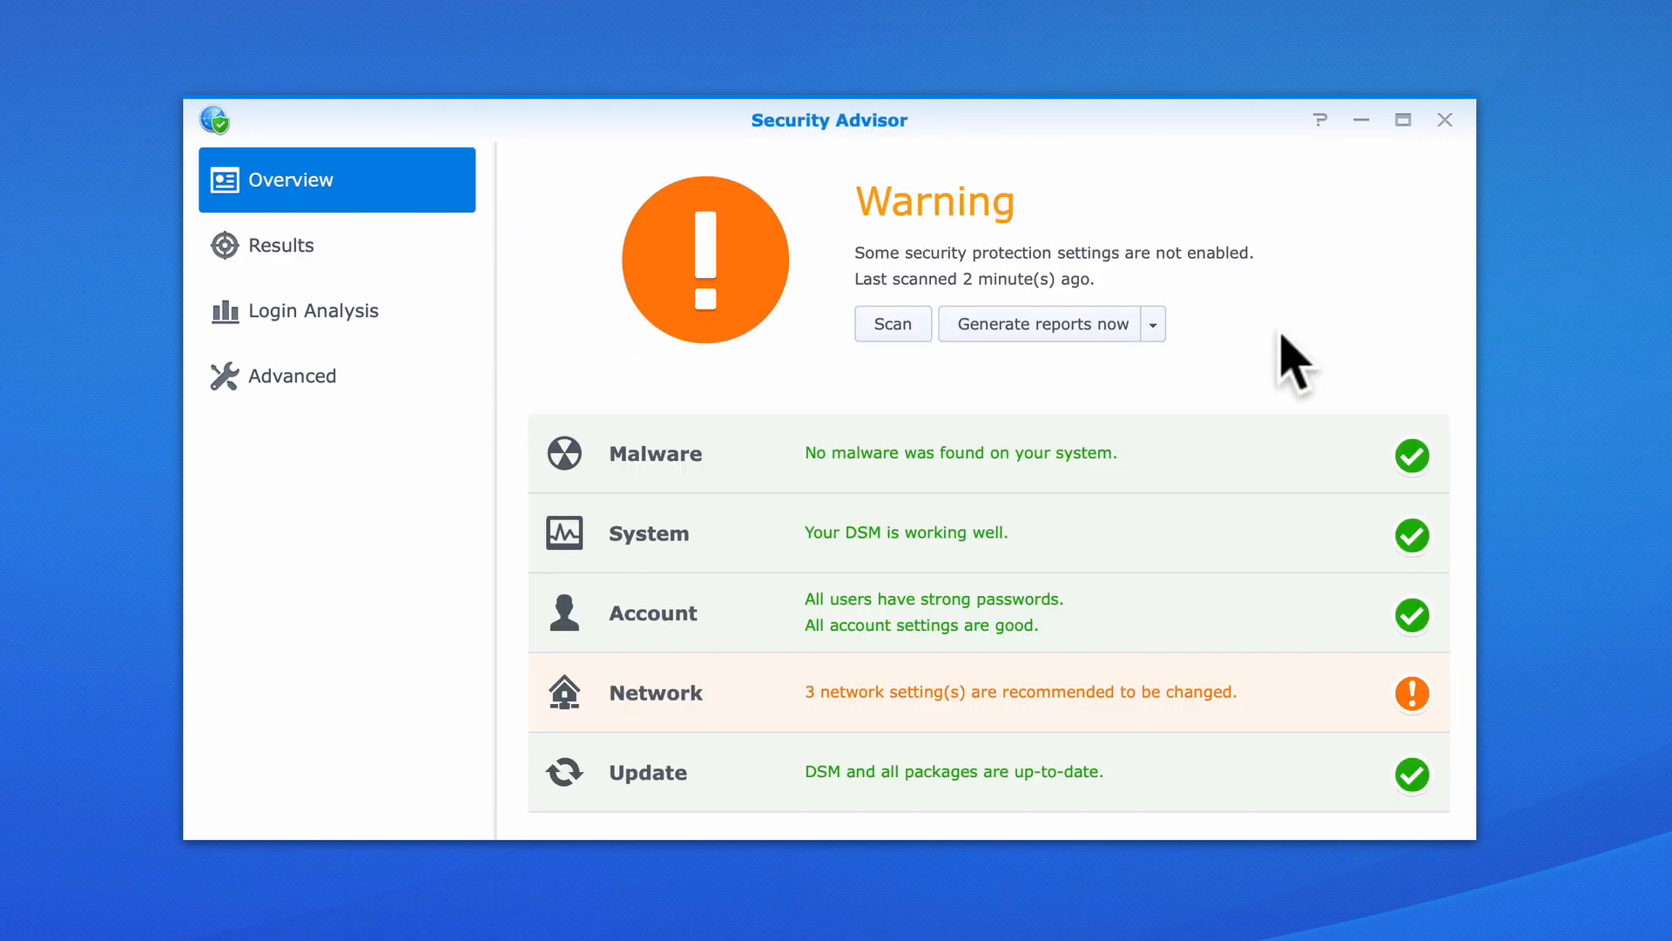
mouse_move(243, 459)
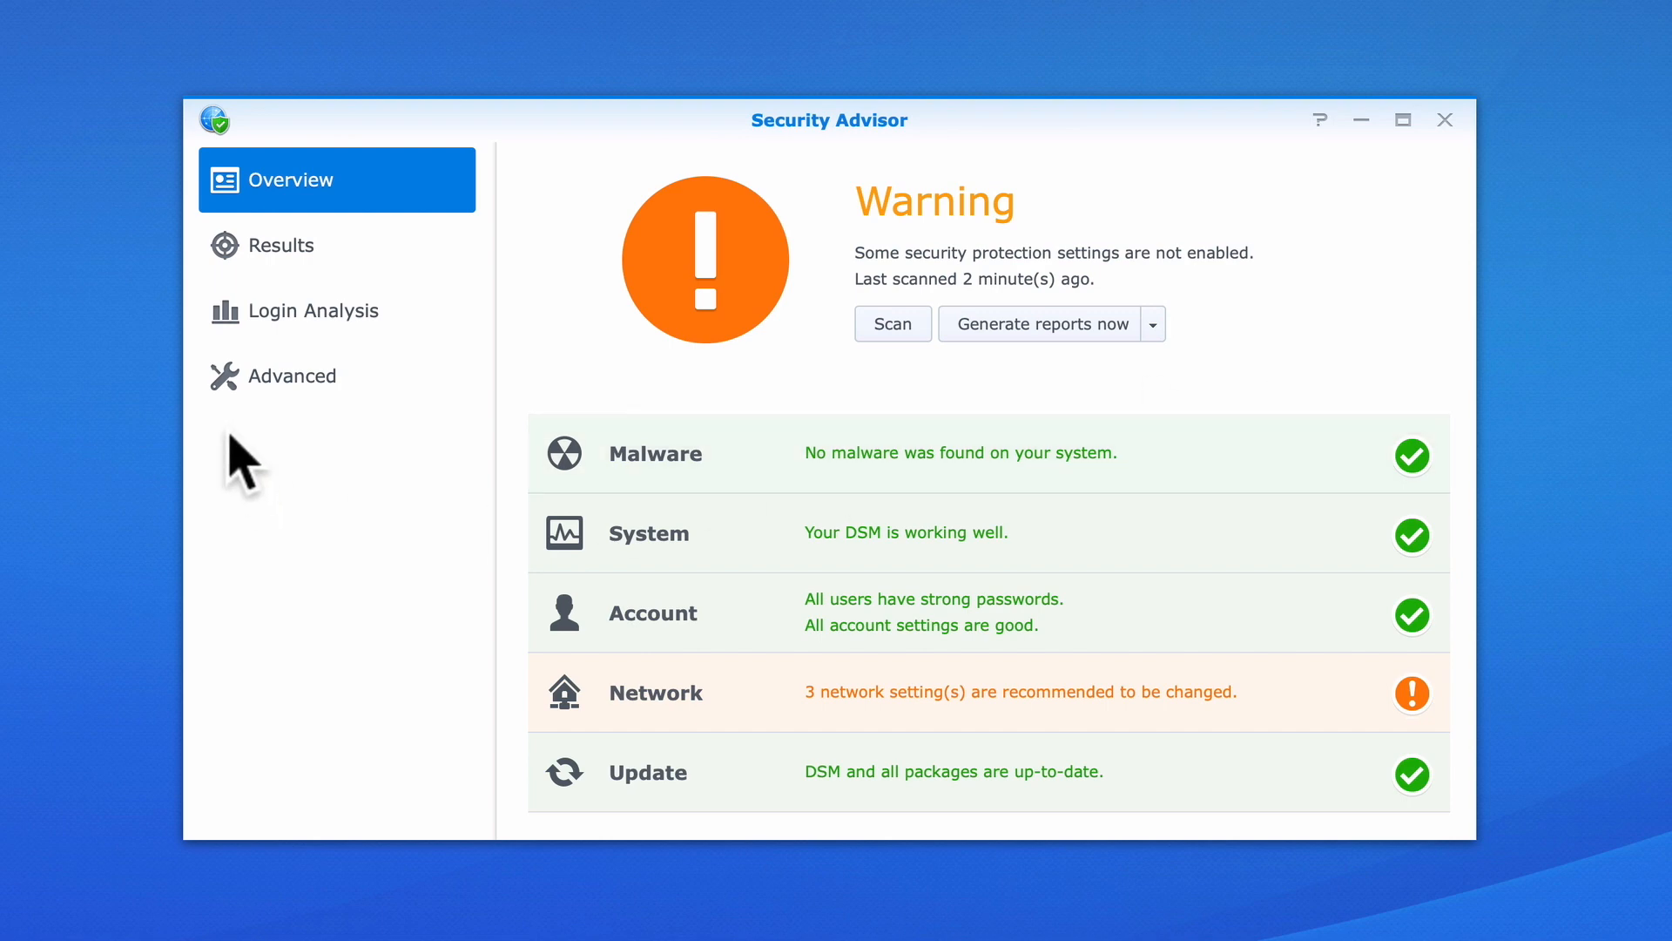
click(305, 376)
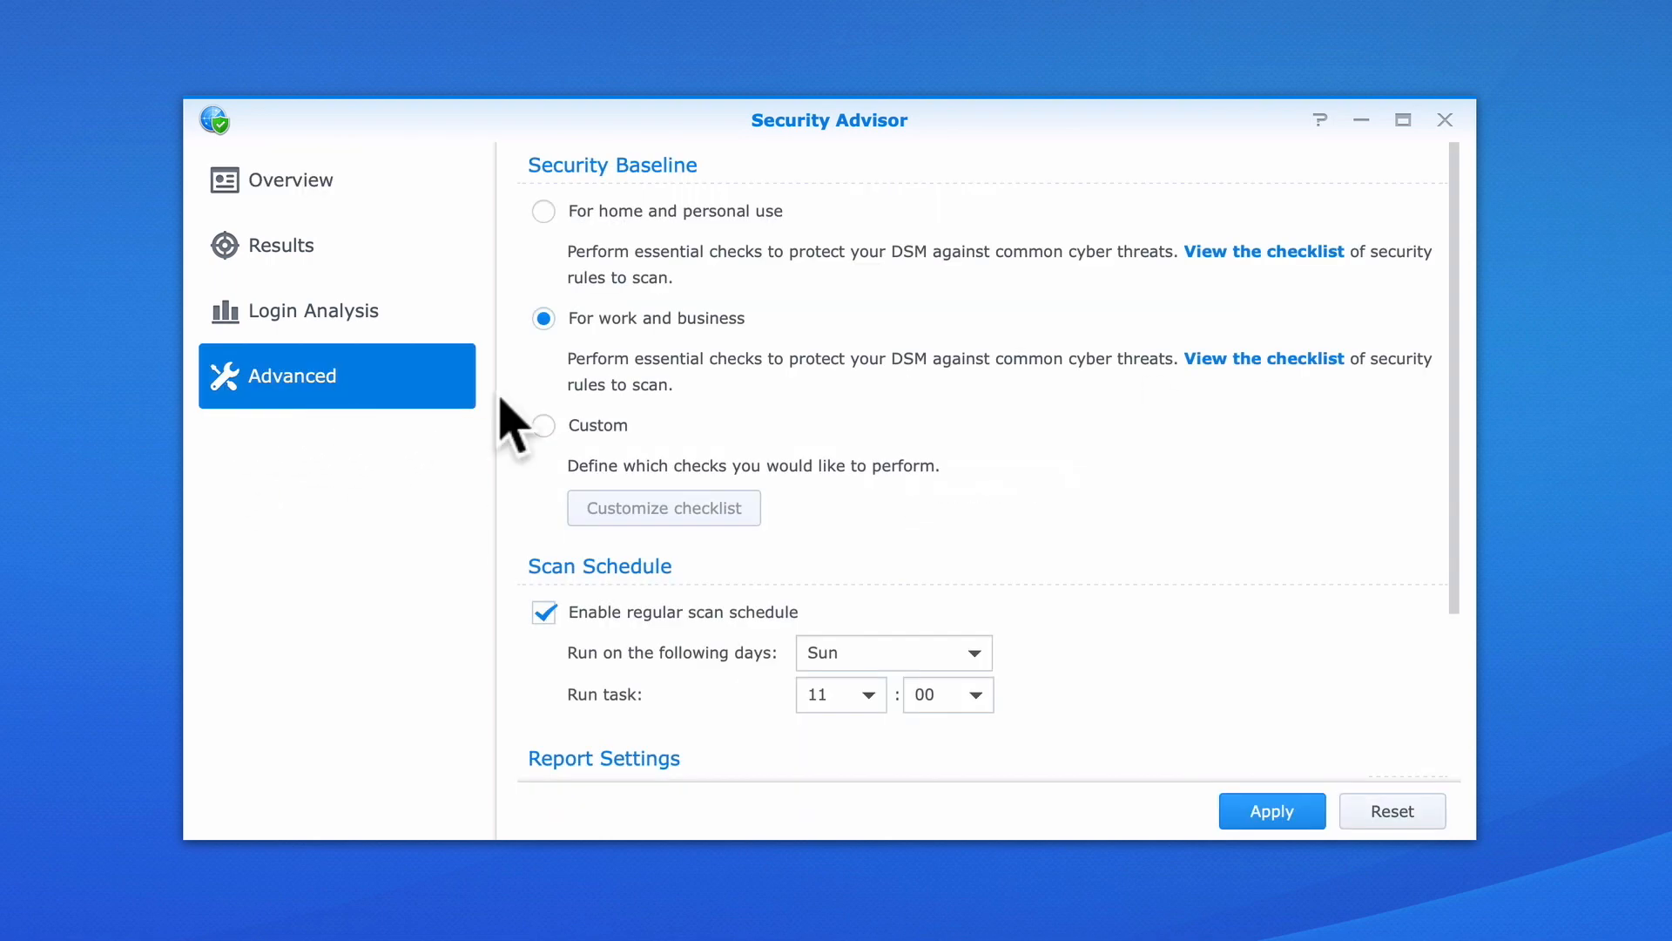